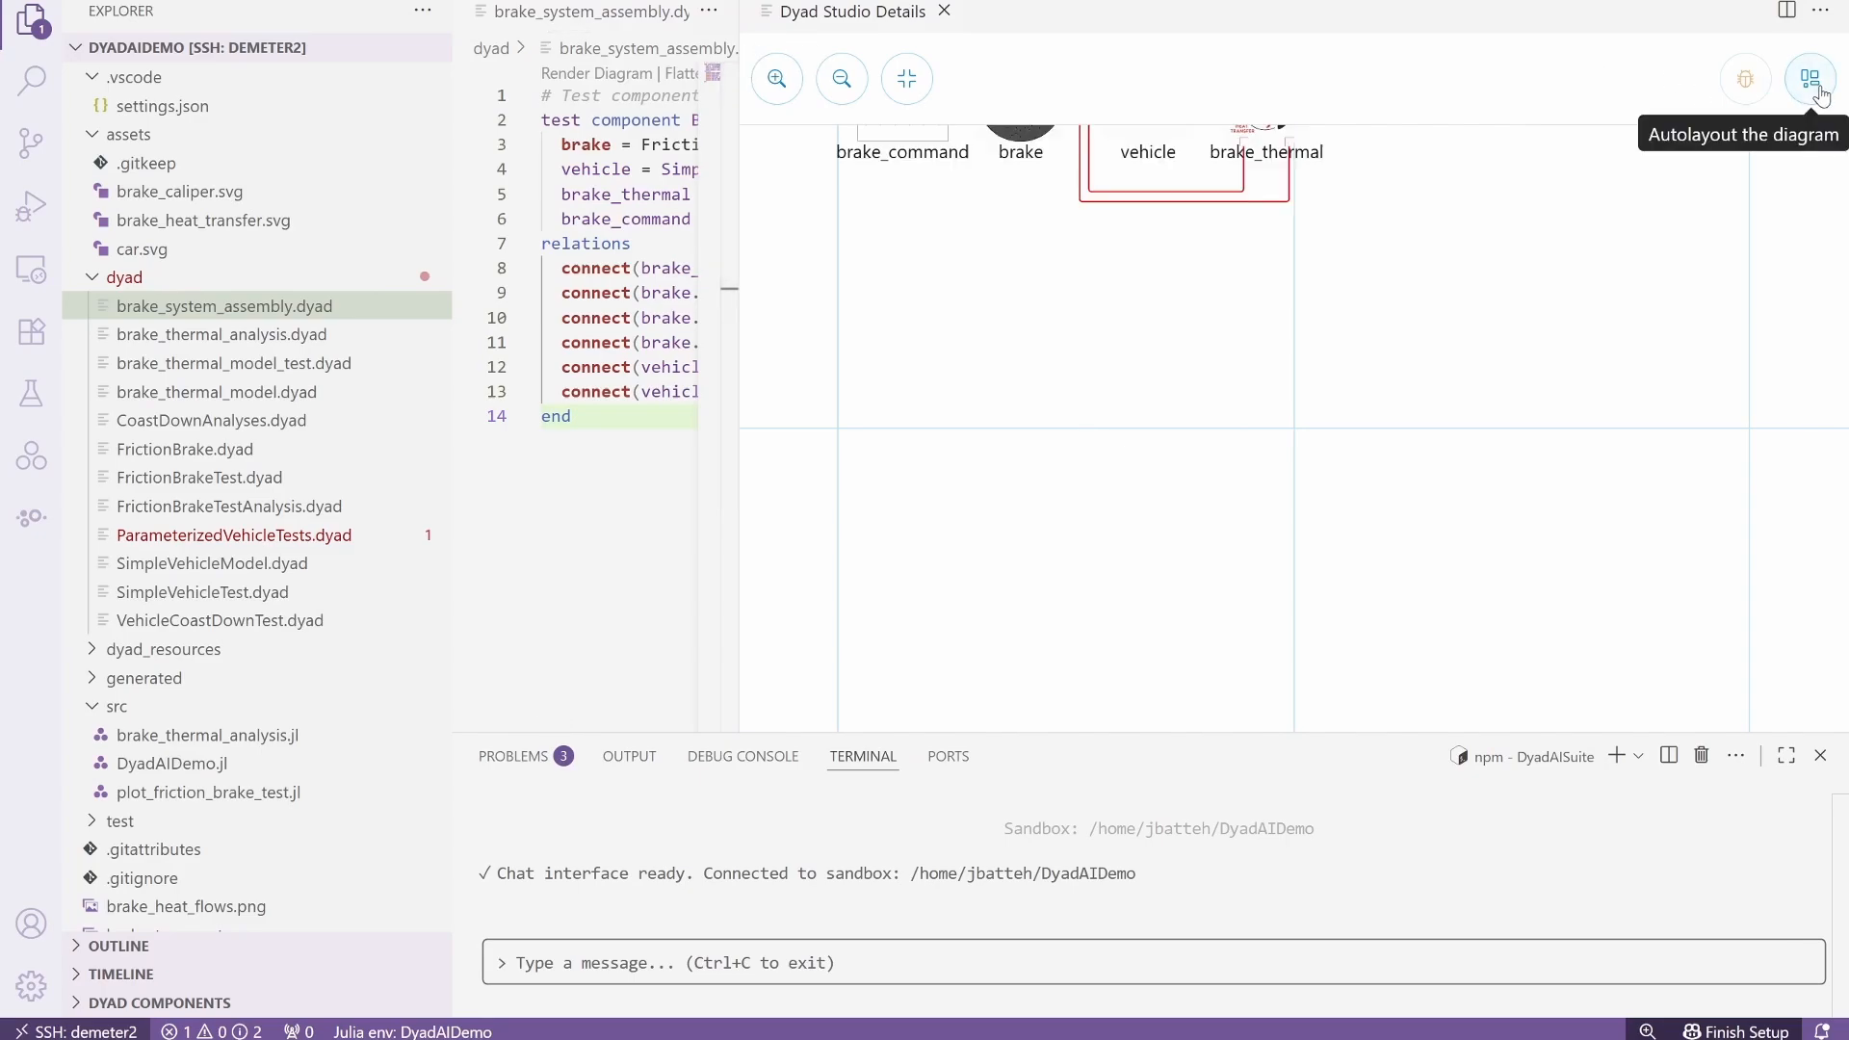
Read the LinkedIn article down to its Getting hands-on section in Chrome.
{"action": "left_click", "coordinate": [1811, 79]}
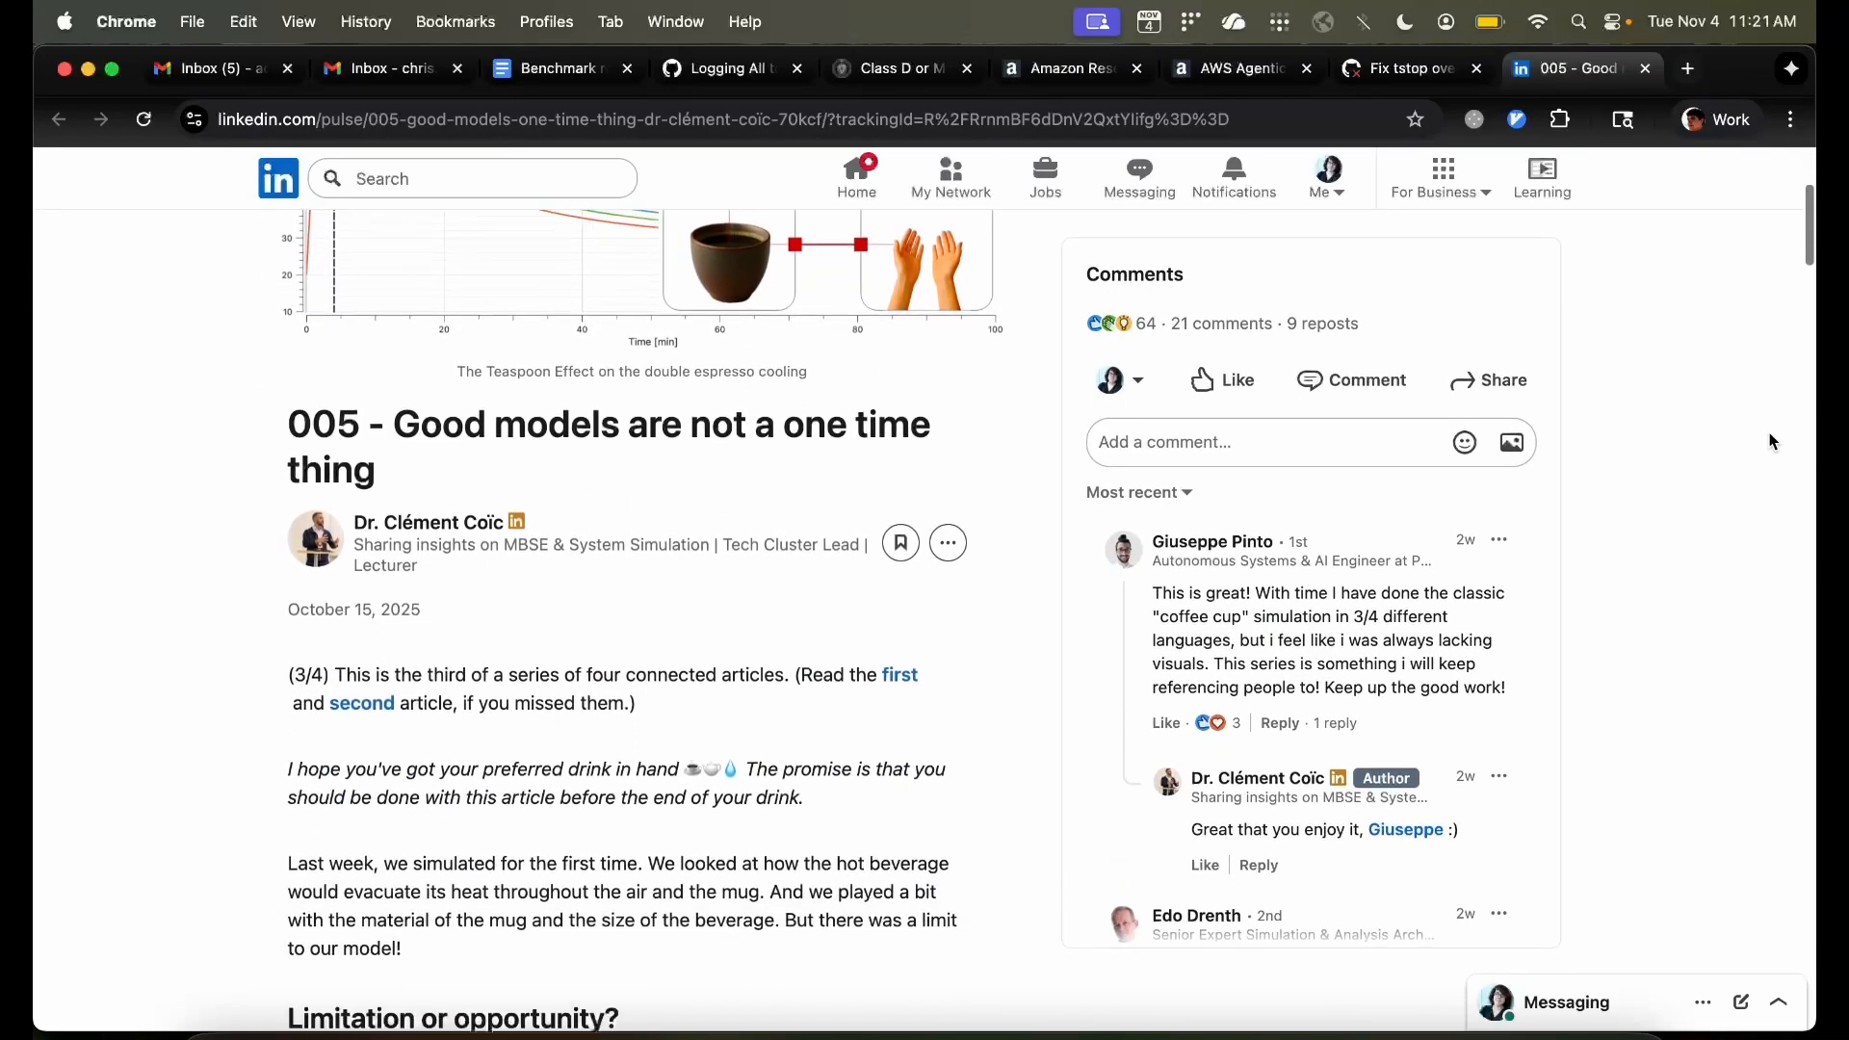
{"action": "scroll", "scroll_direction": "down", "scroll_amount": 3}
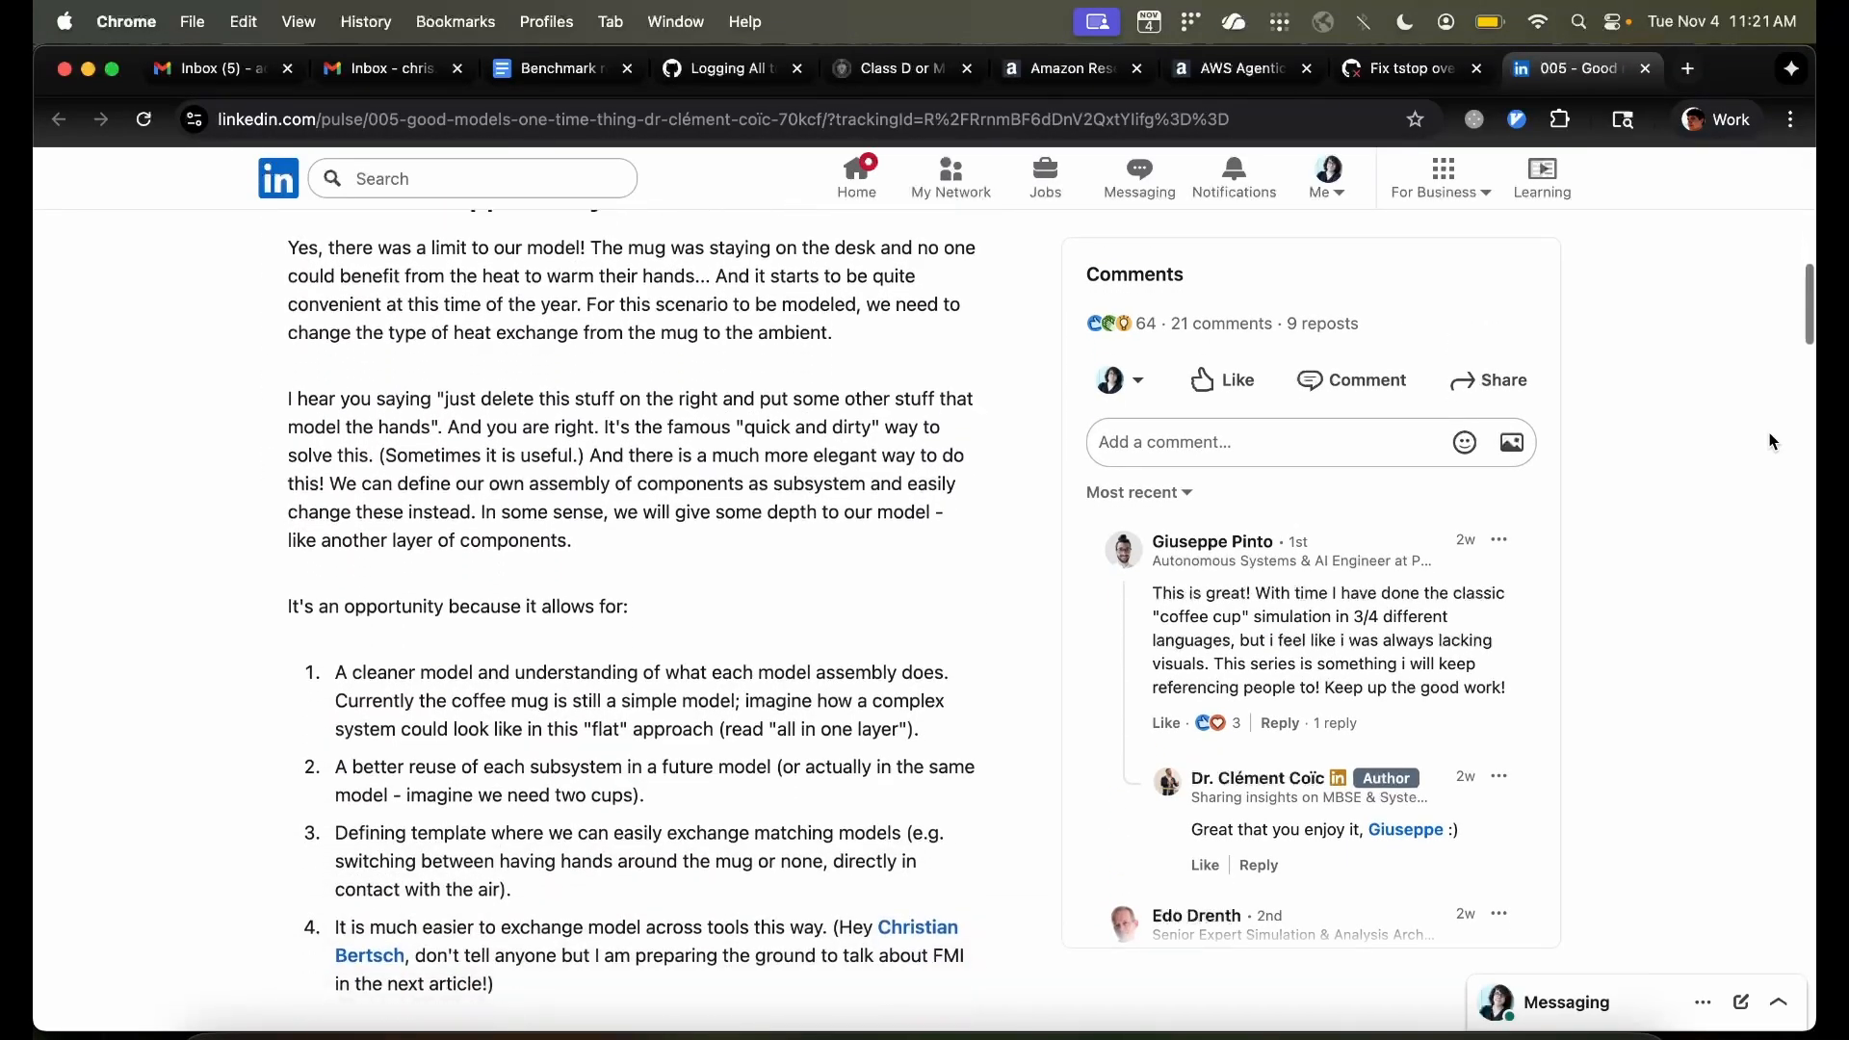
{"action": "scroll", "scroll_direction": "down", "scroll_amount": 3}
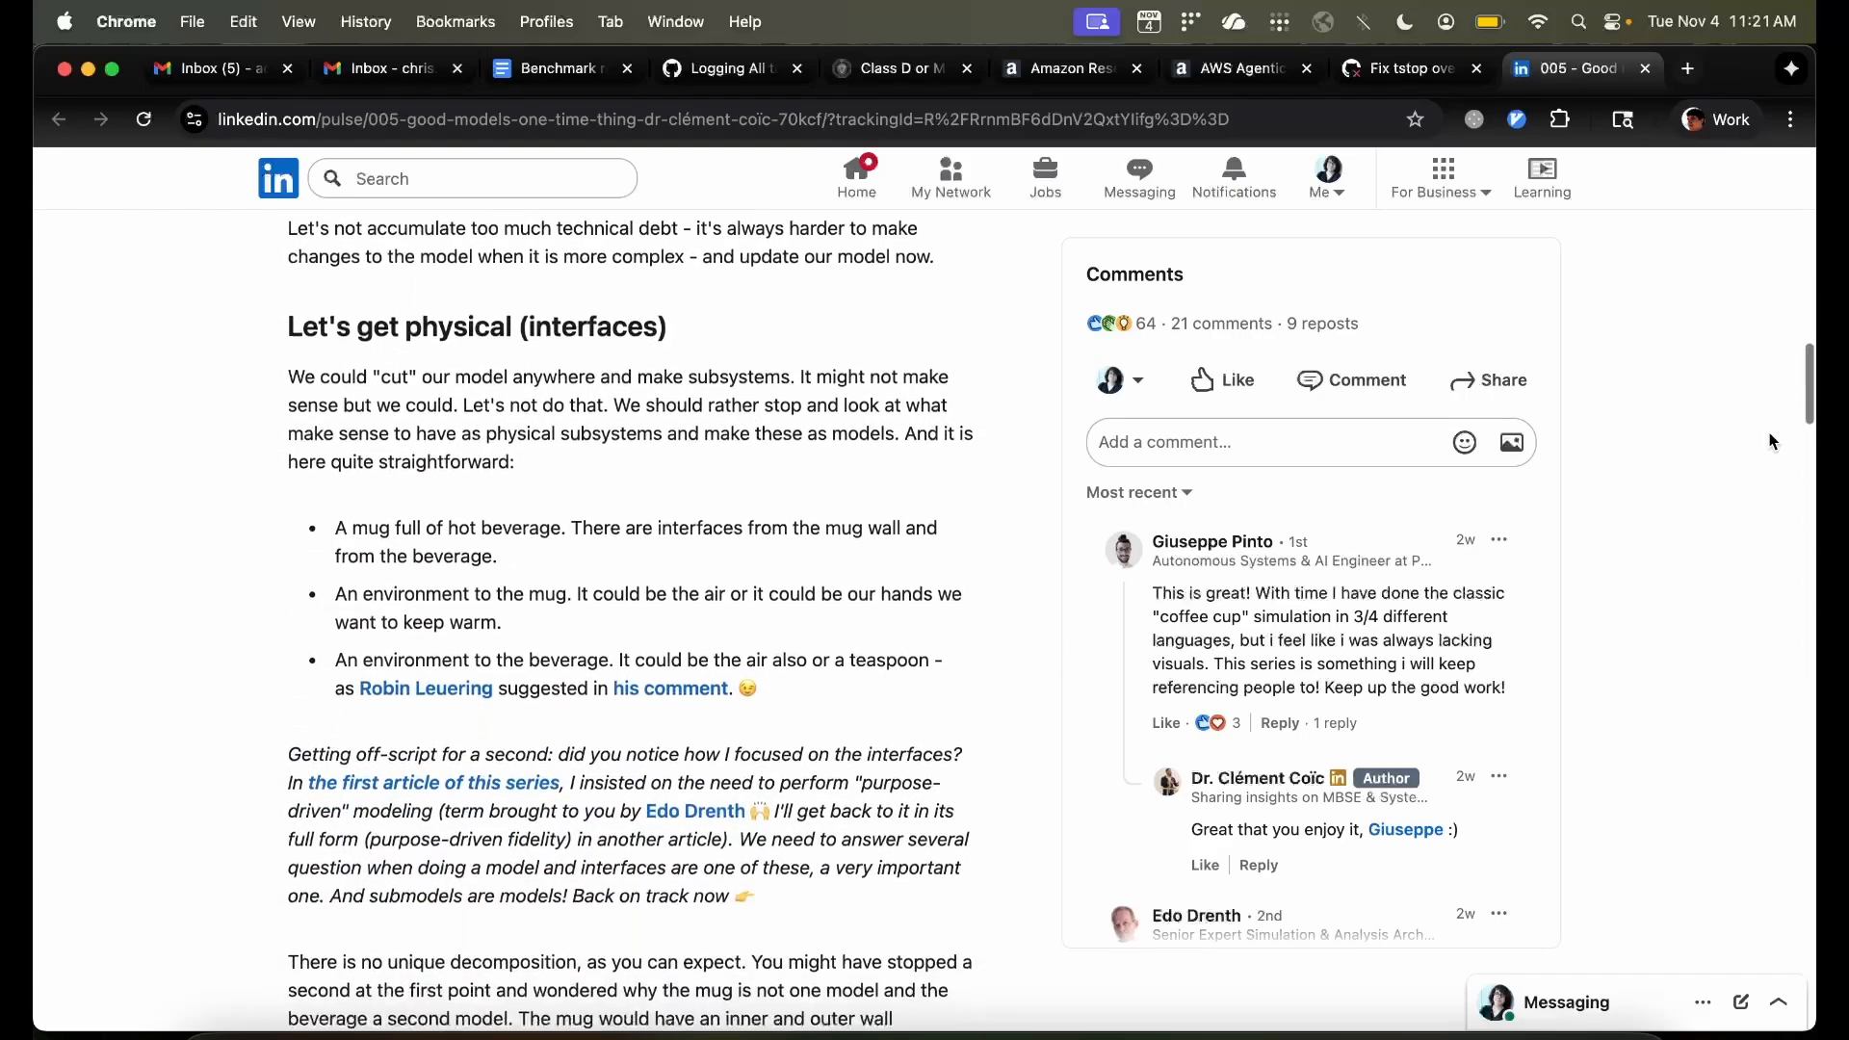
{"action": "scroll", "scroll_direction": "down", "scroll_amount": 3}
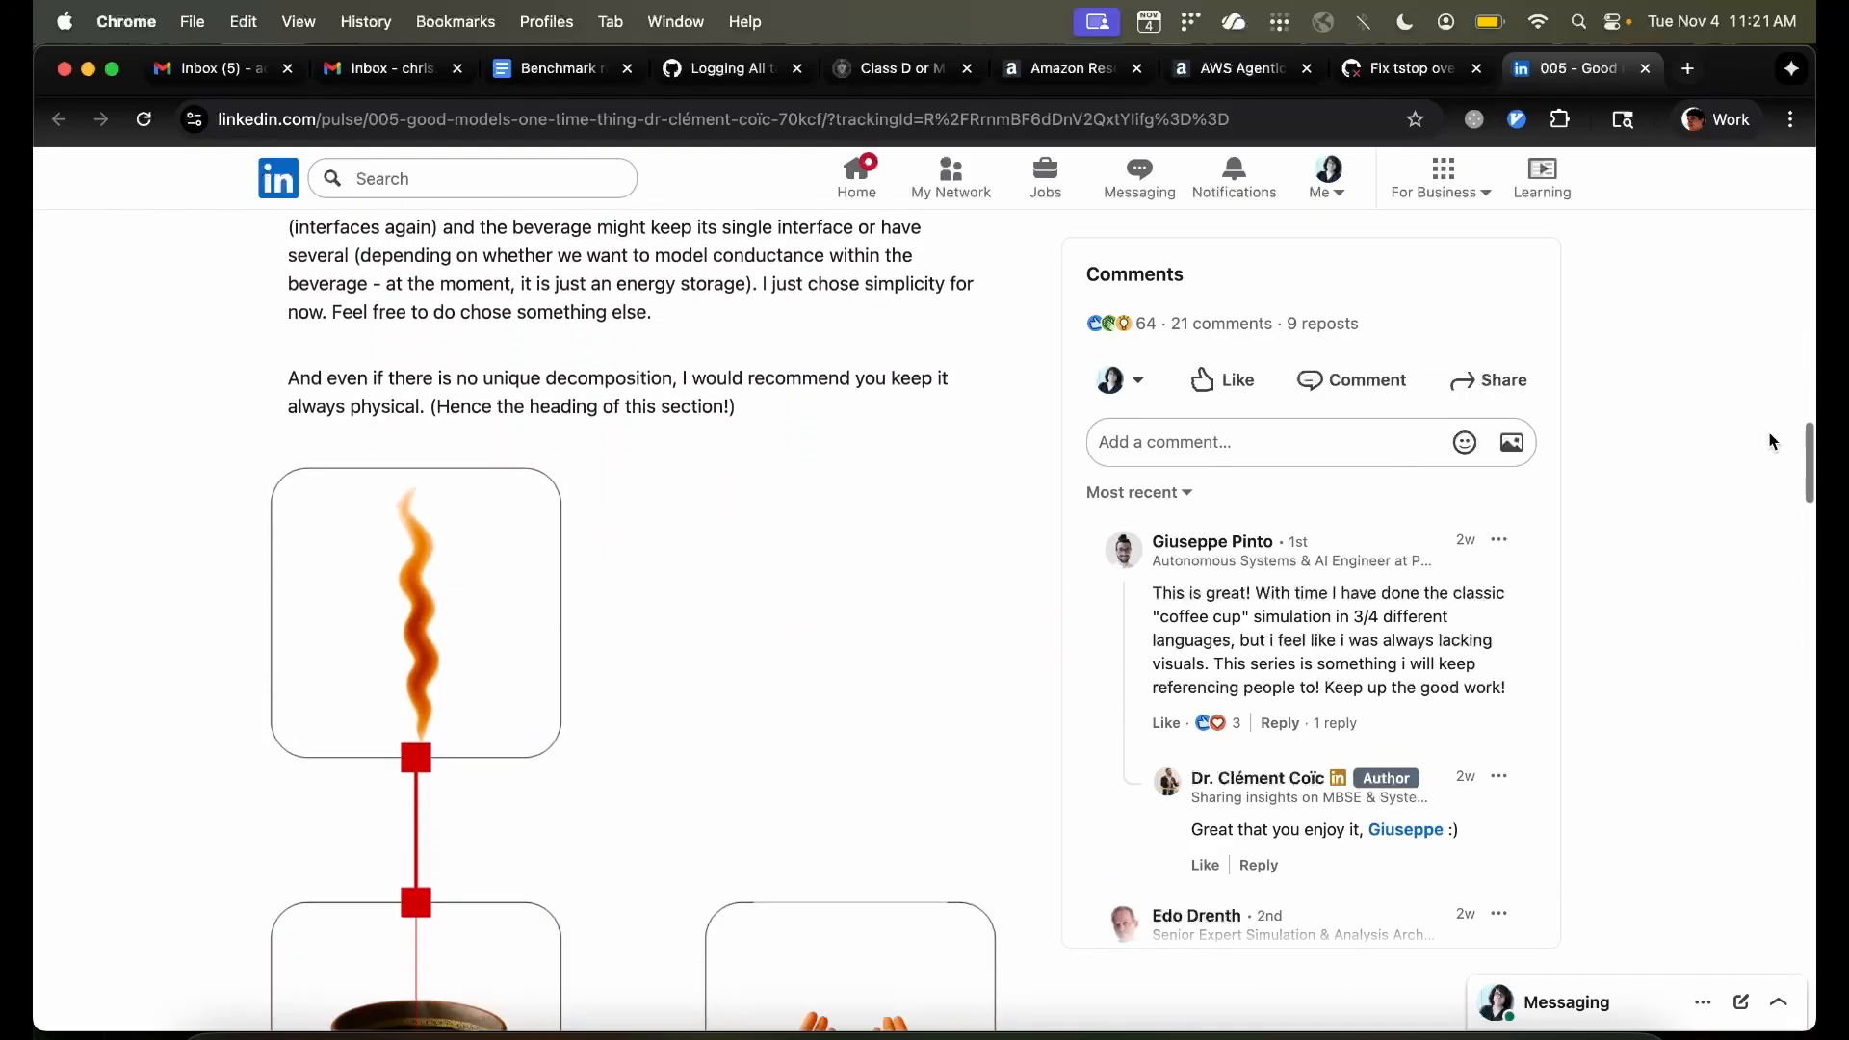
{"action": "scroll", "scroll_direction": "down", "scroll_amount": 3}
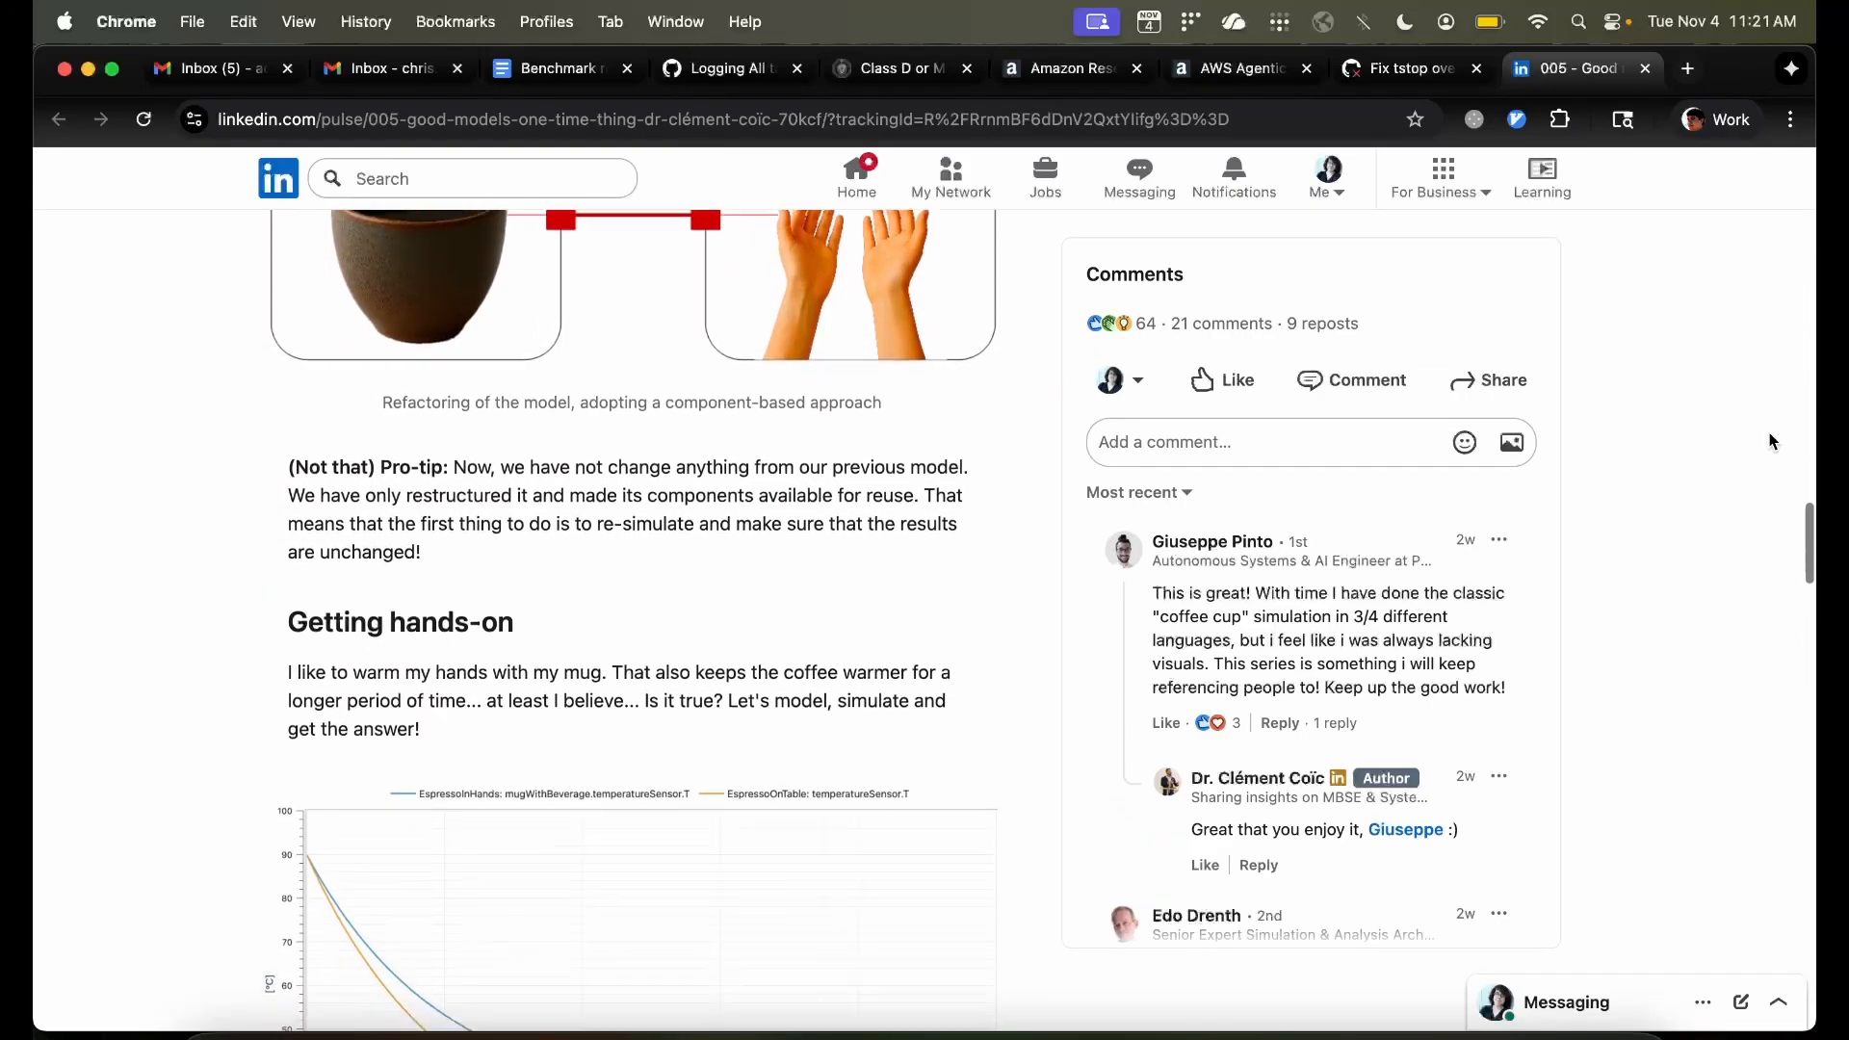
{"action": "scroll", "scroll_direction": "down", "scroll_amount": 3}
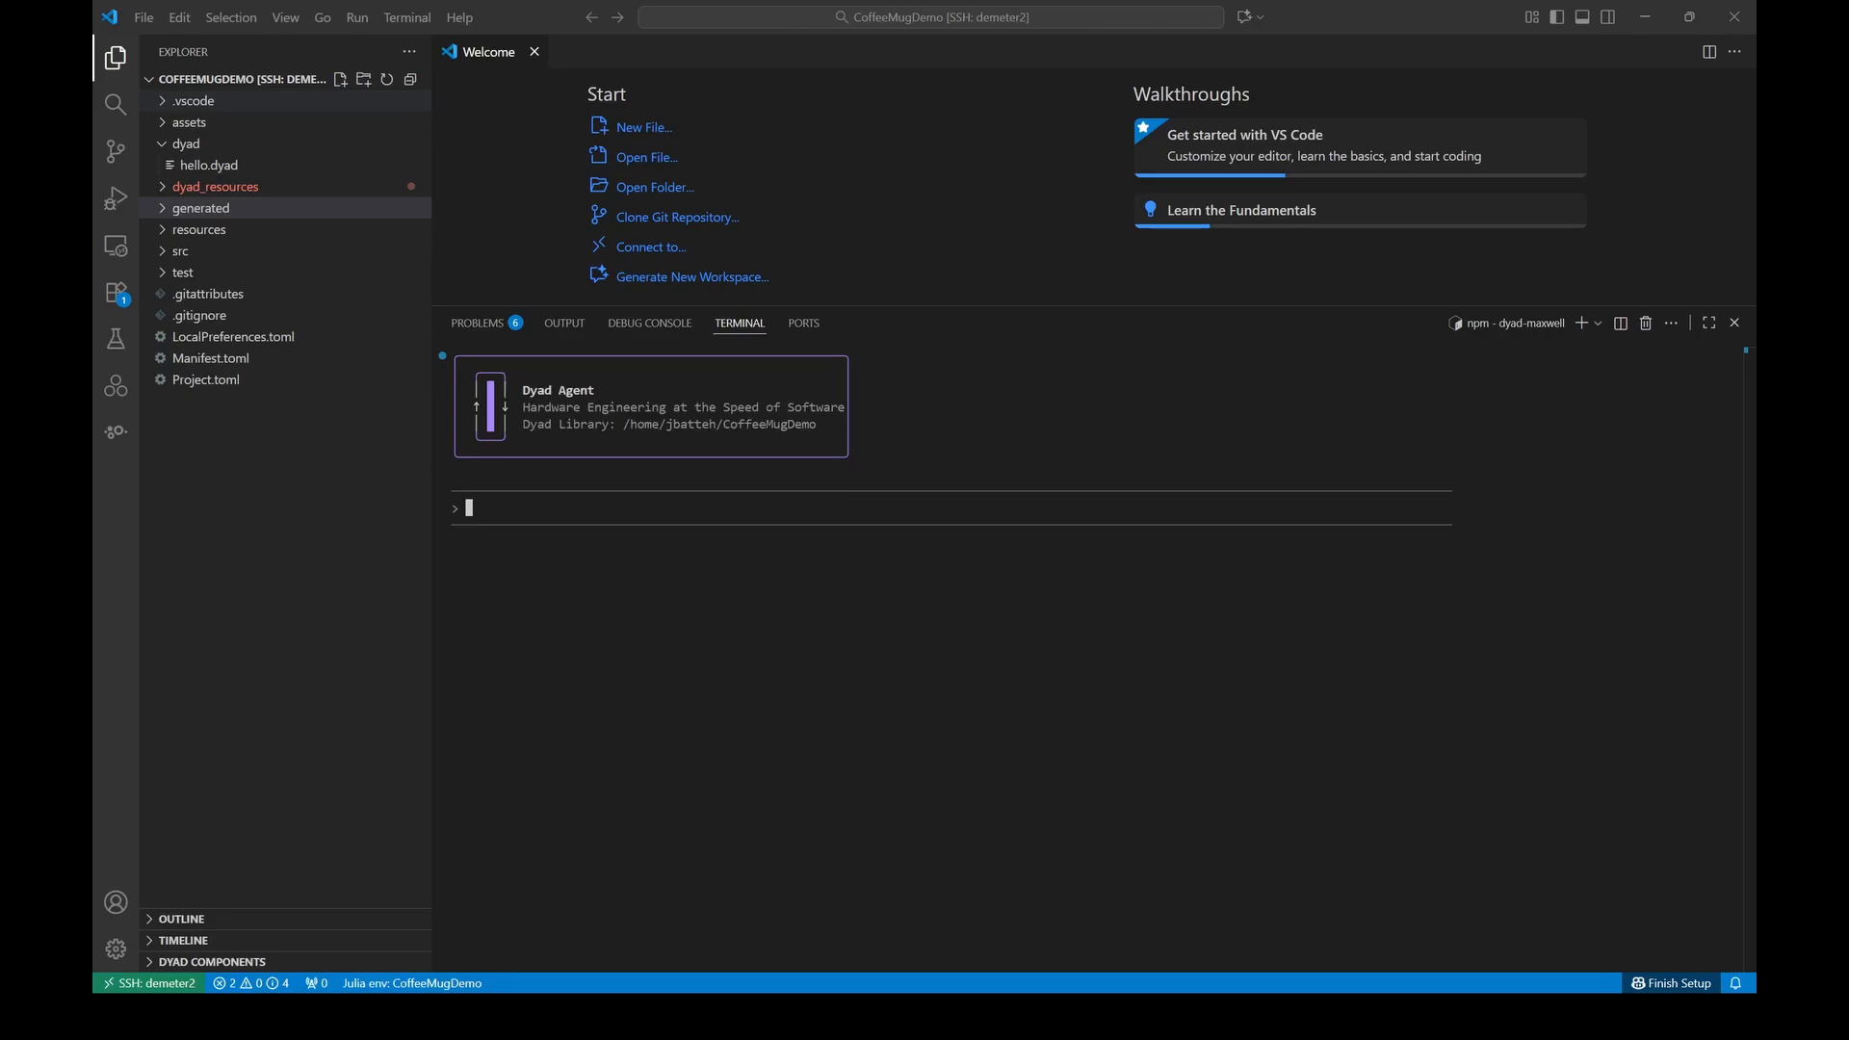
Show resources/schematic.png, the mug heat-transfer schematic, in an editor.
{"action": "left_click", "coordinate": [201, 208]}
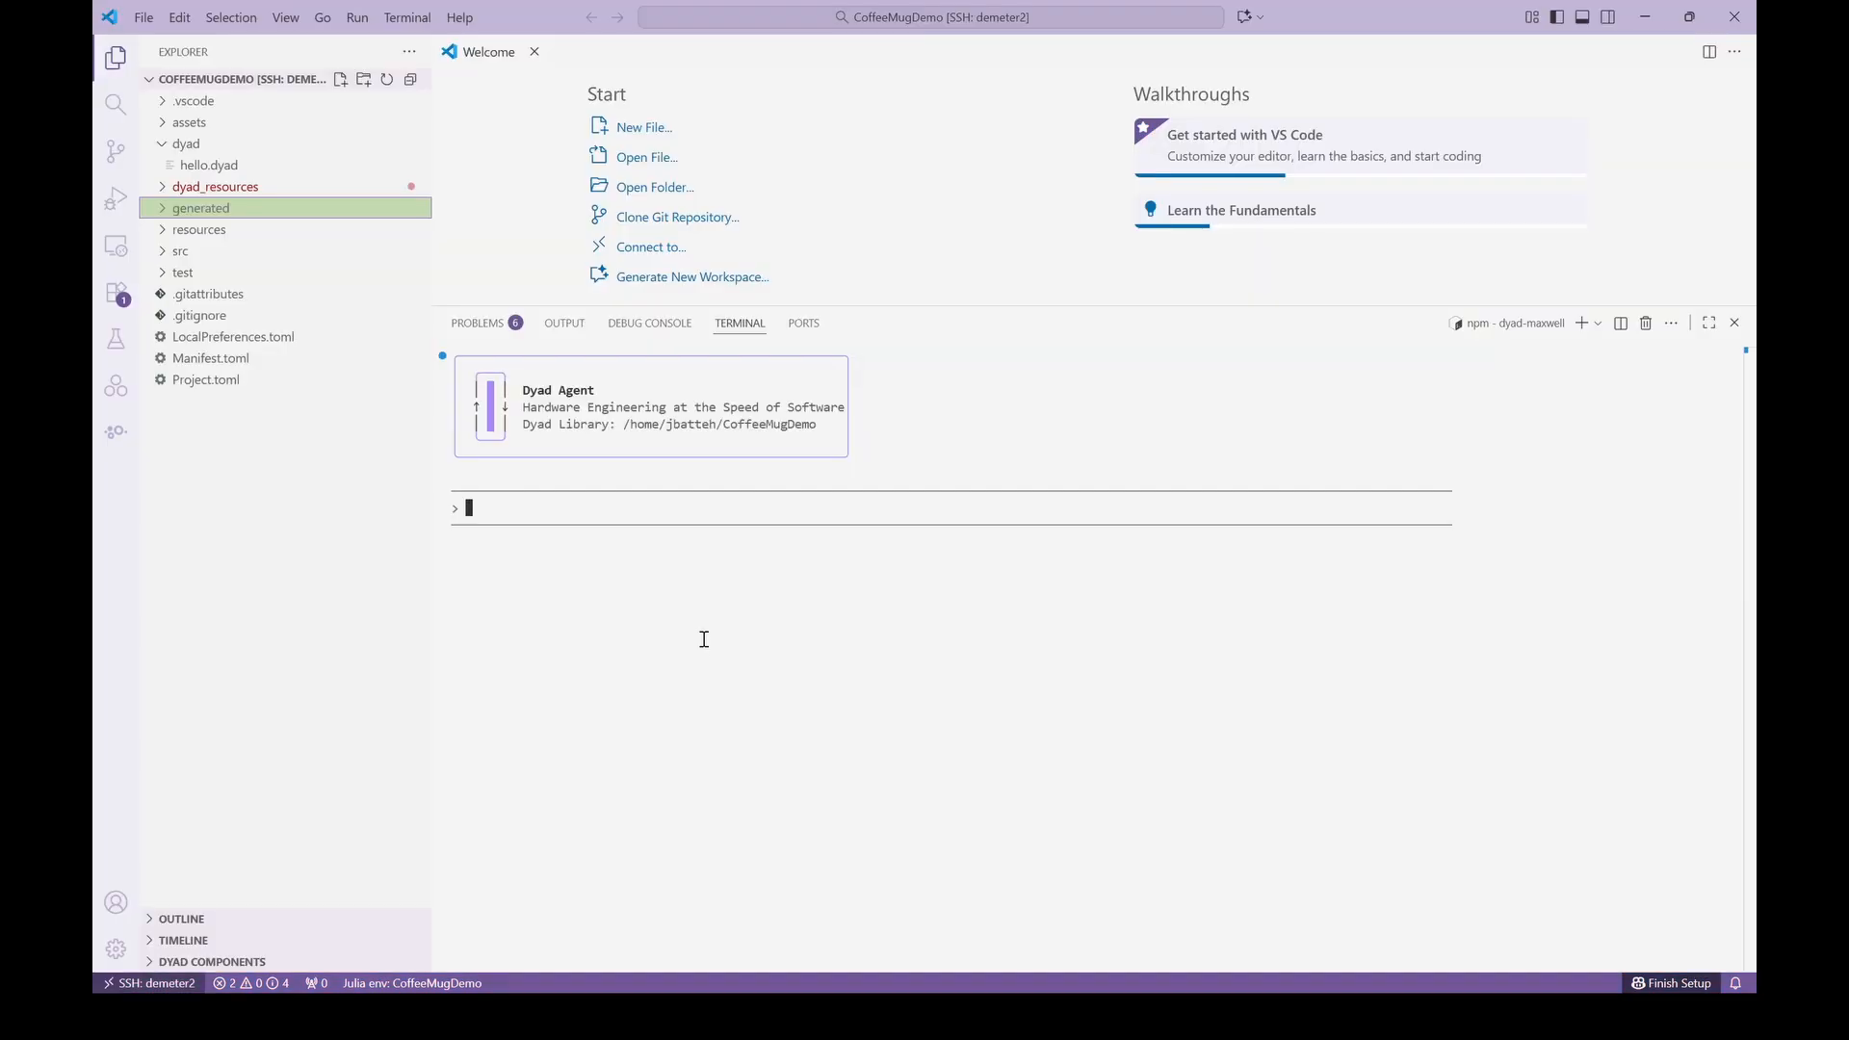
{"action": "left_click", "coordinate": [198, 229]}
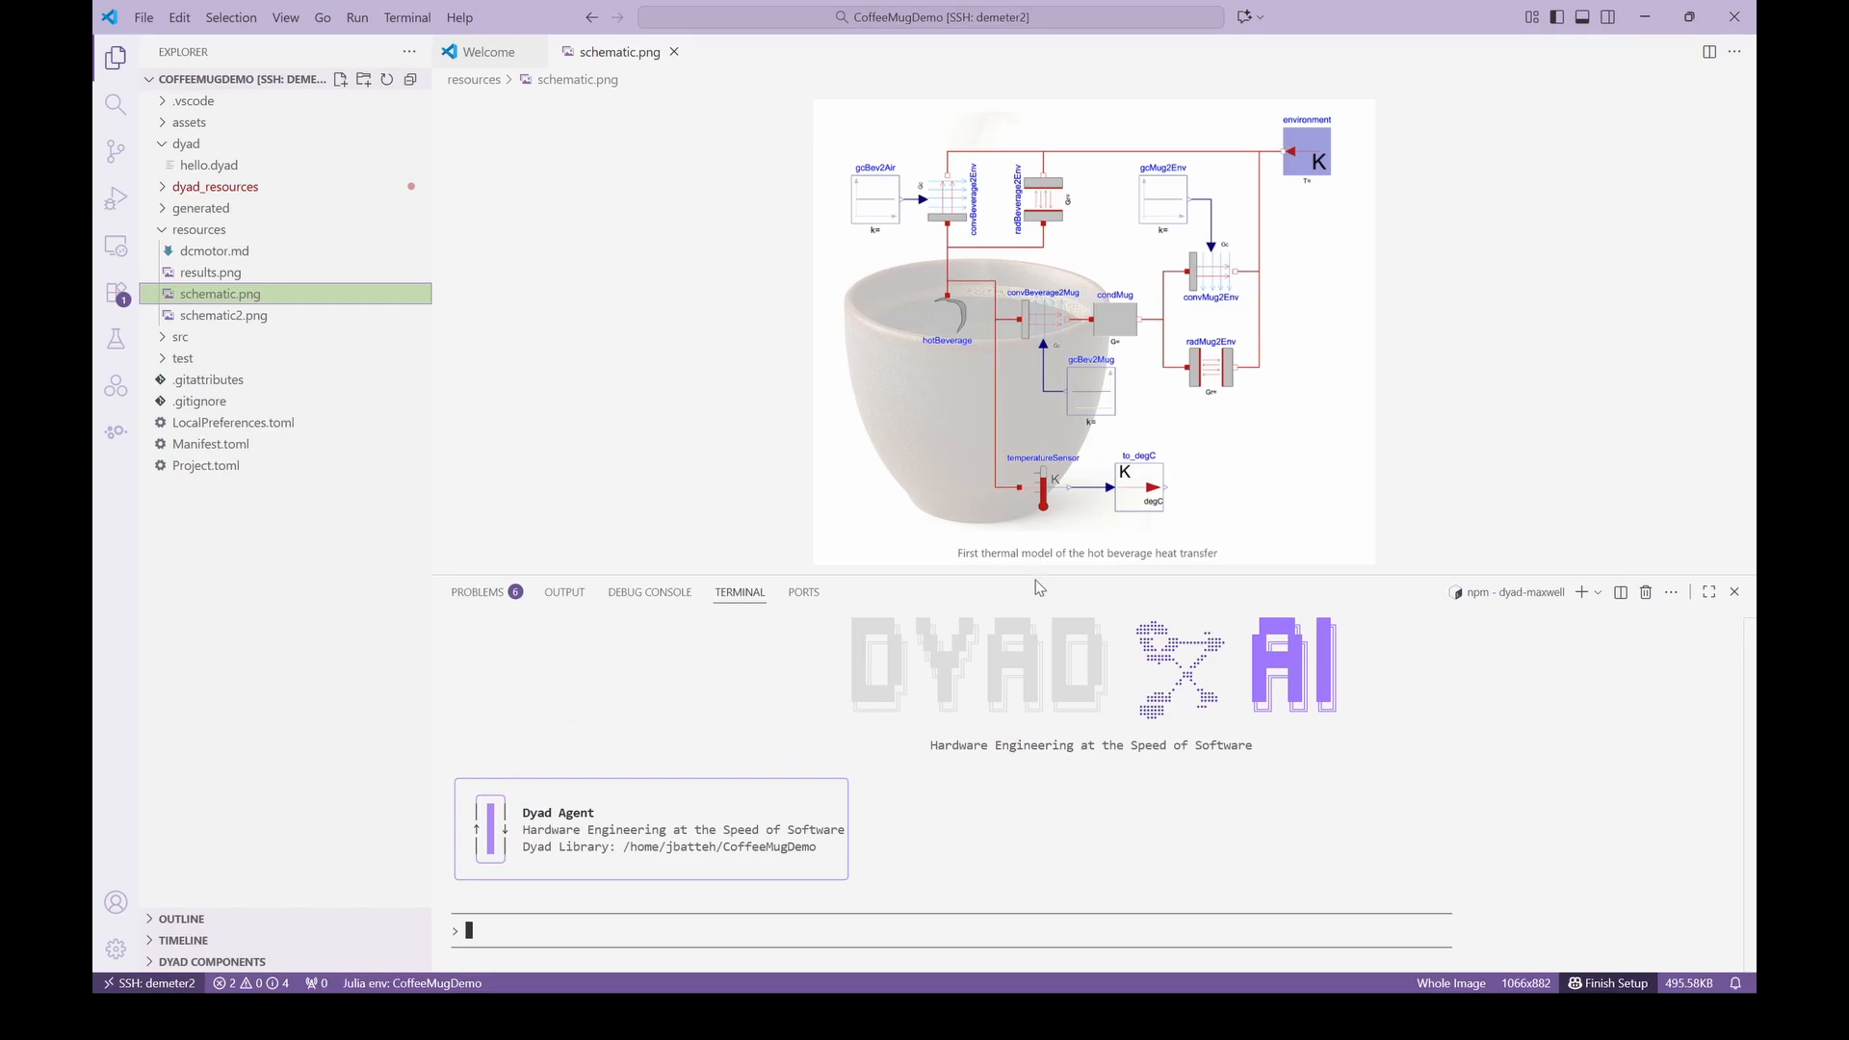
Ask the Dyad Agent to read resources/schematic.png and describe the mug model.
{"action": "left_click_drag", "start_coordinate": [1002, 582], "coordinate": [1002, 784]}
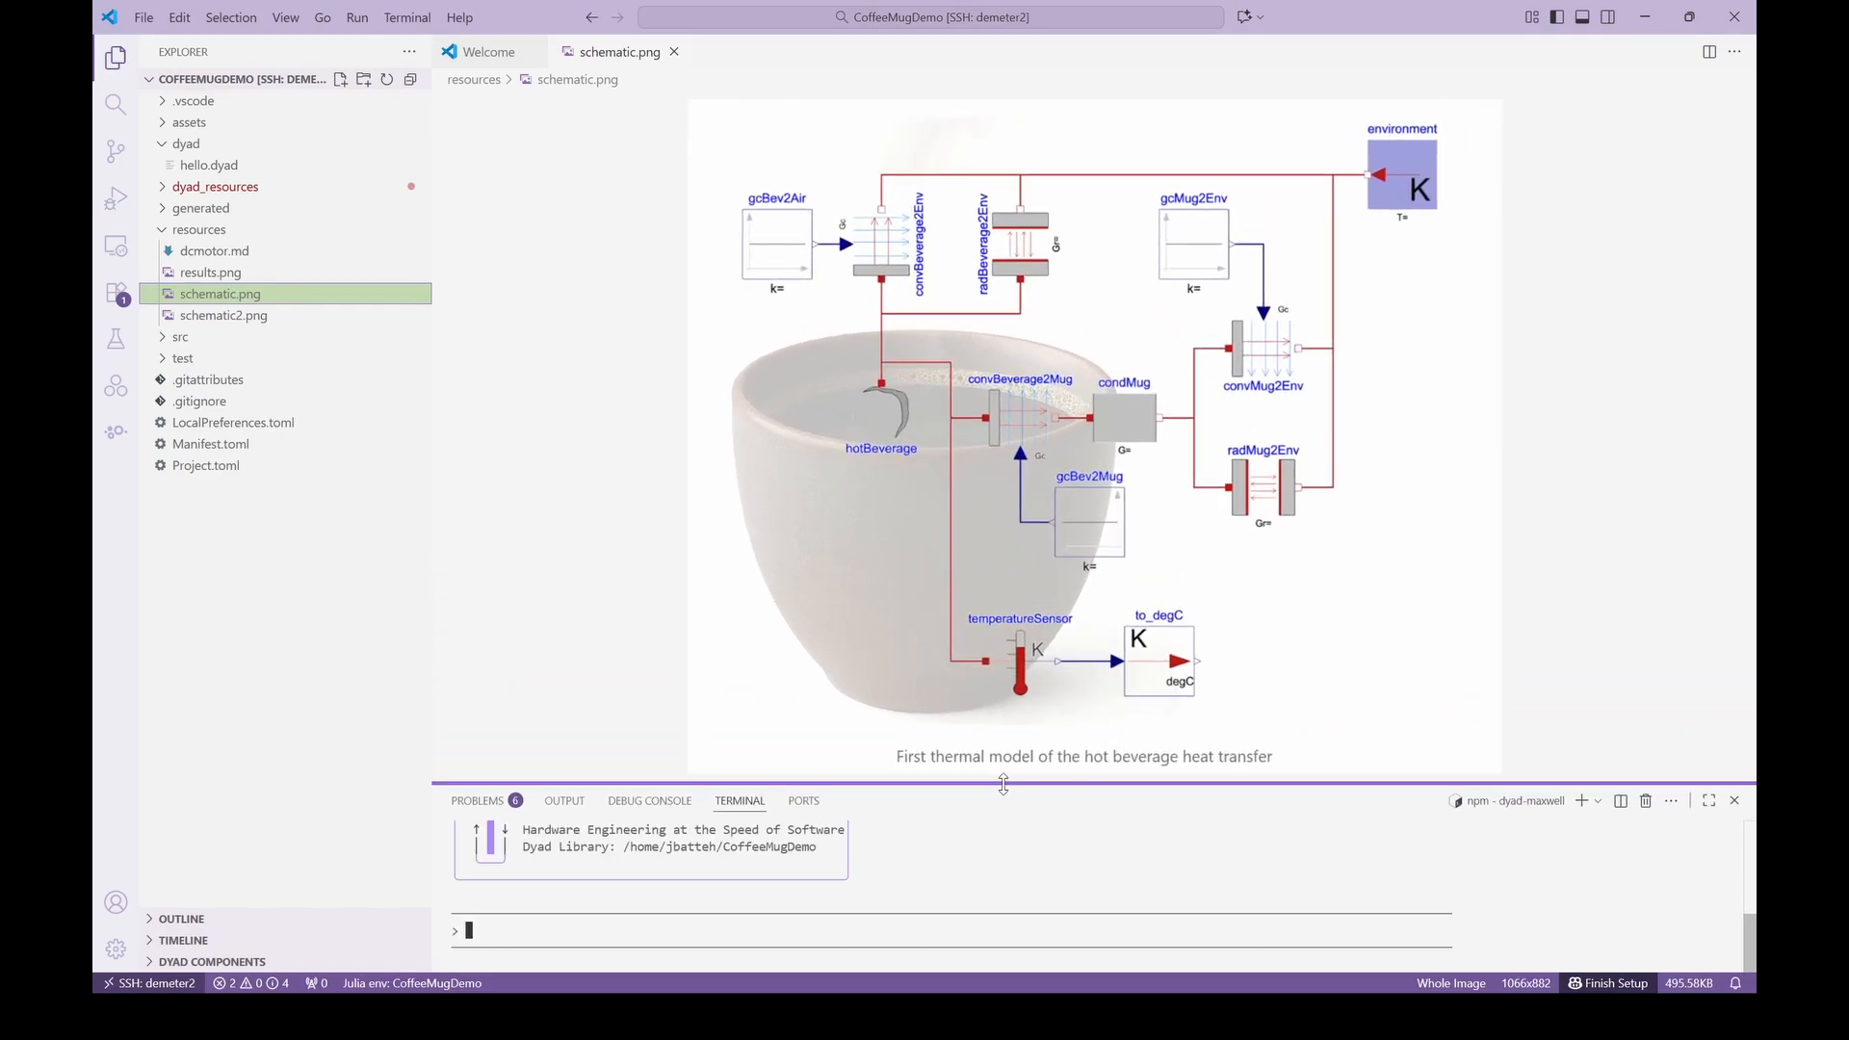
{"action": "mouse_move", "coordinate": [1002, 784]}
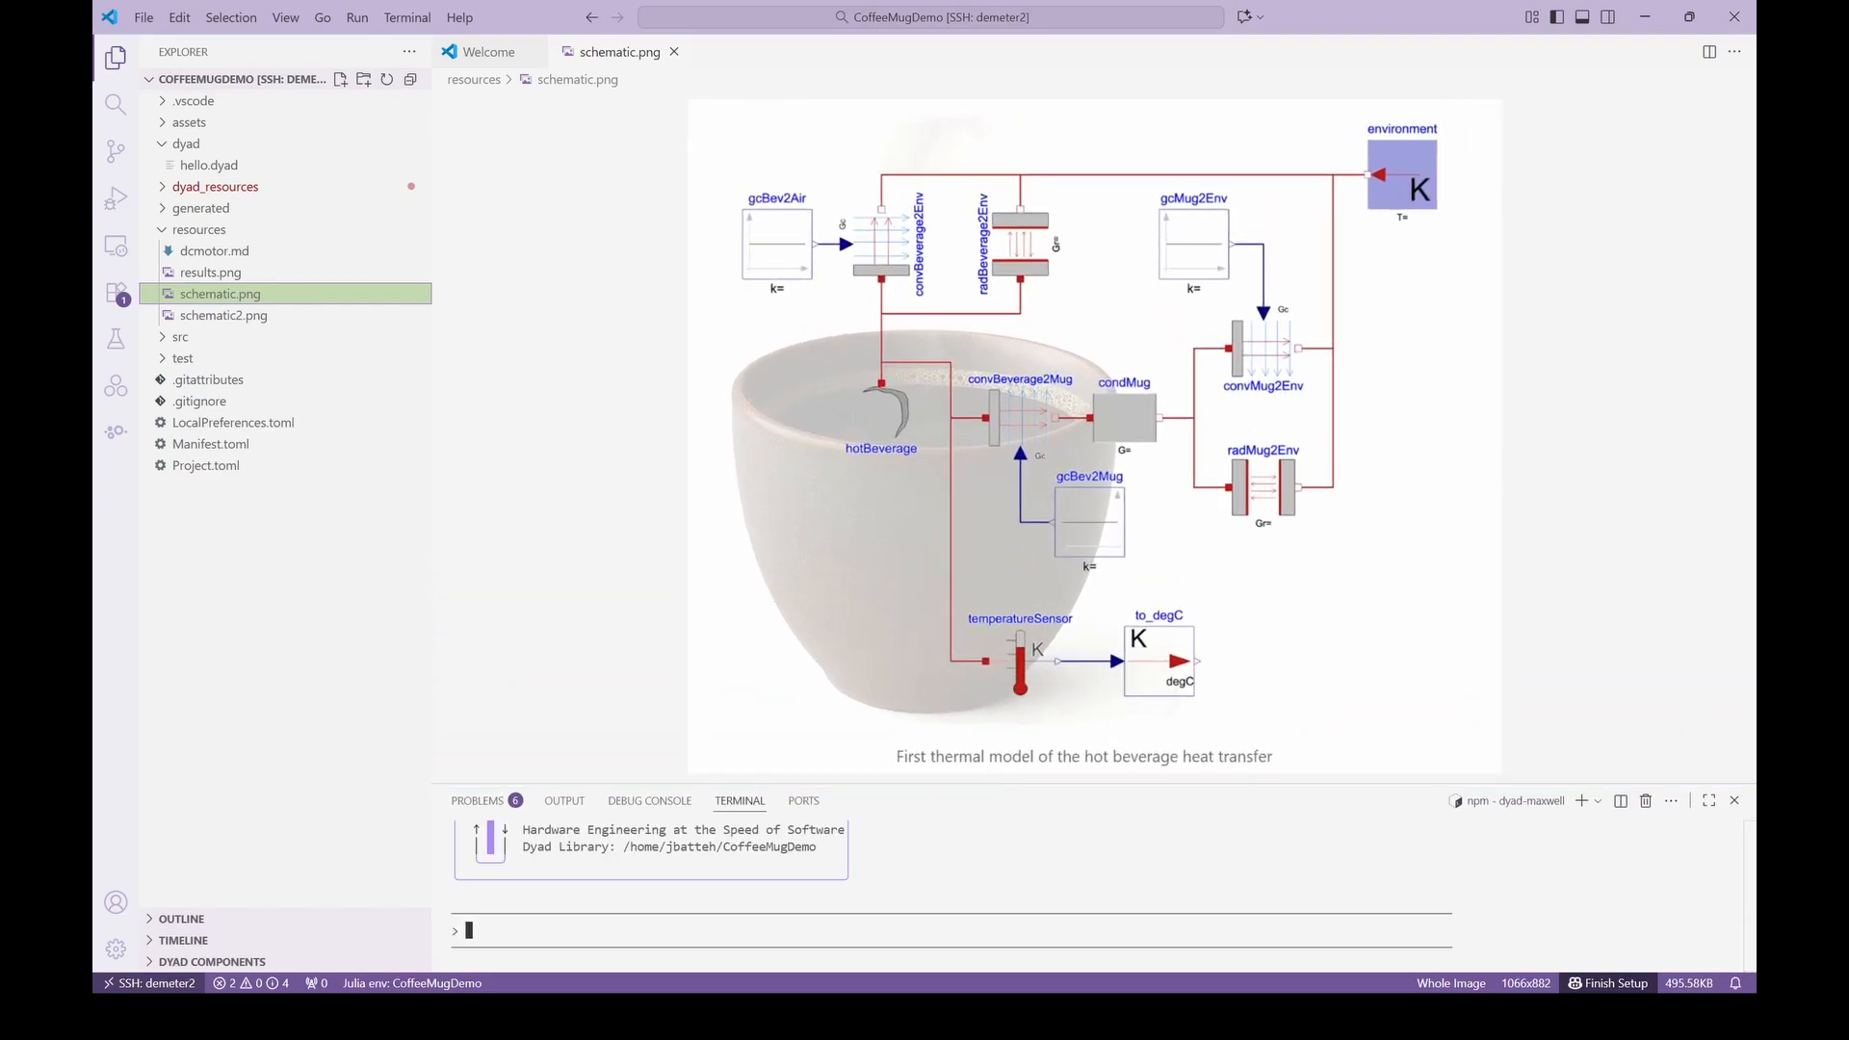
{"action": "type", "text": "There is an image in the resources folder called schematic.png"}
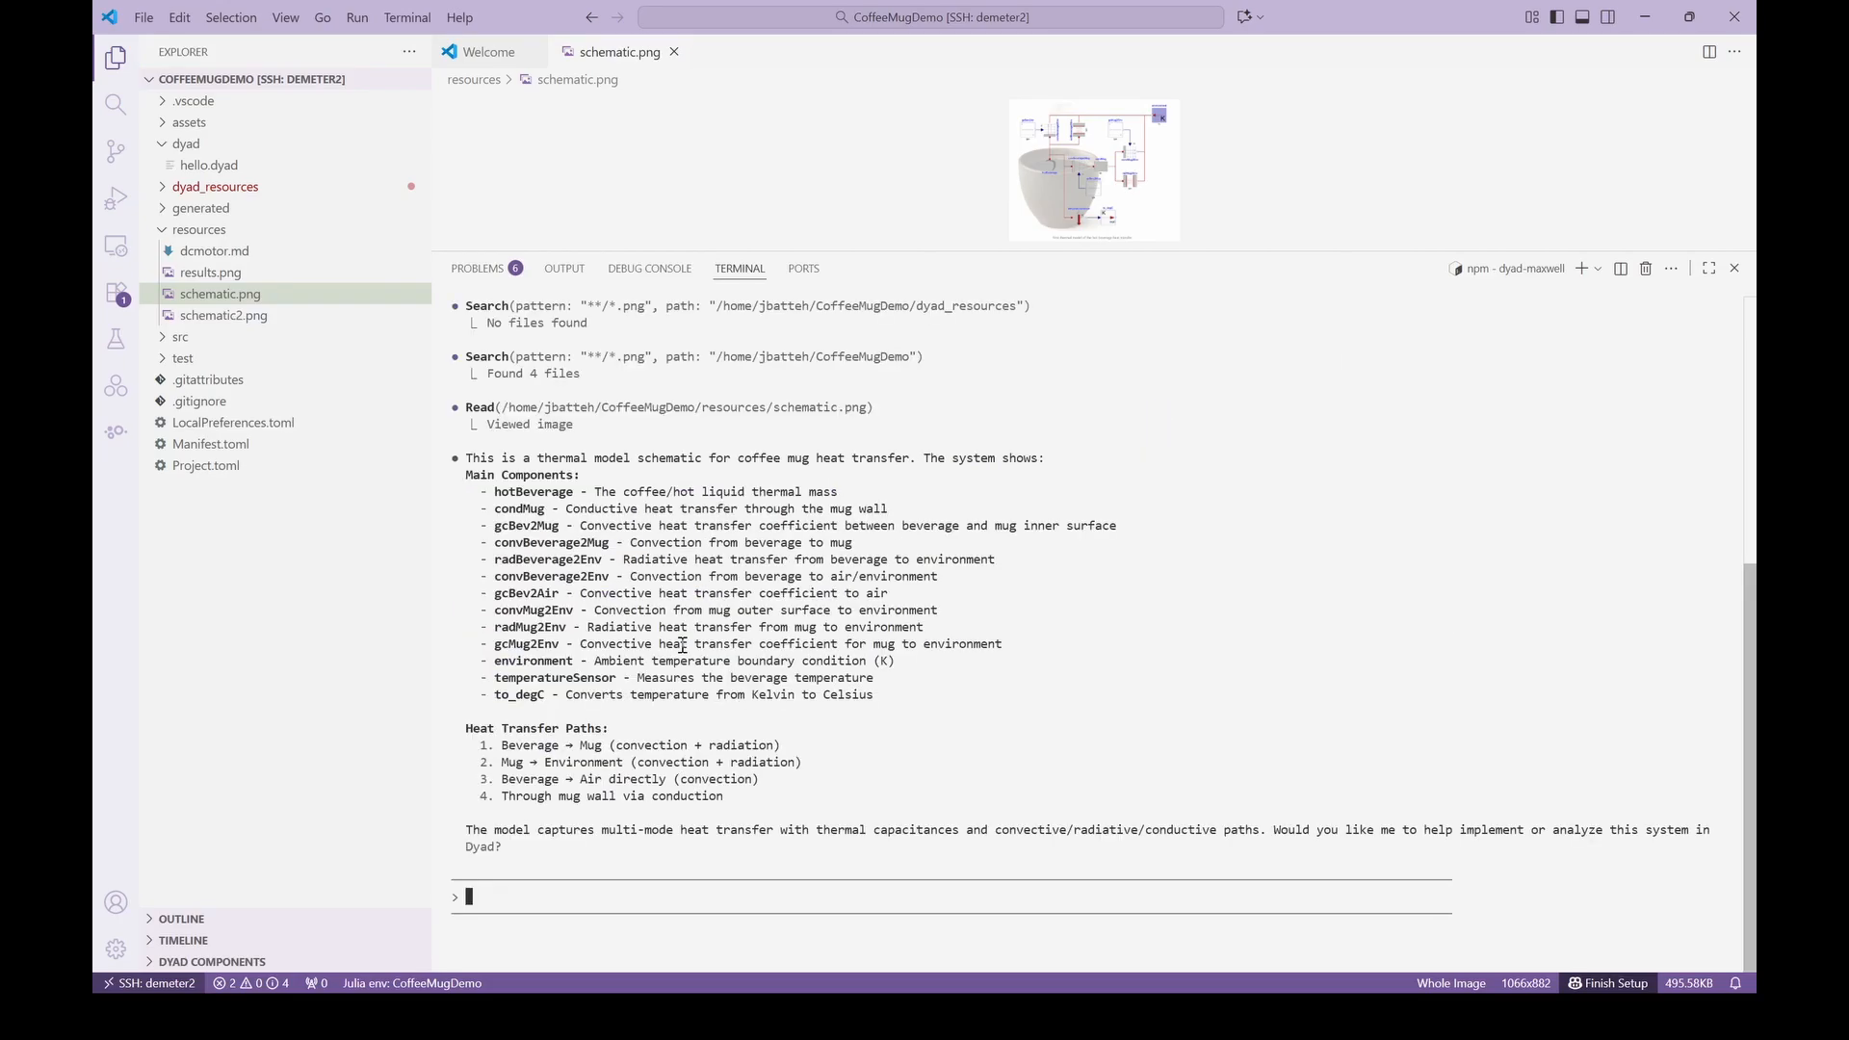
{"action": "mouse_move", "coordinate": [852, 626]}
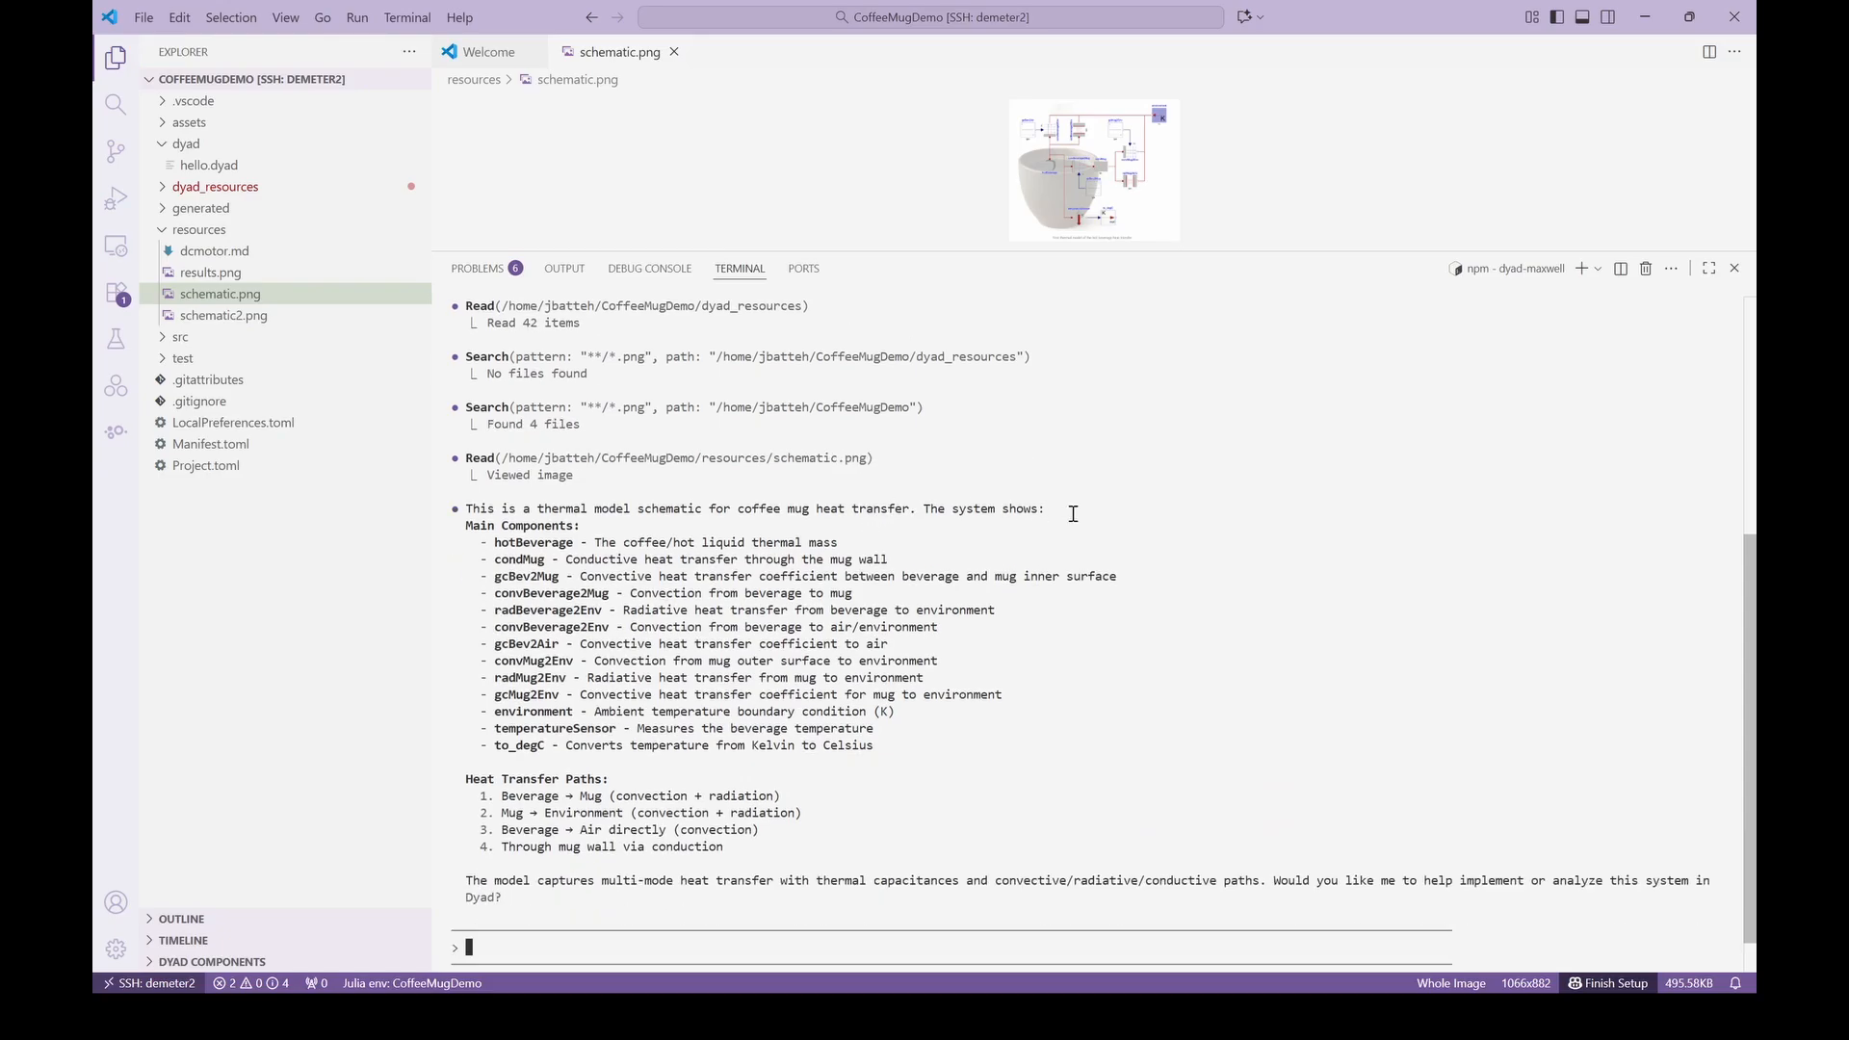
{"action": "mouse_move", "coordinate": [784, 592]}
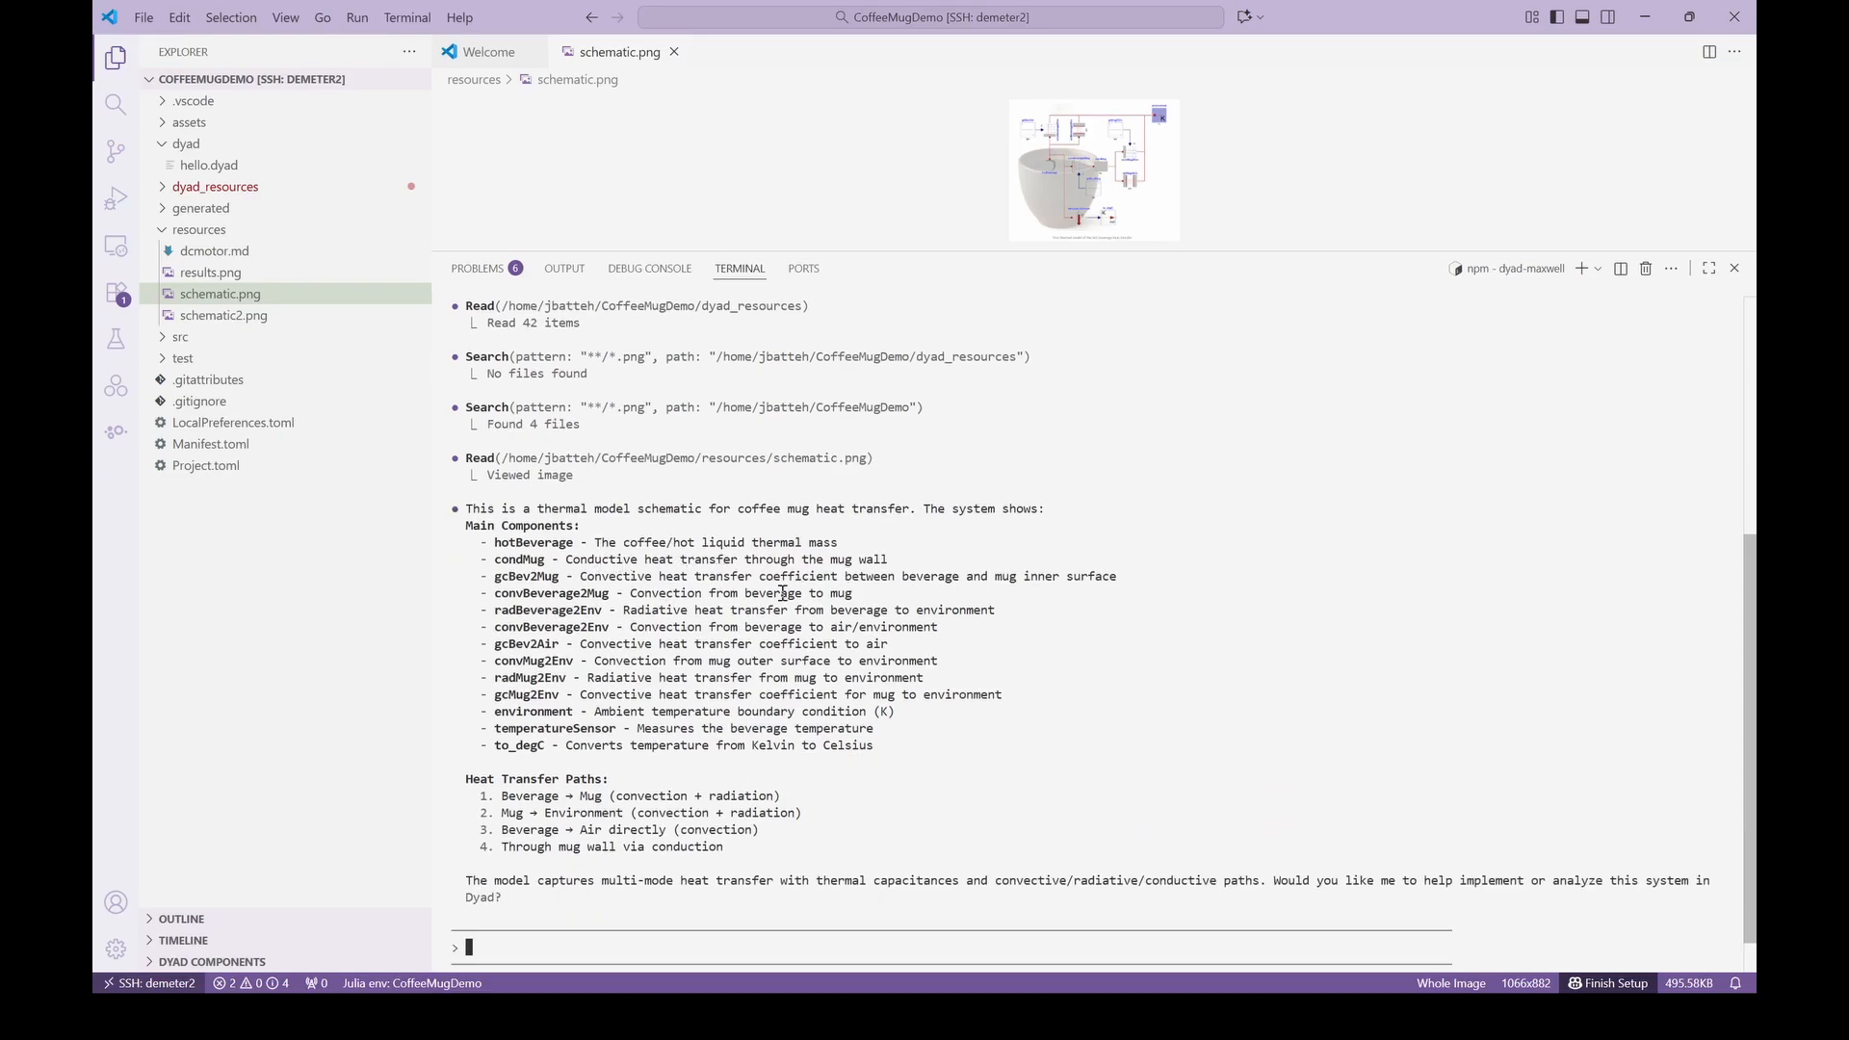
Ask the agent which ThermalComponents and custom blocks would implement the mug model.
{"action": "type", "text": "Tell me which component"}
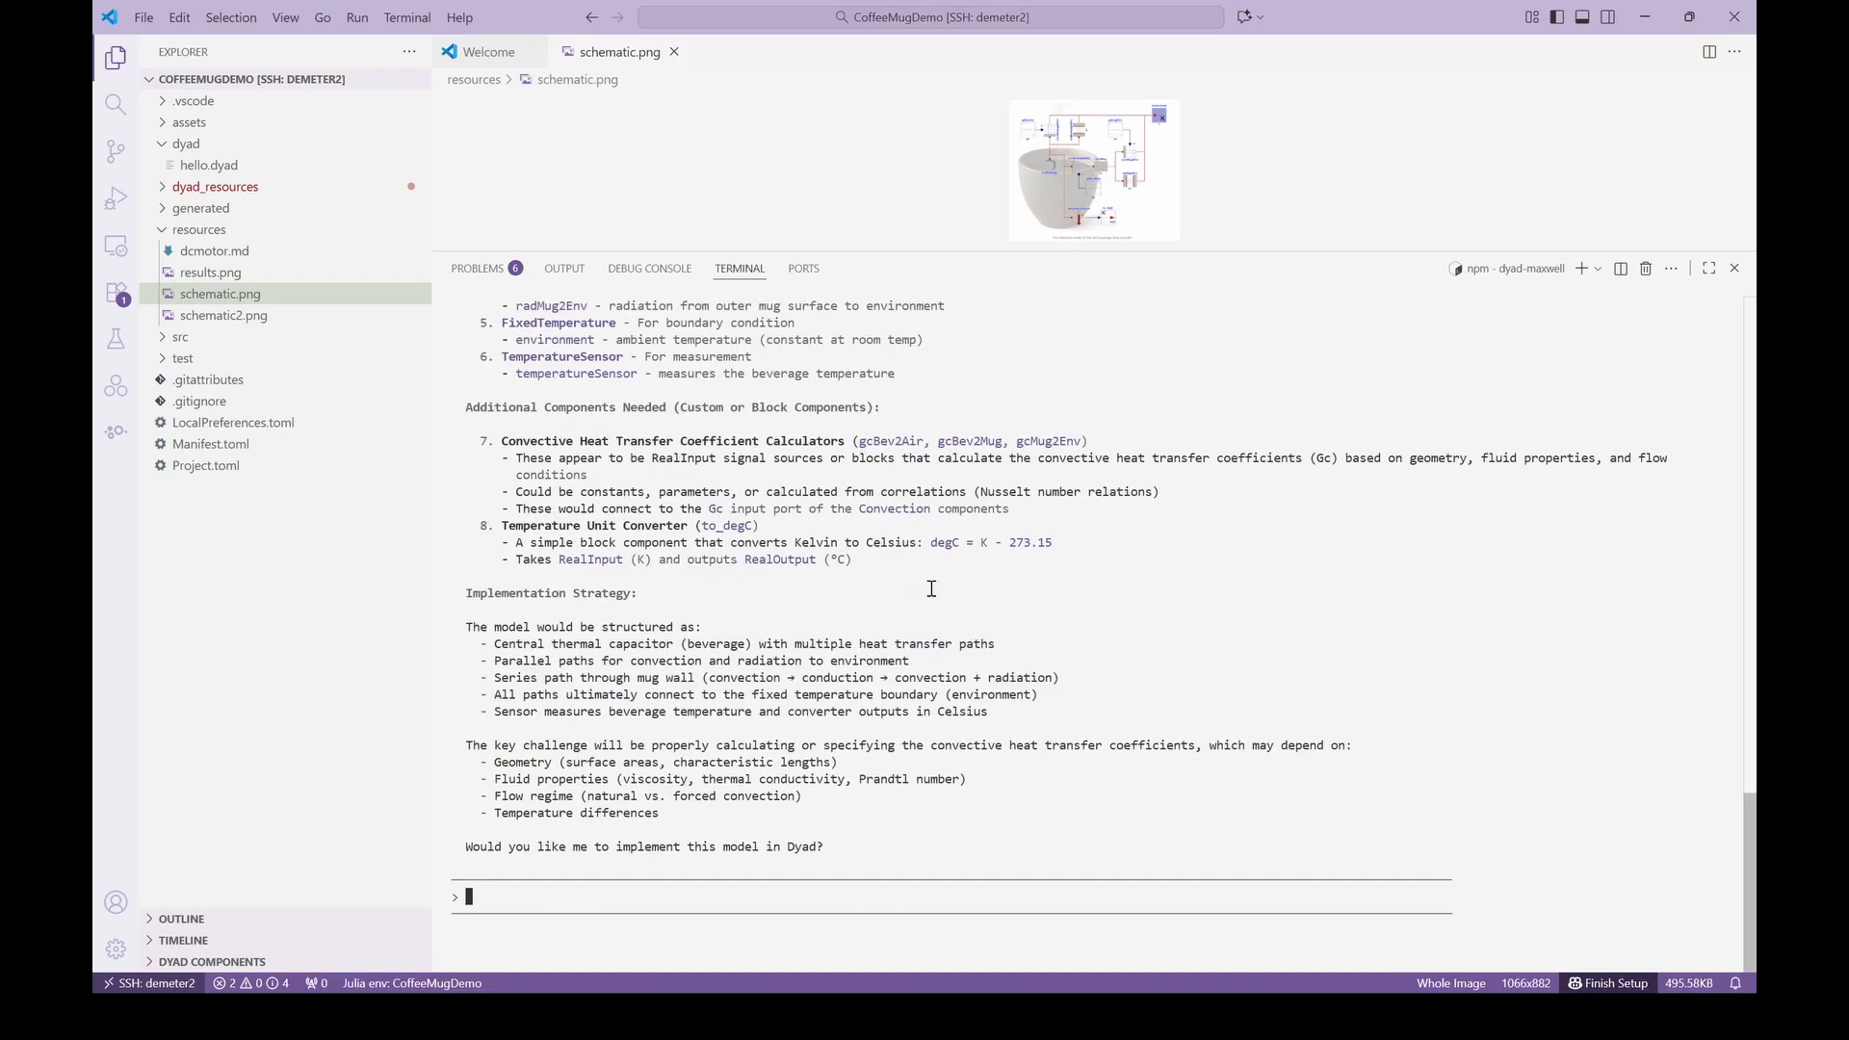
{"action": "mouse_move", "coordinate": [1057, 644]}
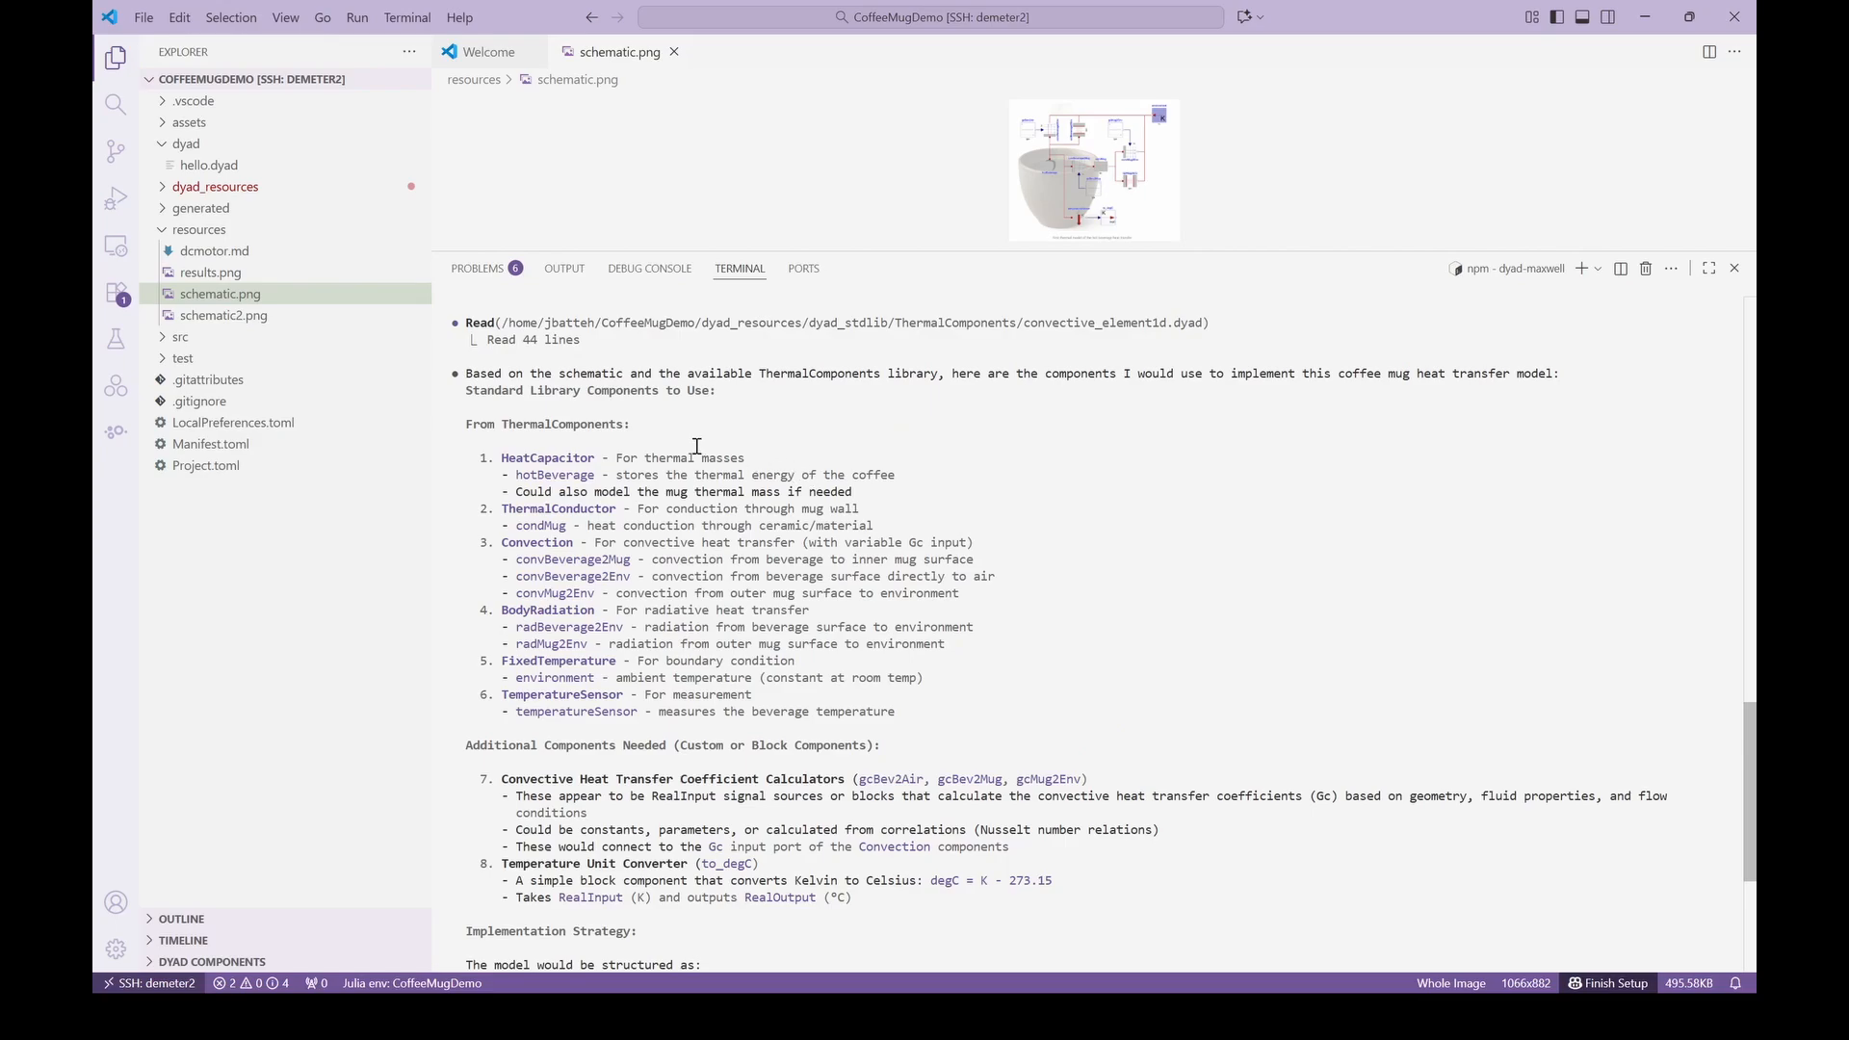
{"action": "mouse_move", "coordinate": [832, 501]}
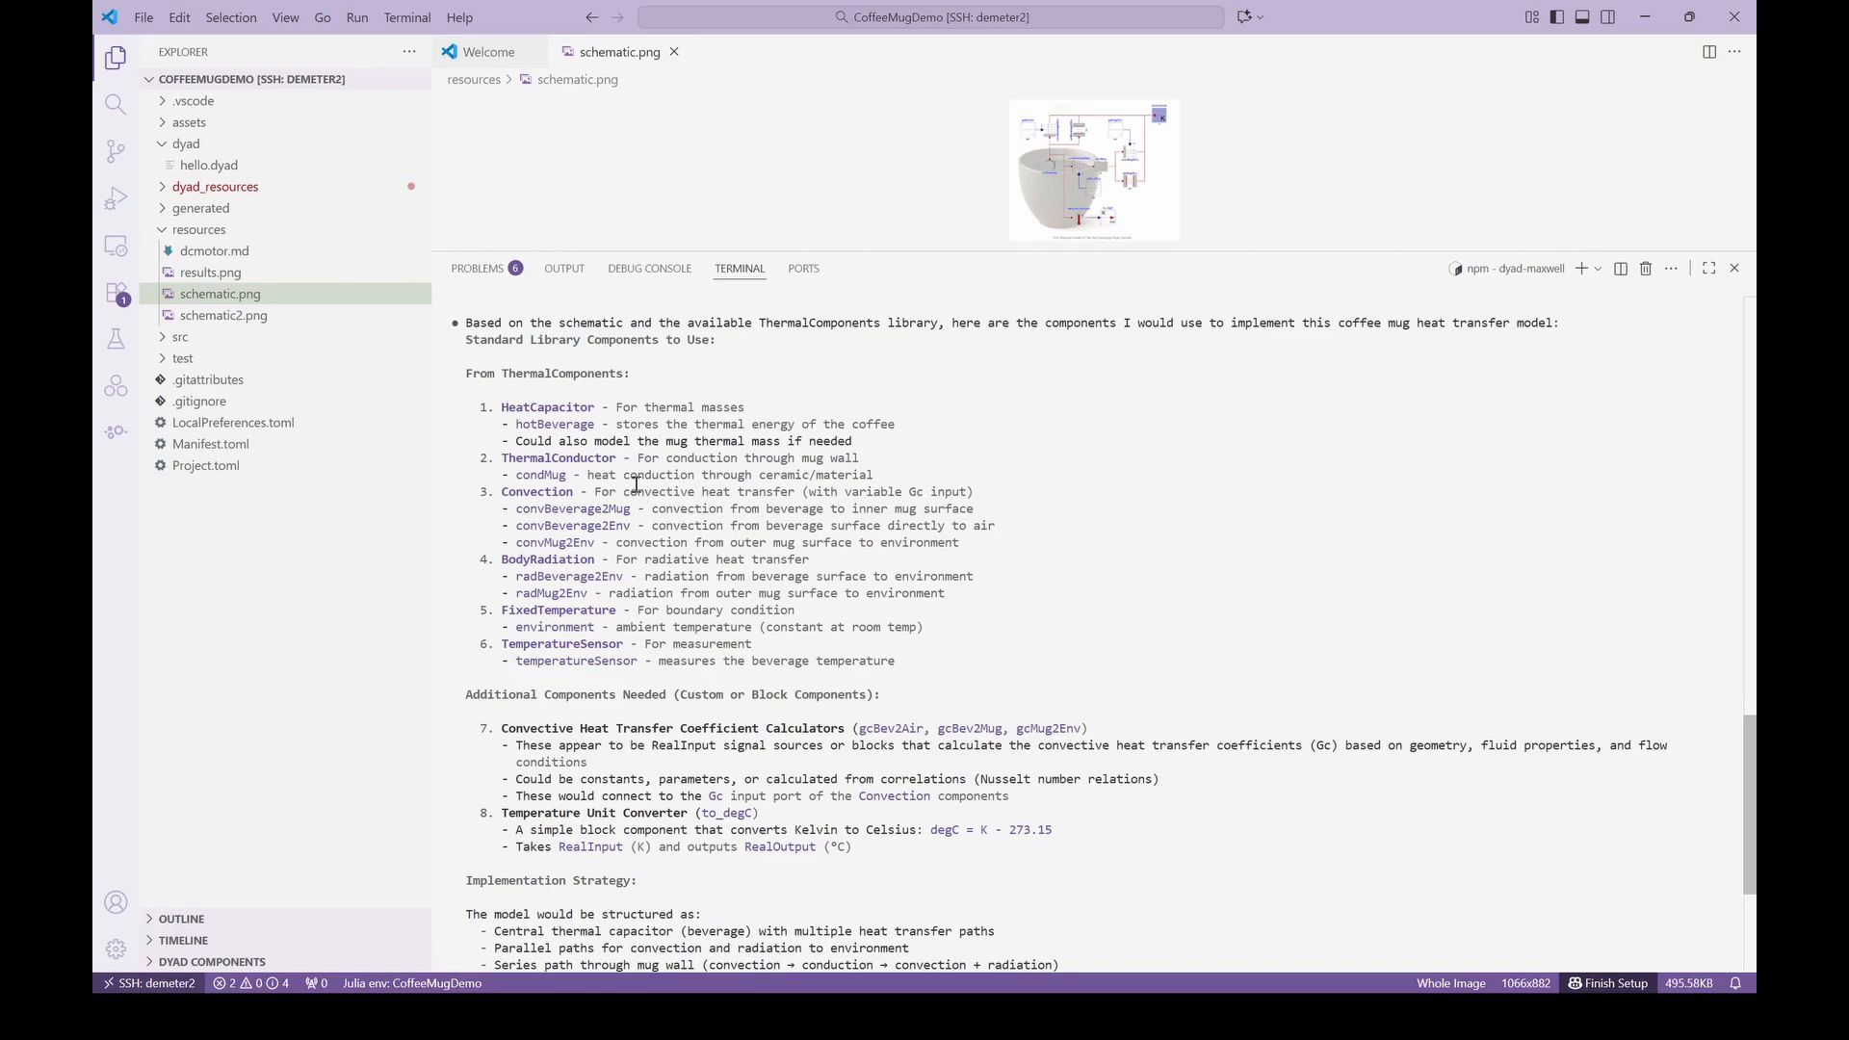
{"action": "mouse_move", "coordinate": [996, 528]}
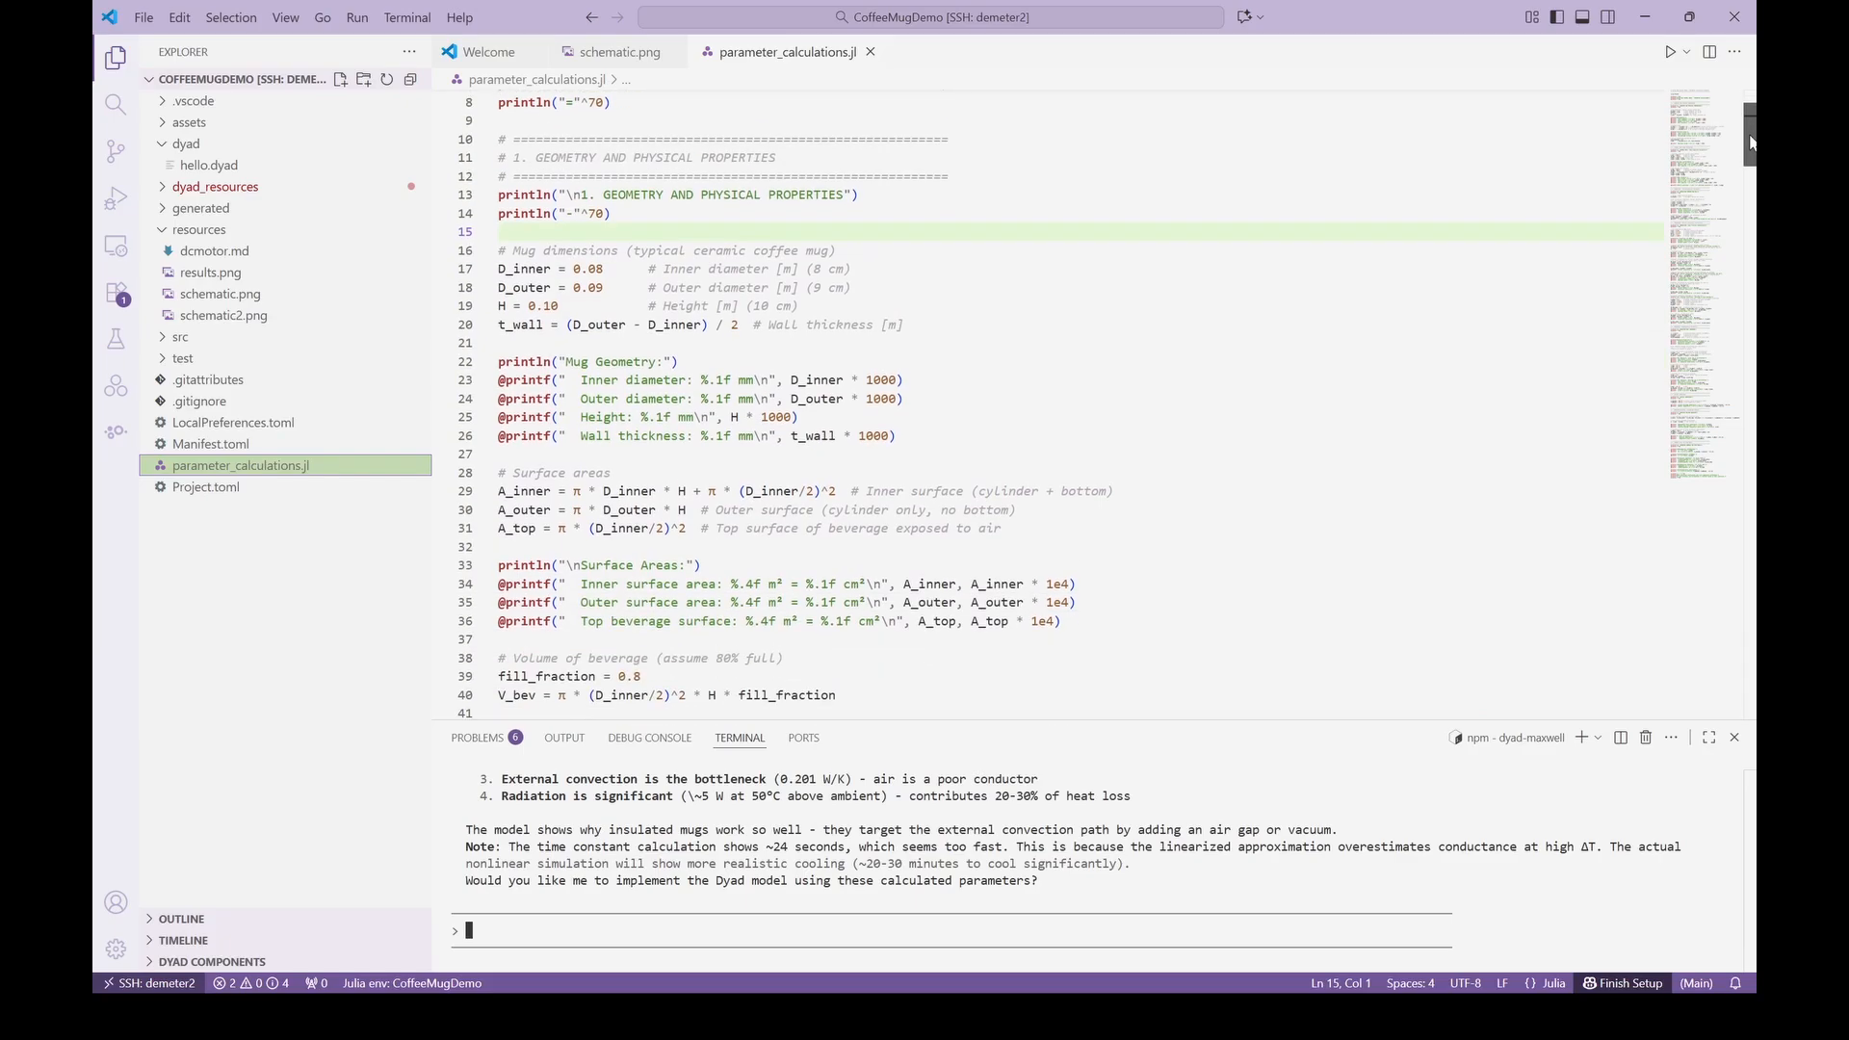
Review parameter_calculations.jl through geometry, thermal mass, conduction, convection and radiation to line 300.
{"action": "scroll", "scroll_direction": "down", "scroll_amount": 3}
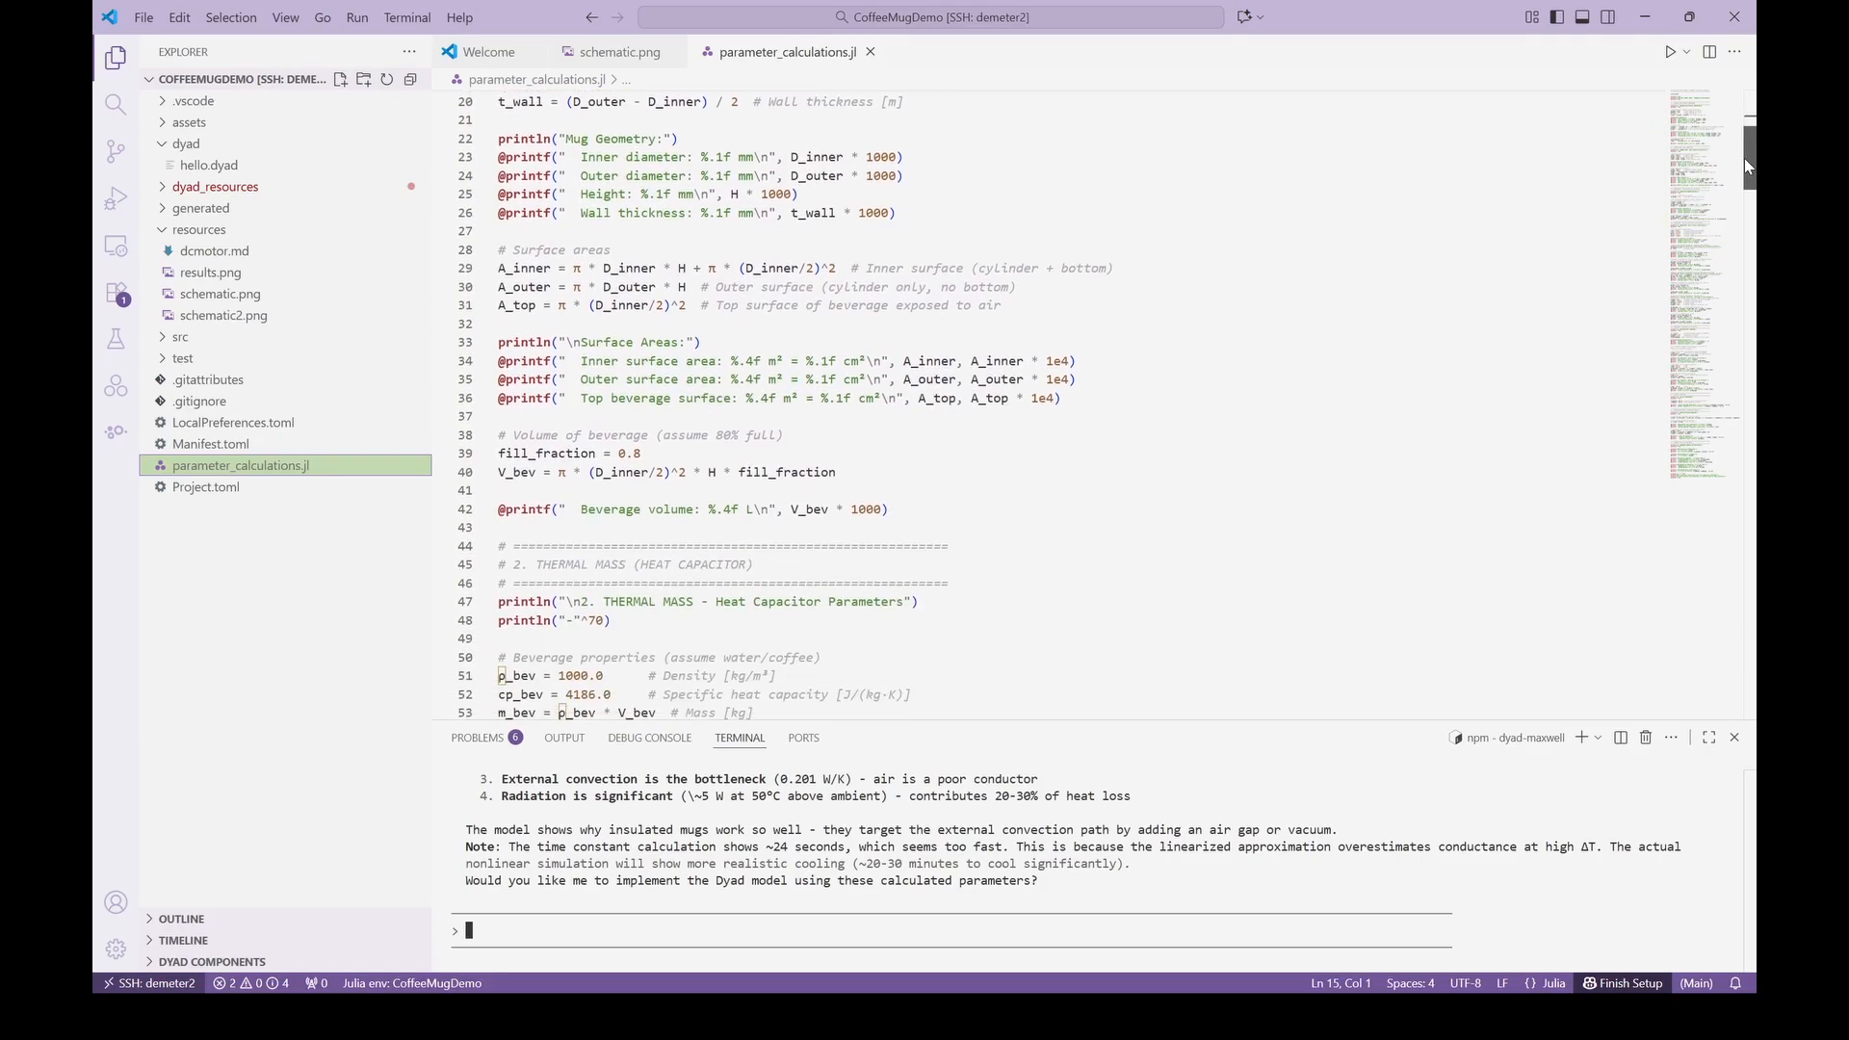
{"action": "scroll", "scroll_direction": "down", "scroll_amount": 3}
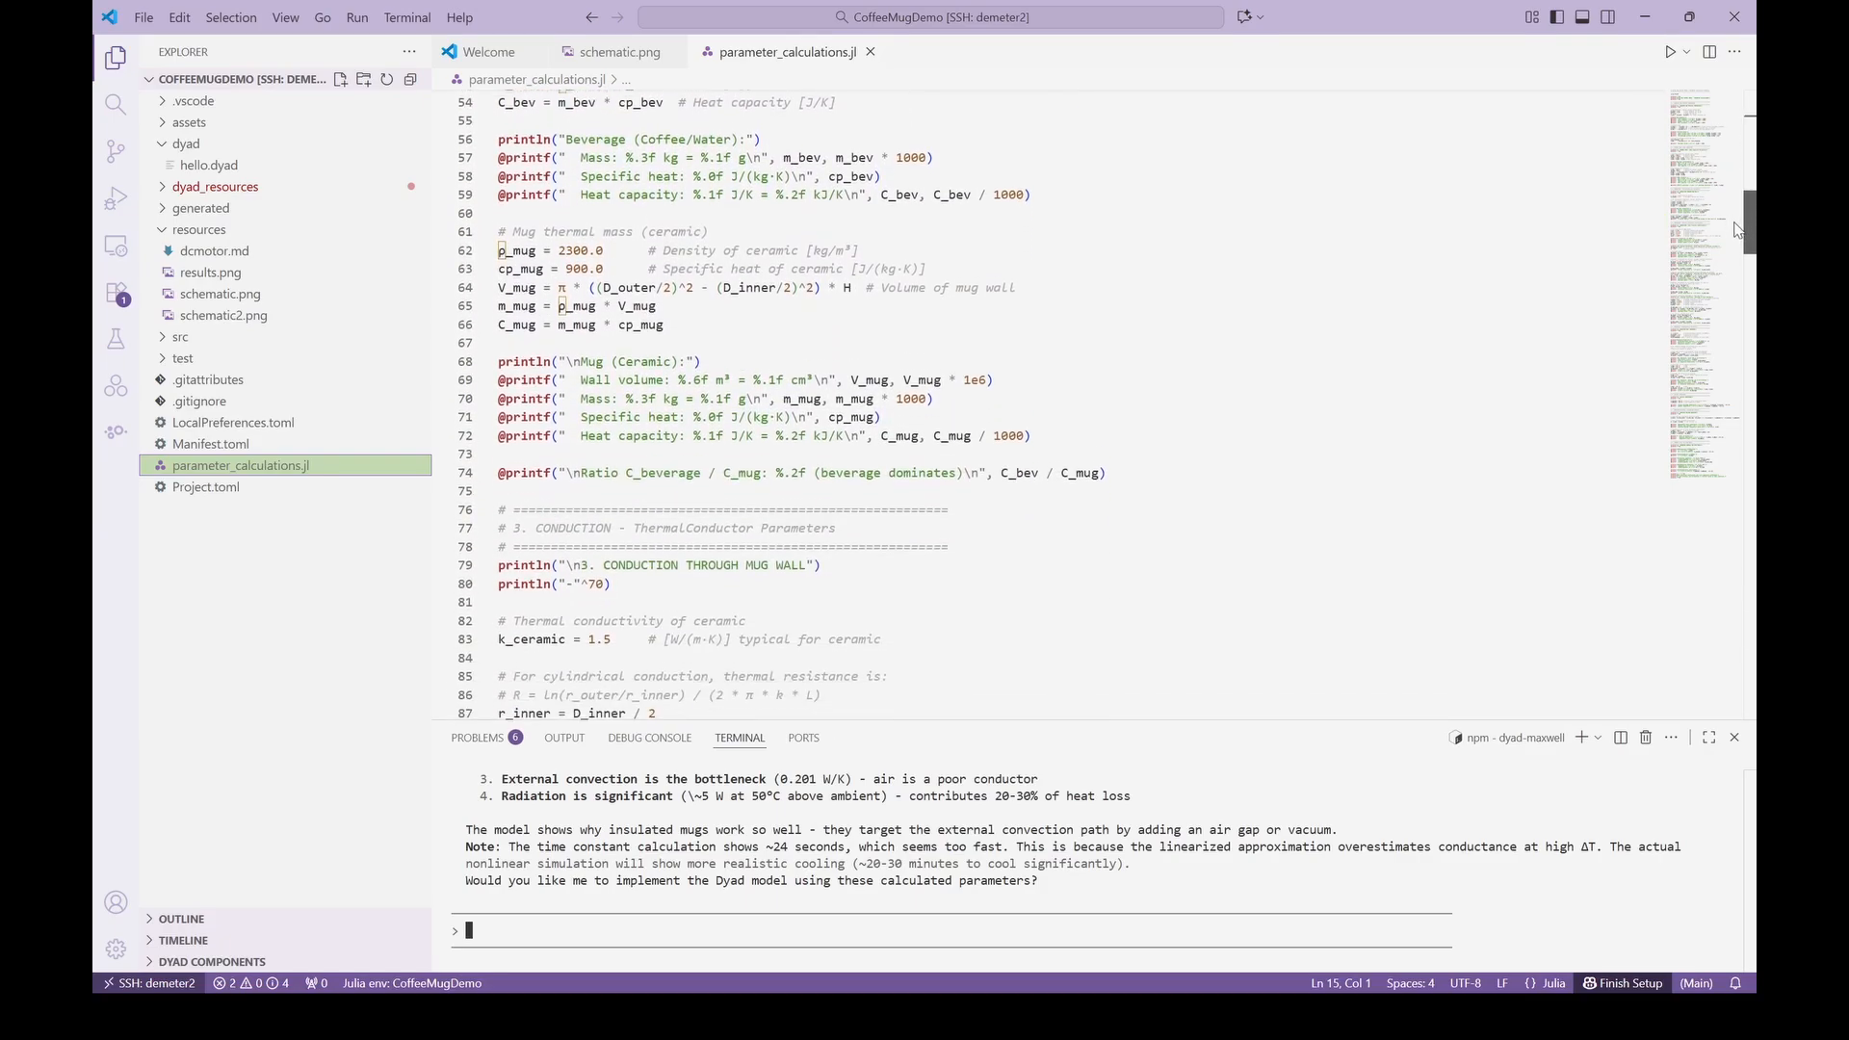
{"action": "scroll", "scroll_direction": "down", "scroll_amount": 3}
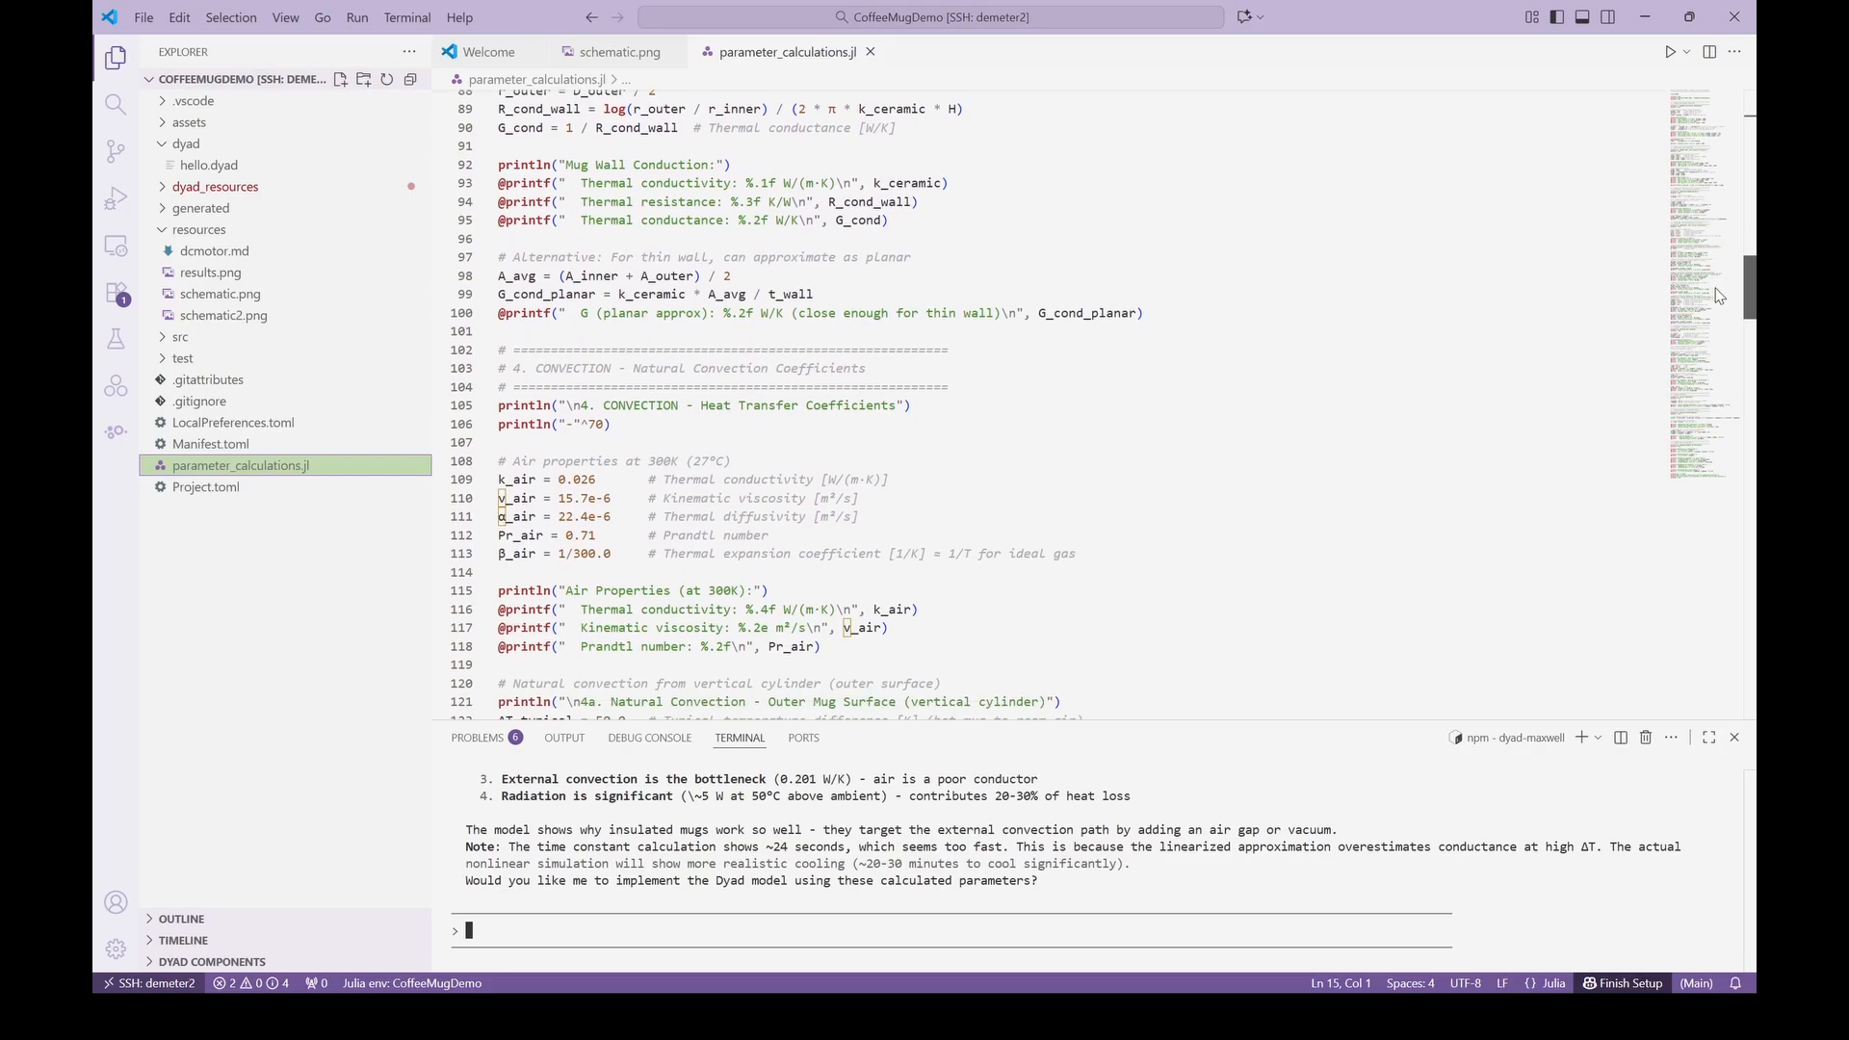
{"action": "scroll", "scroll_direction": "down", "scroll_amount": 3}
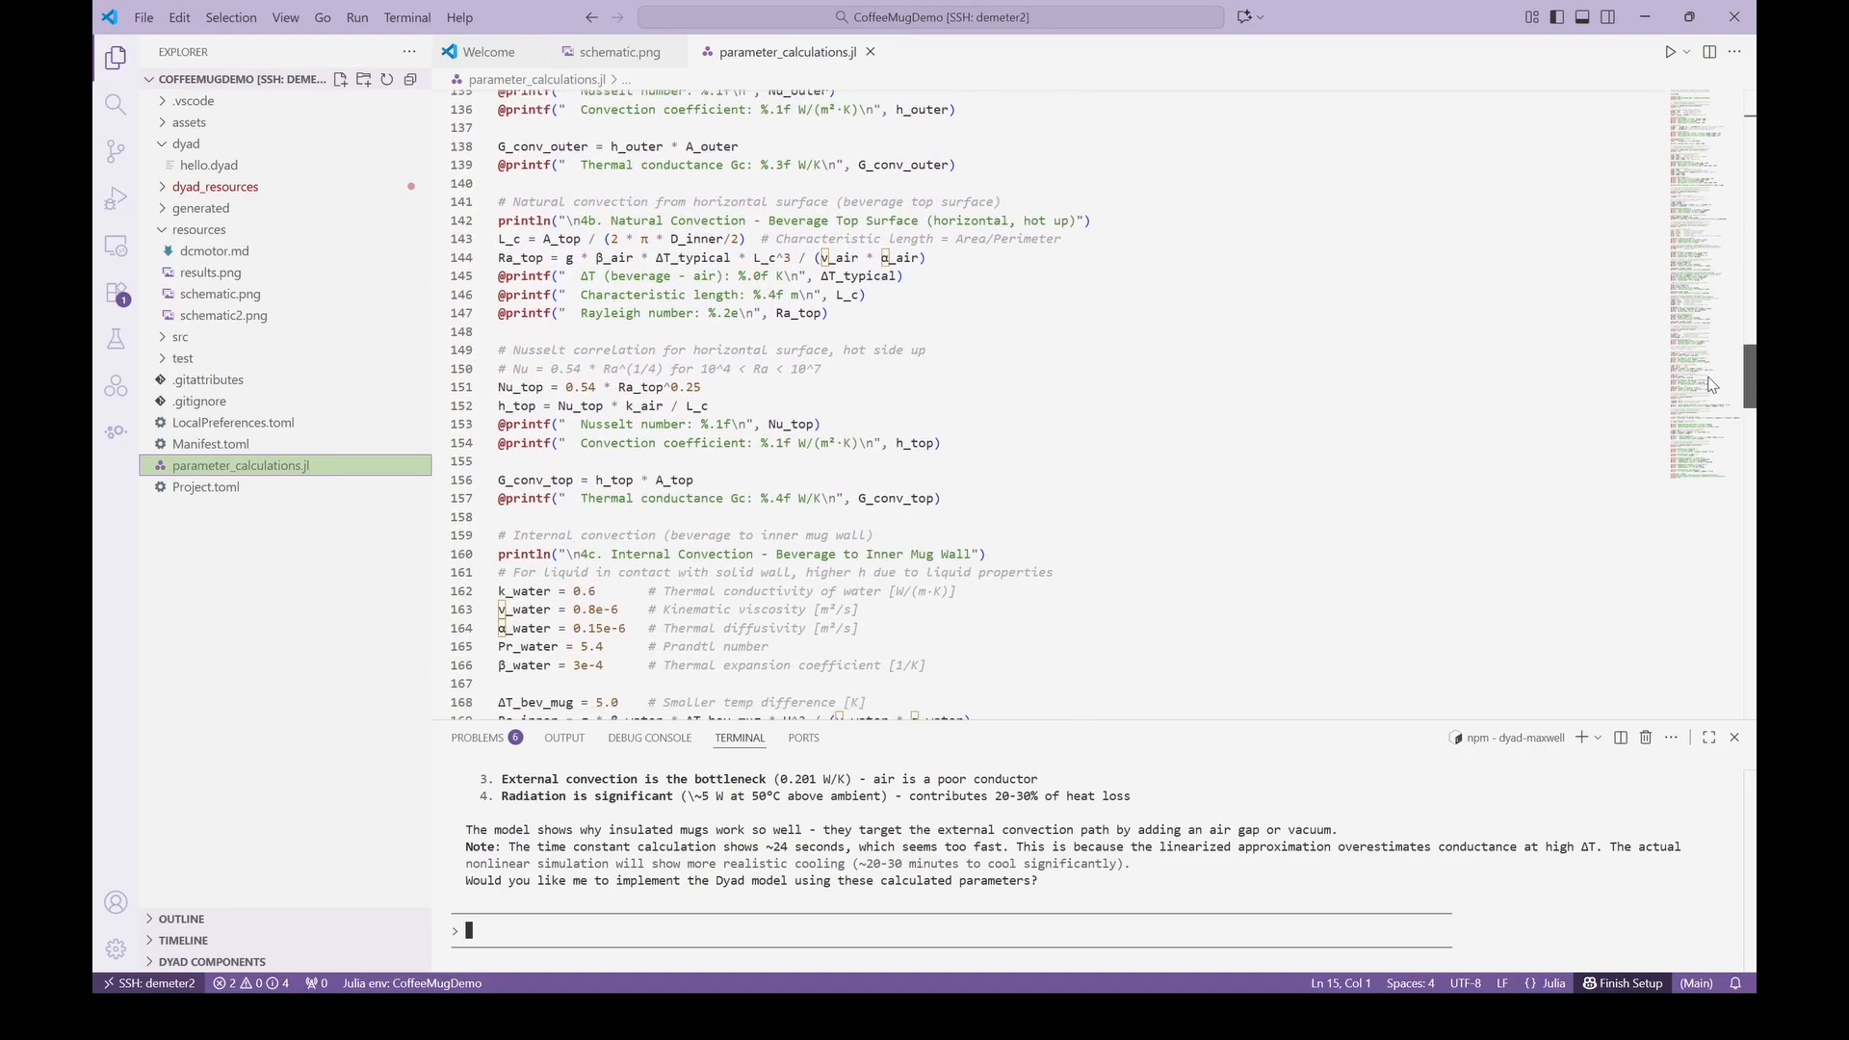
{"action": "scroll", "scroll_direction": "down", "scroll_amount": 3}
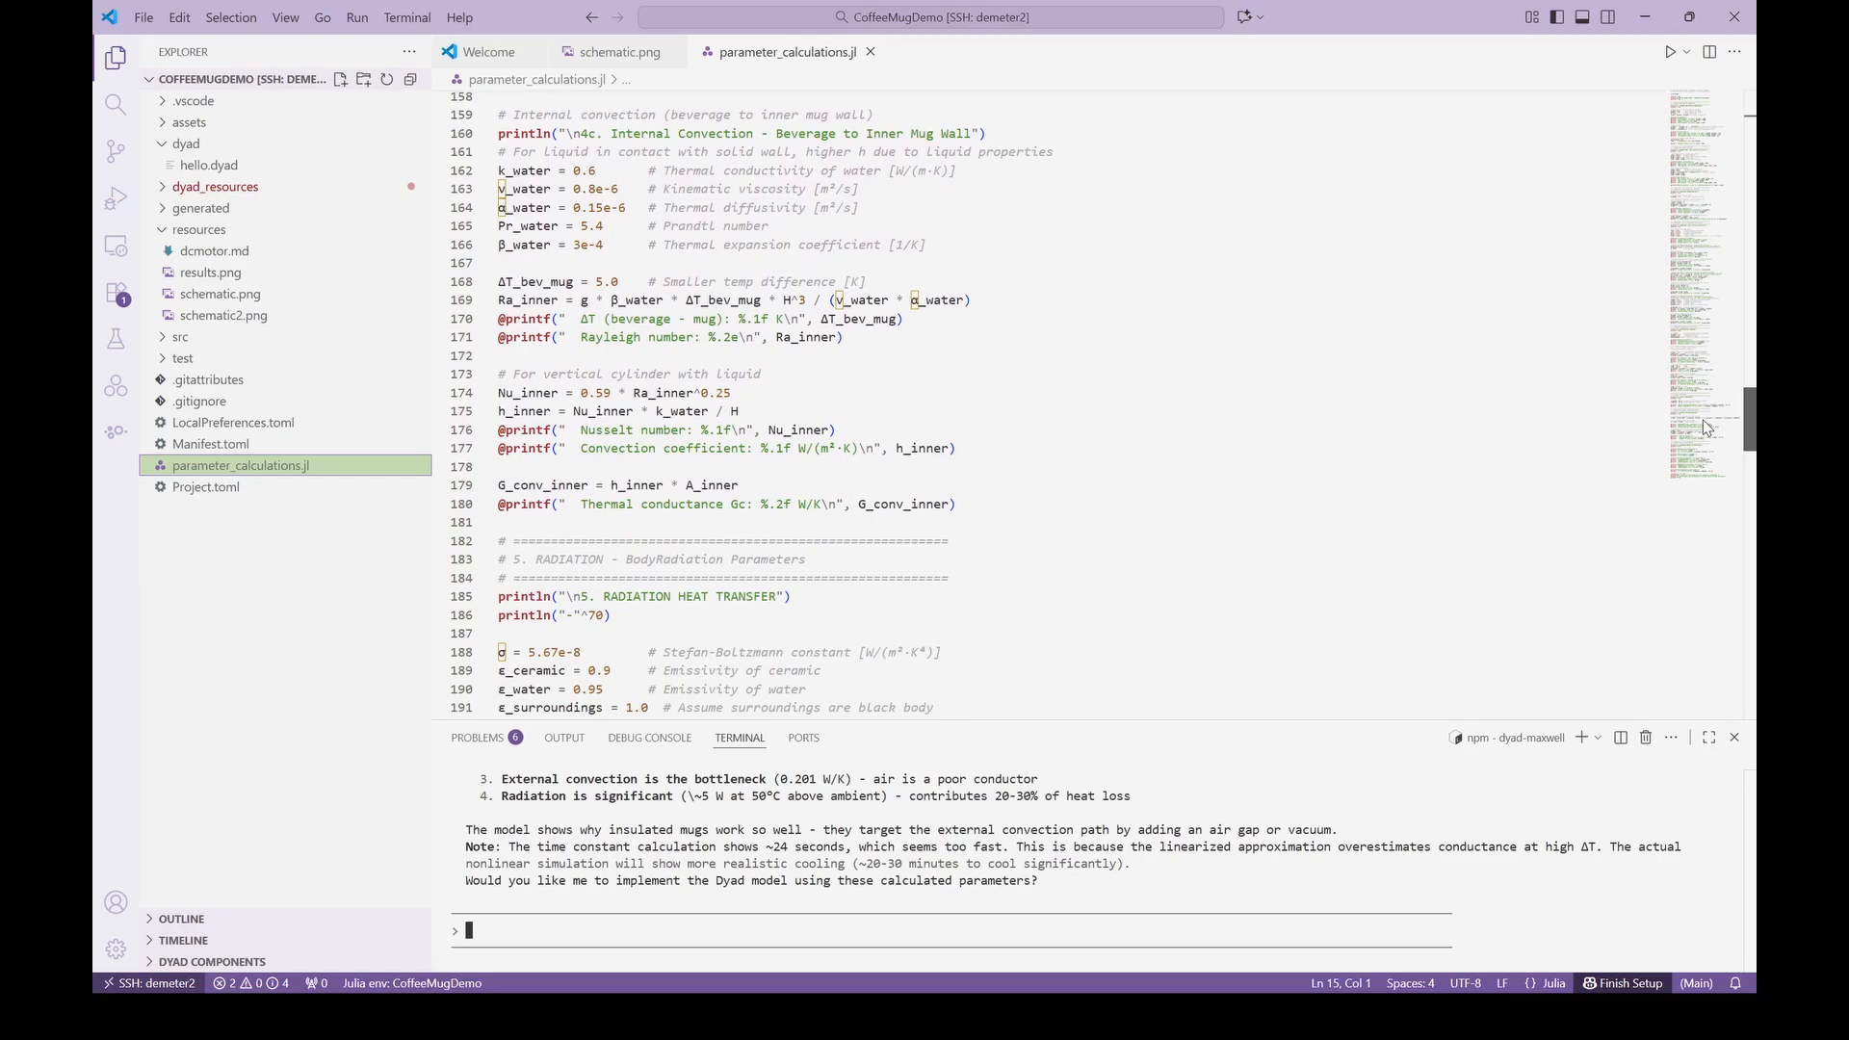
{"action": "scroll", "scroll_direction": "down", "scroll_amount": 3}
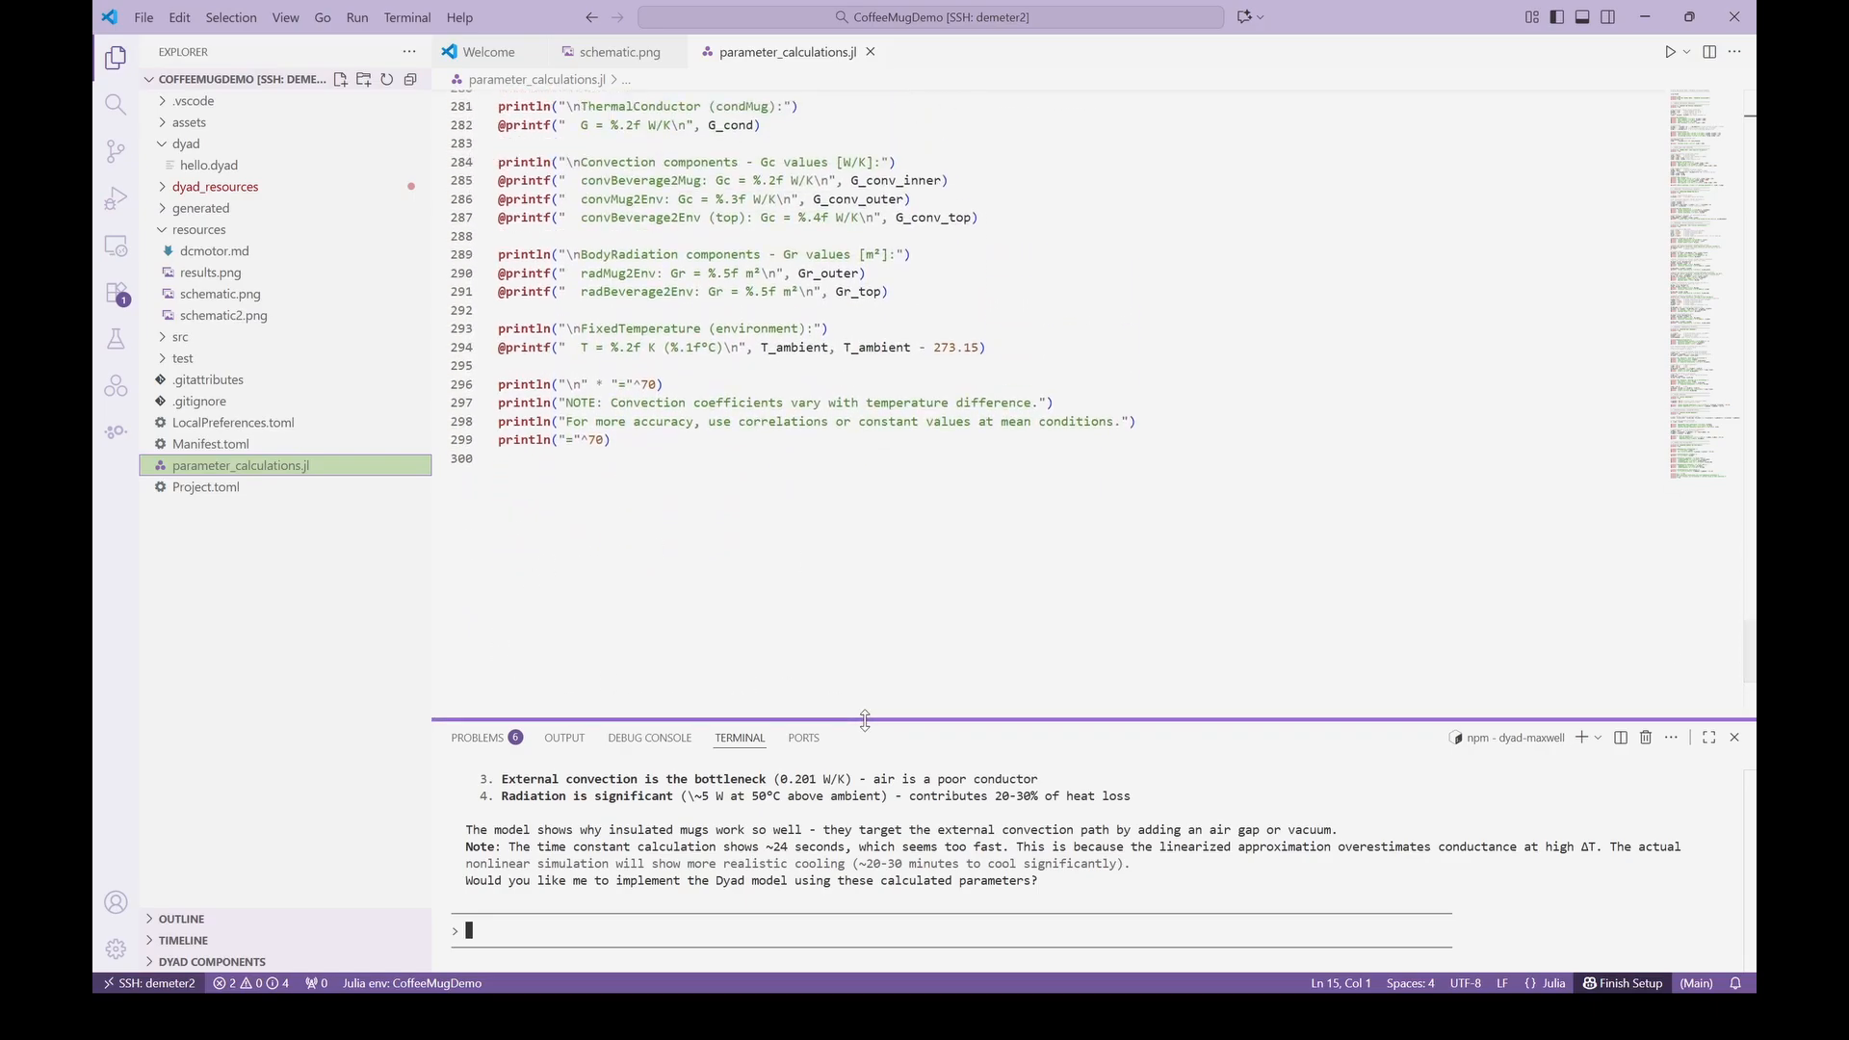
{"action": "left_click_drag", "start_coordinate": [865, 721], "coordinate": [865, 591]}
{"action": "type", "text": "Can you adjust the"}
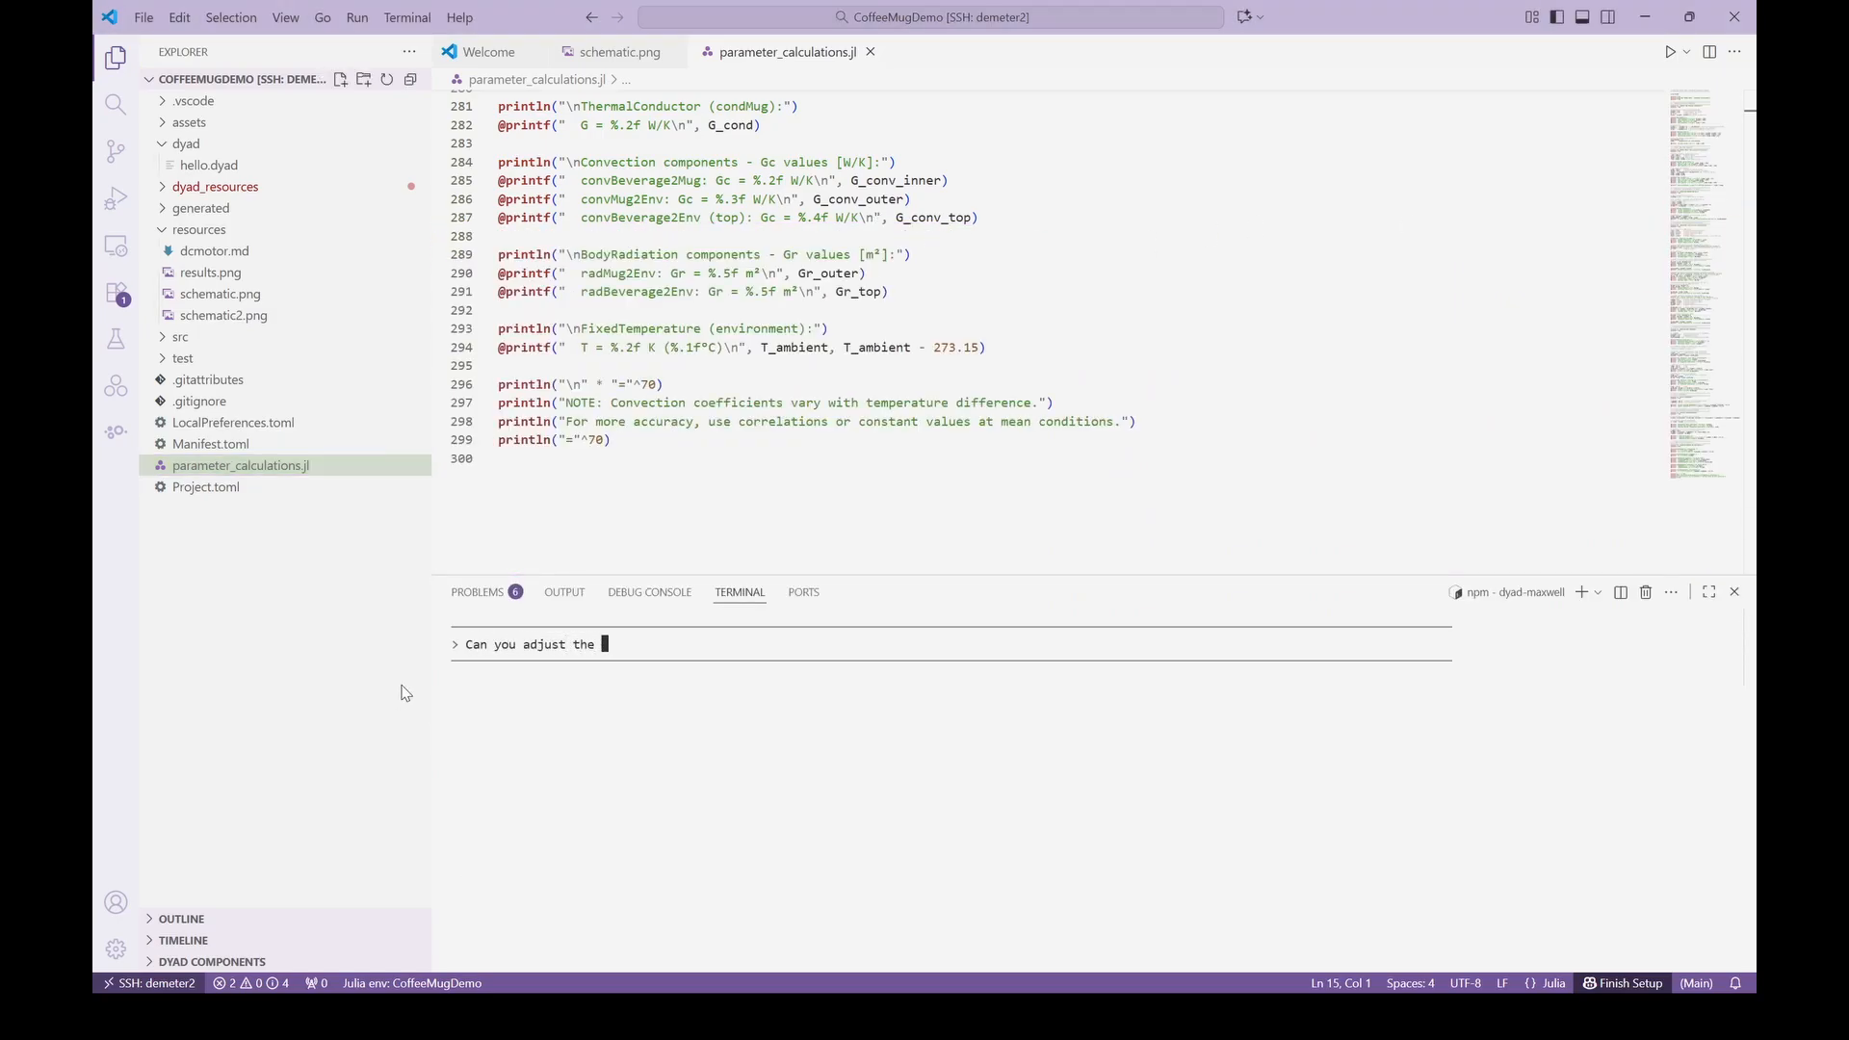
Request double-espresso cup parameters and read the agent's comparison with the coffee mug.
{"action": "type", "text": "parameters for a double espresso which"}
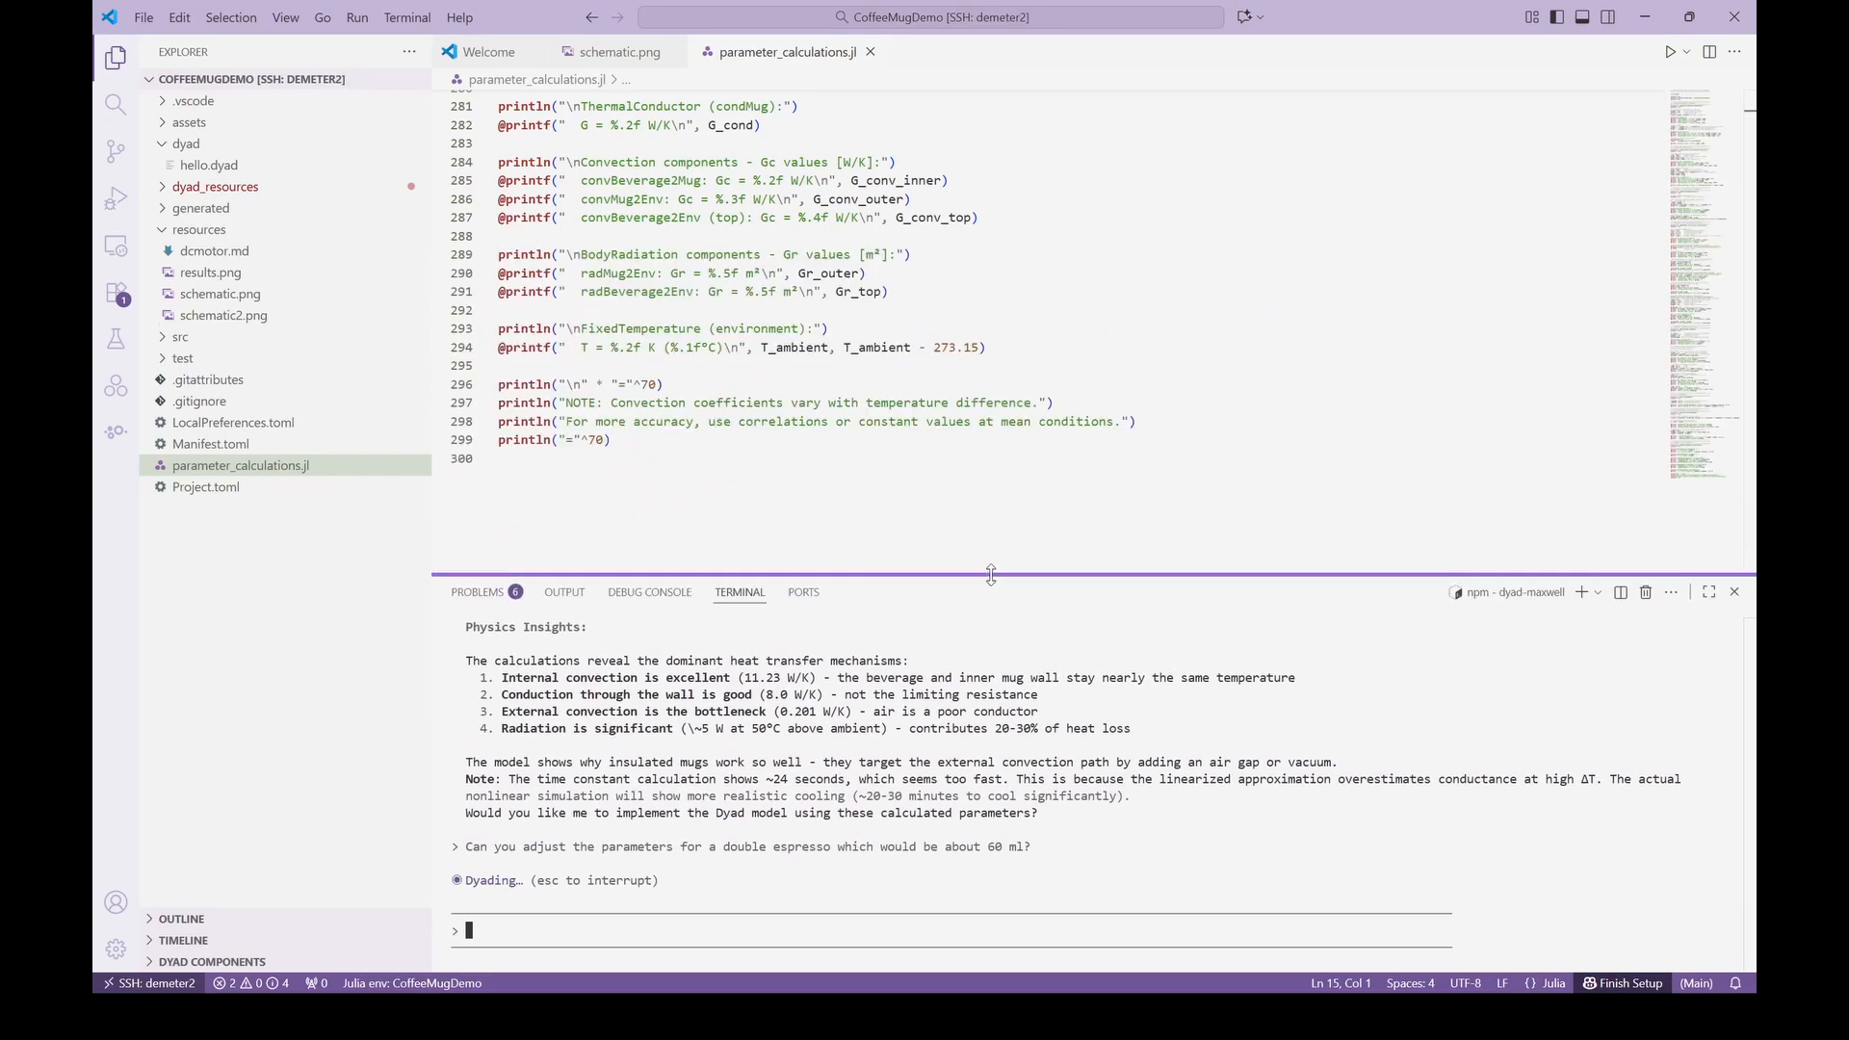
{"action": "left_click_drag", "start_coordinate": [990, 578], "coordinate": [991, 256]}
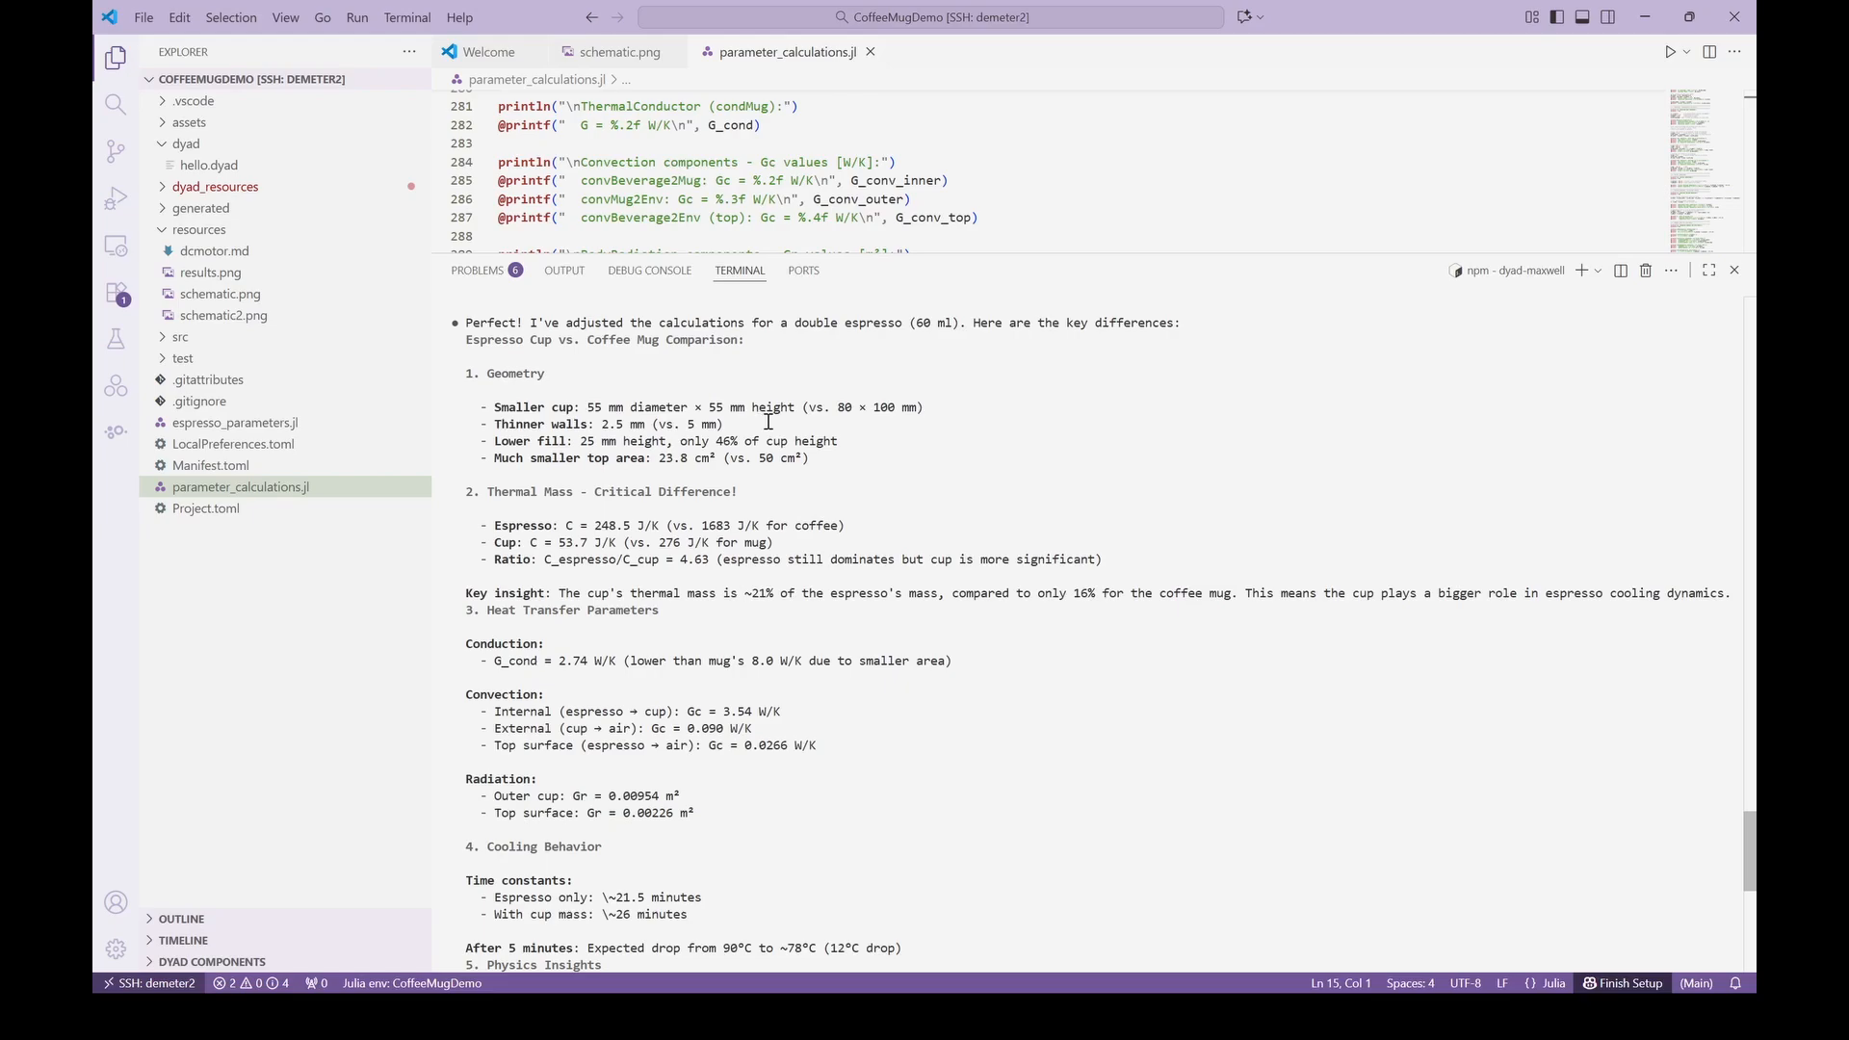
{"action": "mouse_move", "coordinate": [624, 499]}
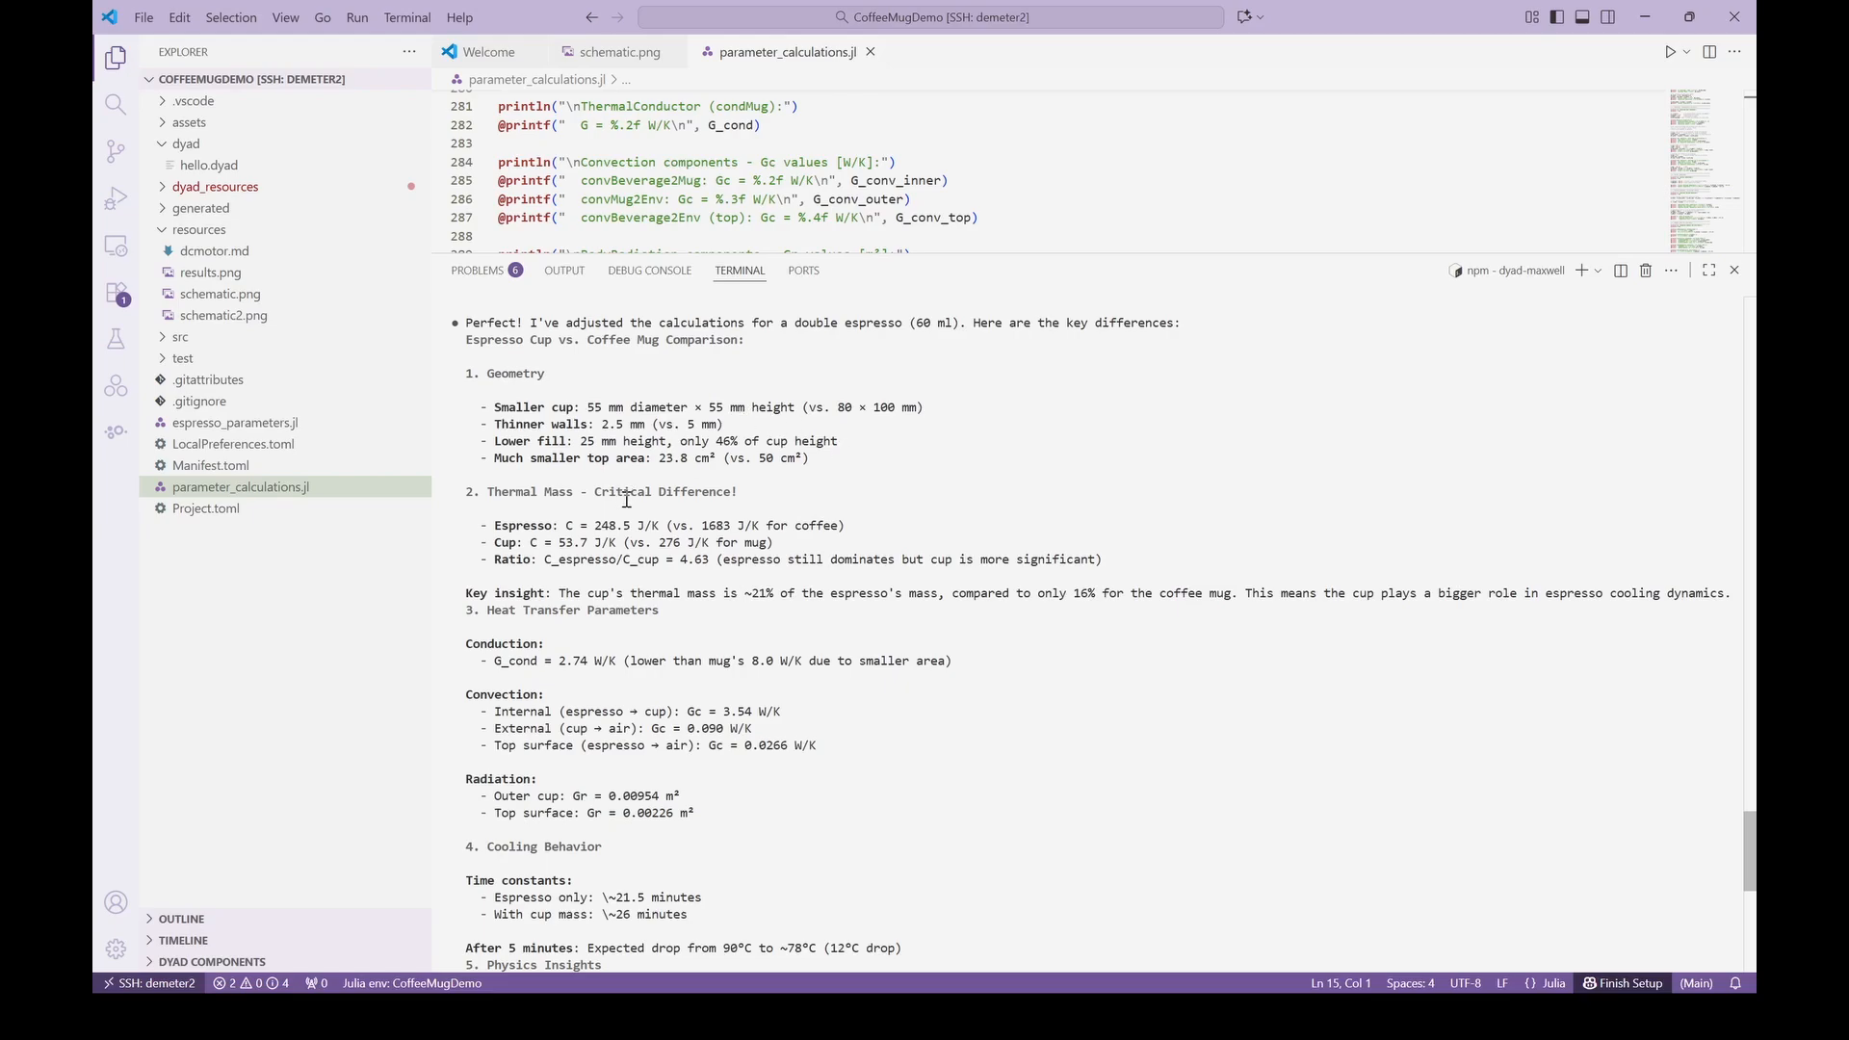
{"action": "mouse_move", "coordinate": [898, 512]}
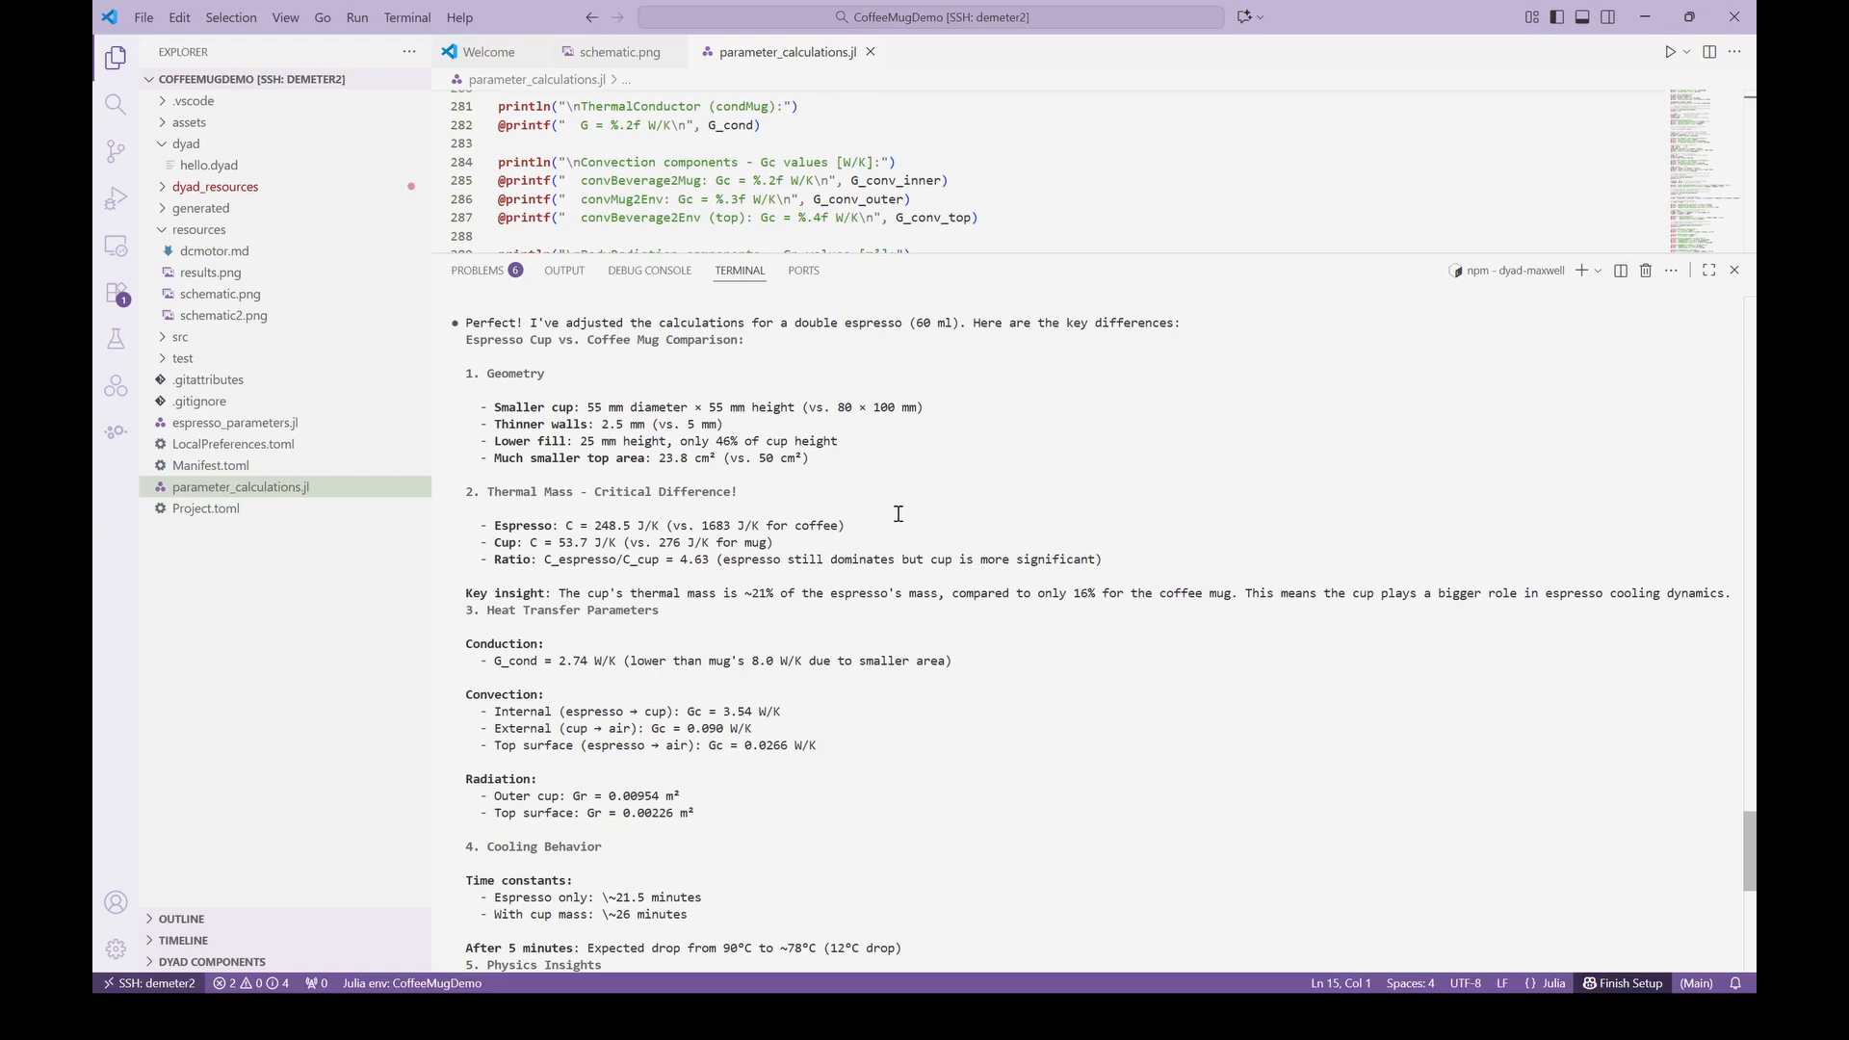
{"action": "mouse_move", "coordinate": [1133, 630]}
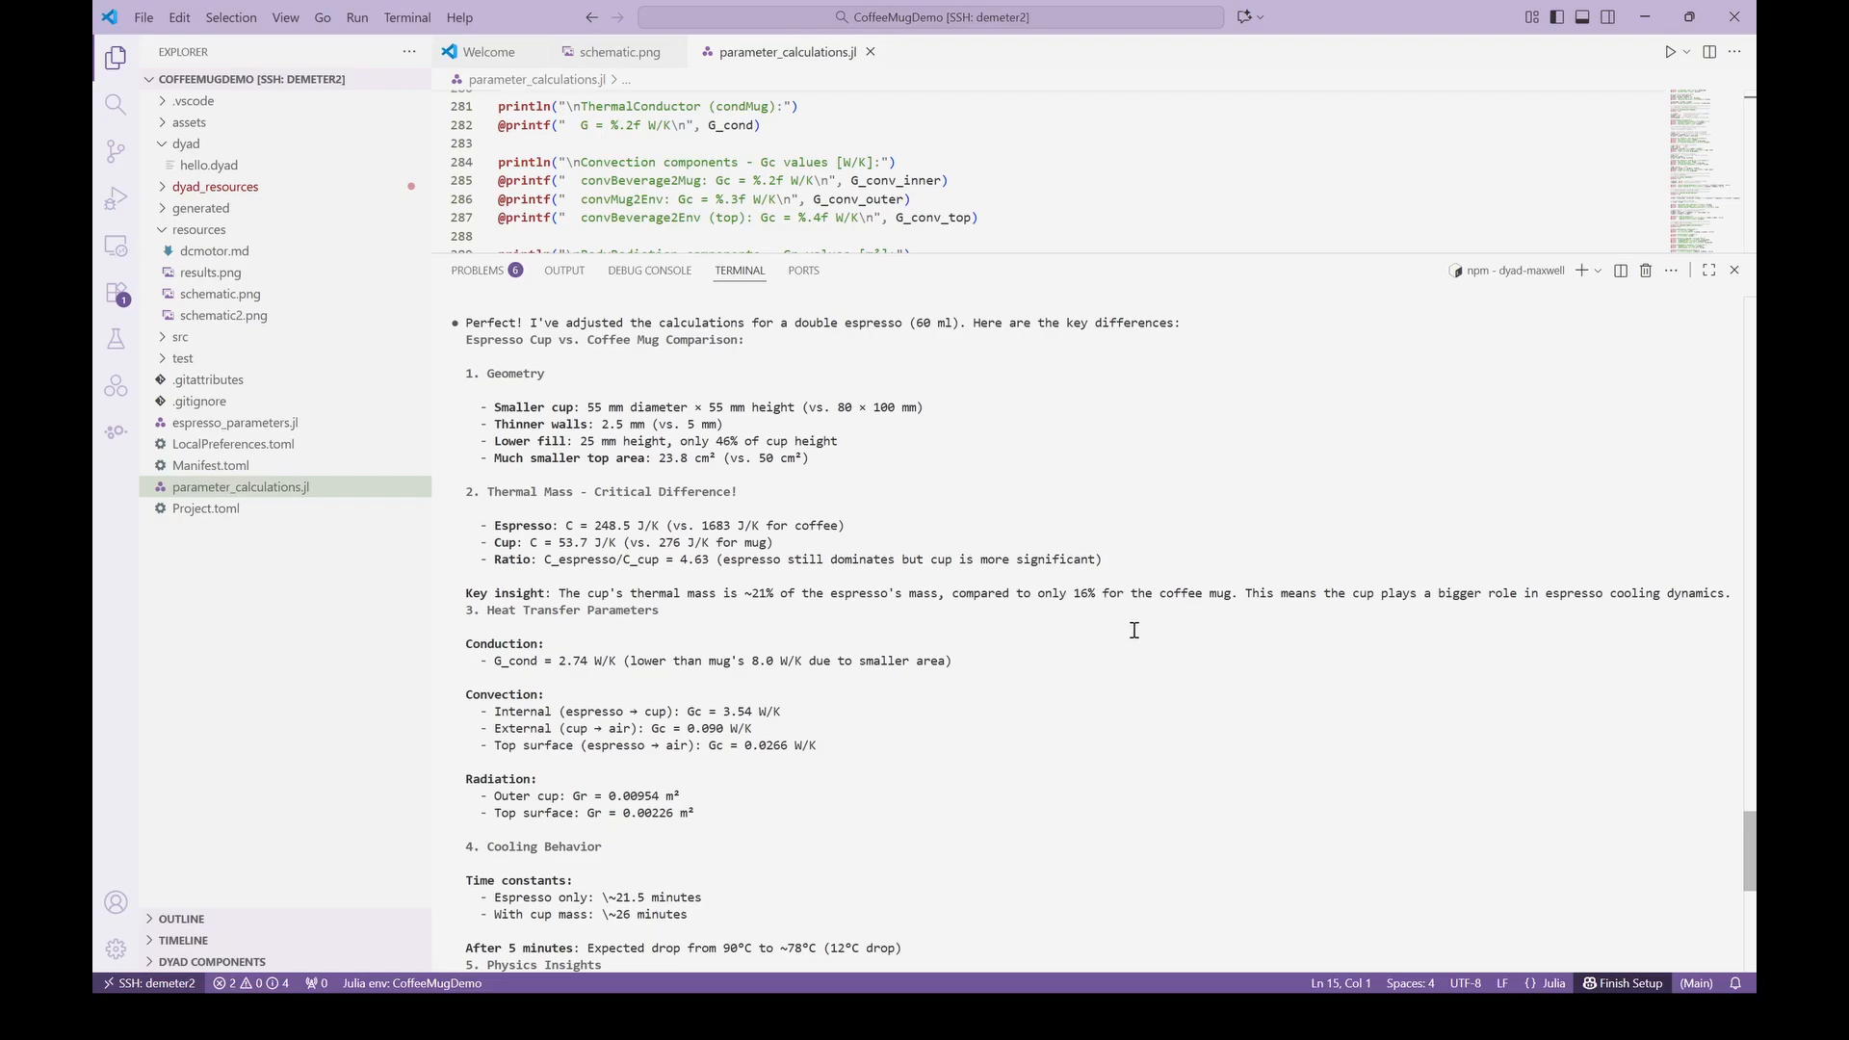
{"action": "scroll", "scroll_direction": "down", "scroll_amount": 3}
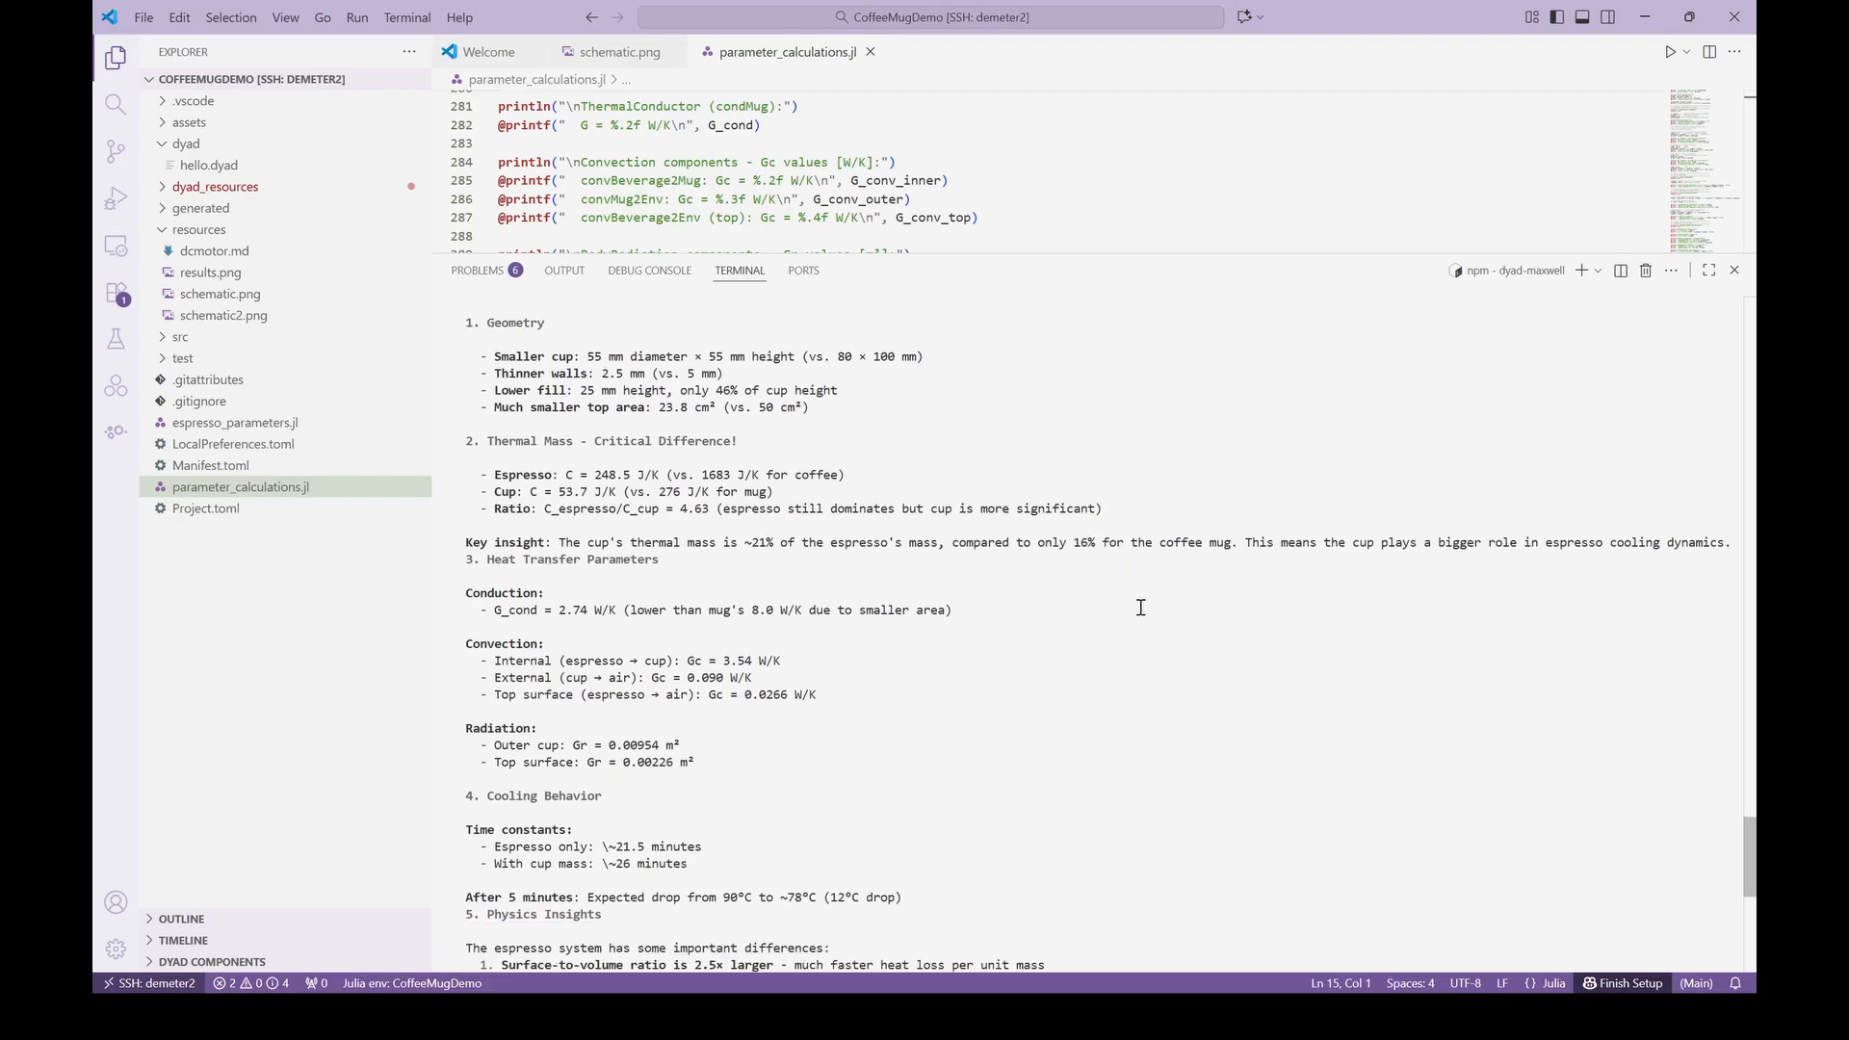
{"action": "scroll", "scroll_direction": "down", "scroll_amount": 3}
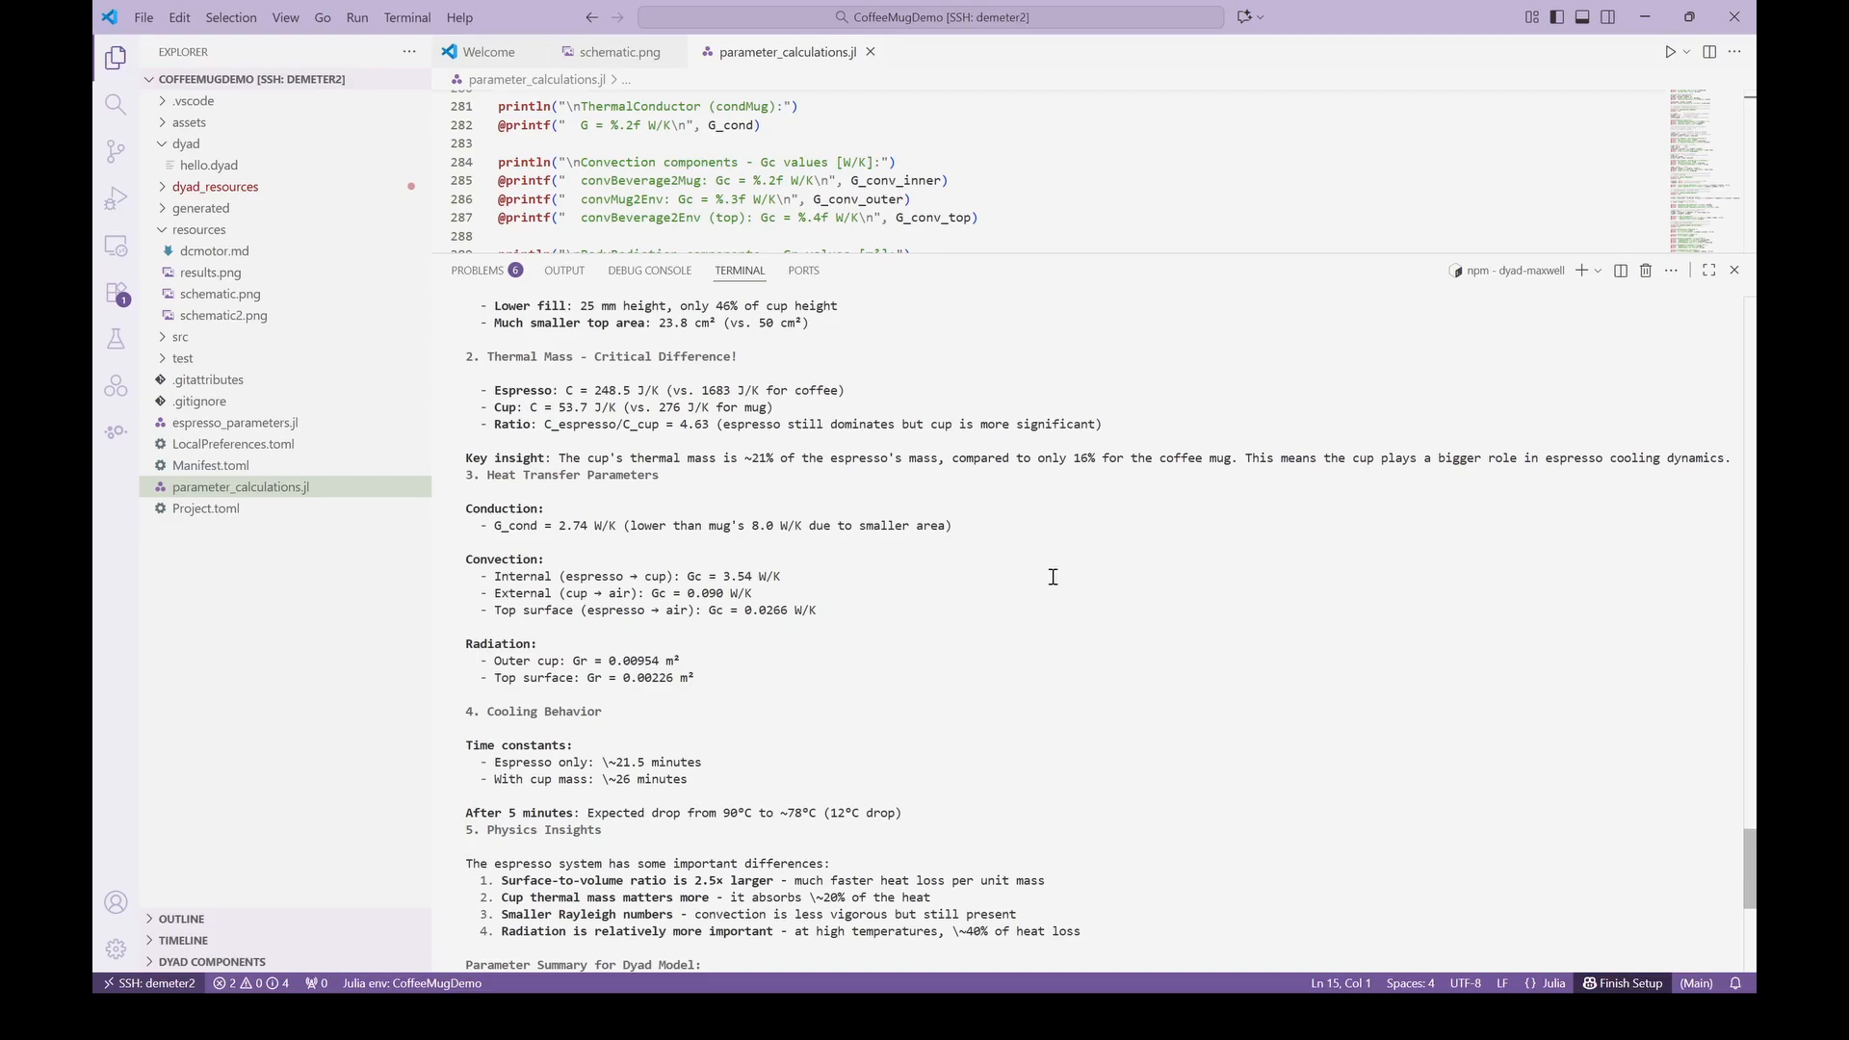
{"action": "scroll", "scroll_direction": "down", "scroll_amount": 3}
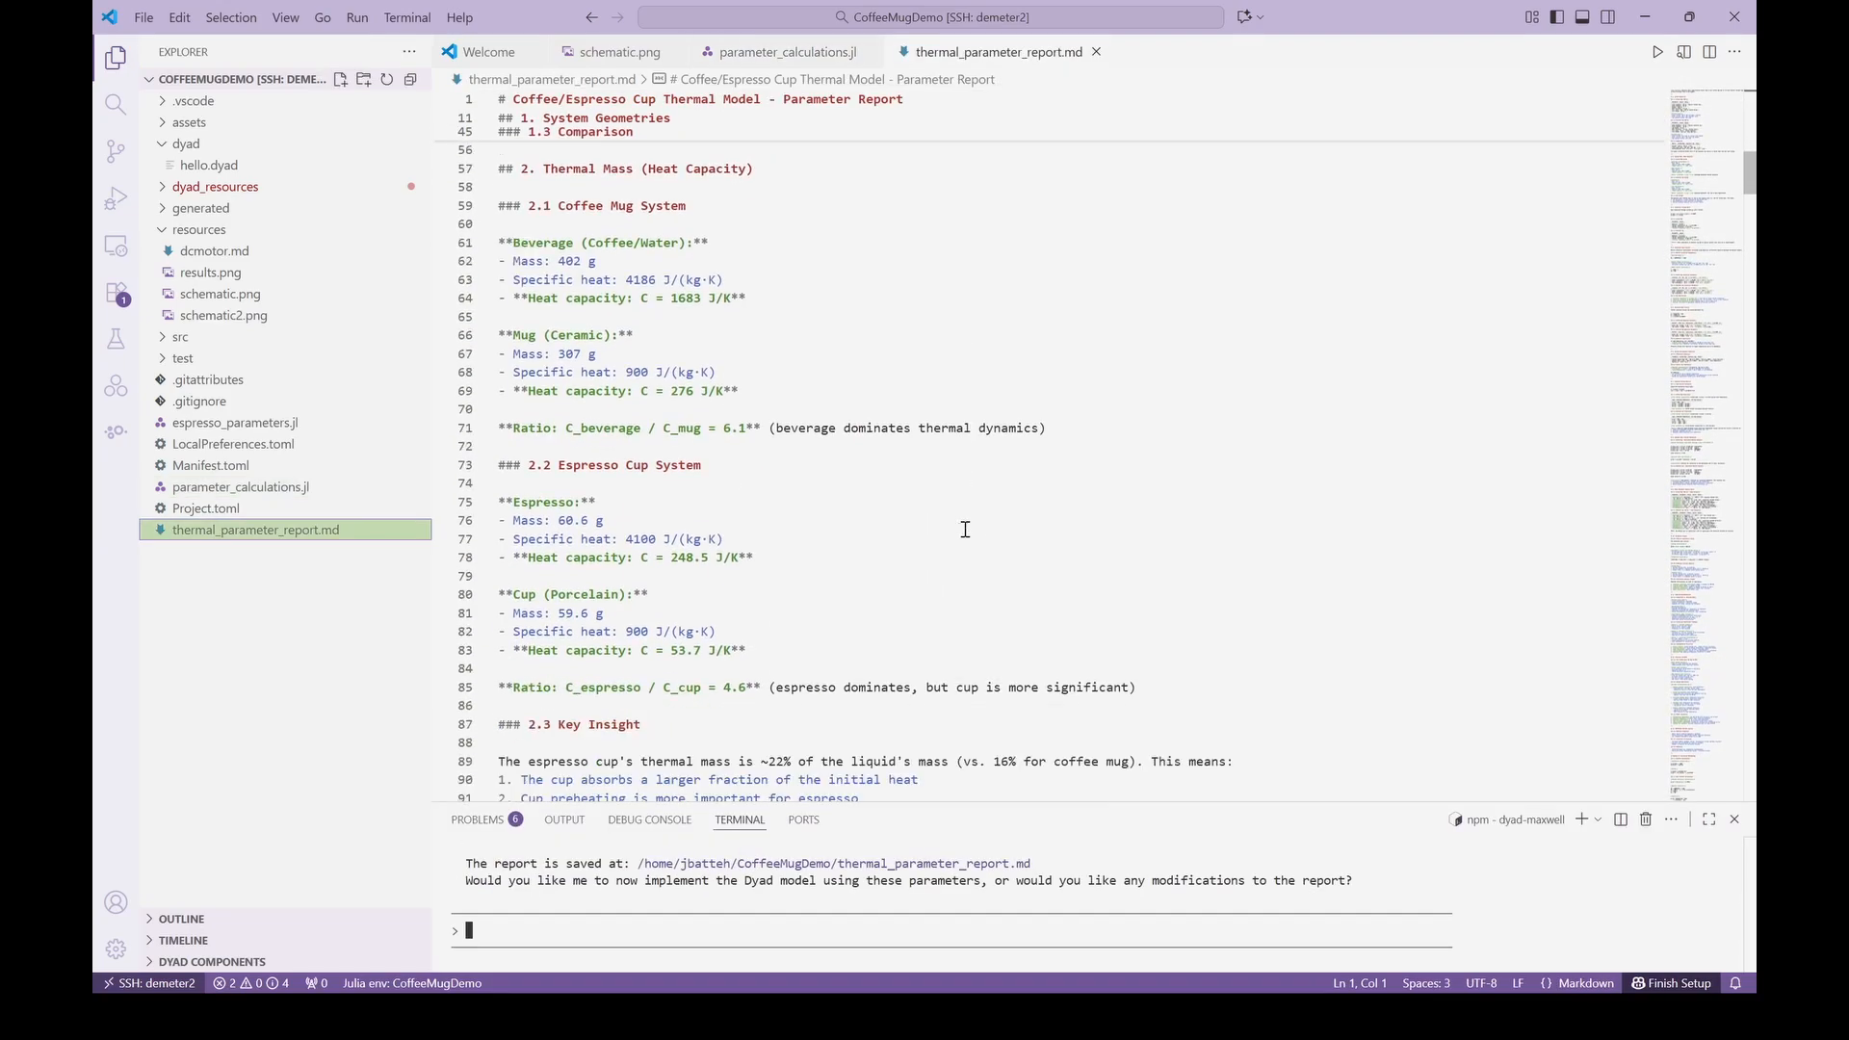
Read through thermal_parameter_report.md comparing mug and espresso cup systems.
{"action": "scroll", "scroll_direction": "down", "scroll_amount": 3}
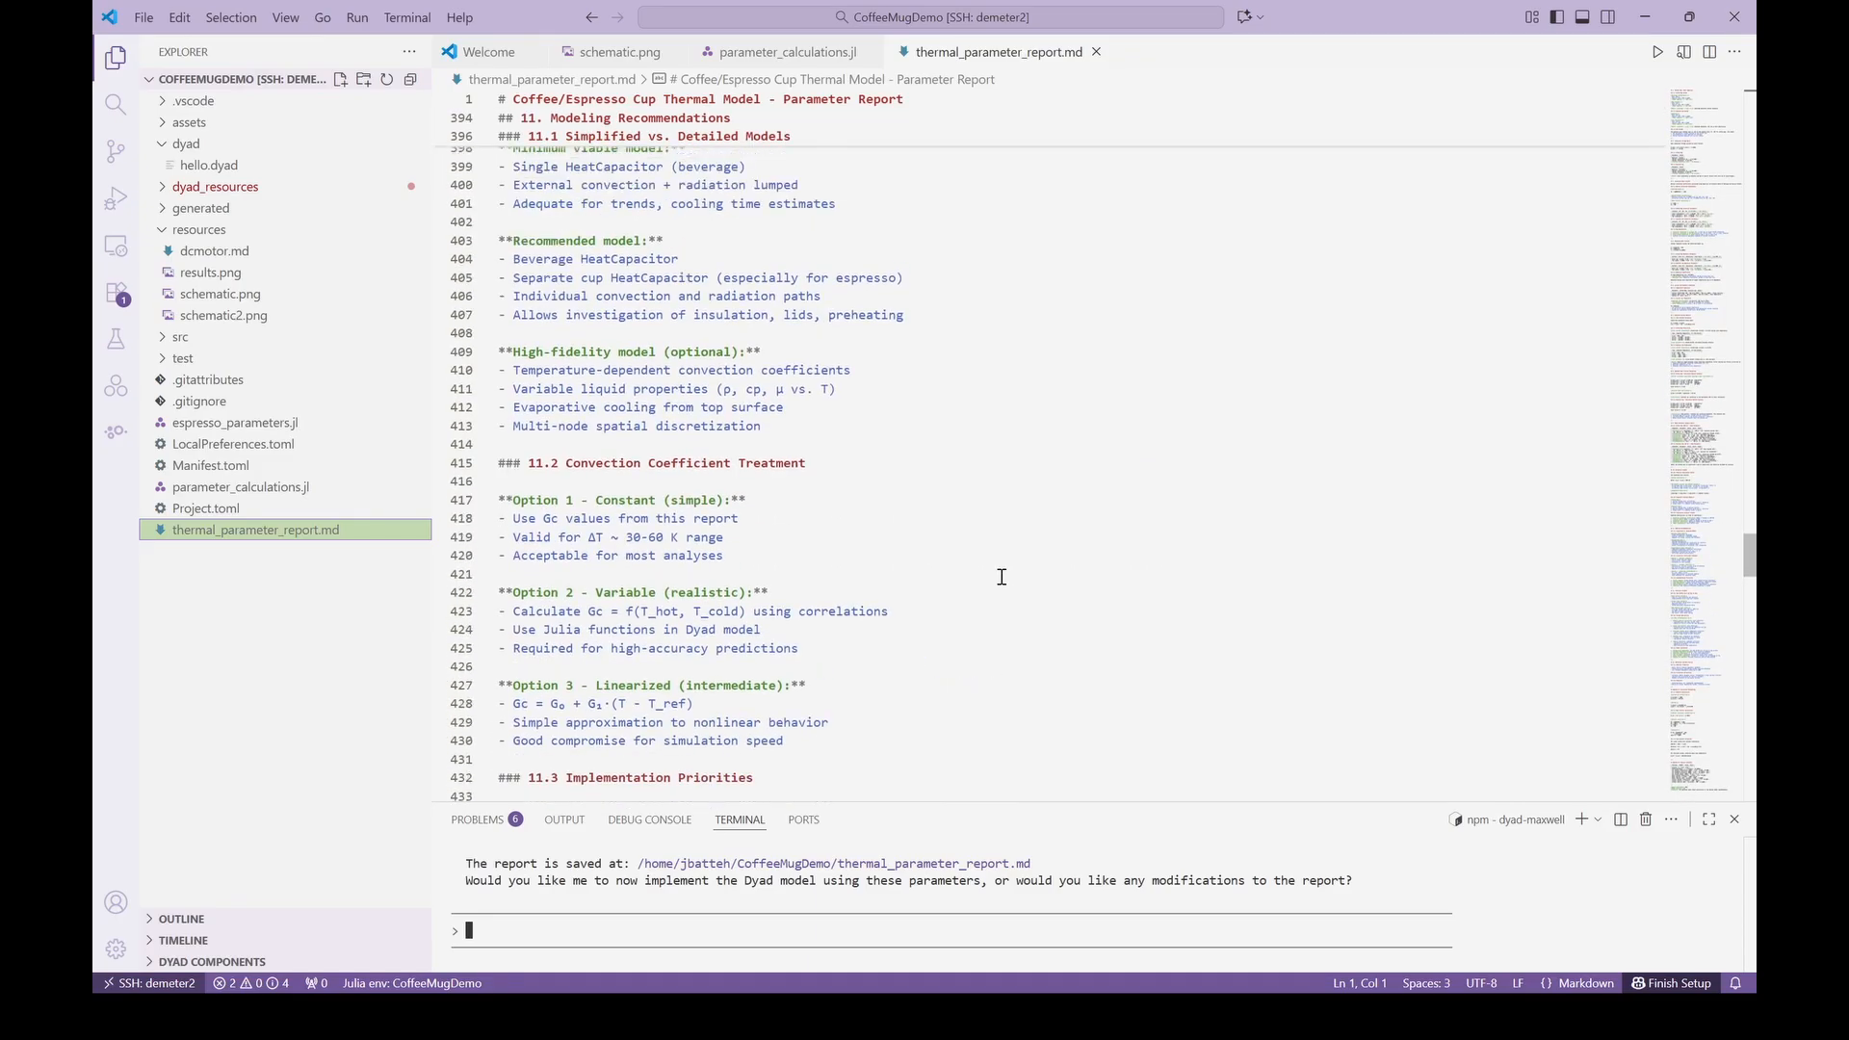
{"action": "scroll", "scroll_direction": "down", "scroll_amount": 3}
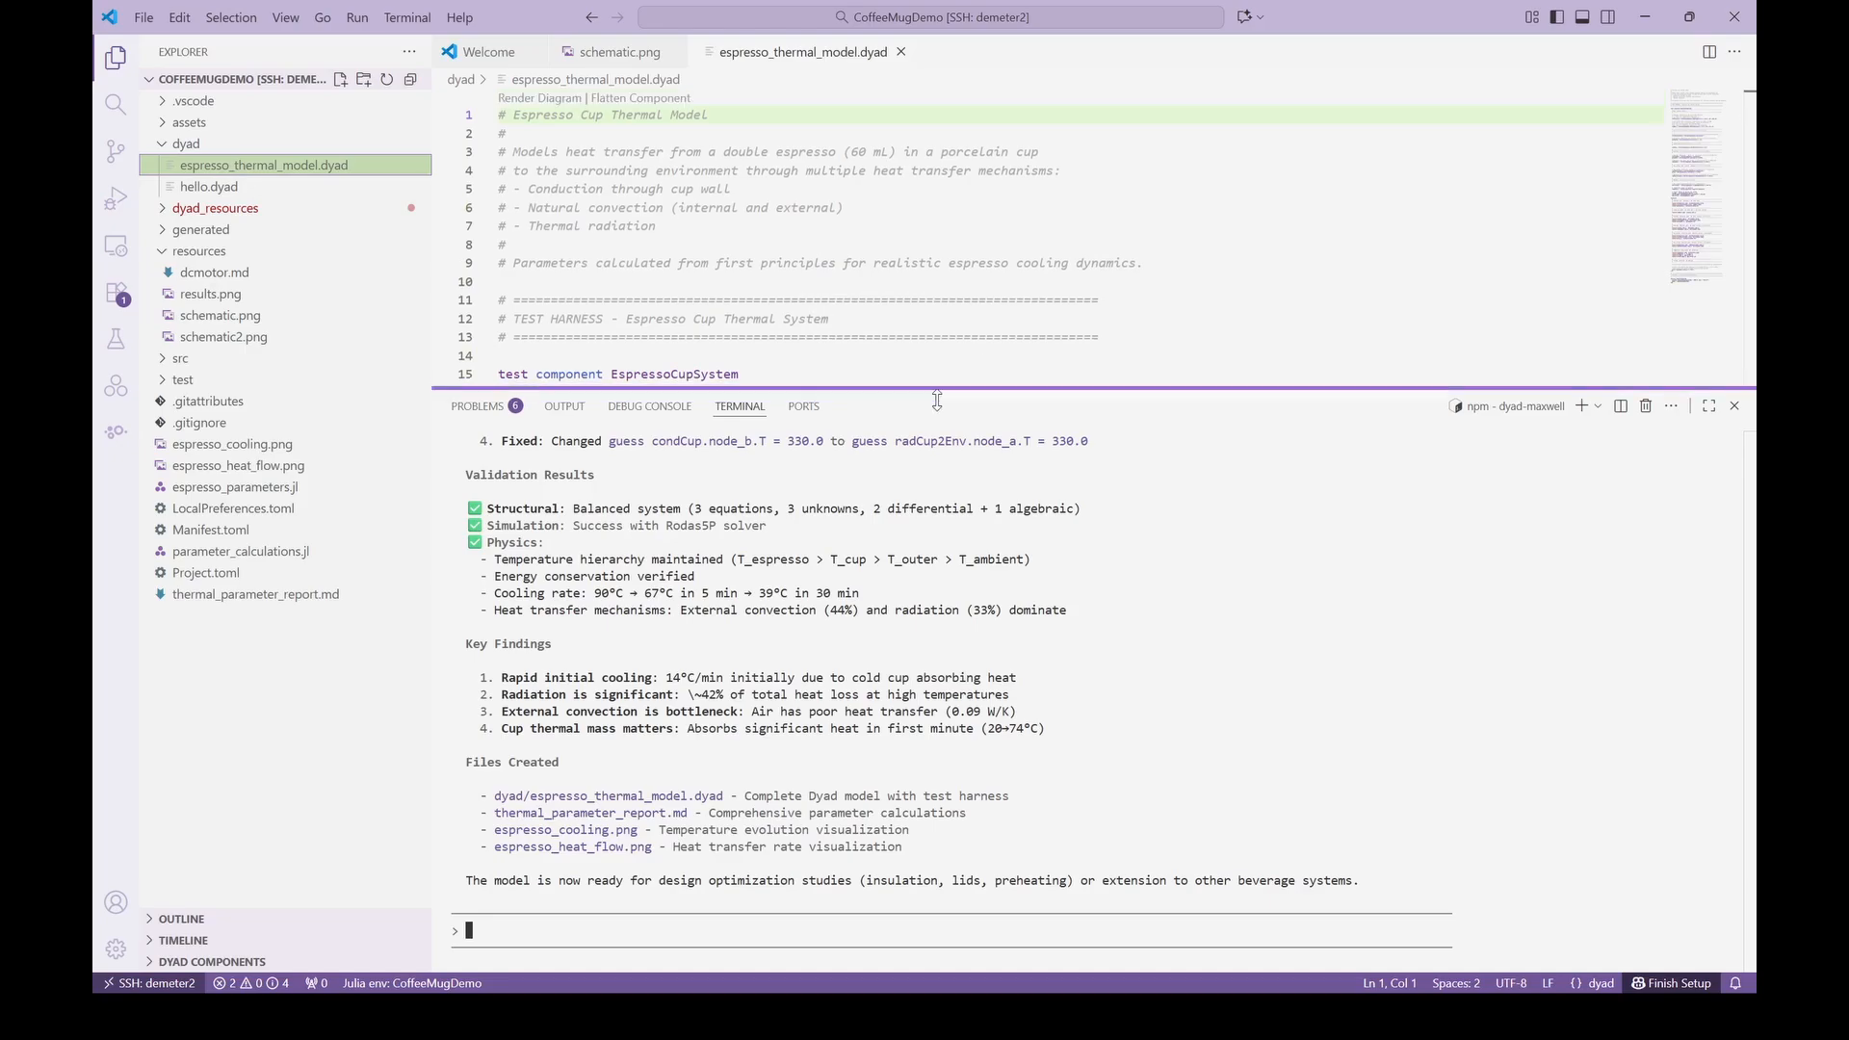
Review the components and relations of espresso_thermal_model.dyad.
{"action": "scroll", "scroll_direction": "down", "scroll_amount": 3}
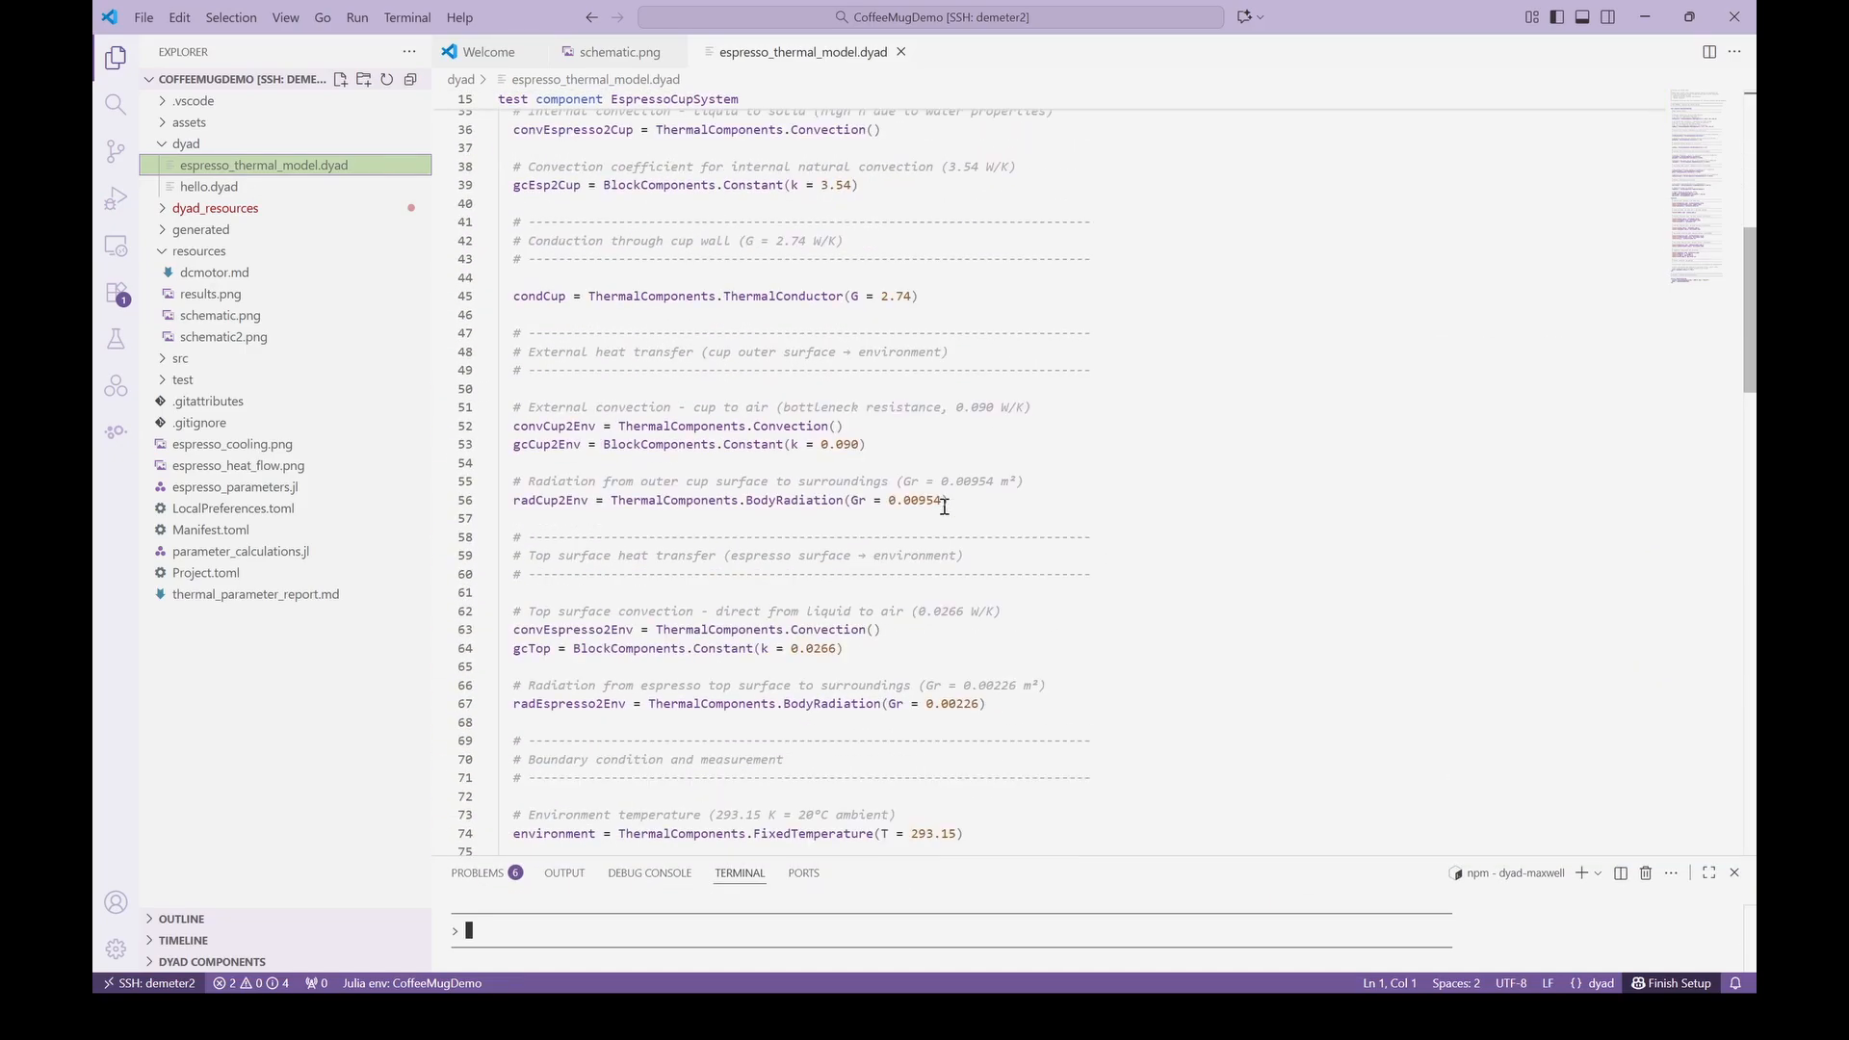
{"action": "scroll", "scroll_direction": "down", "scroll_amount": 3}
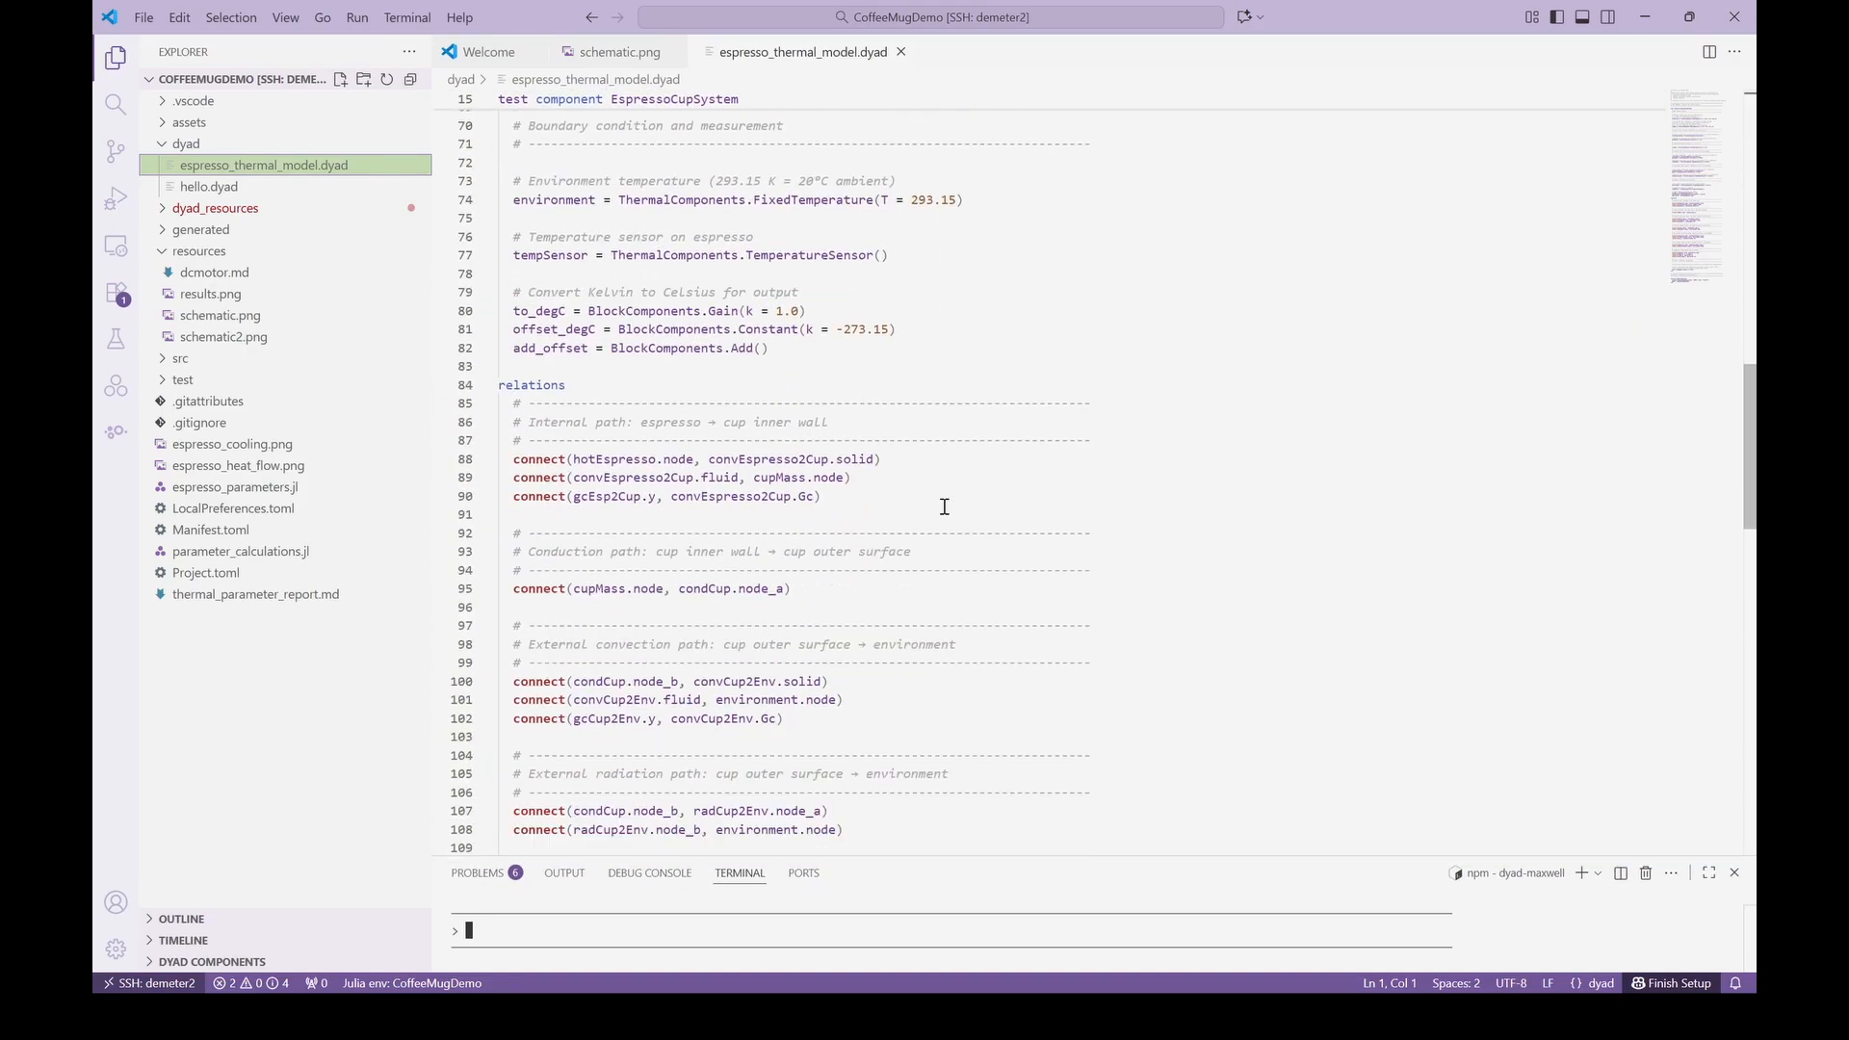
{"action": "scroll", "scroll_direction": "down", "scroll_amount": 3}
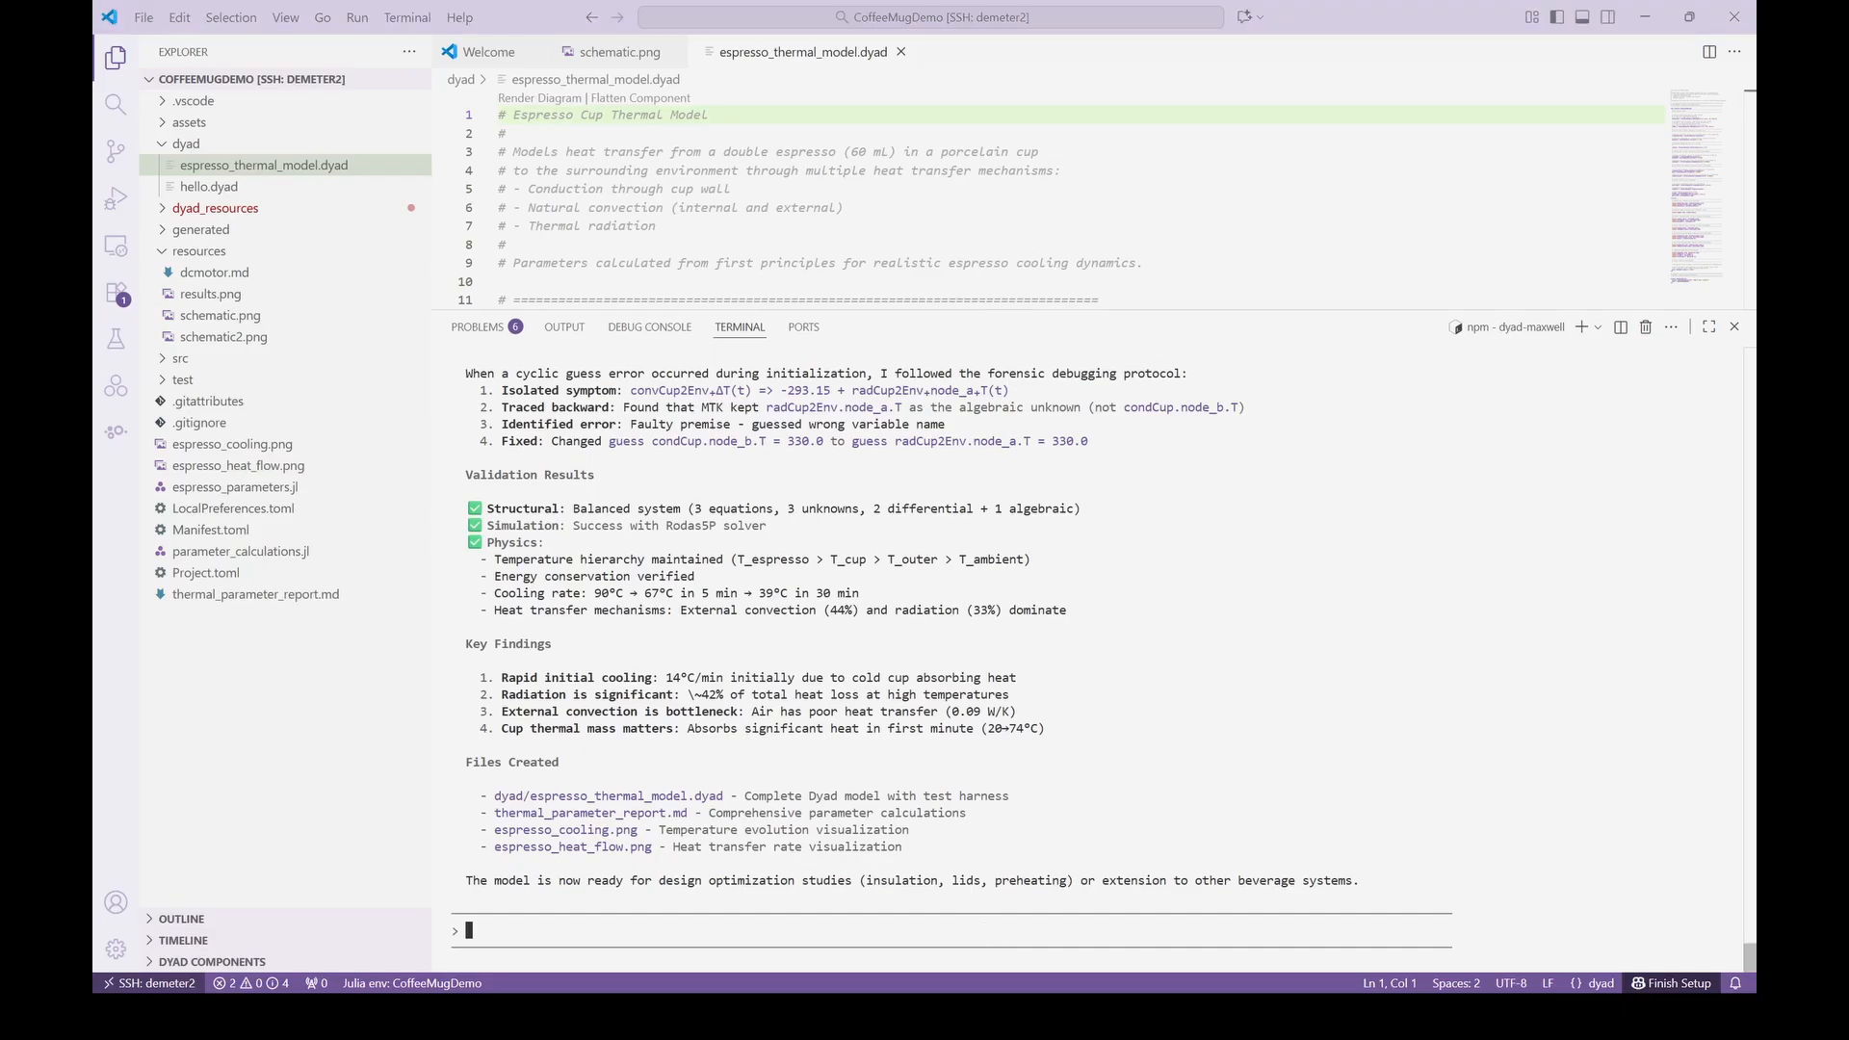
Request lower espresso-to-cup heat transfer over 100 minutes and view the heavy-cup cooling plots.
{"action": "type", "text": "The"}
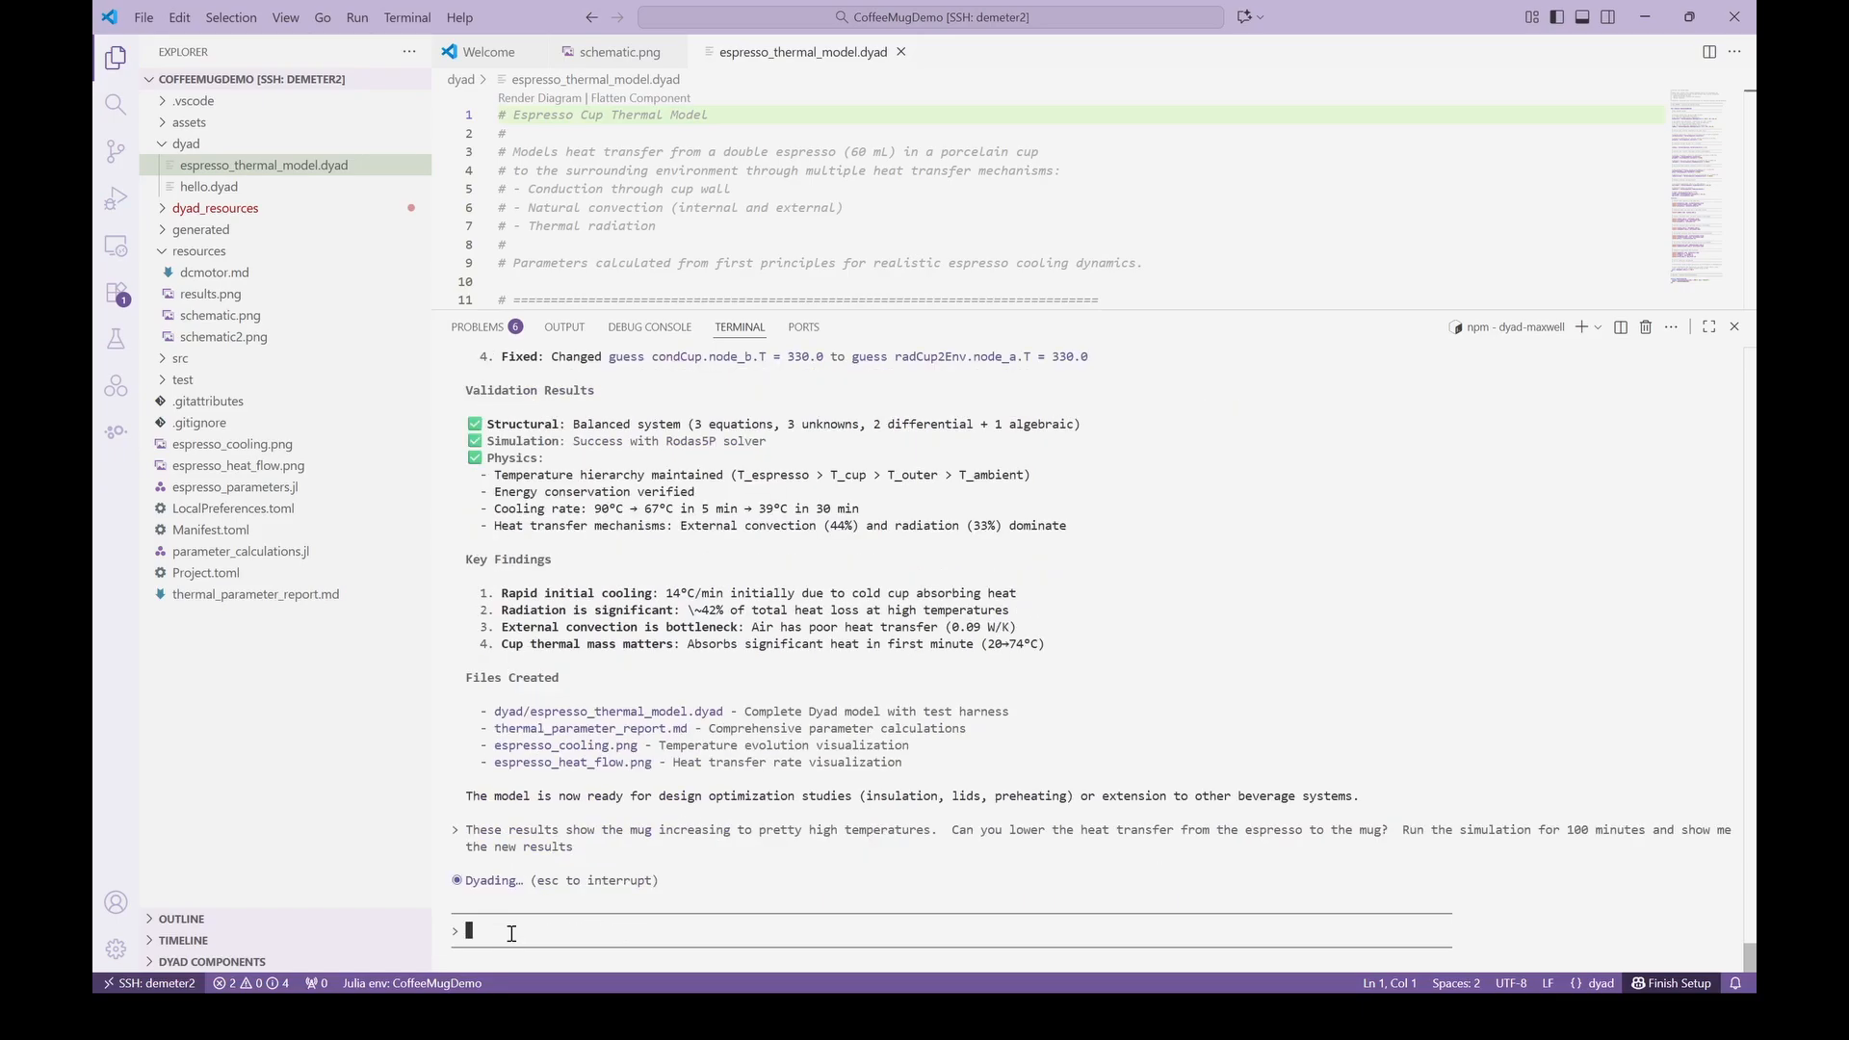
{"action": "left_click", "coordinate": [260, 551]}
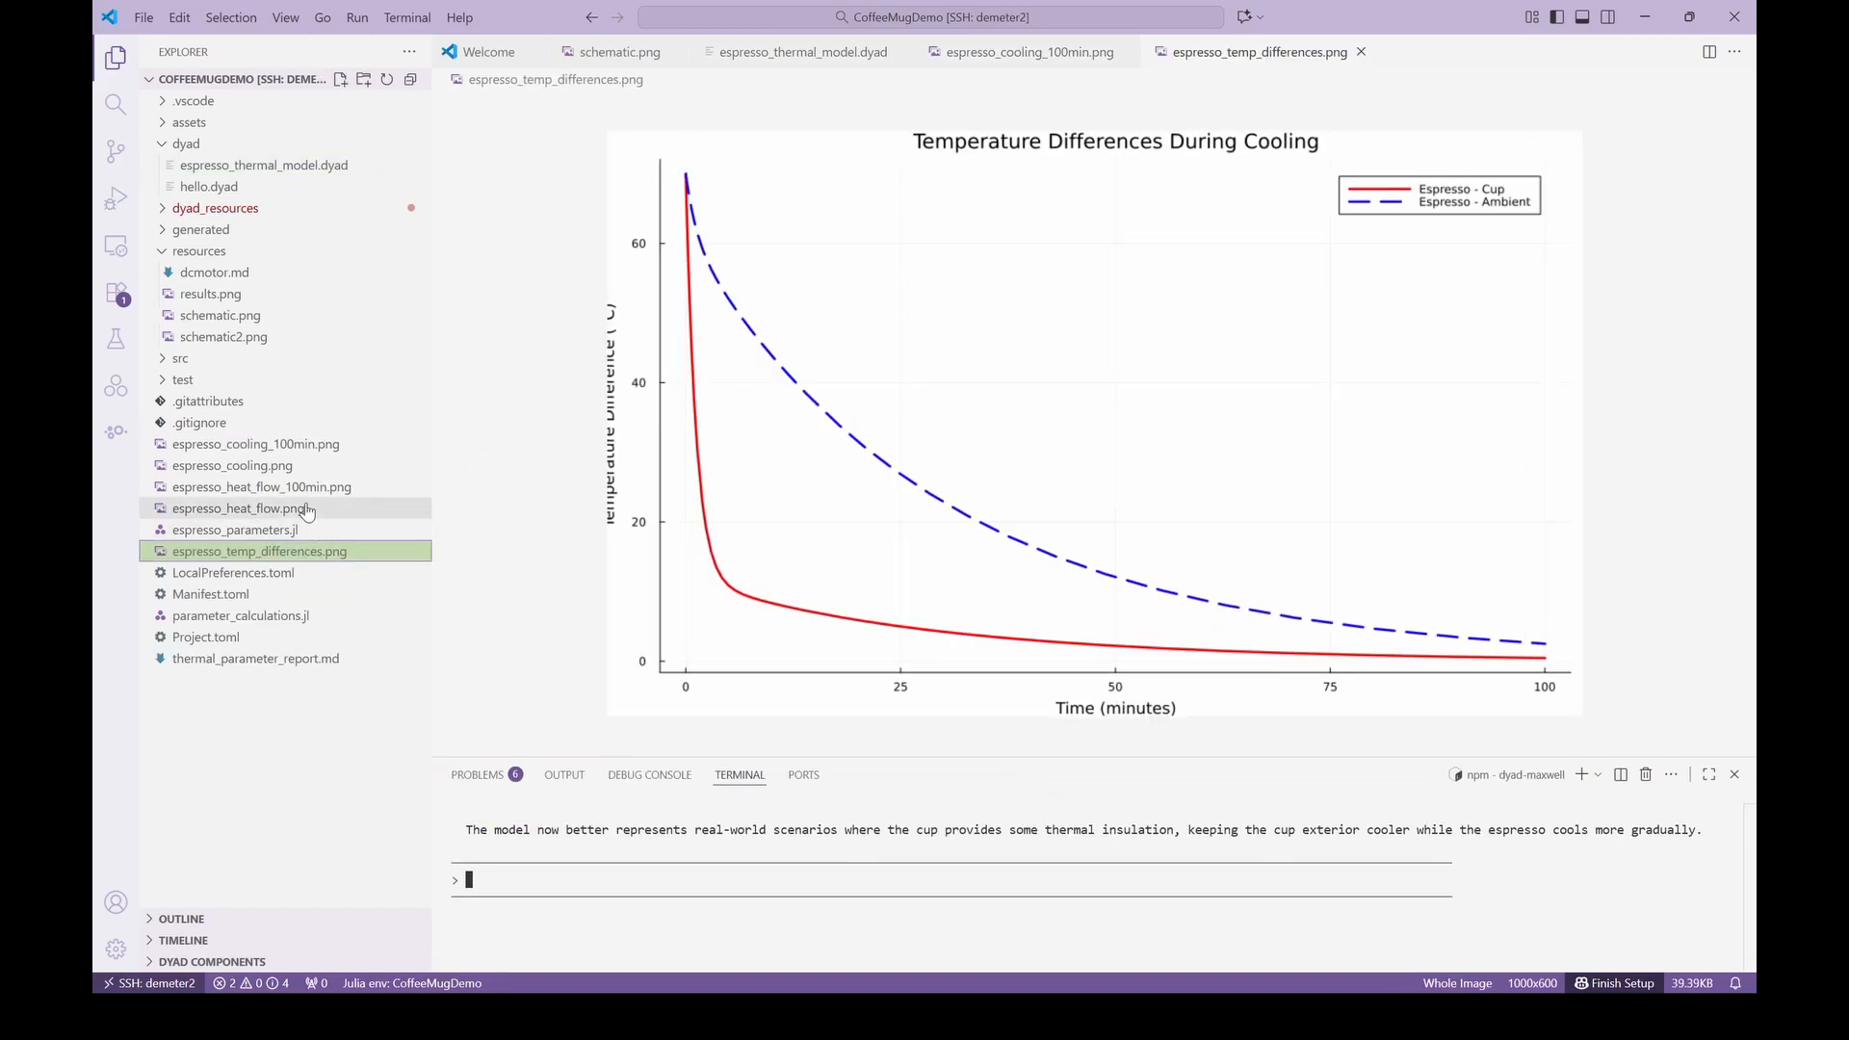
{"action": "left_click", "coordinate": [261, 485]}
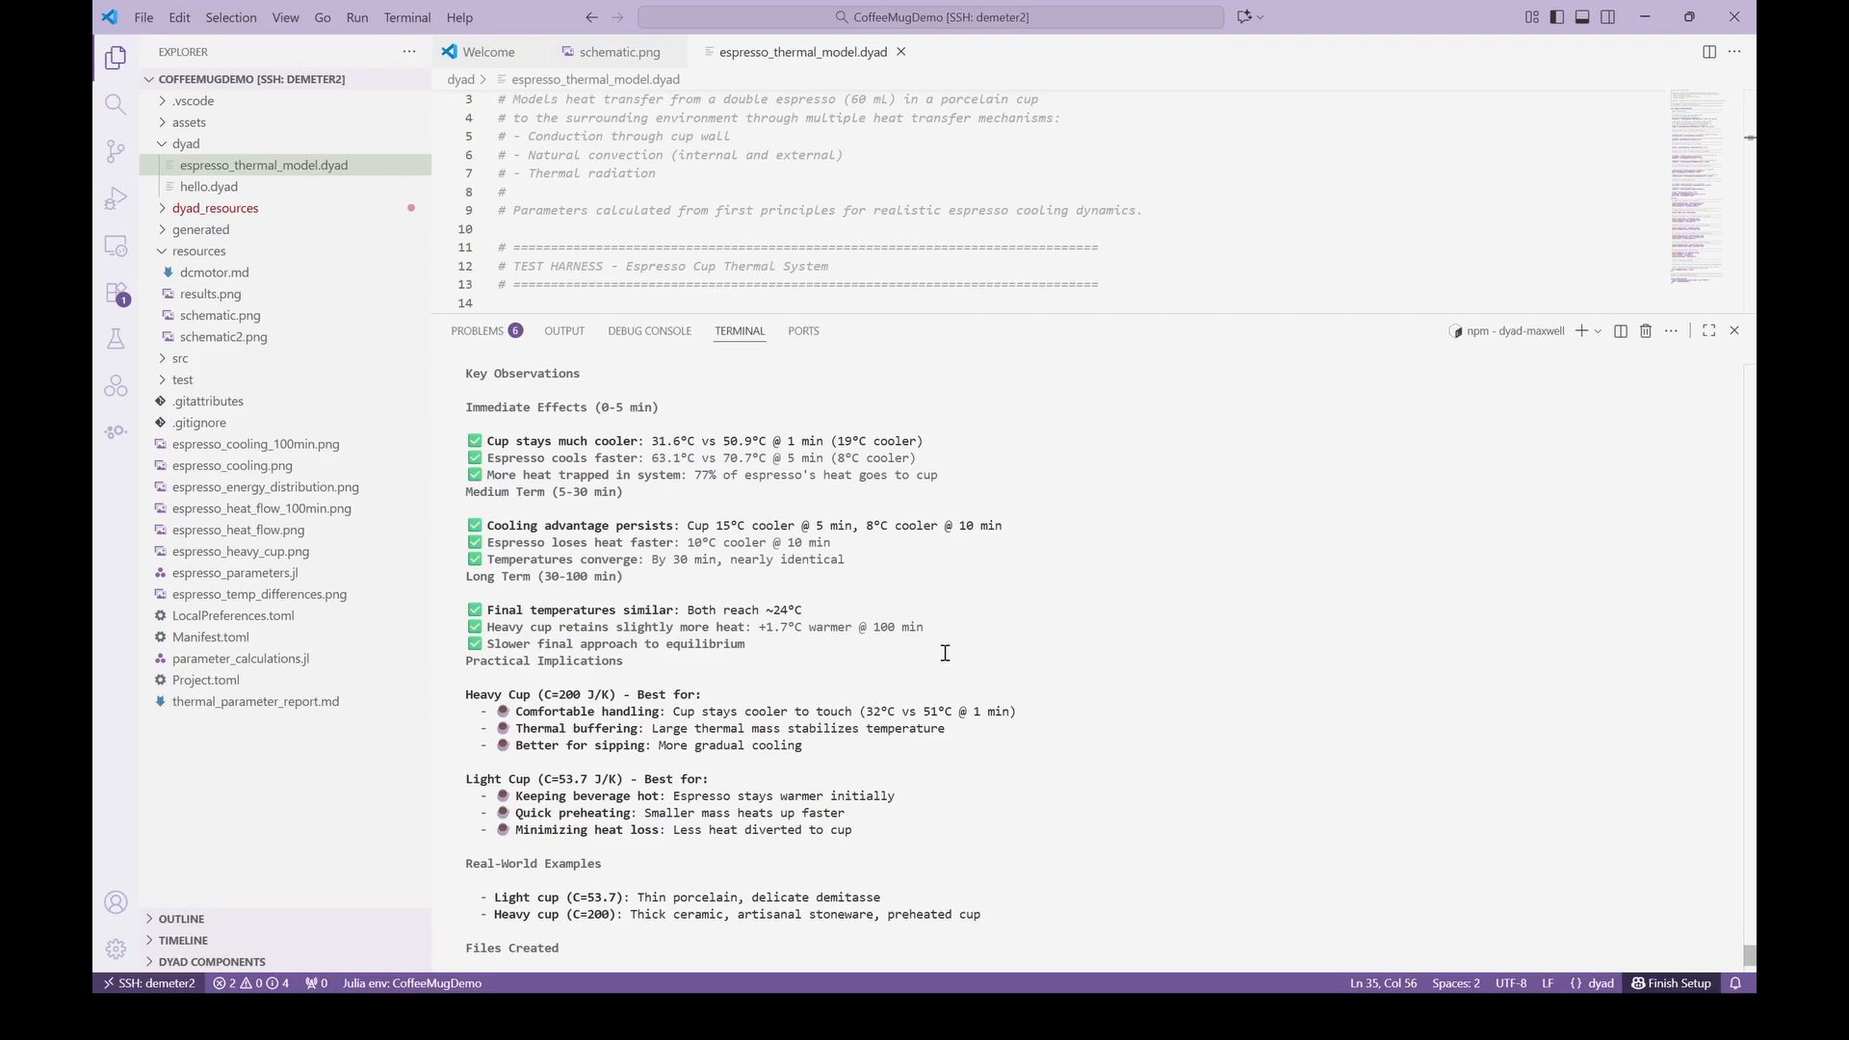
{"action": "scroll", "scroll_direction": "down", "scroll_amount": 3}
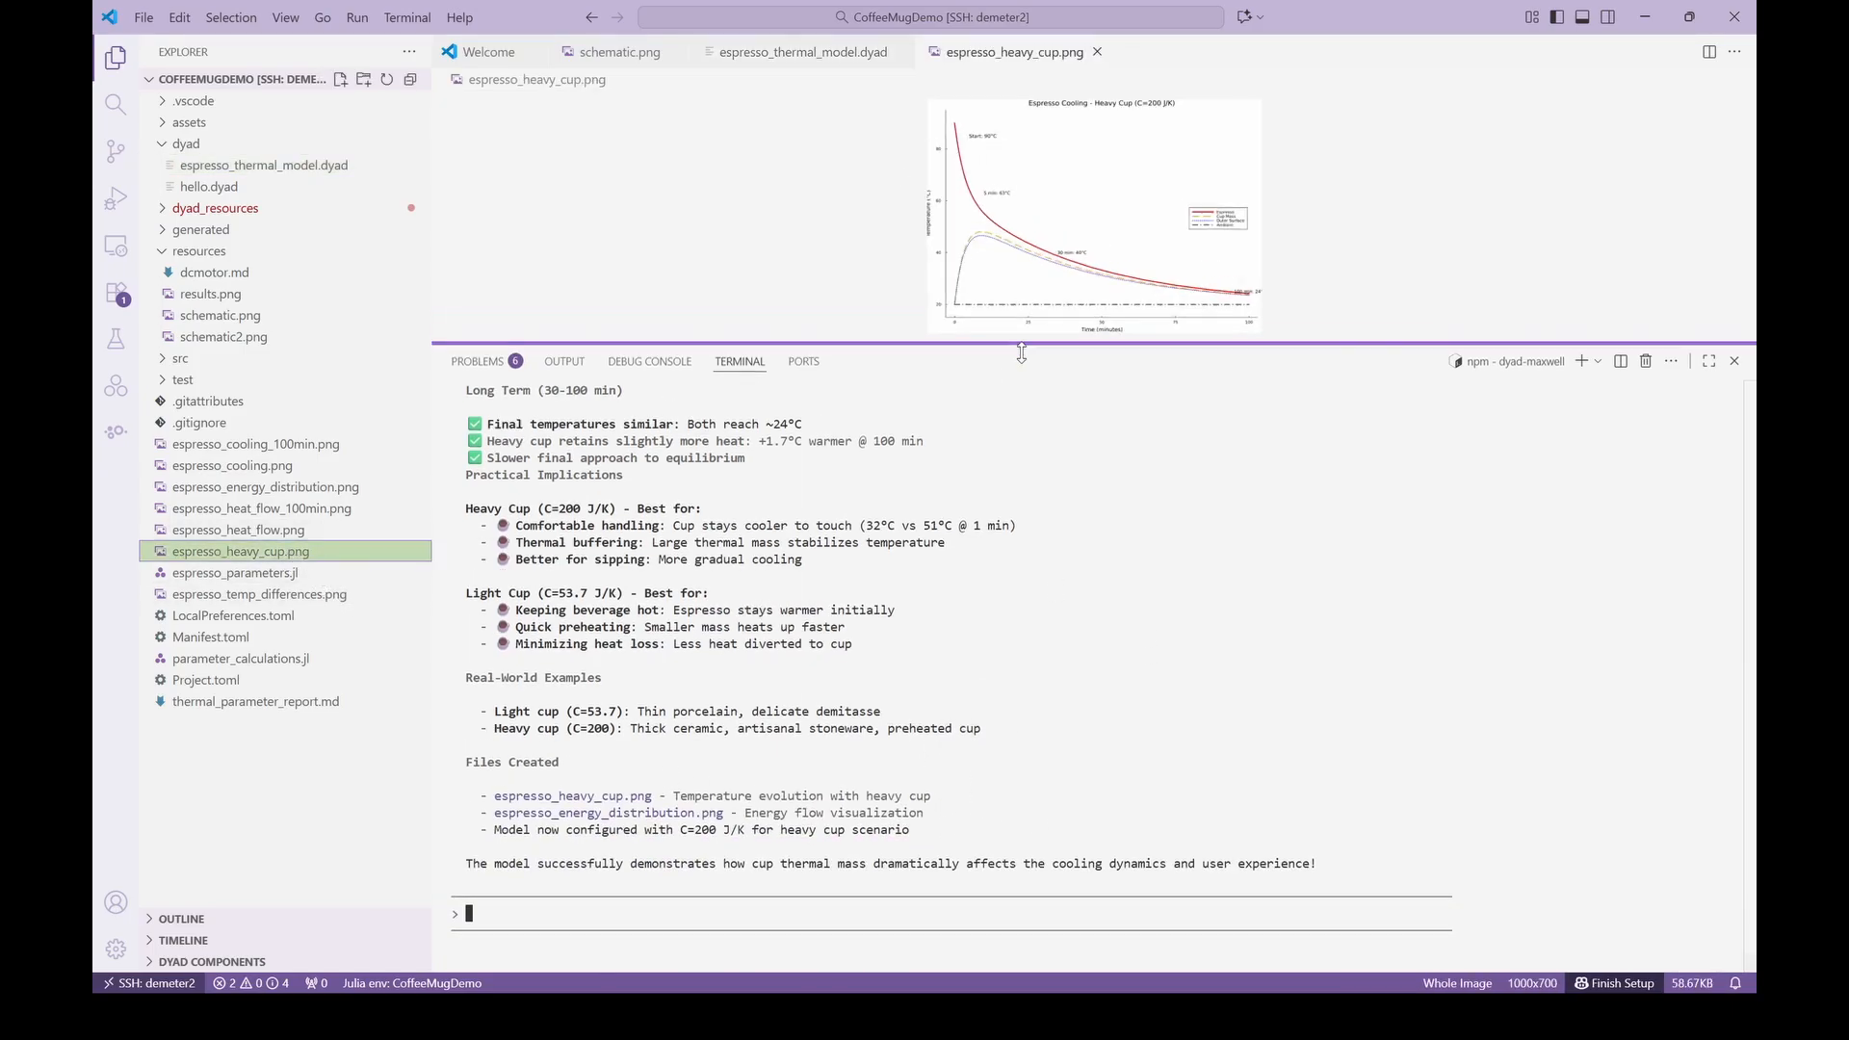
{"action": "left_click_drag", "start_coordinate": [1021, 353], "coordinate": [1036, 807]}
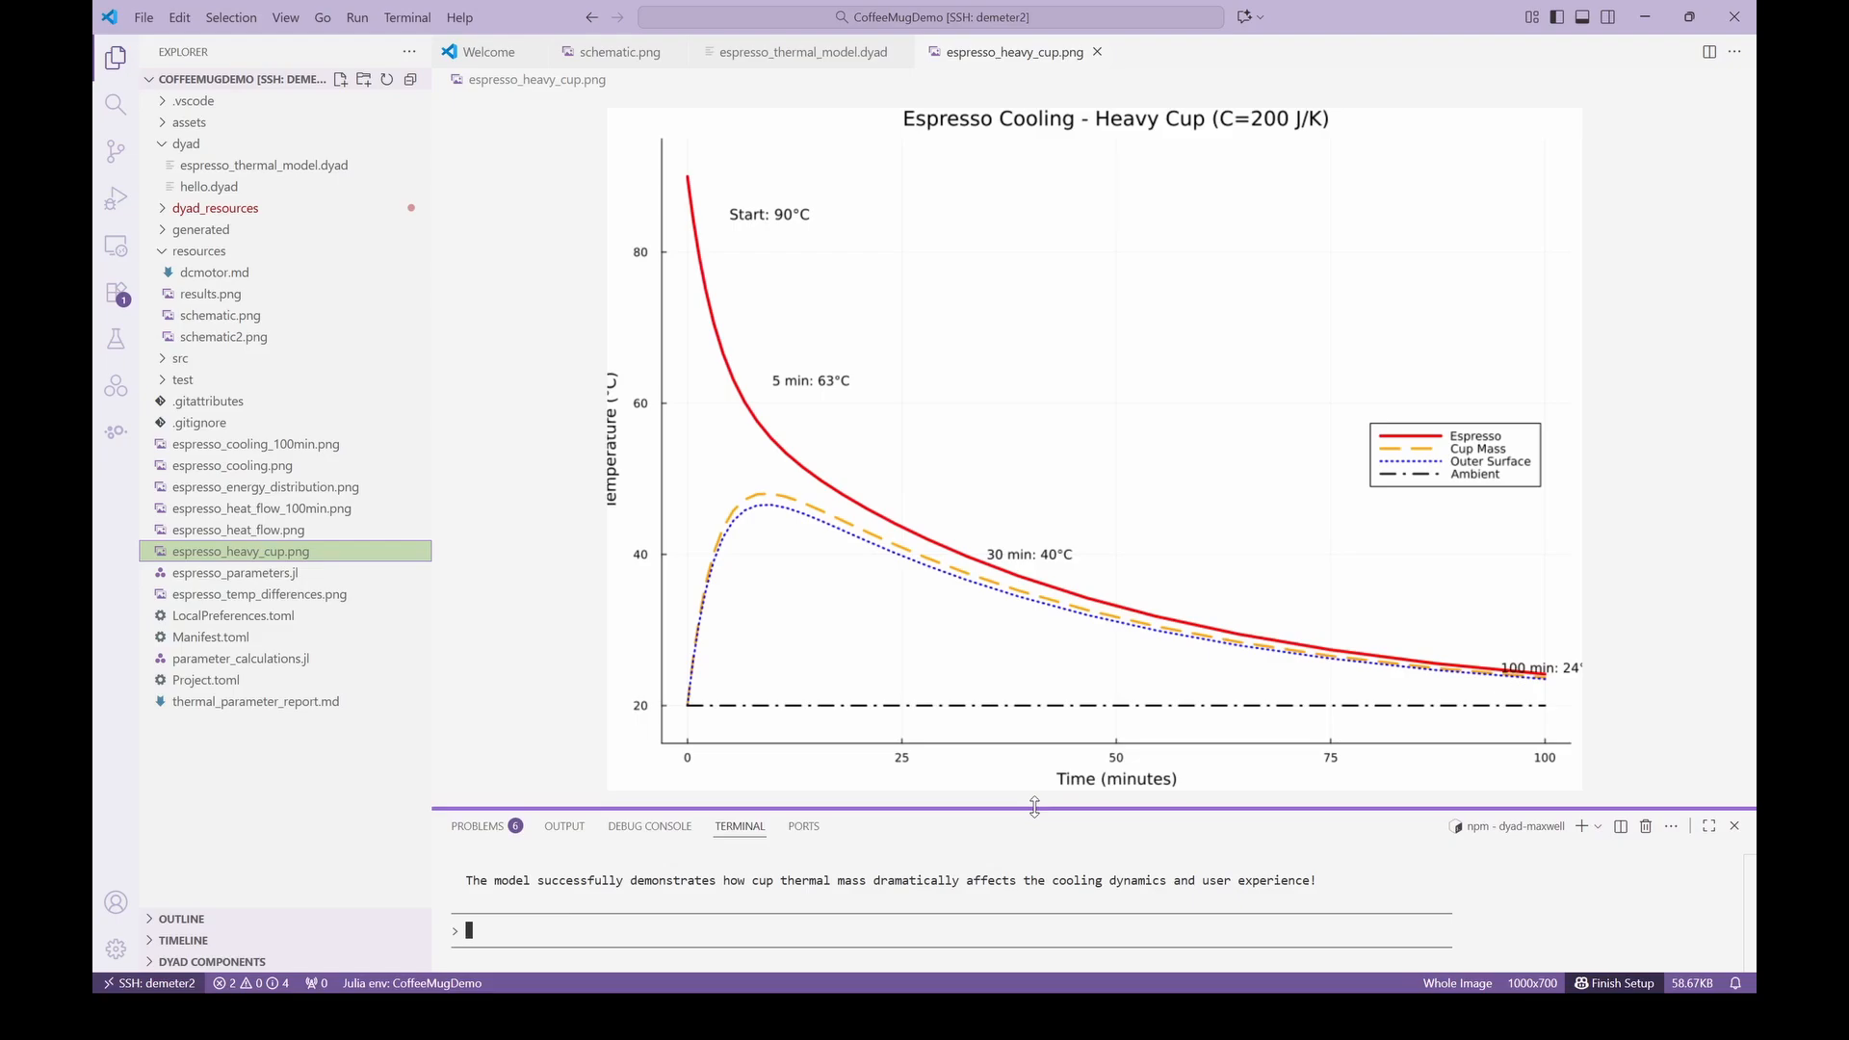
{"action": "mouse_move", "coordinate": [875, 477]}
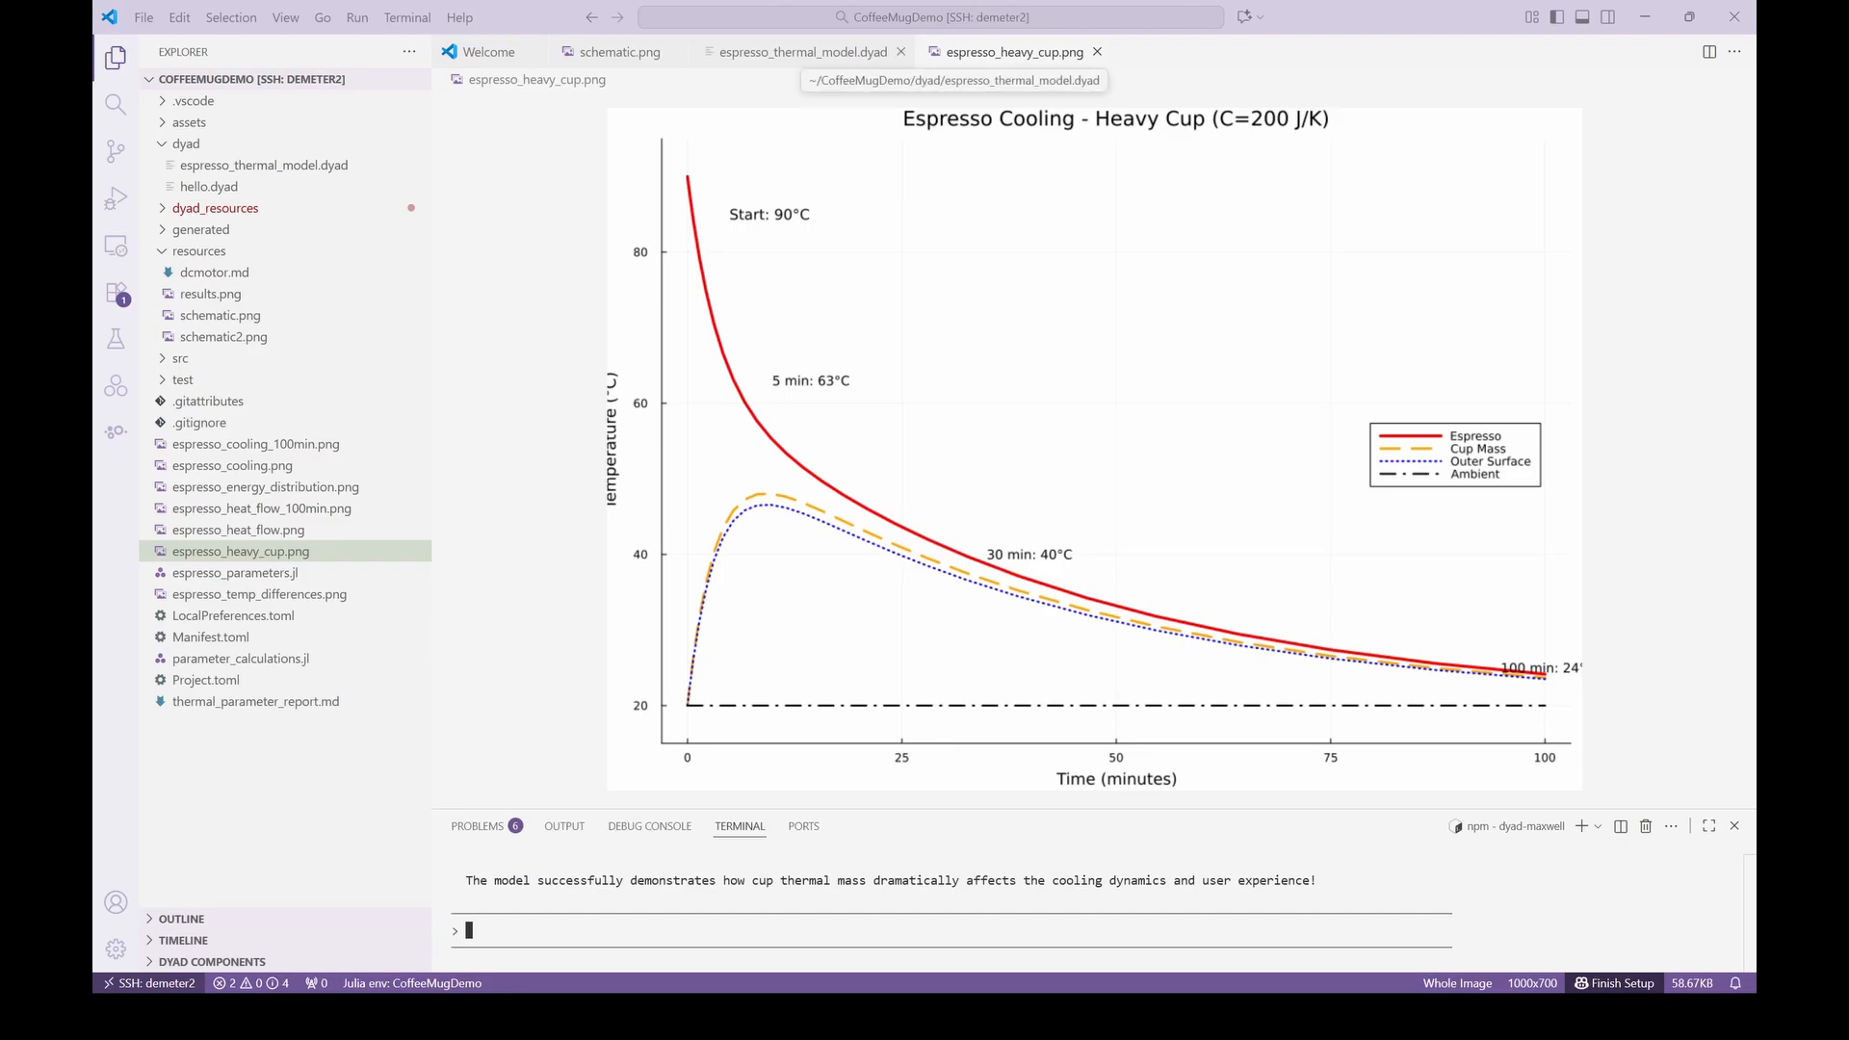
Return to espresso_thermal_model.dyad to render its component diagram.
{"action": "left_click", "coordinate": [796, 52]}
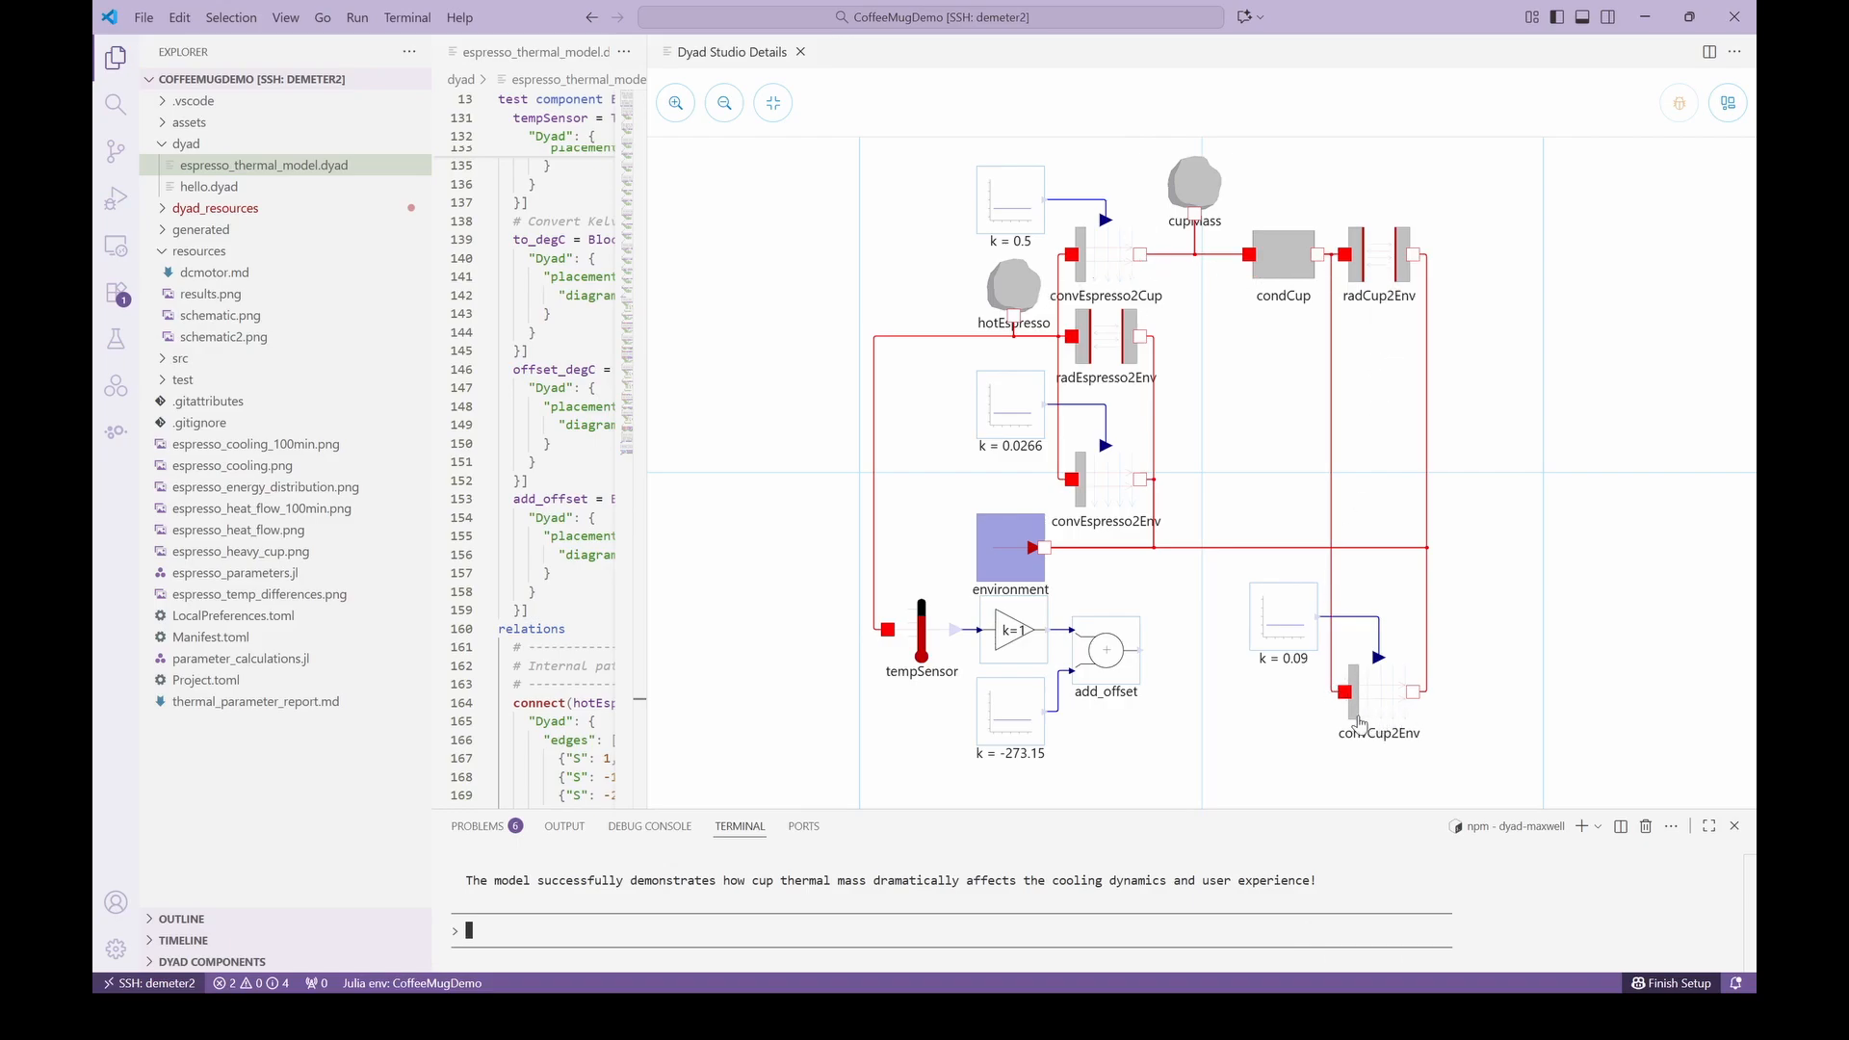
{"action": "mouse_move", "coordinate": [1385, 732]}
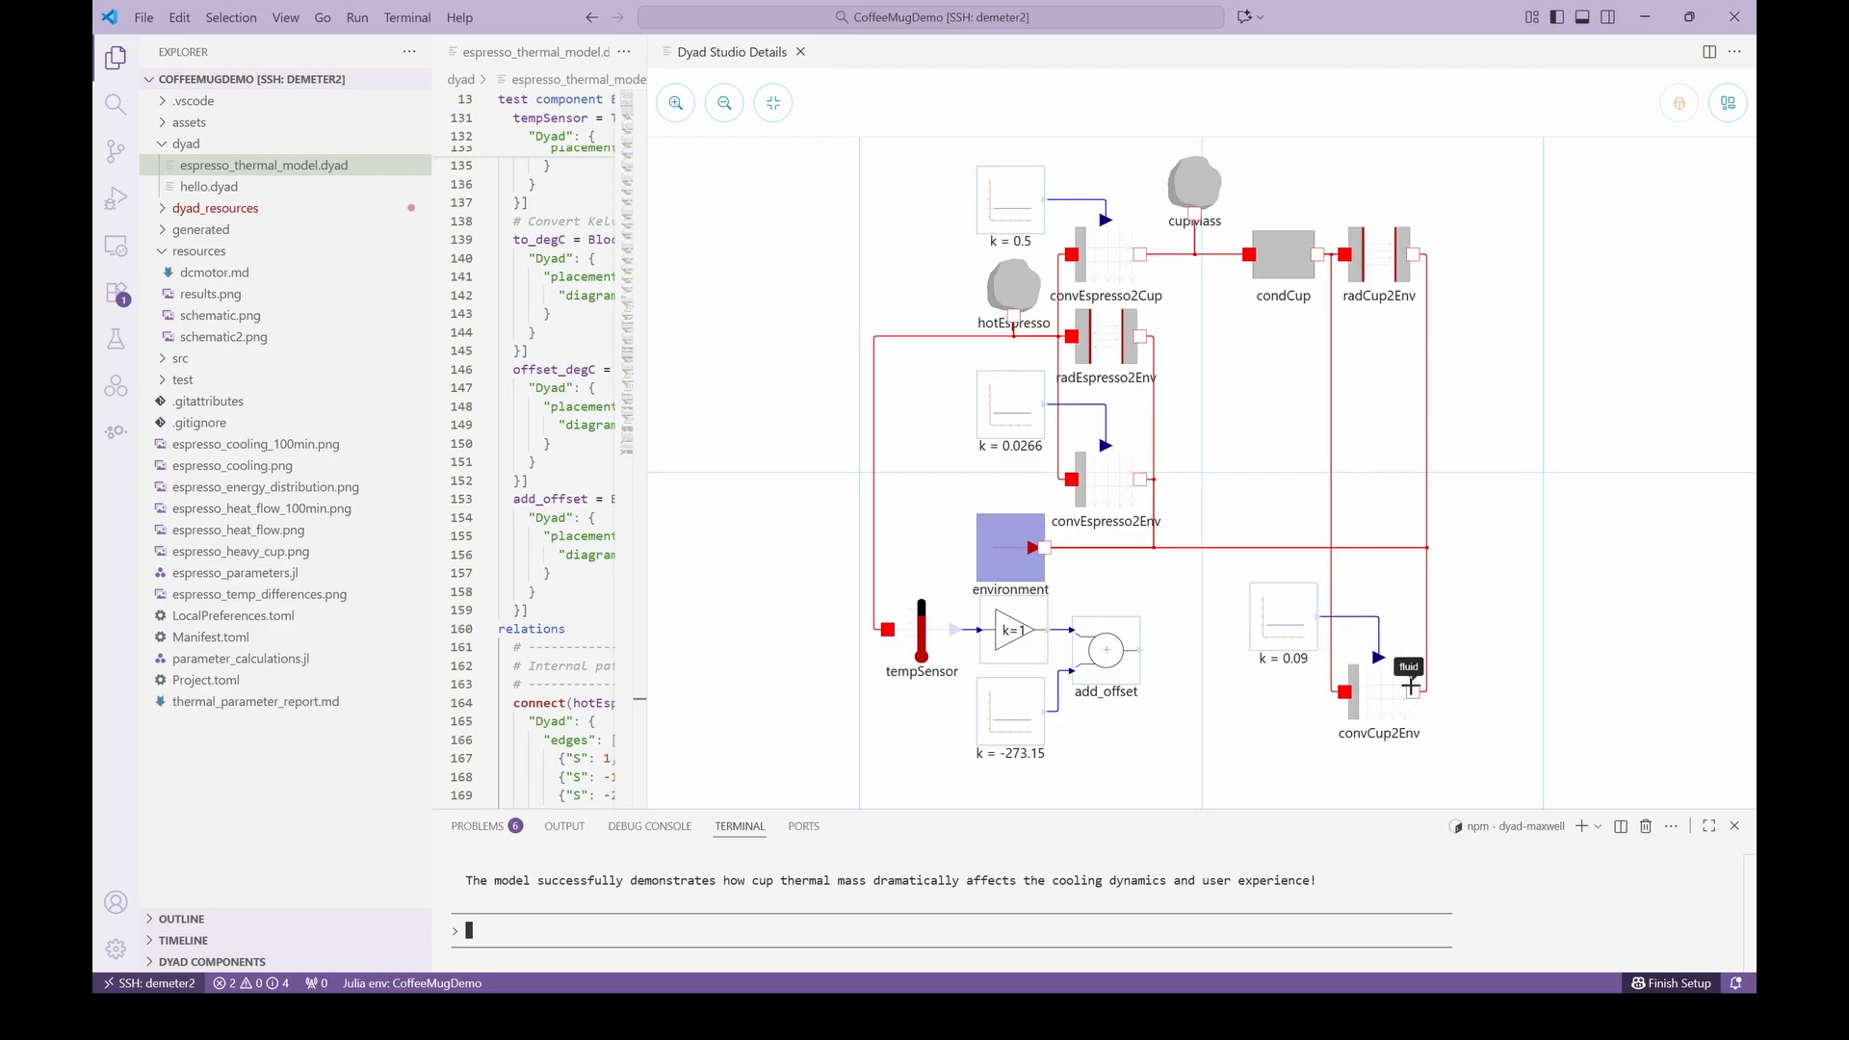
{"action": "mouse_move", "coordinate": [1110, 549]}
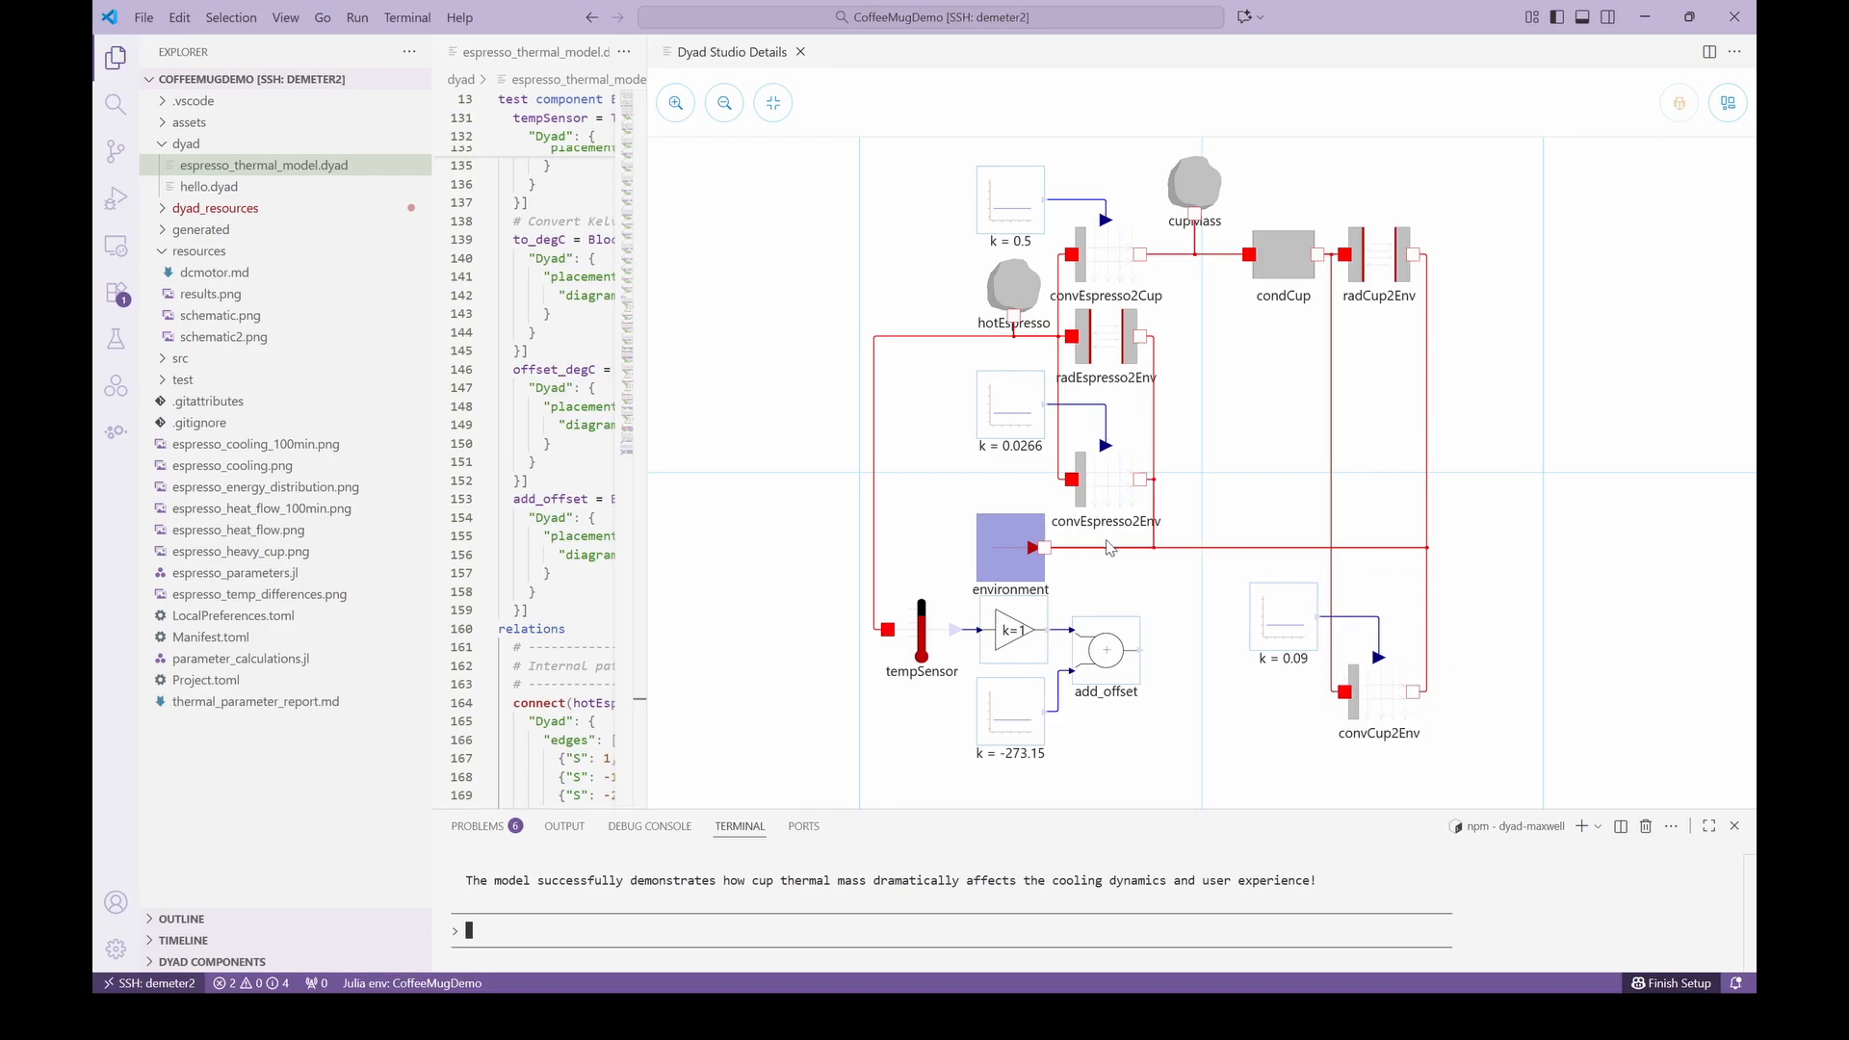
{"action": "mouse_move", "coordinate": [988, 476]}
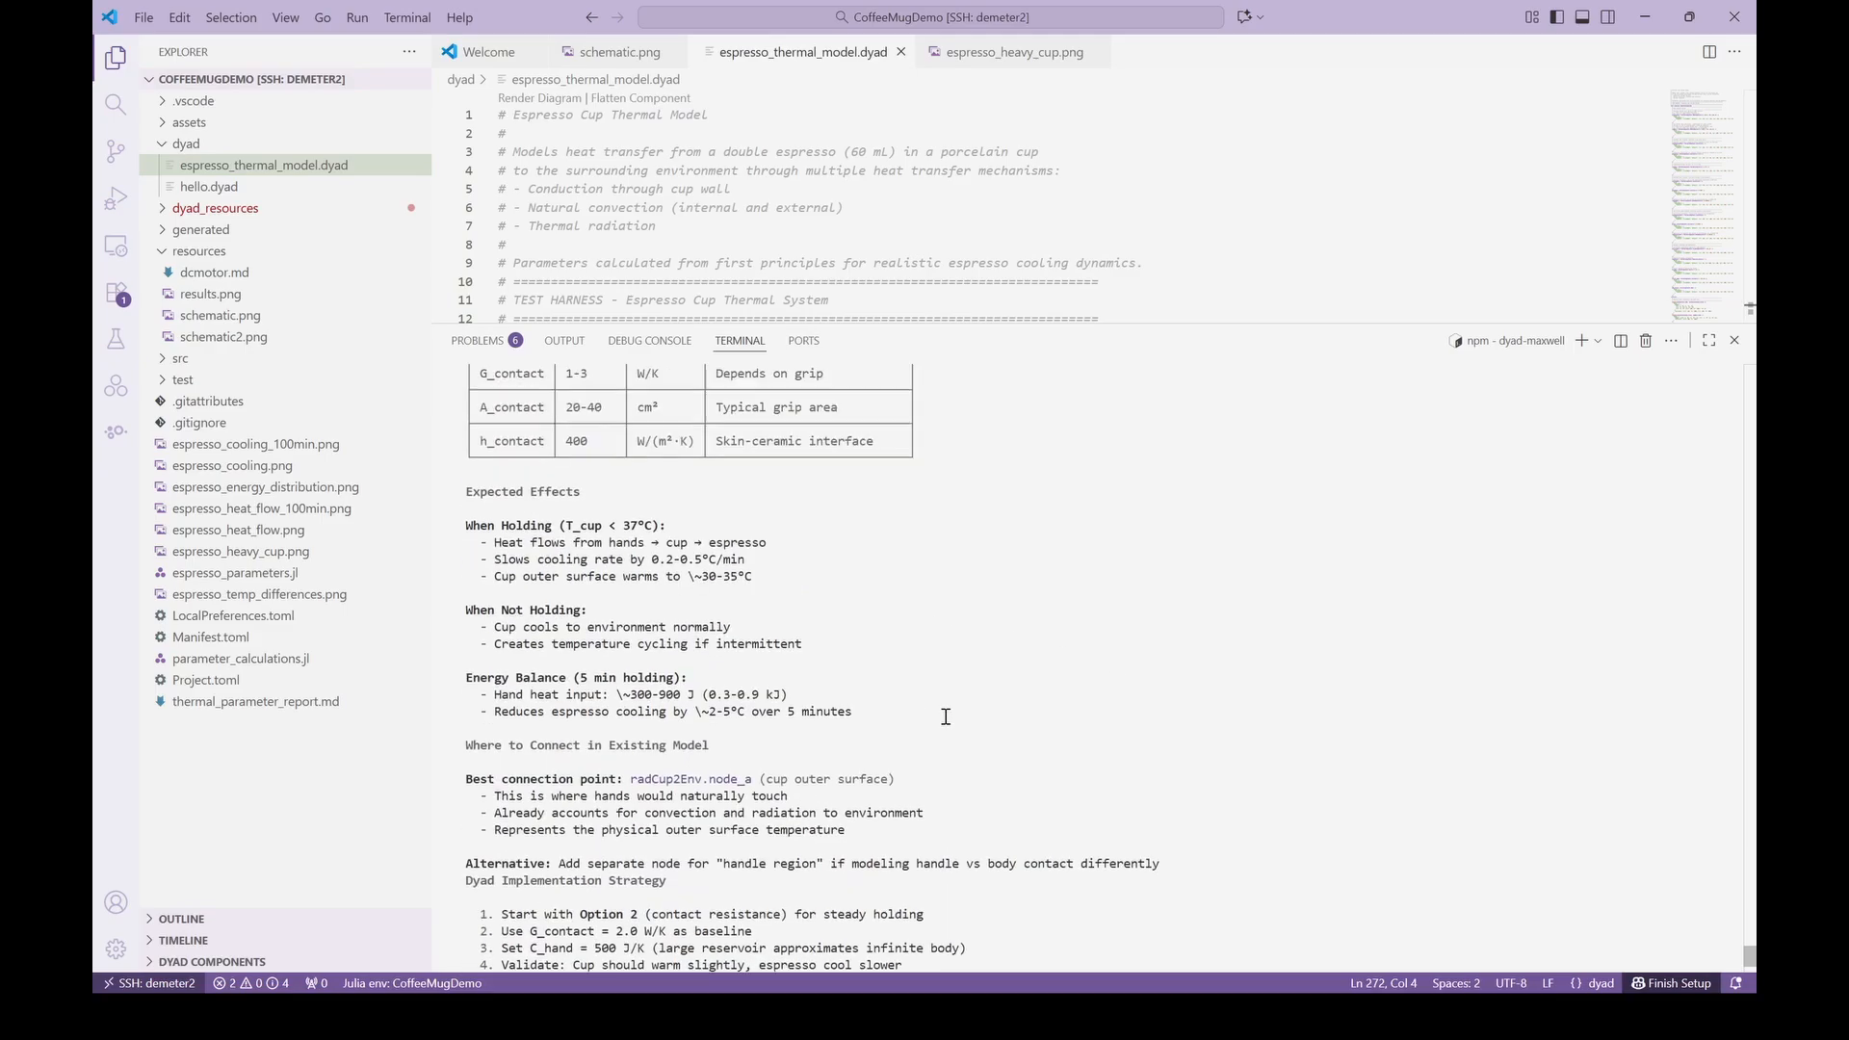
Scroll through the agent's hand-contact proposal and with-hands simulation results in the terminal.
{"action": "scroll", "scroll_direction": "down", "scroll_amount": 3}
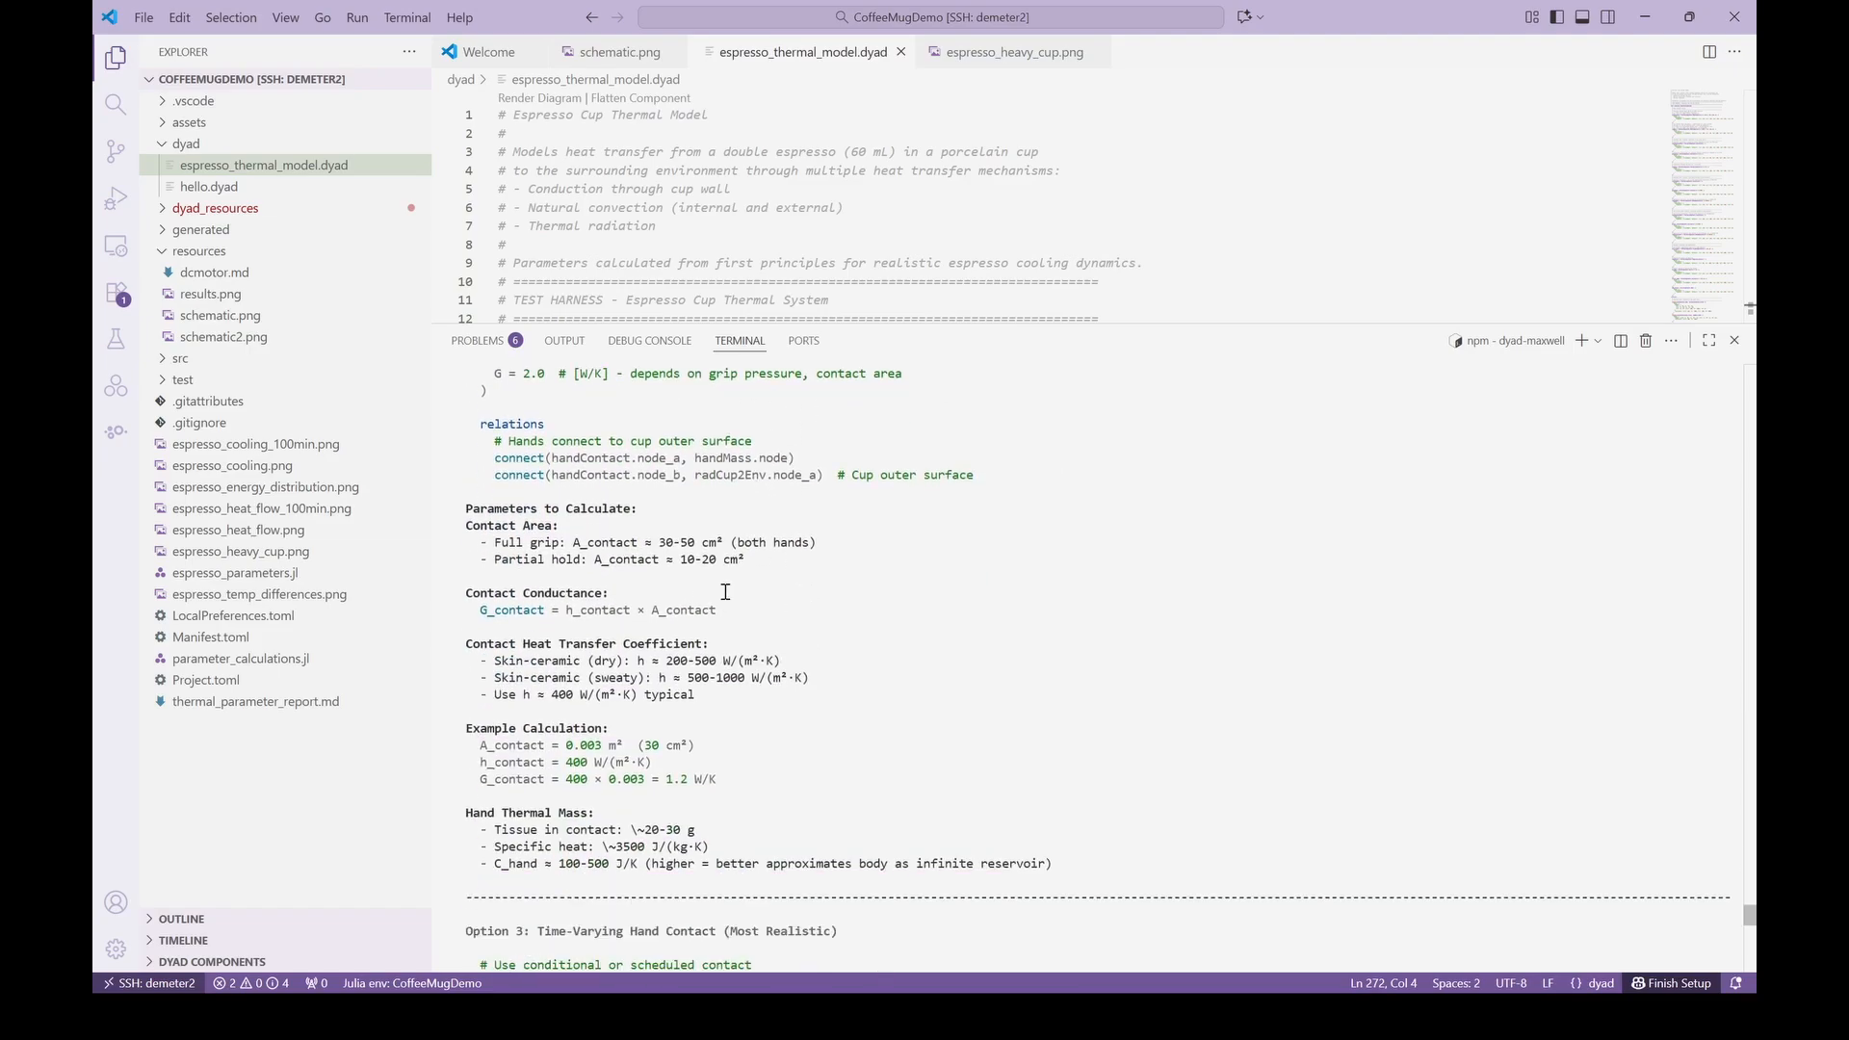
{"action": "scroll", "scroll_direction": "down", "scroll_amount": 3}
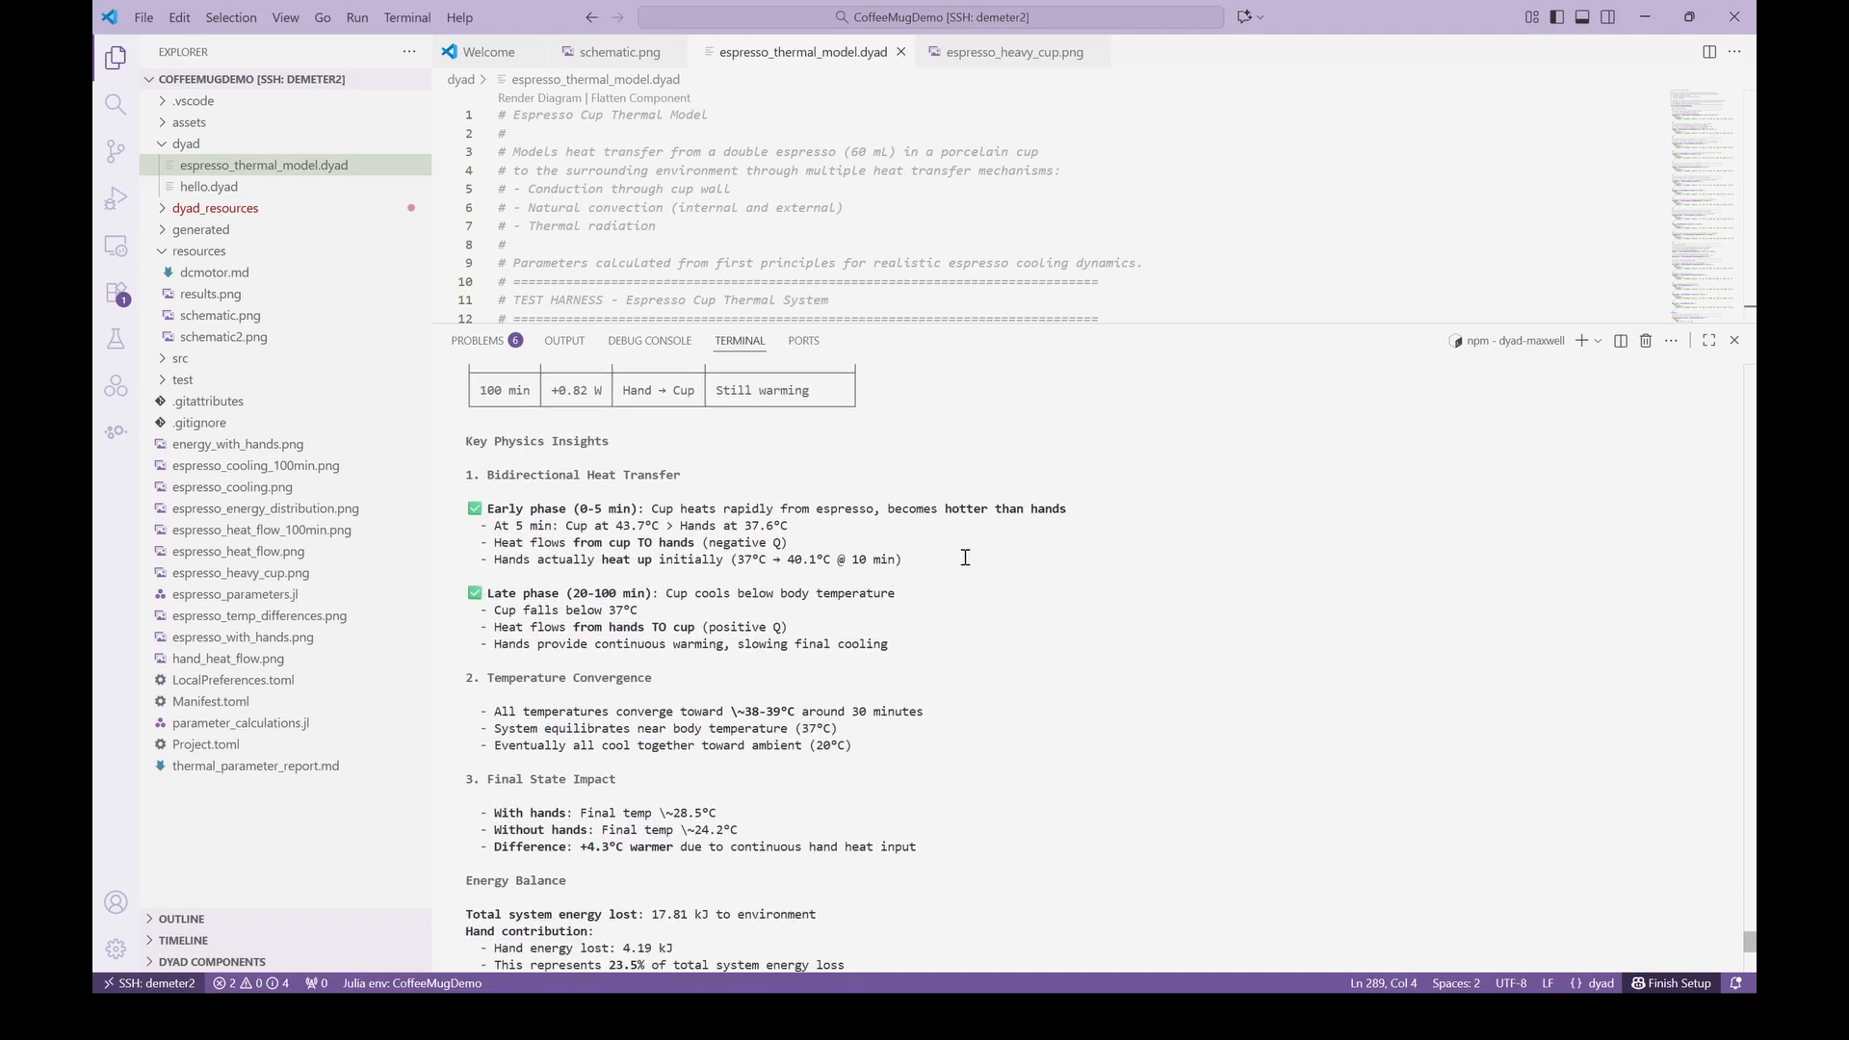
{"action": "scroll", "scroll_direction": "down", "scroll_amount": 3}
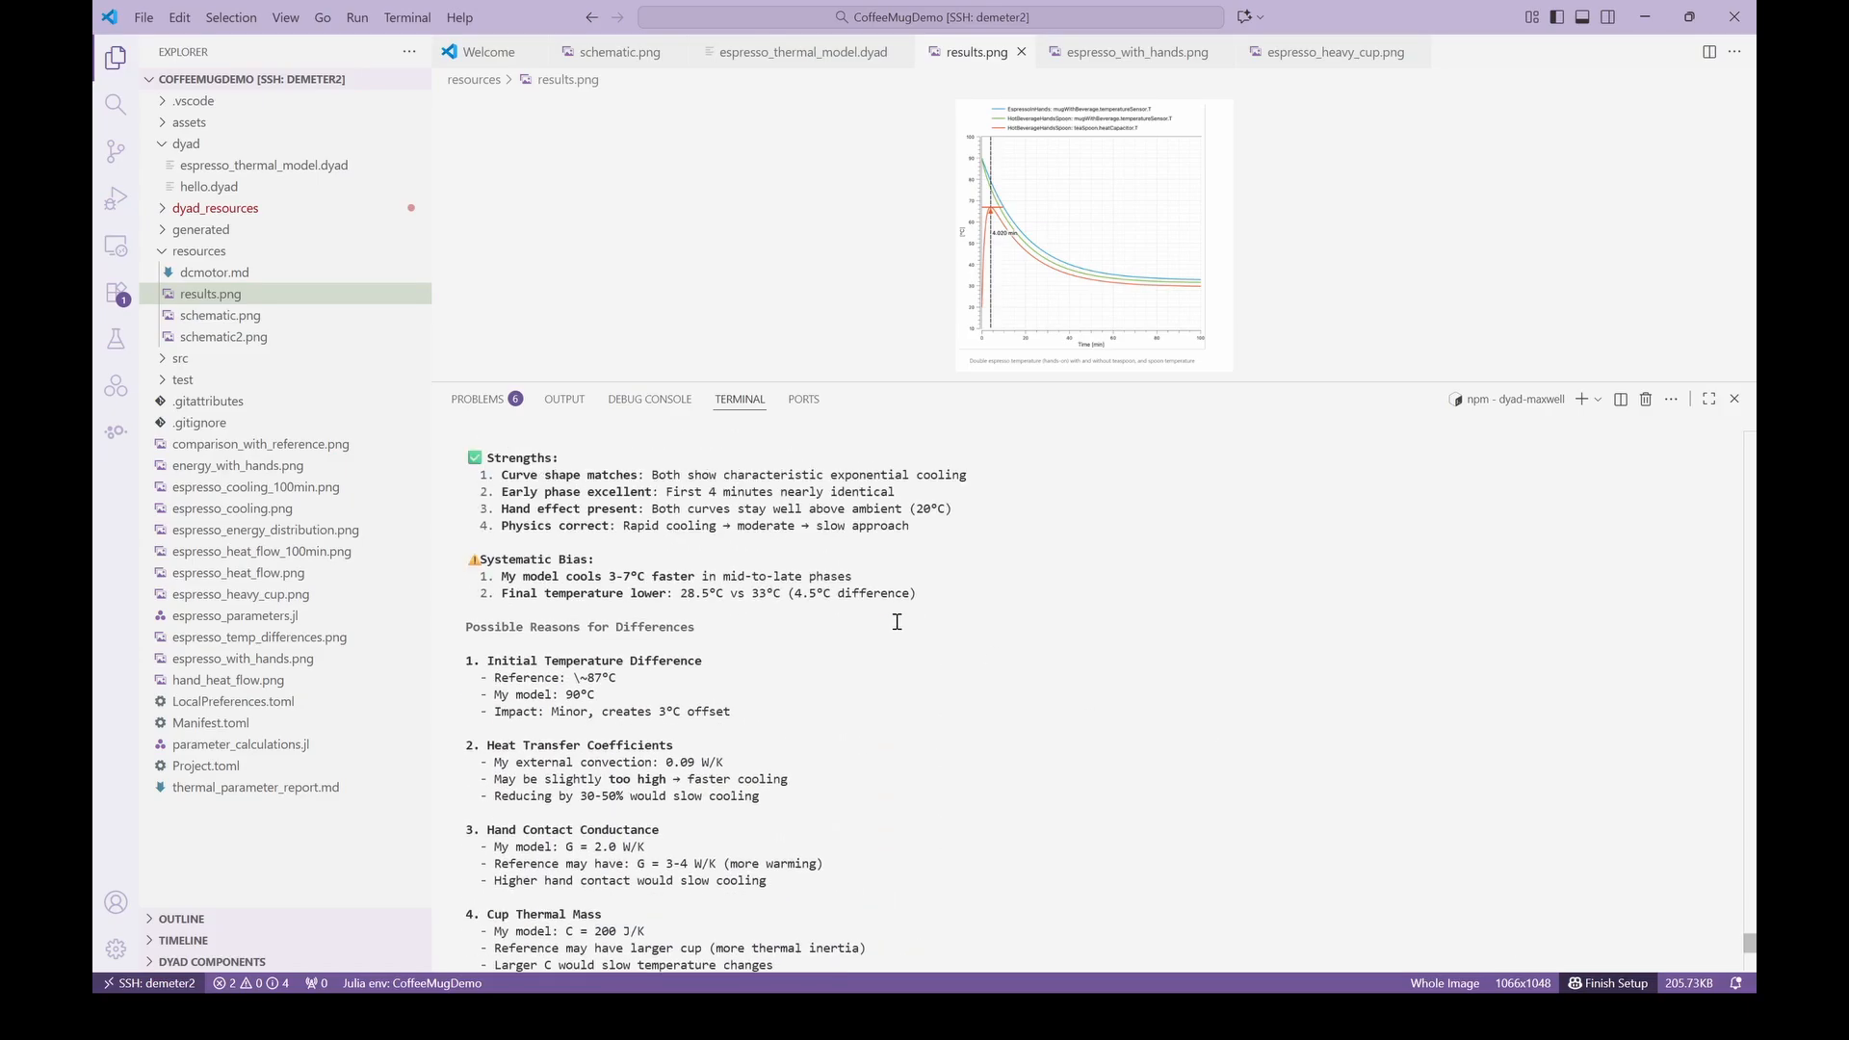
Review the reference comparison table and view comparison_with_reference.png from the Explorer.
{"action": "scroll", "scroll_direction": "down", "scroll_amount": 3}
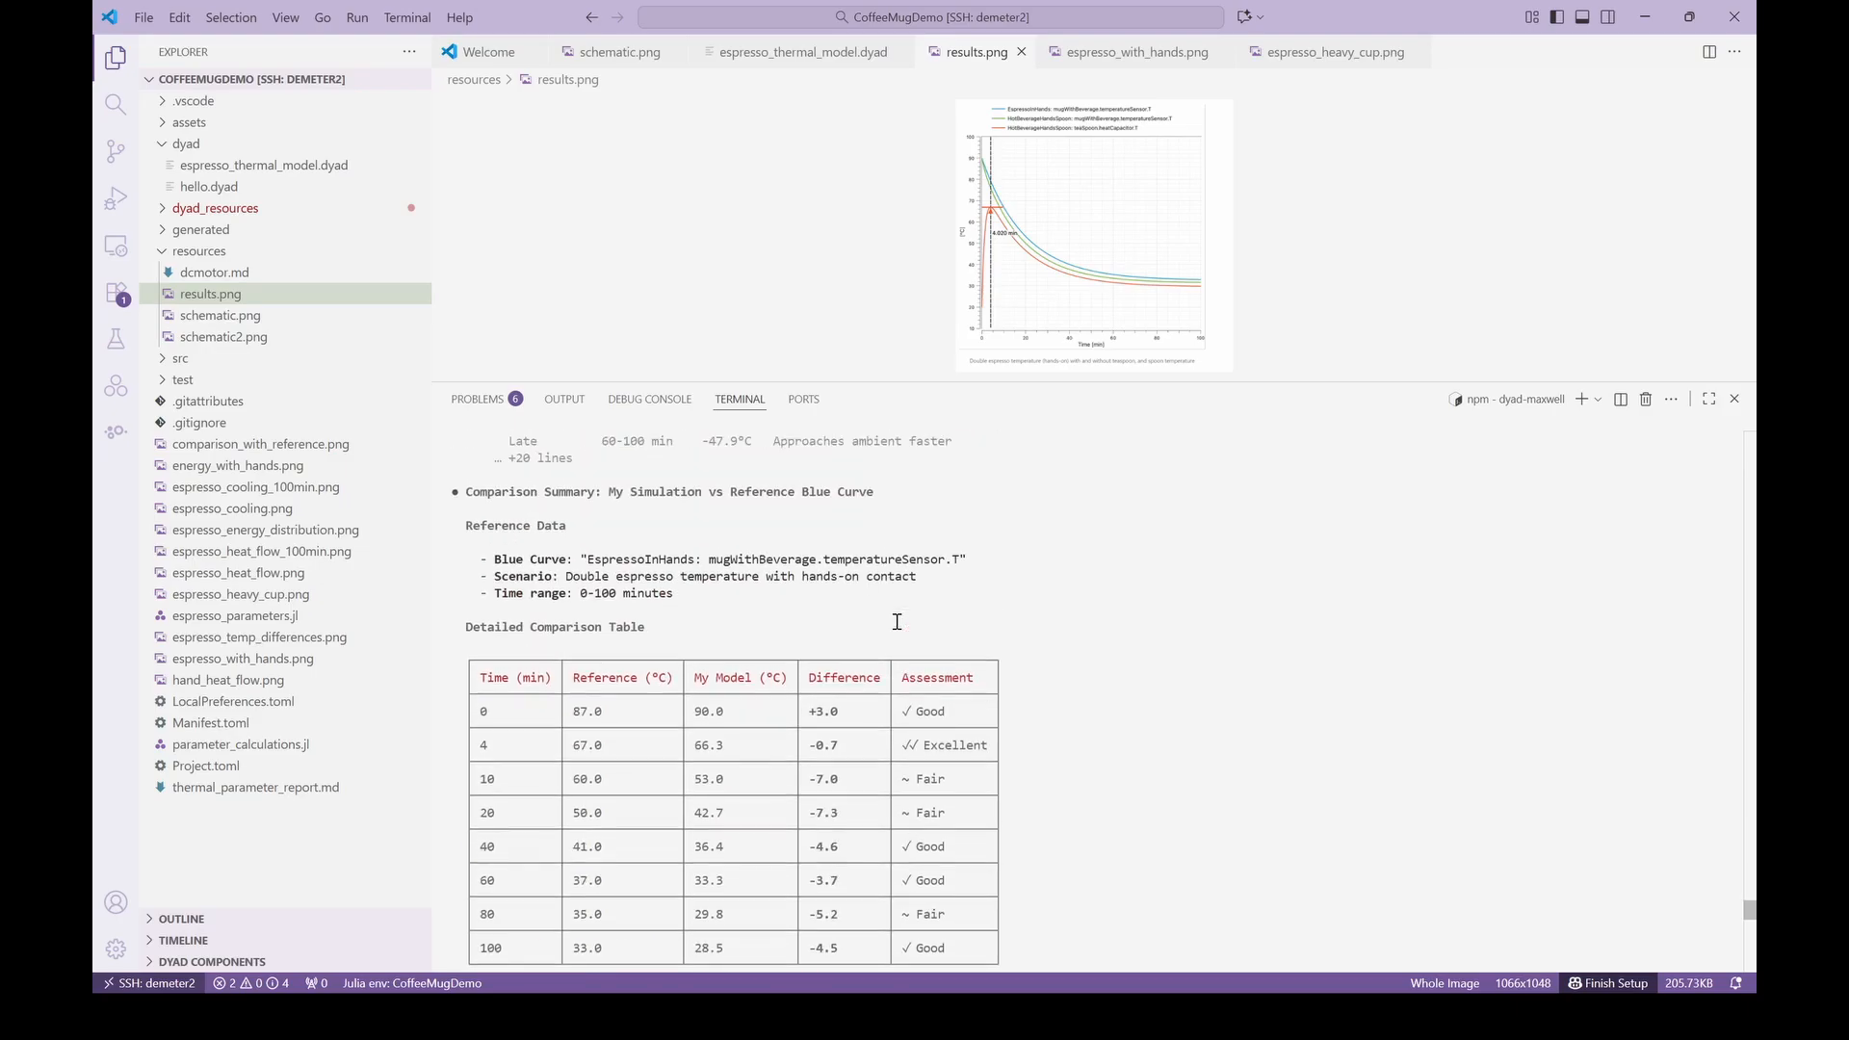
{"action": "left_click", "coordinate": [260, 443]}
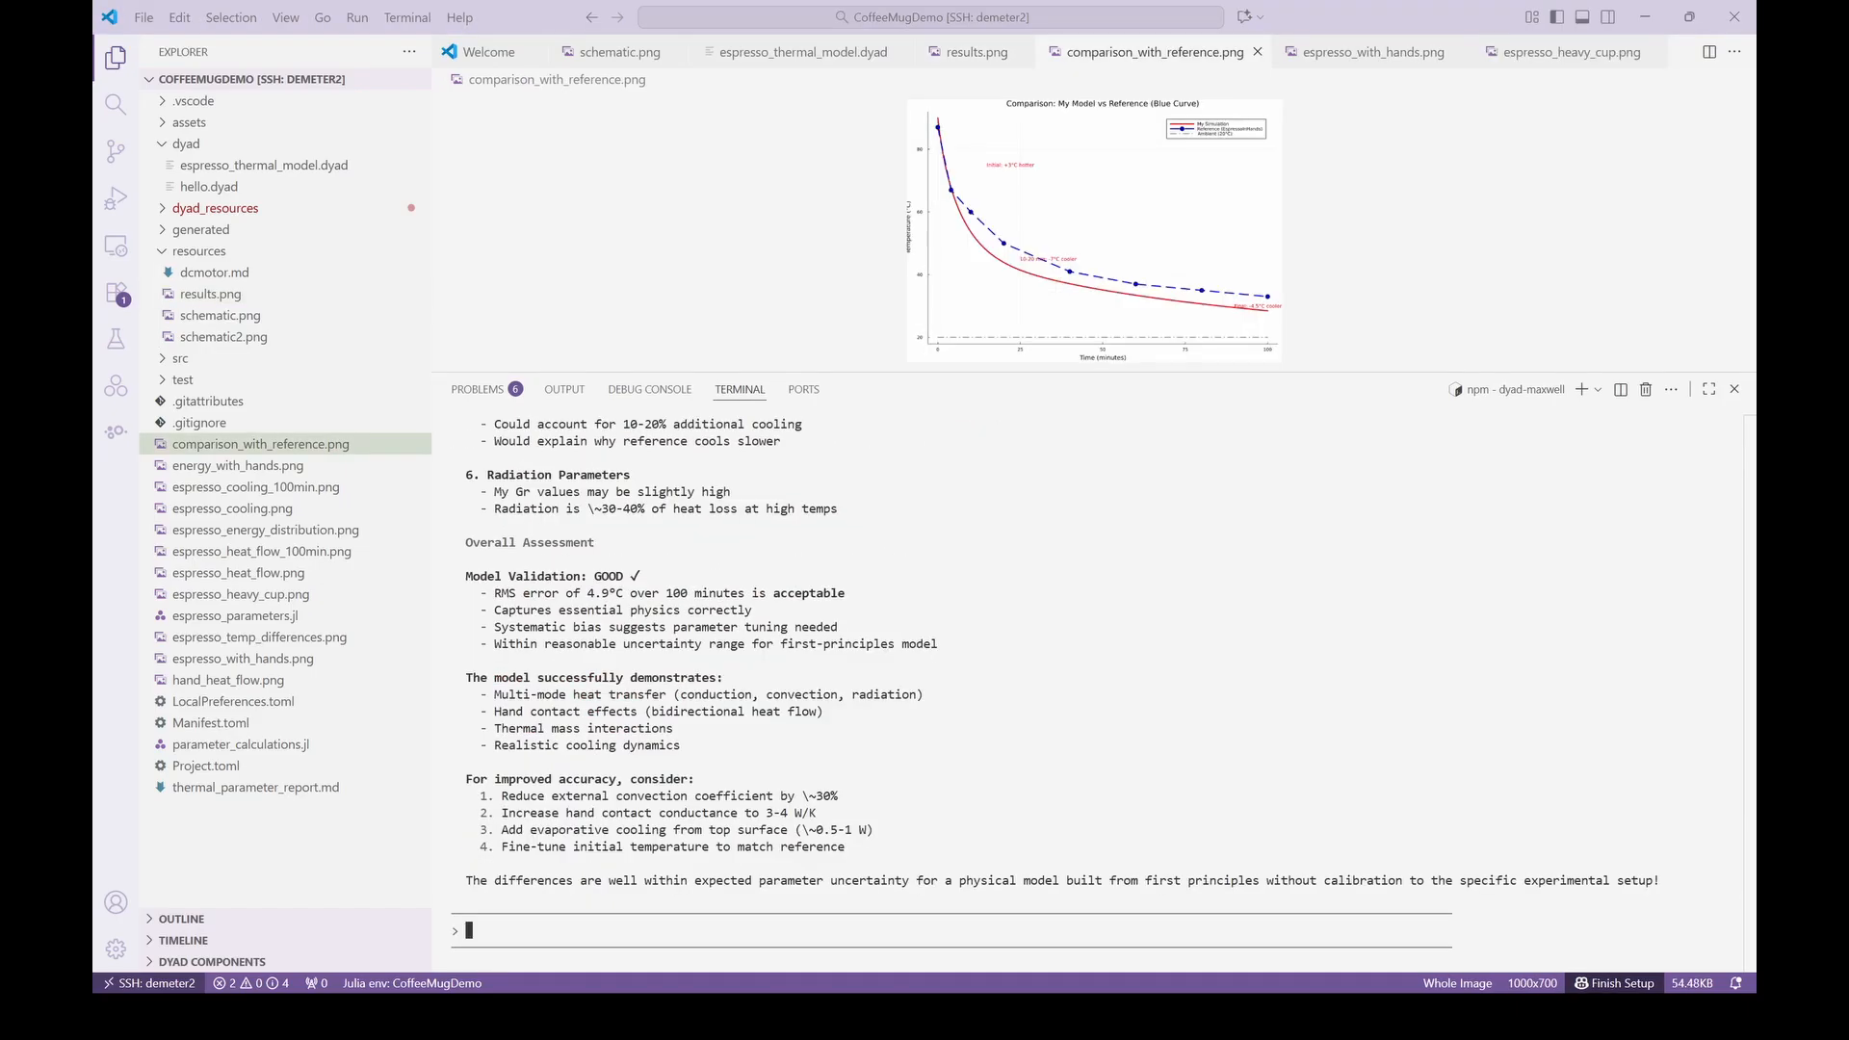
{"action": "mouse_move", "coordinate": [881, 932]}
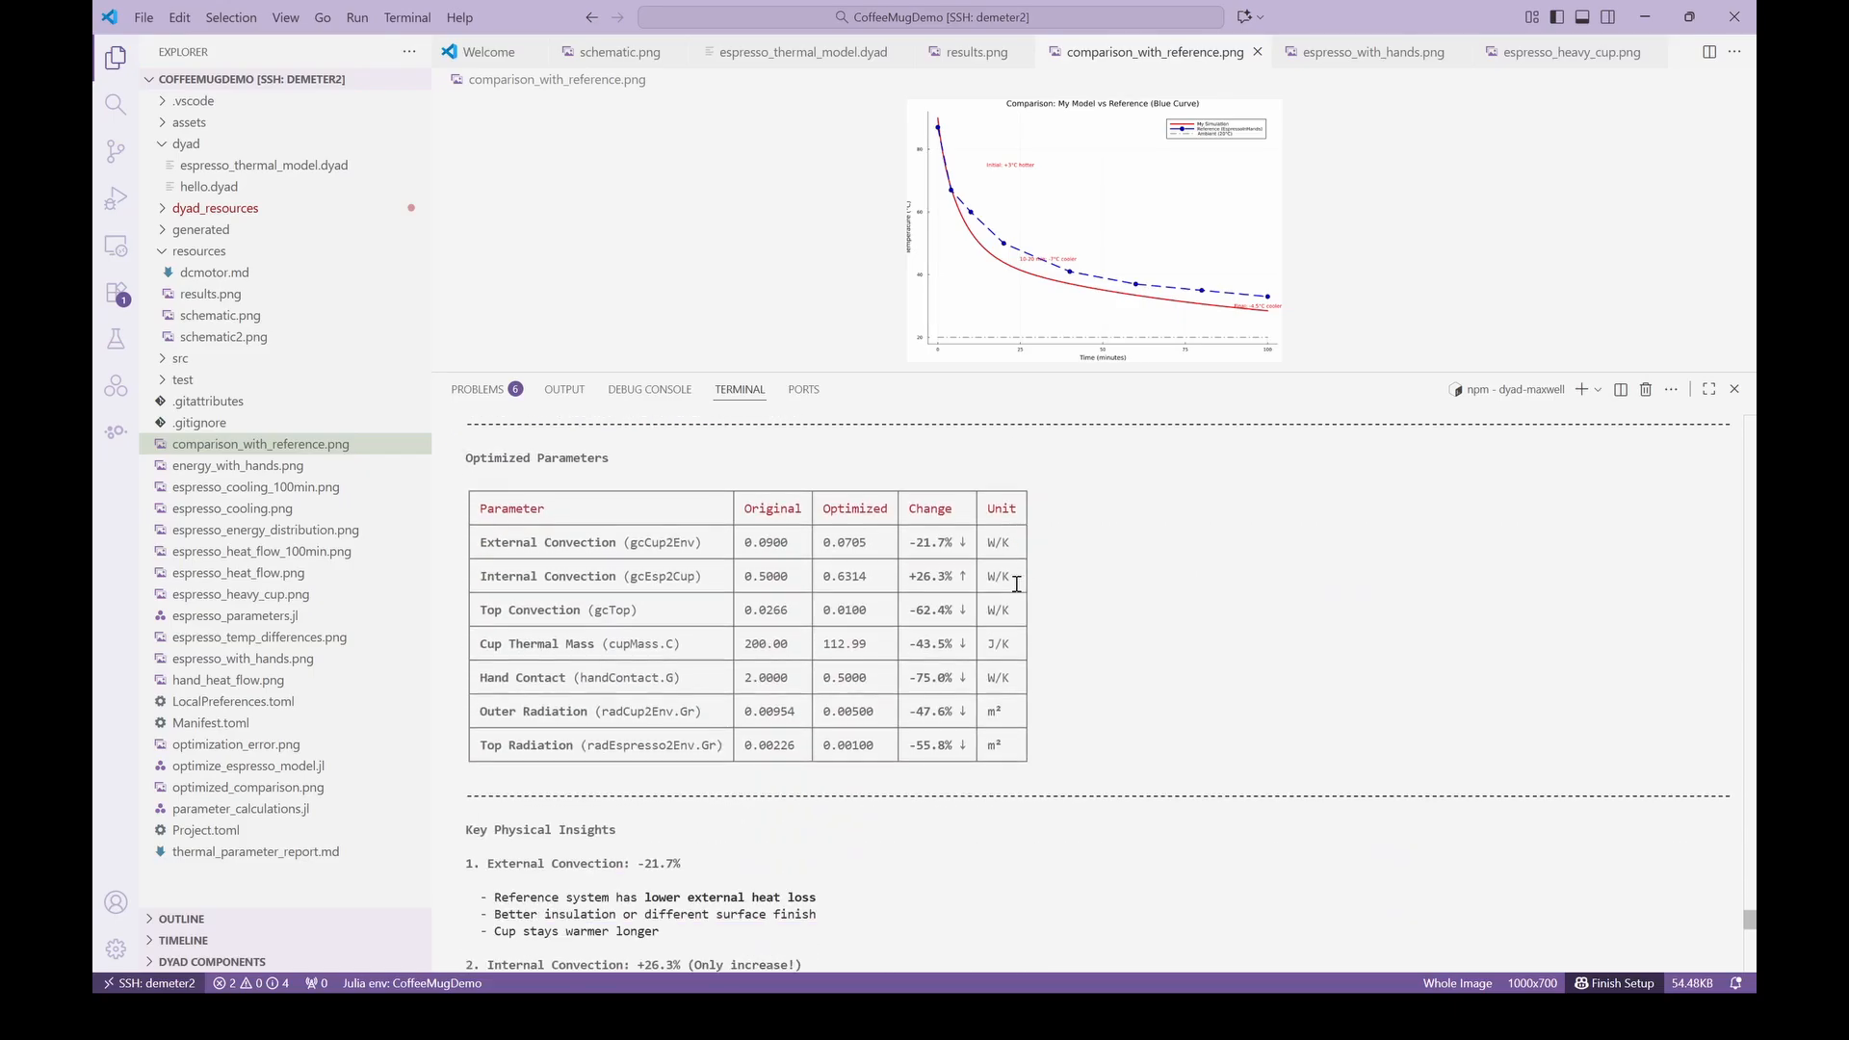
{"action": "mouse_move", "coordinate": [1057, 675]}
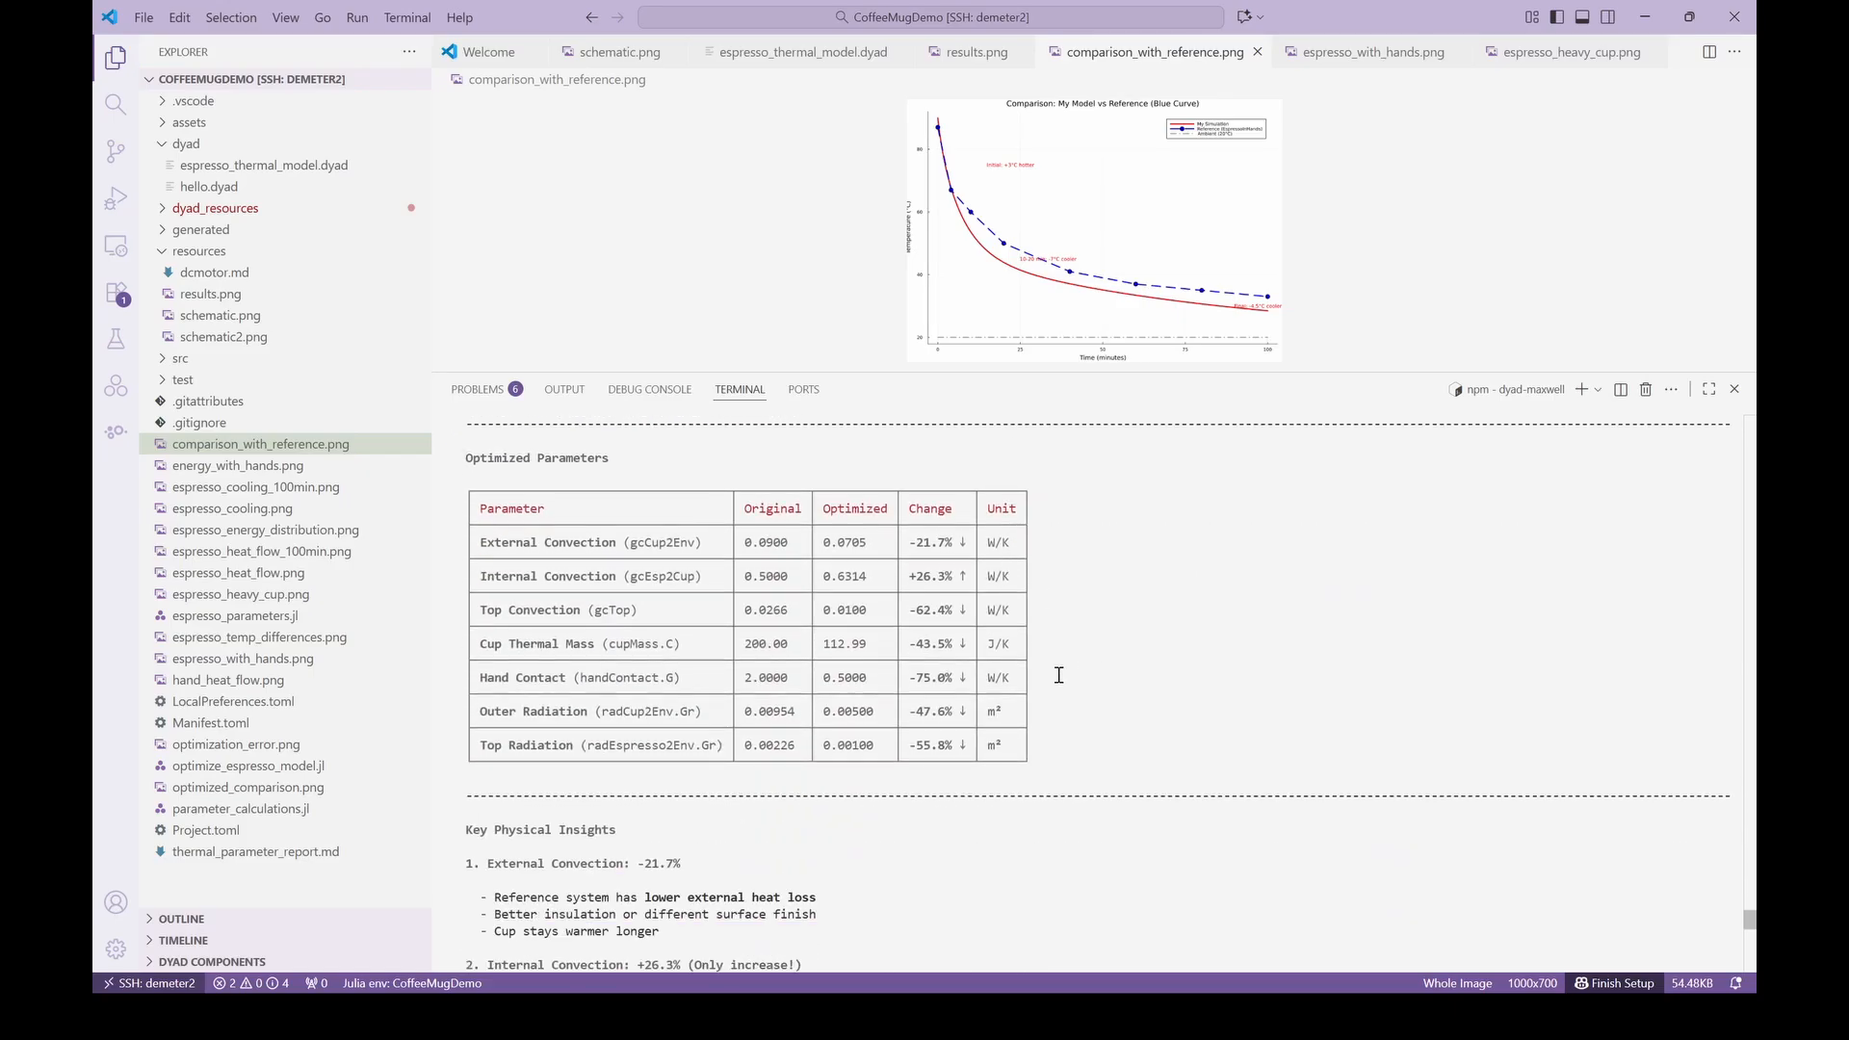
Read the optimized parameters report and view optimized_comparison.png.
{"action": "scroll", "scroll_direction": "down", "scroll_amount": 3}
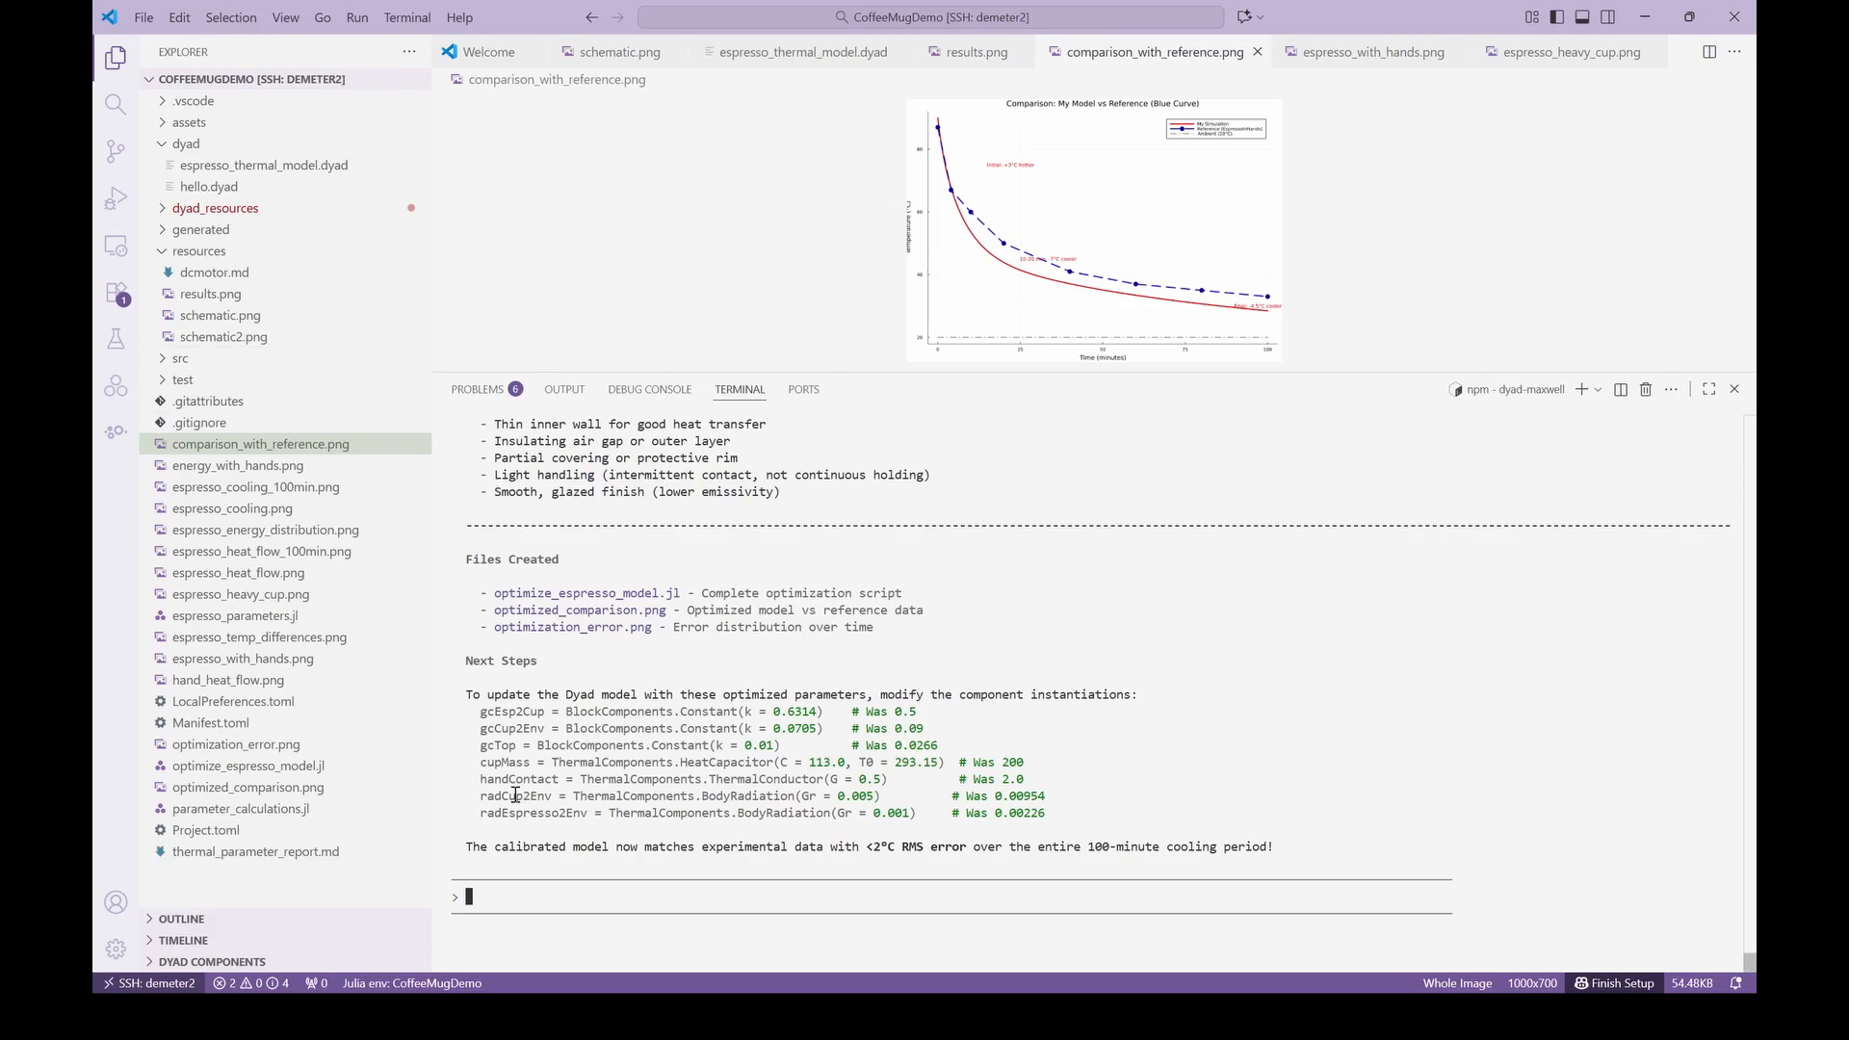
{"action": "left_click", "coordinate": [248, 786]}
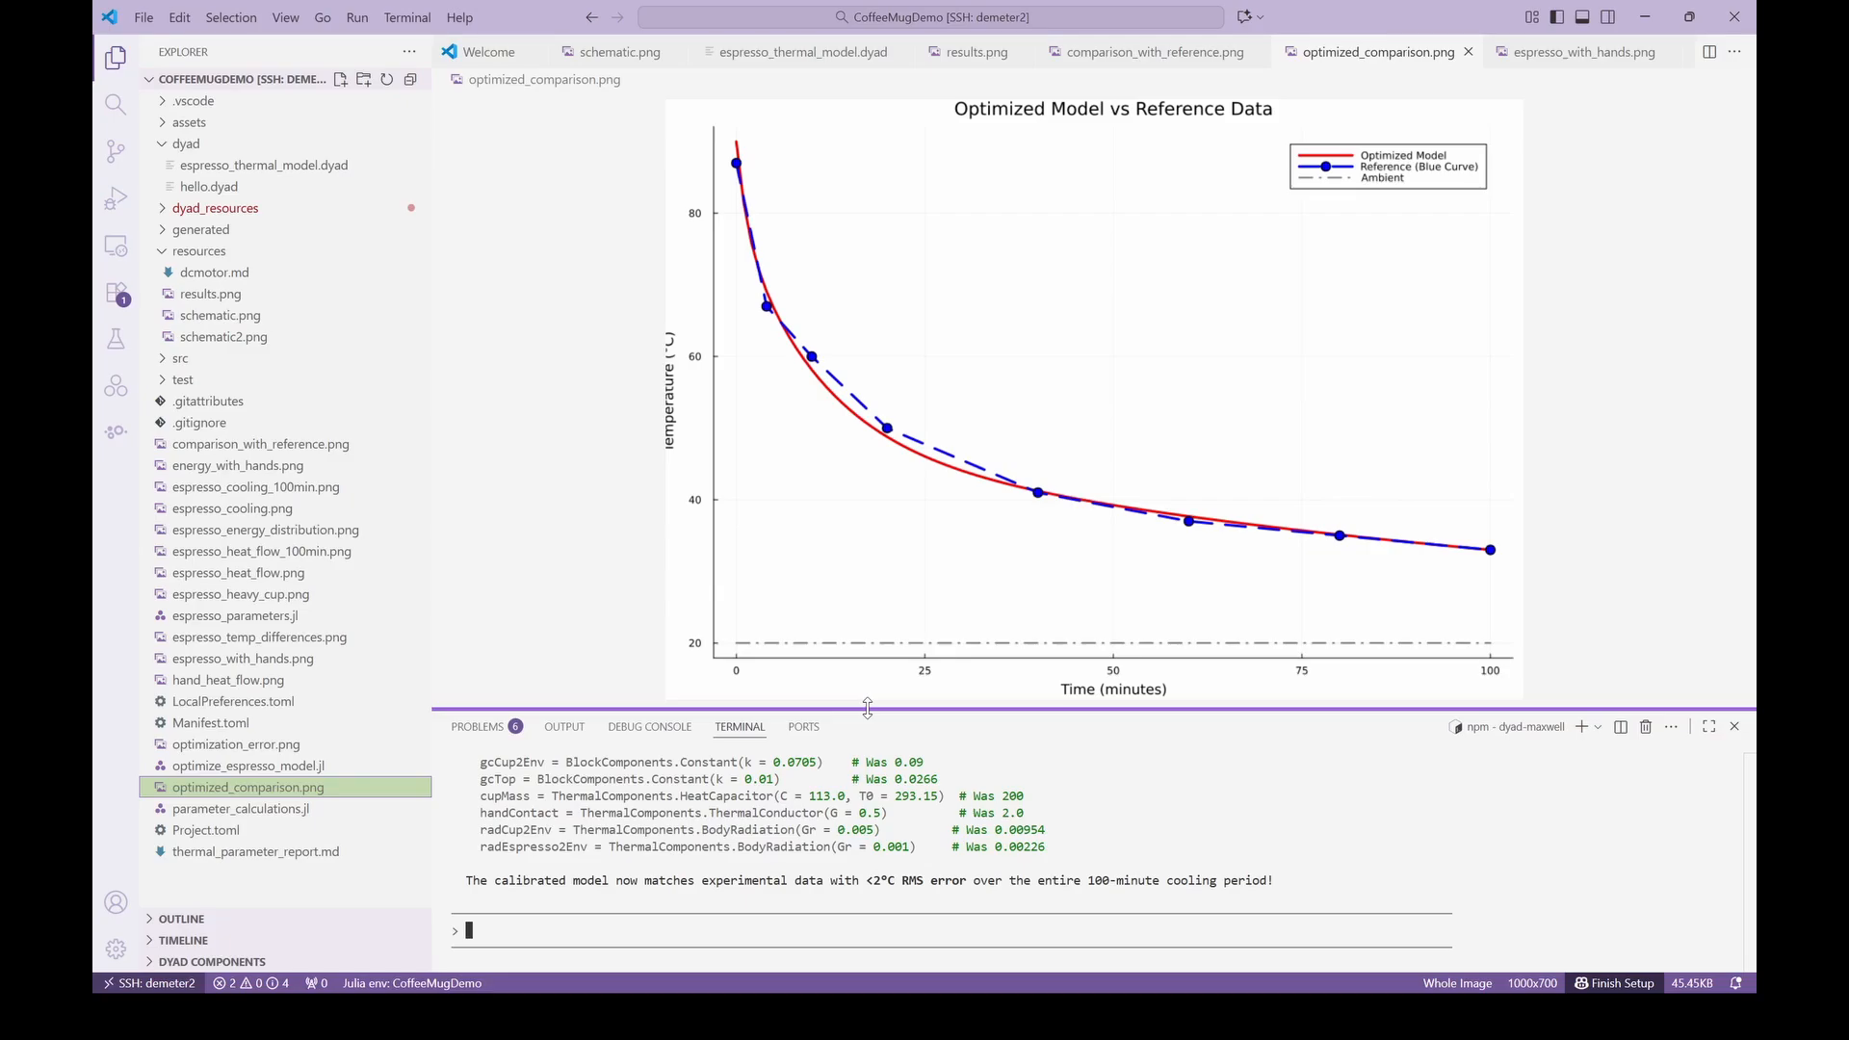
{"action": "left_click", "coordinate": [1142, 53]}
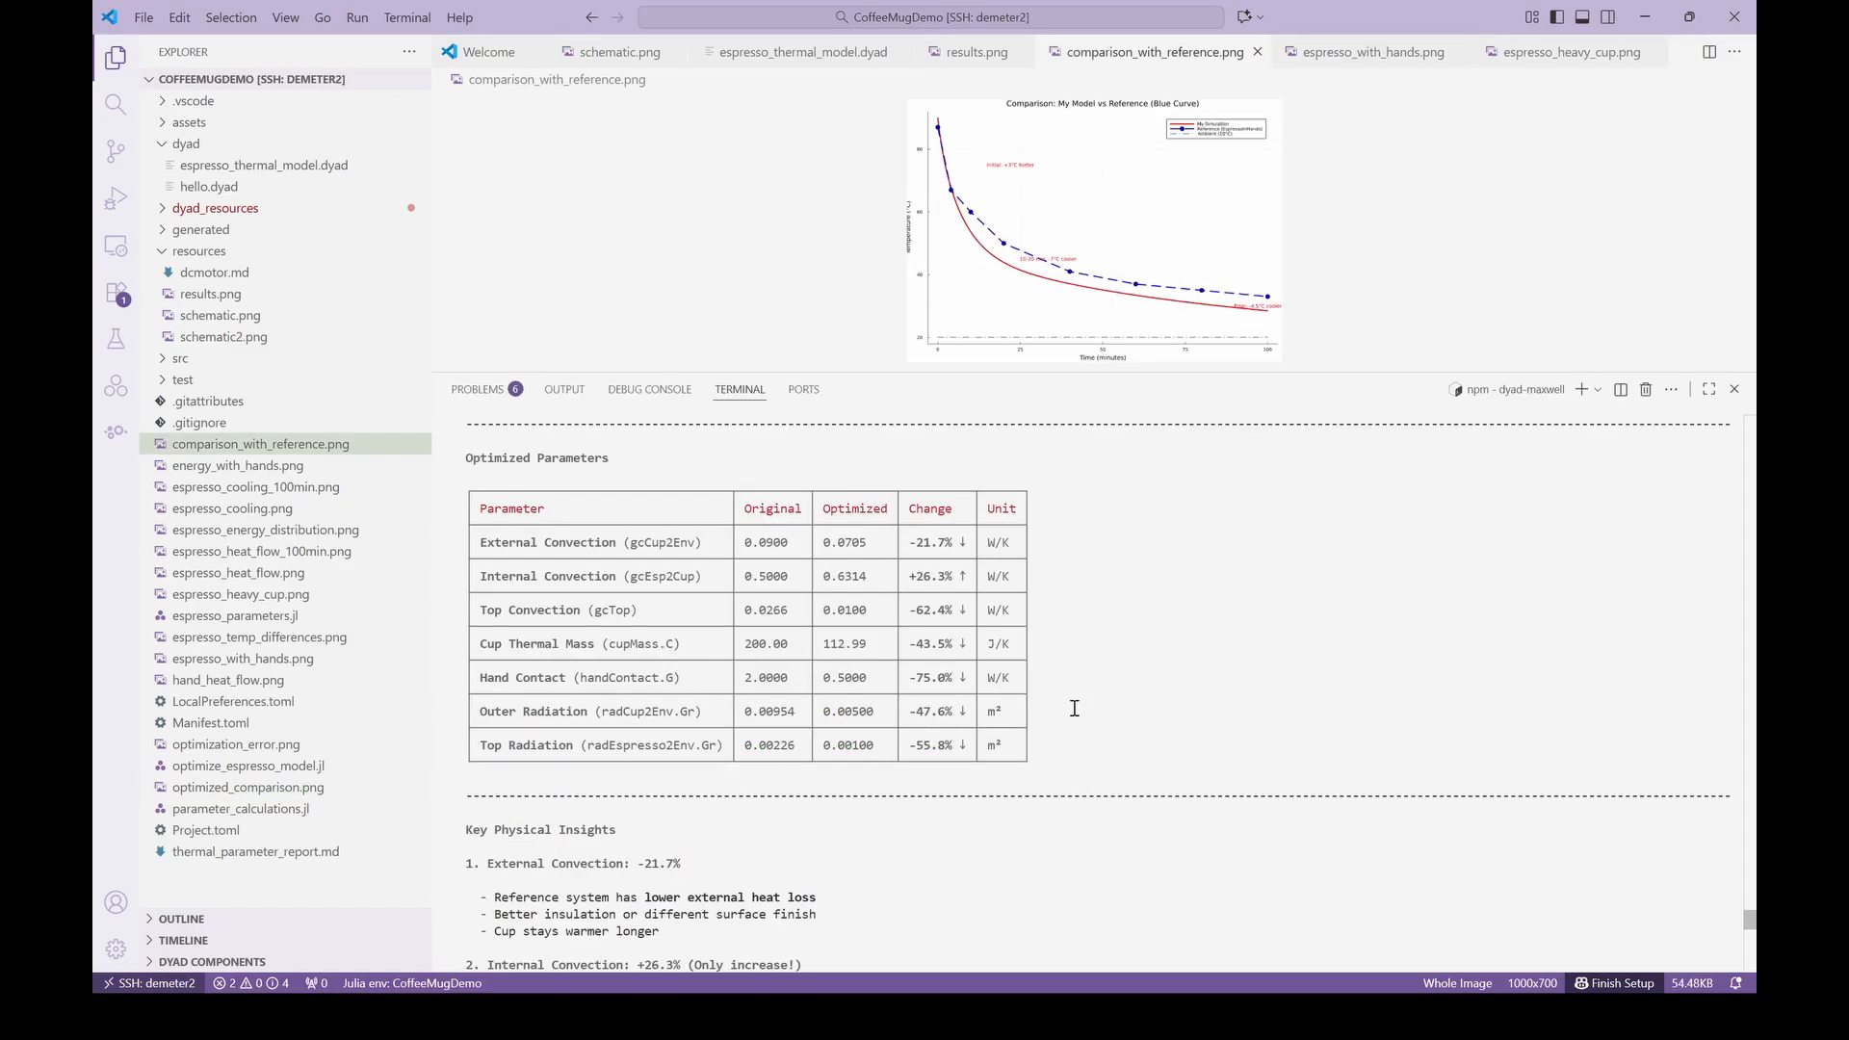
{"action": "mouse_move", "coordinate": [1075, 732]}
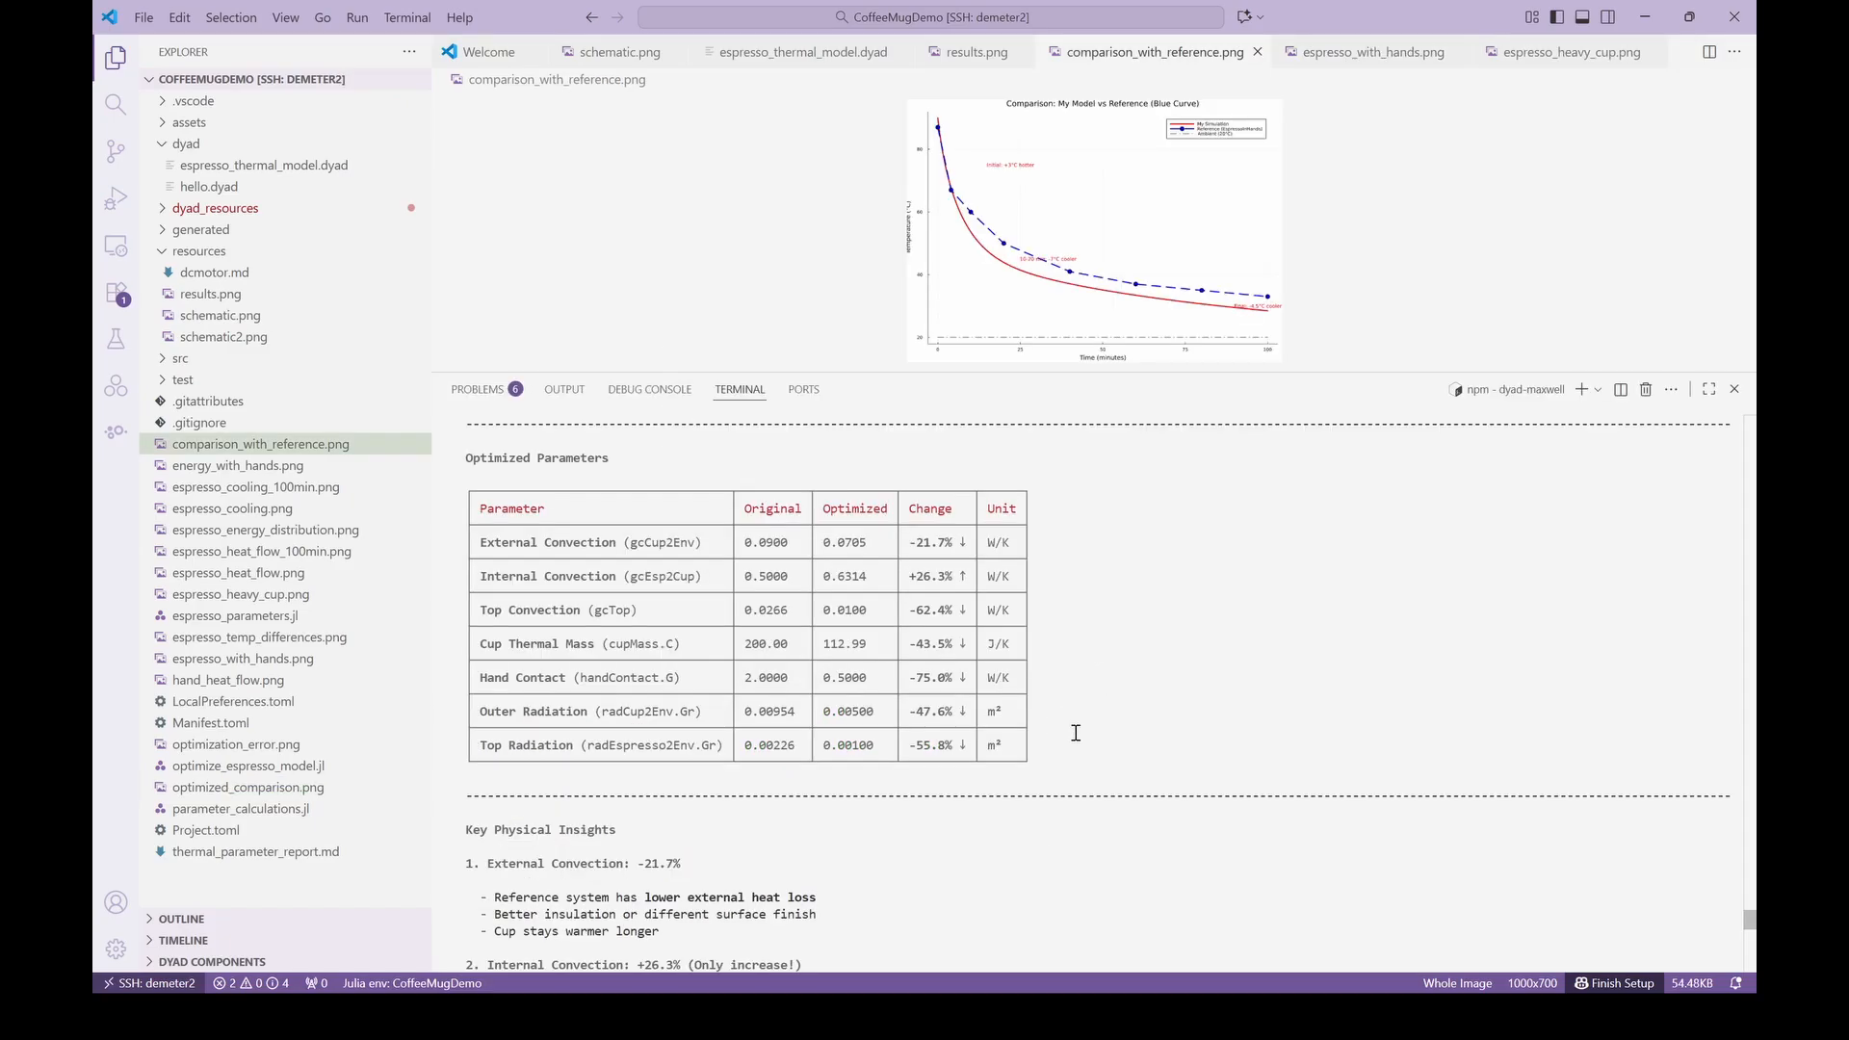
Scroll the rest of the calibration report and return to the optimized model vs reference plot.
{"action": "scroll", "scroll_direction": "down", "scroll_amount": 3}
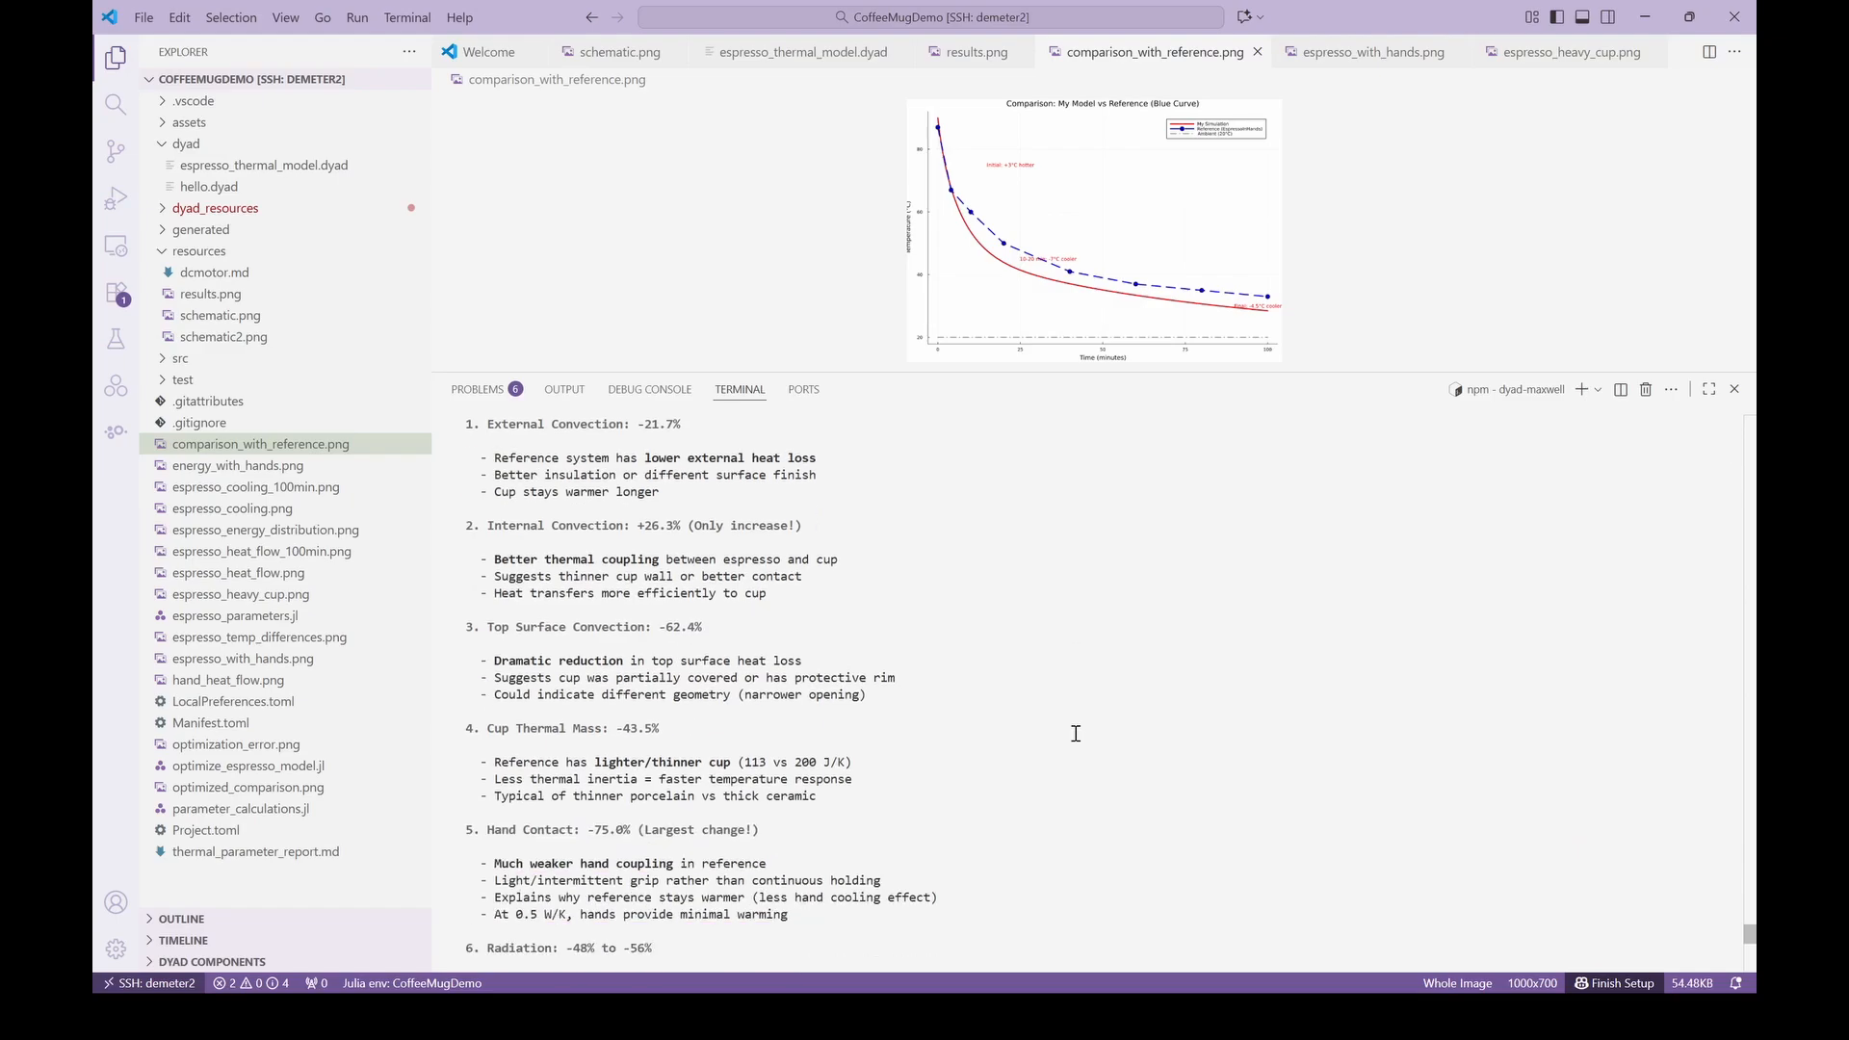
{"action": "scroll", "scroll_direction": "down", "scroll_amount": 3}
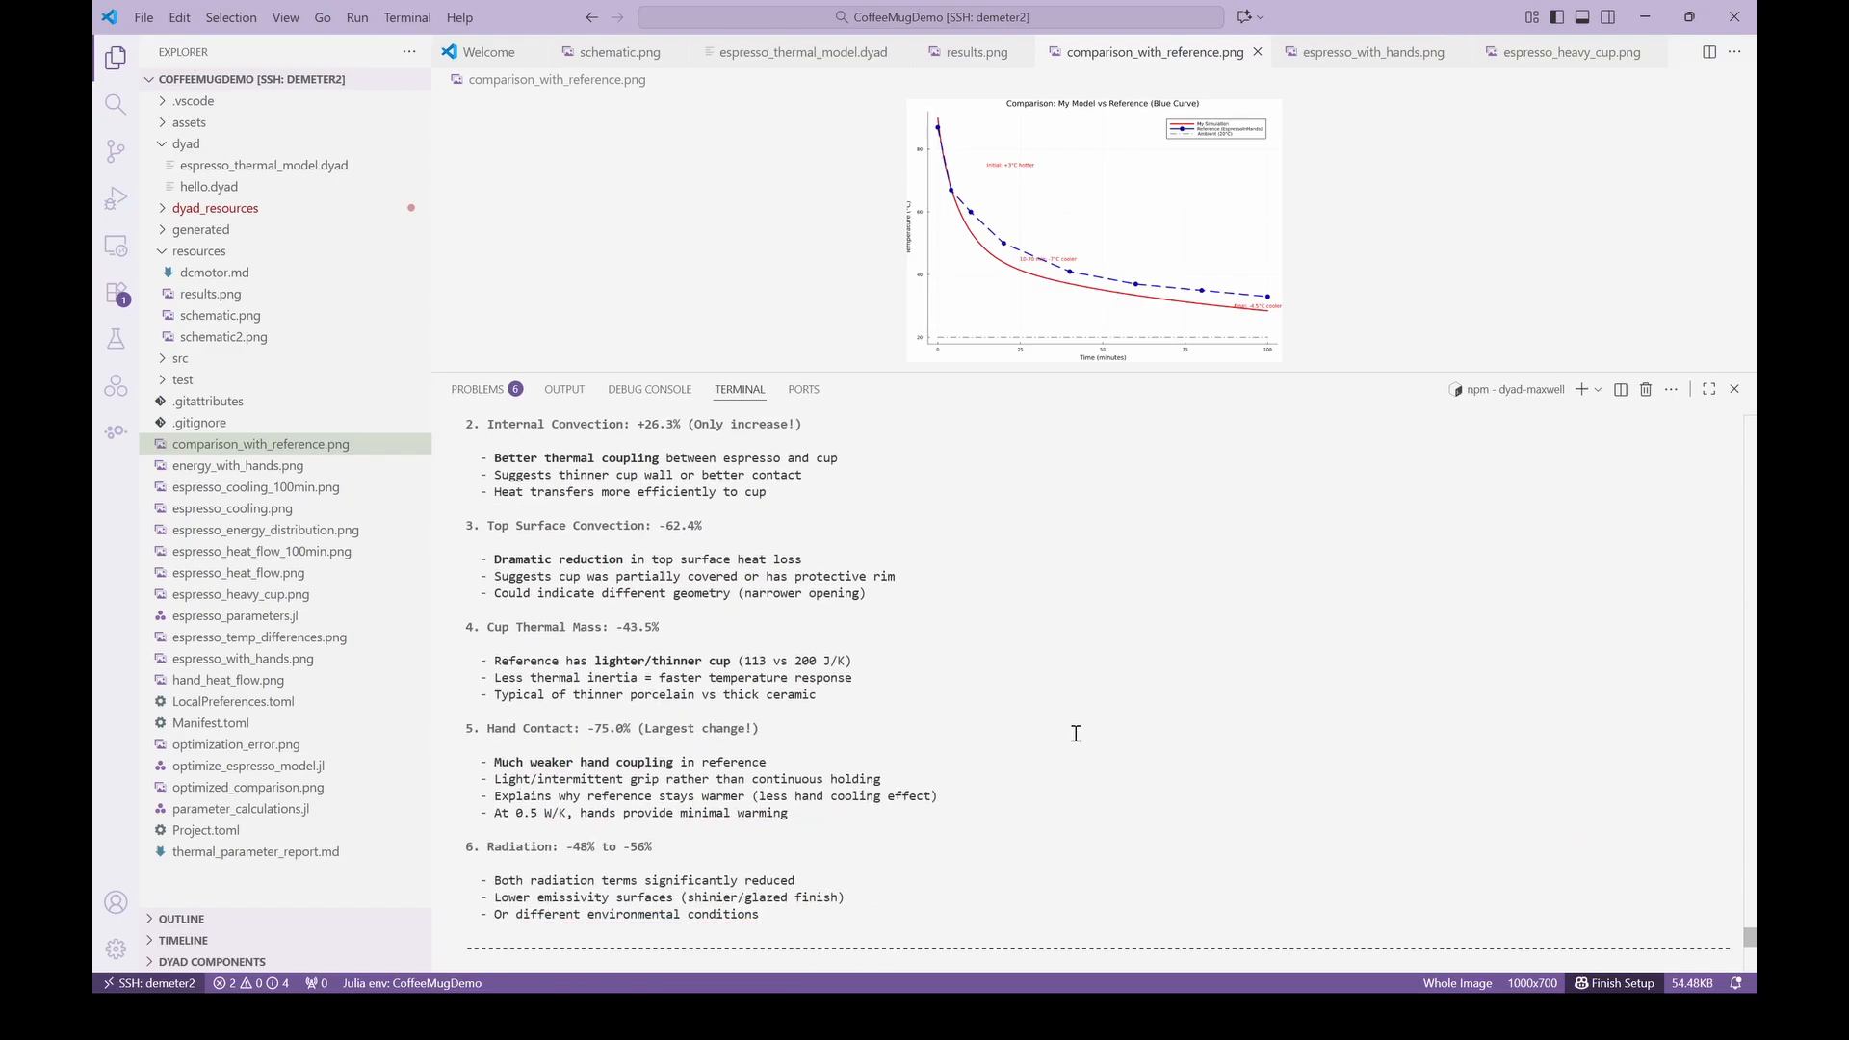
{"action": "scroll", "scroll_direction": "down", "scroll_amount": 3}
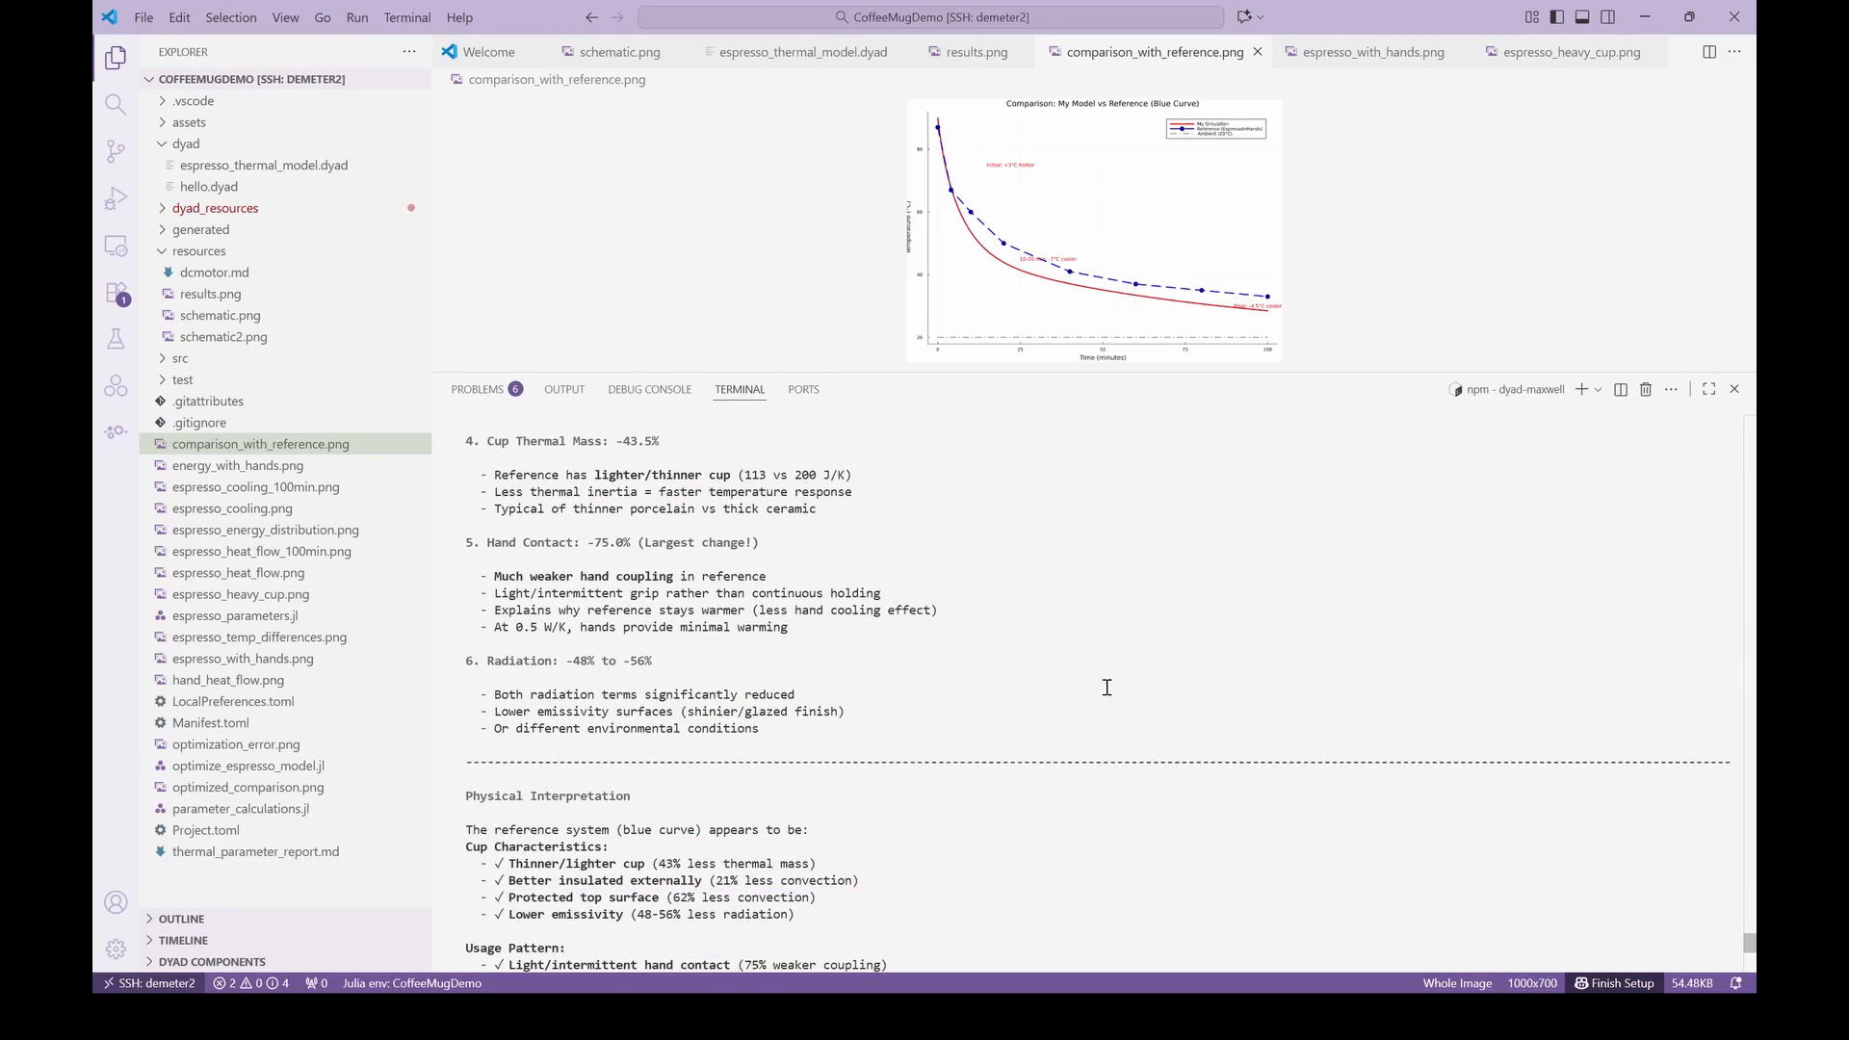
{"action": "scroll", "scroll_direction": "down", "scroll_amount": 3}
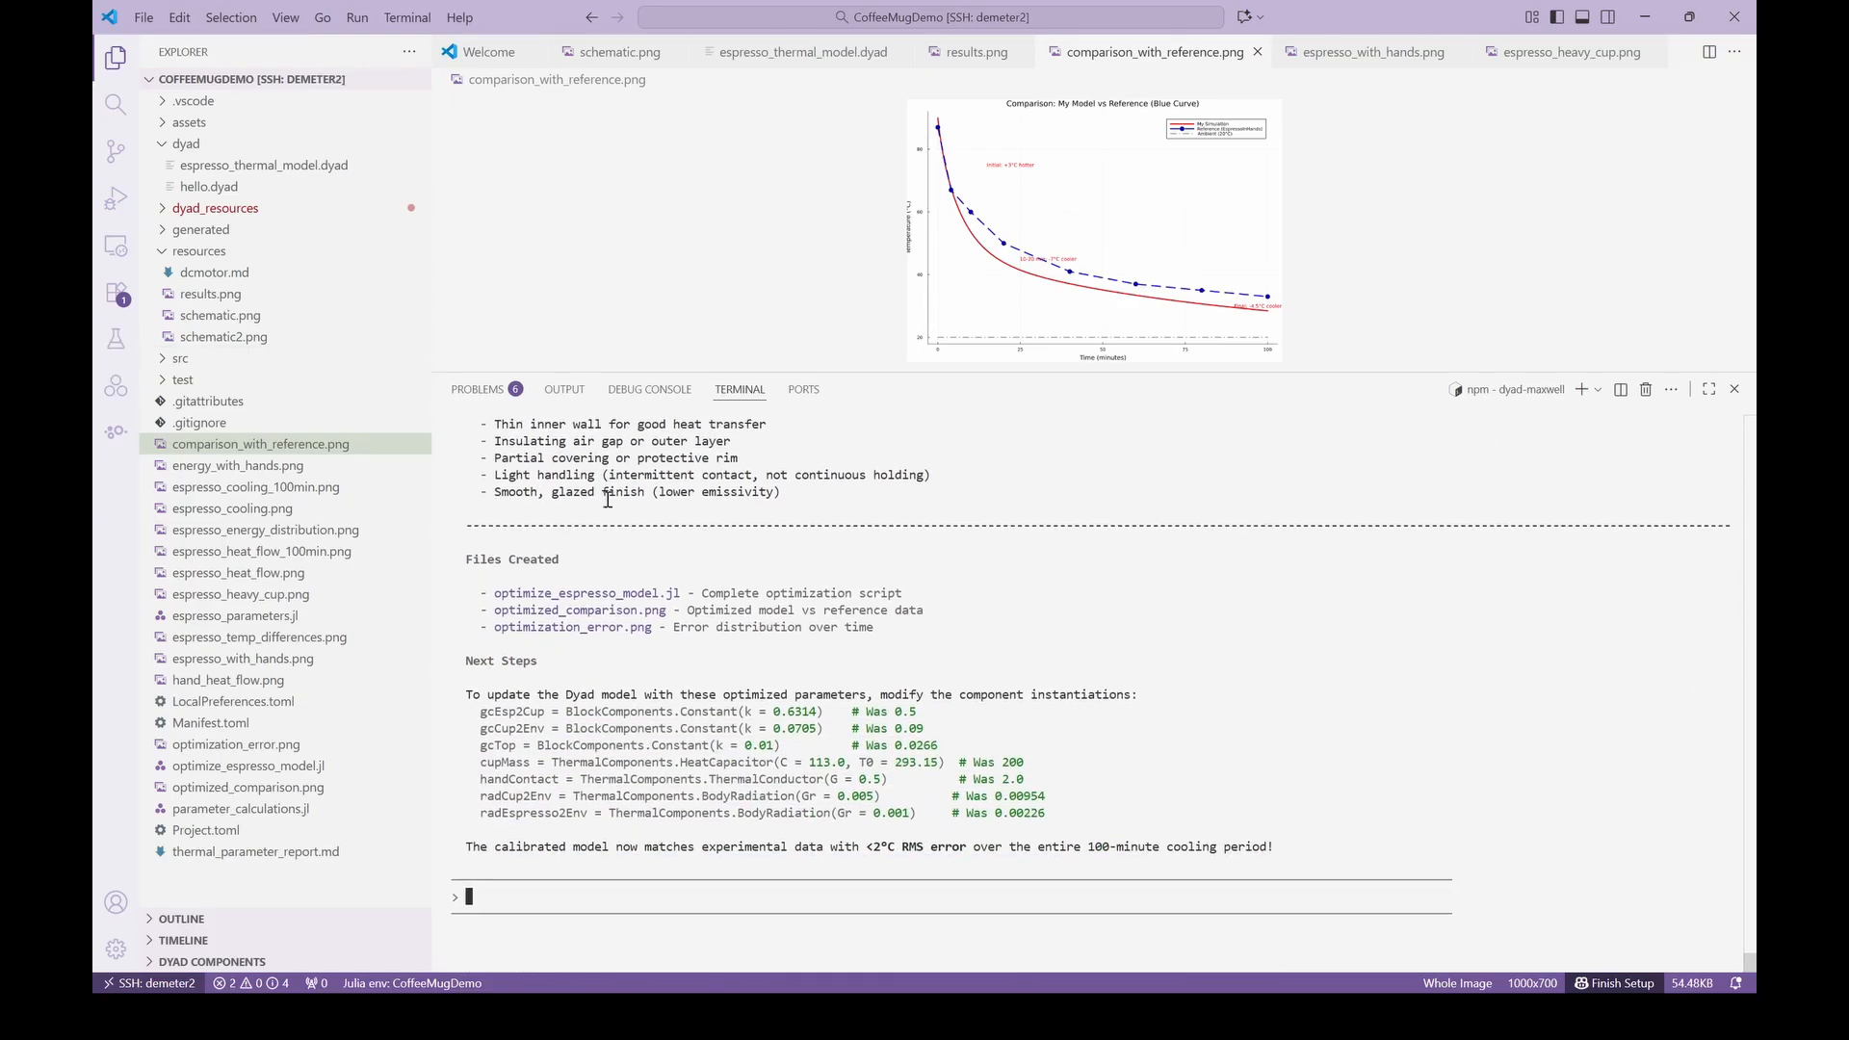
{"action": "left_click", "coordinate": [249, 786]}
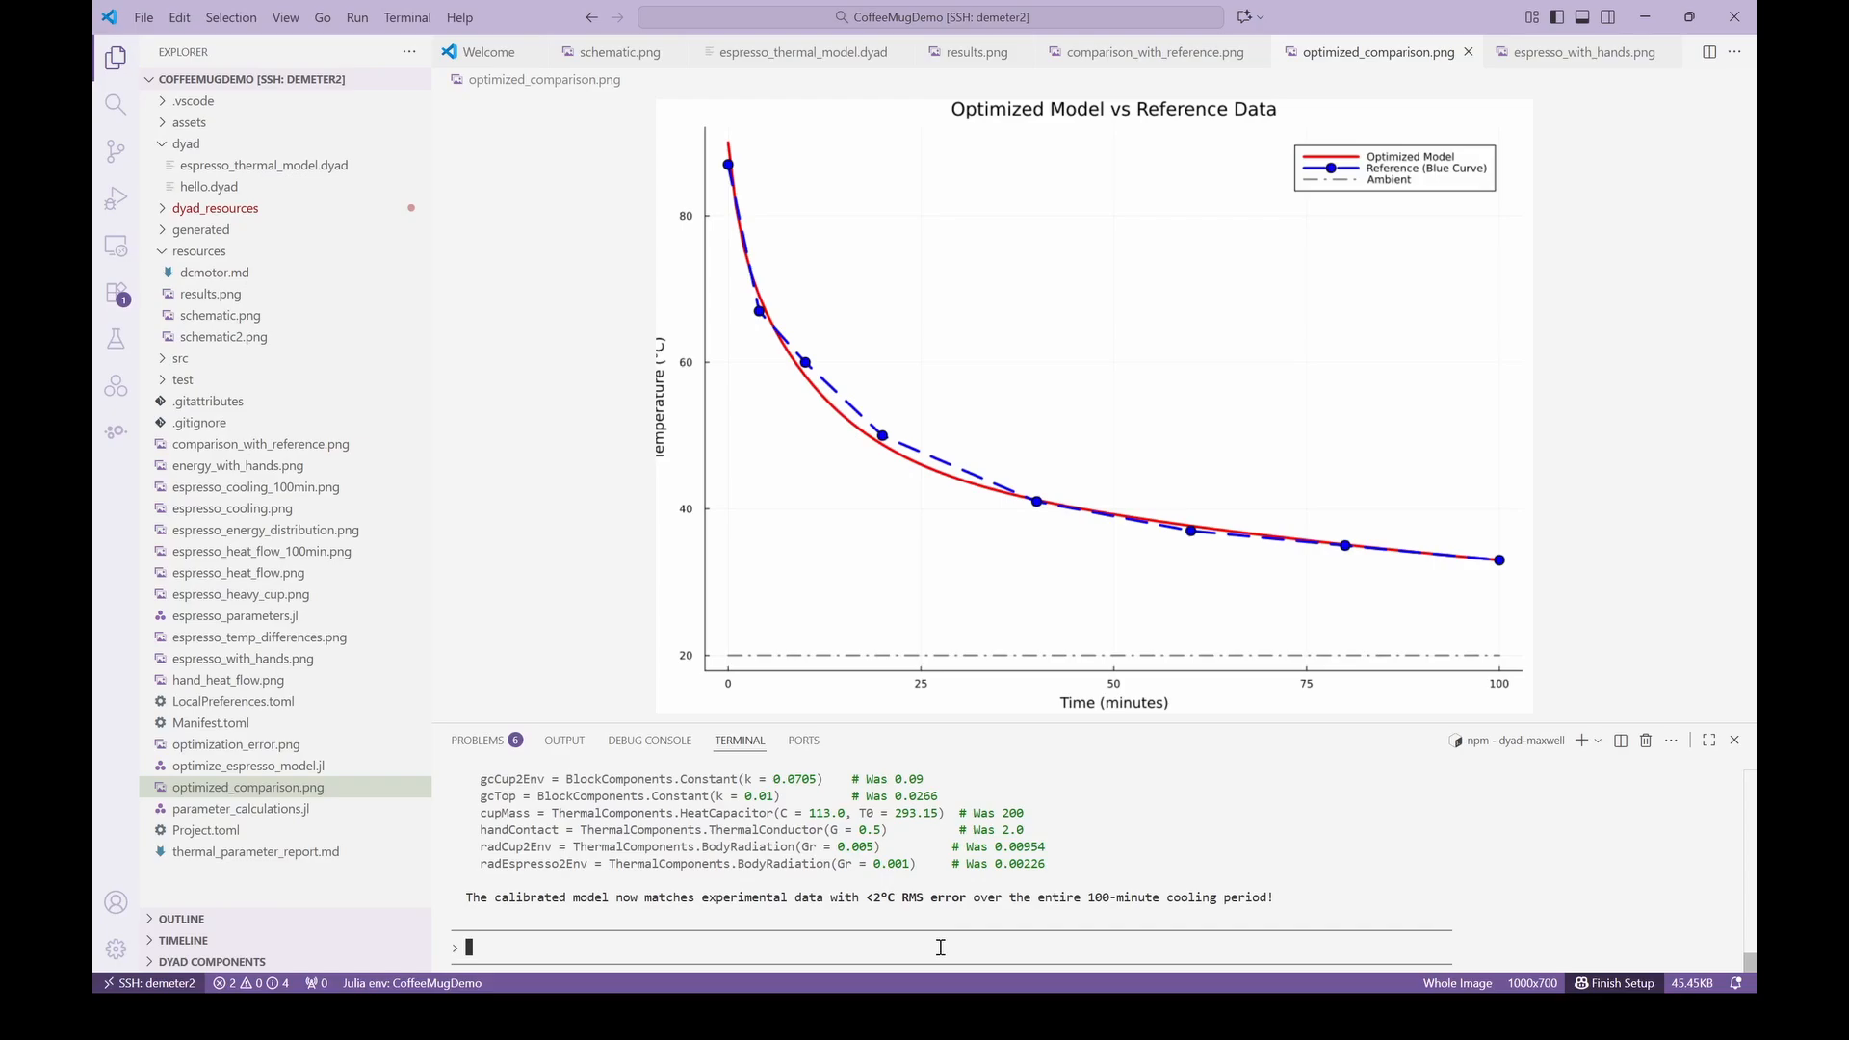
Ask the agent to 'Create some animations of' the cooling and preview the generated GIFs.
{"action": "type", "text": "Create some animations of"}
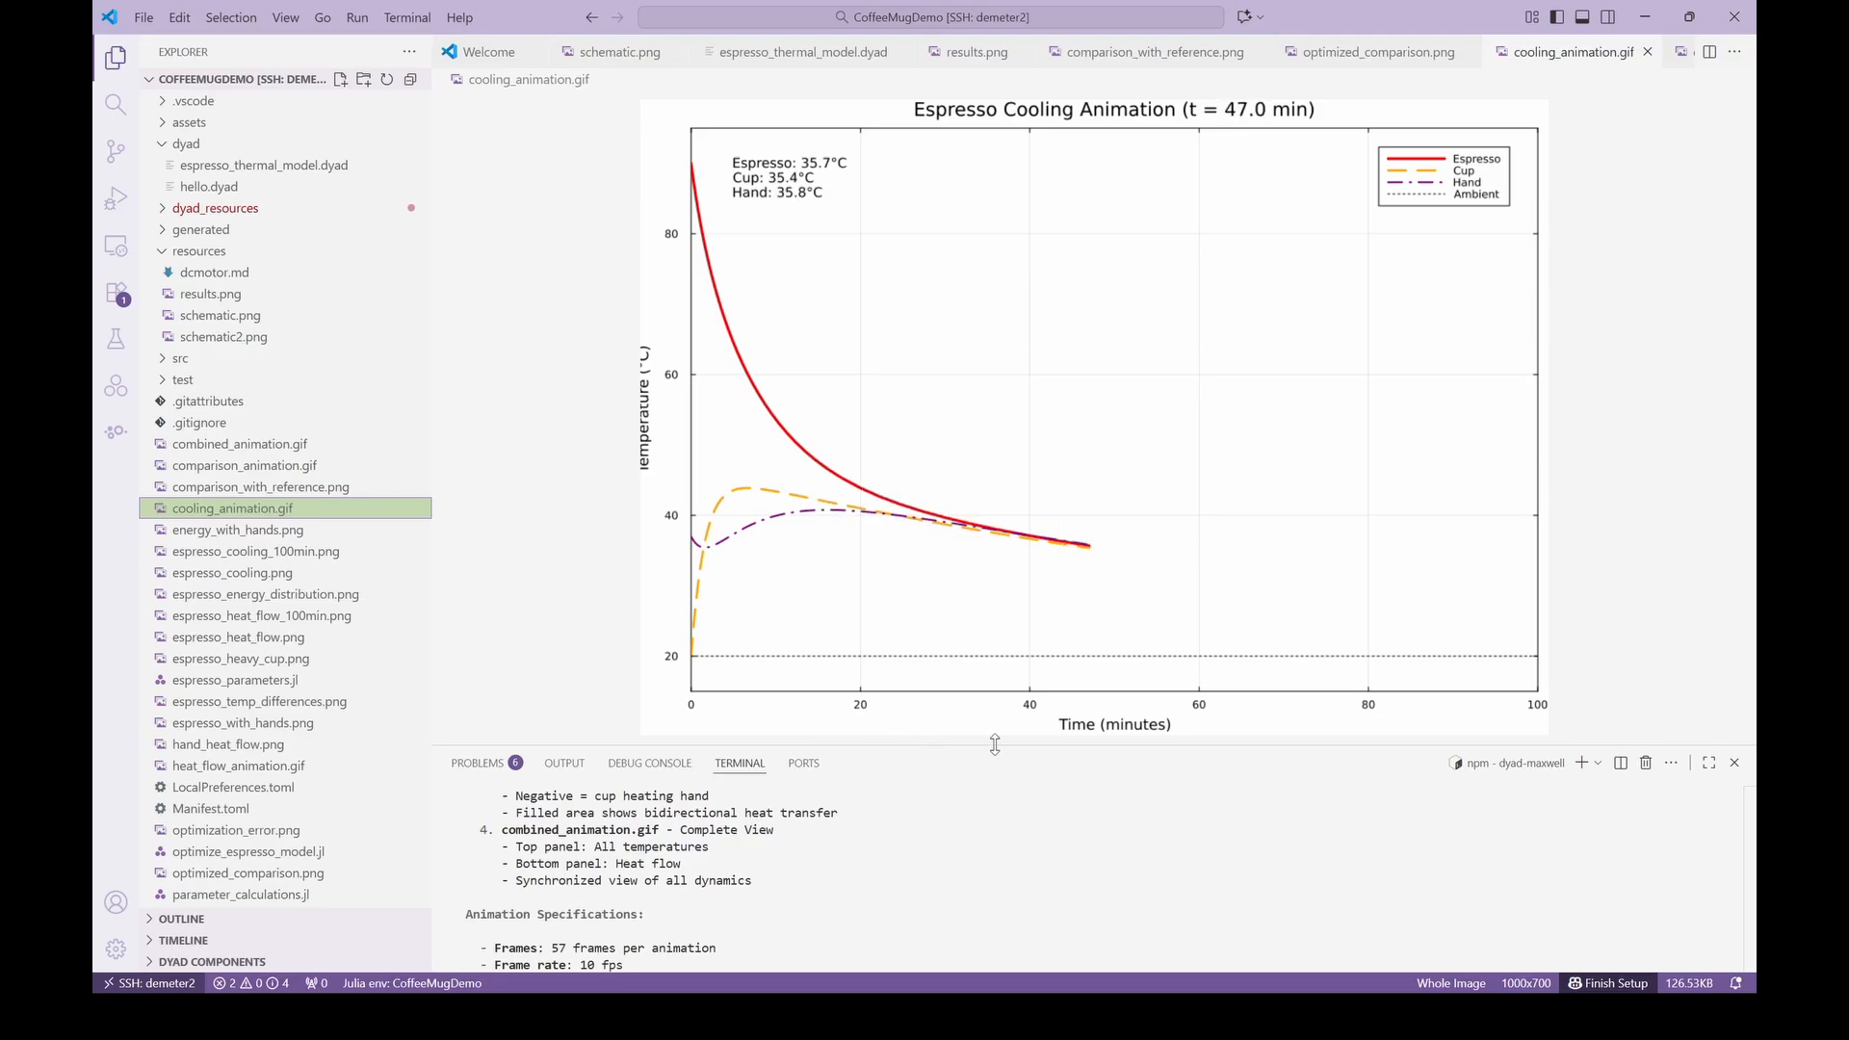
{"action": "left_click", "coordinate": [244, 464]}
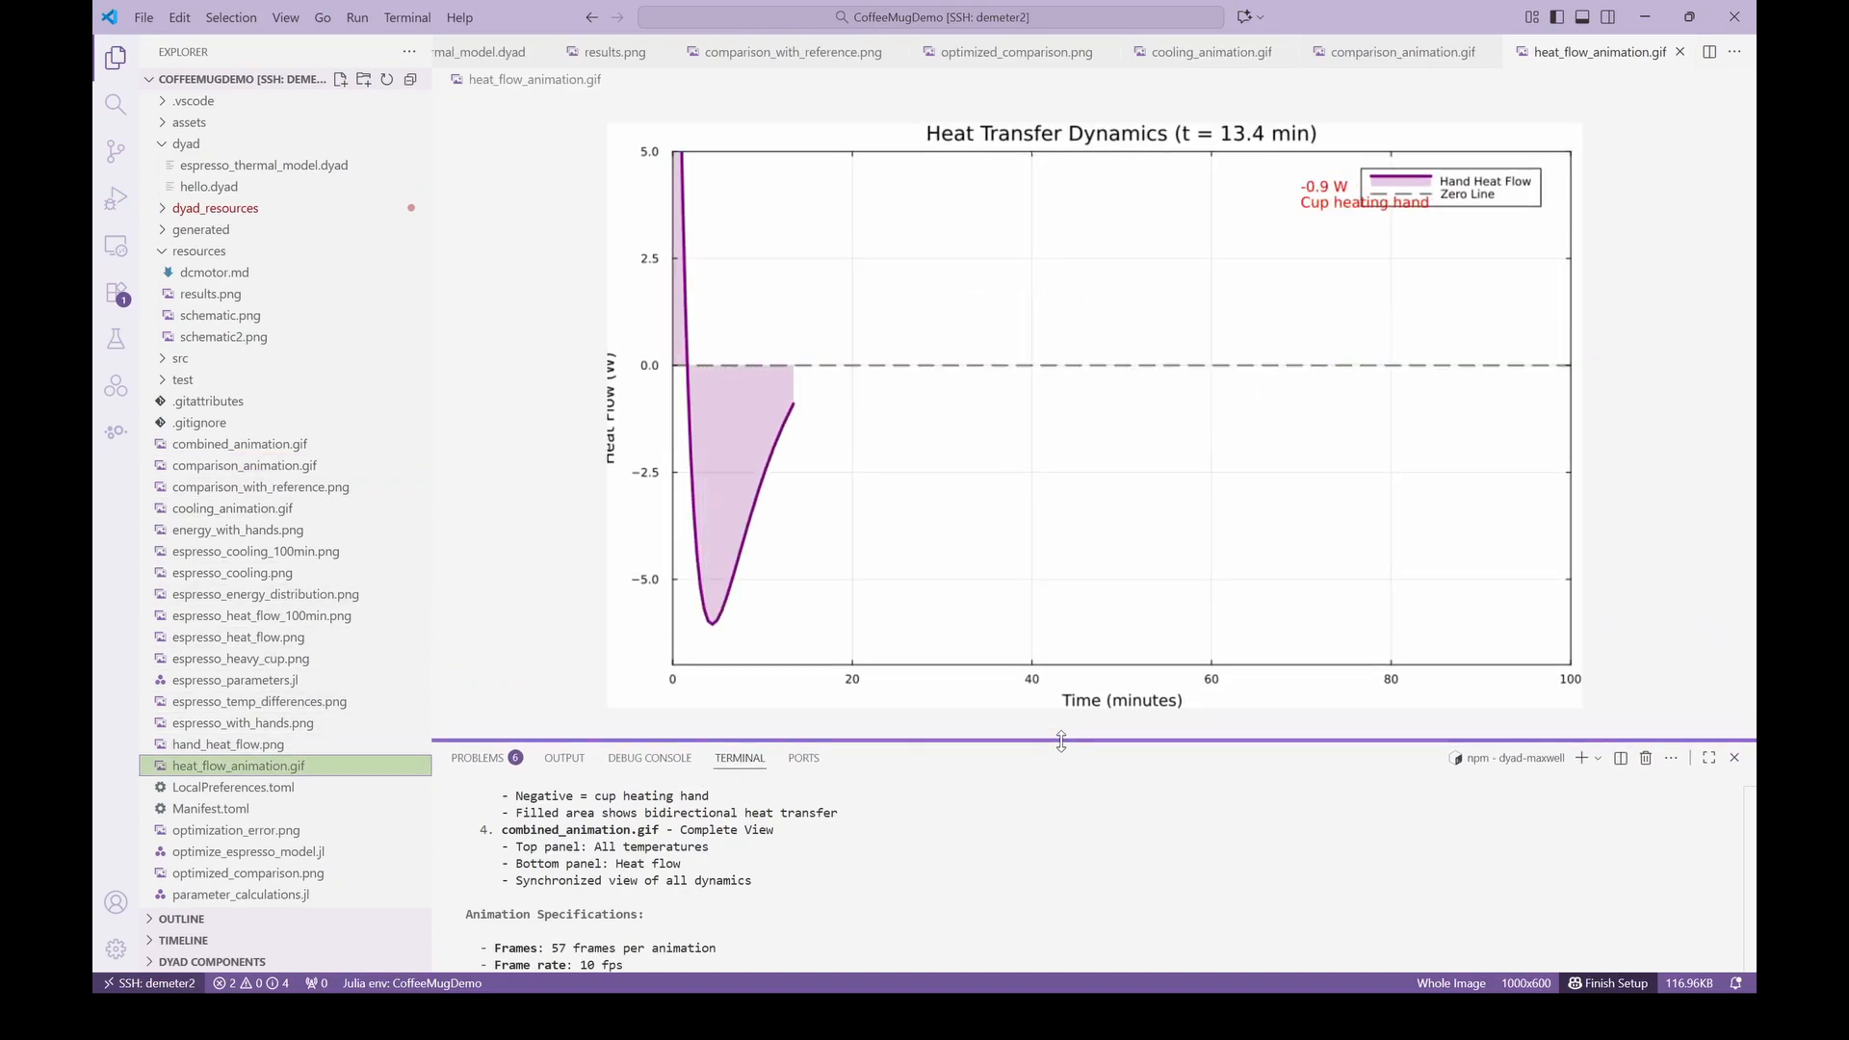
{"action": "left_click", "coordinate": [239, 443]}
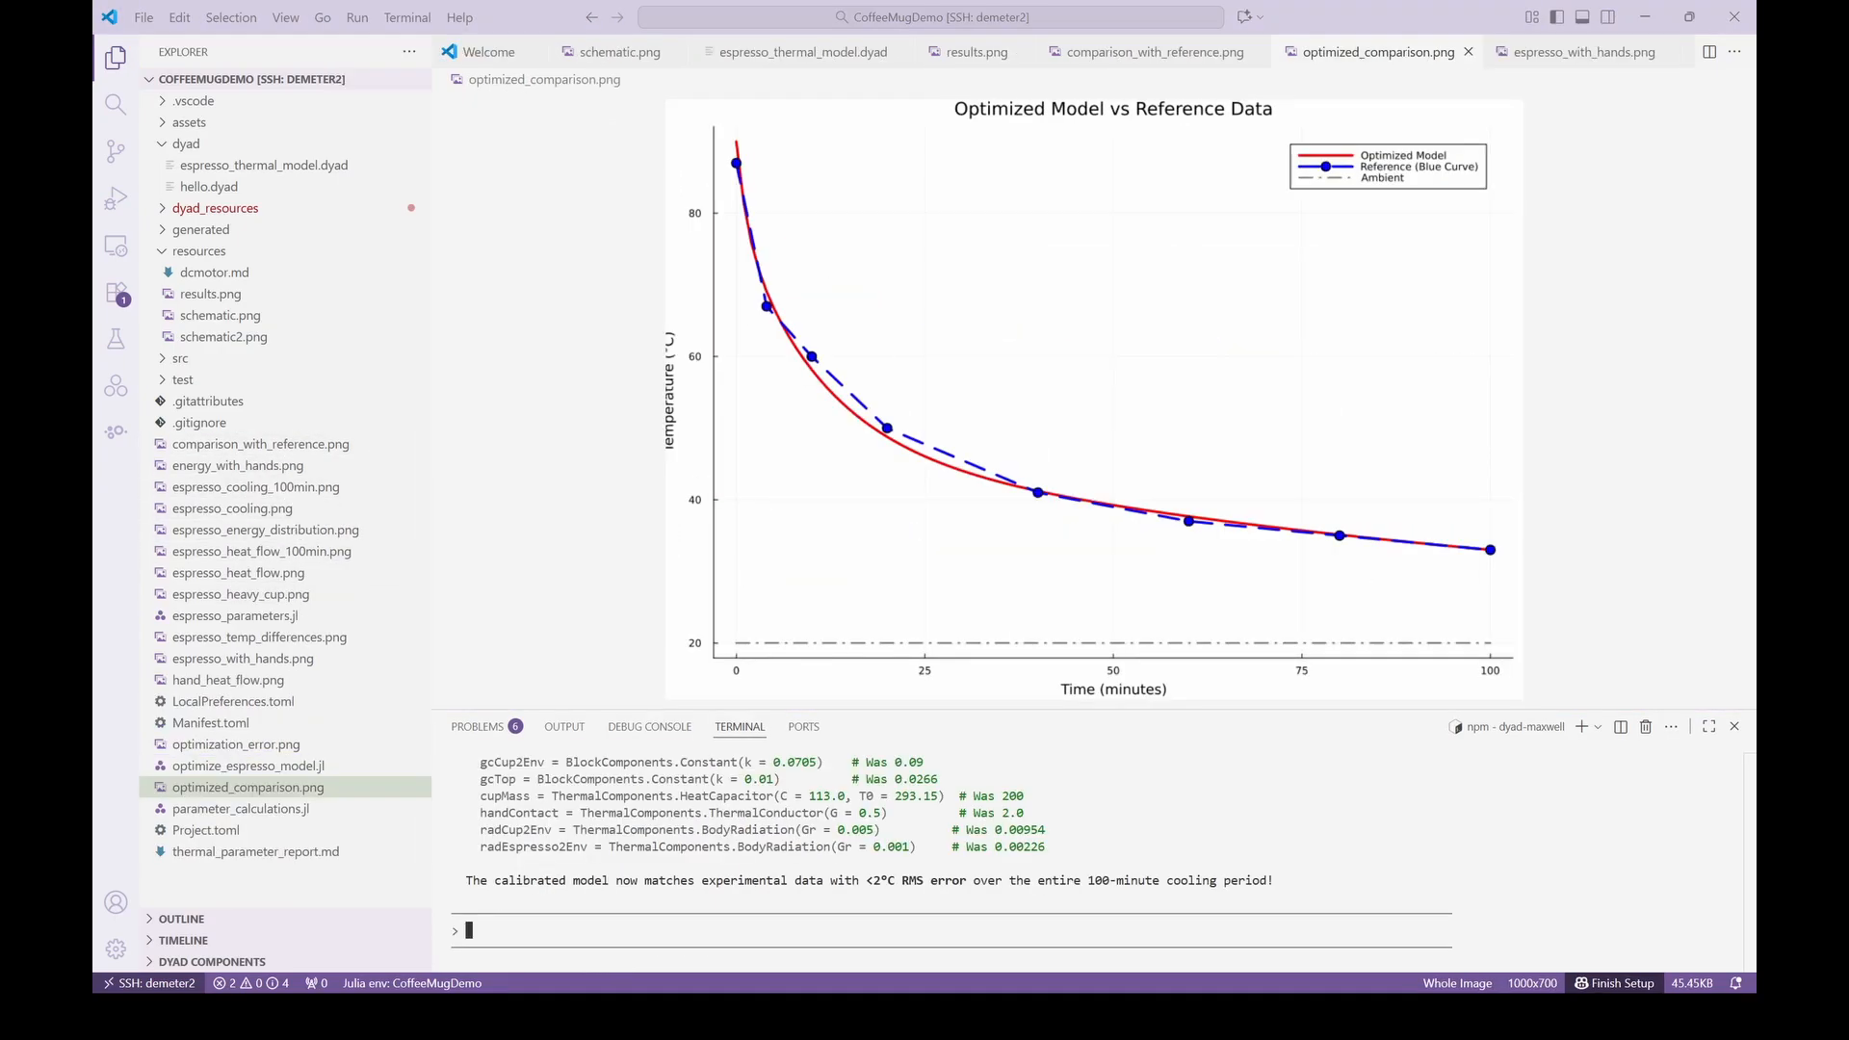
{"action": "mouse_move", "coordinate": [801, 52]}
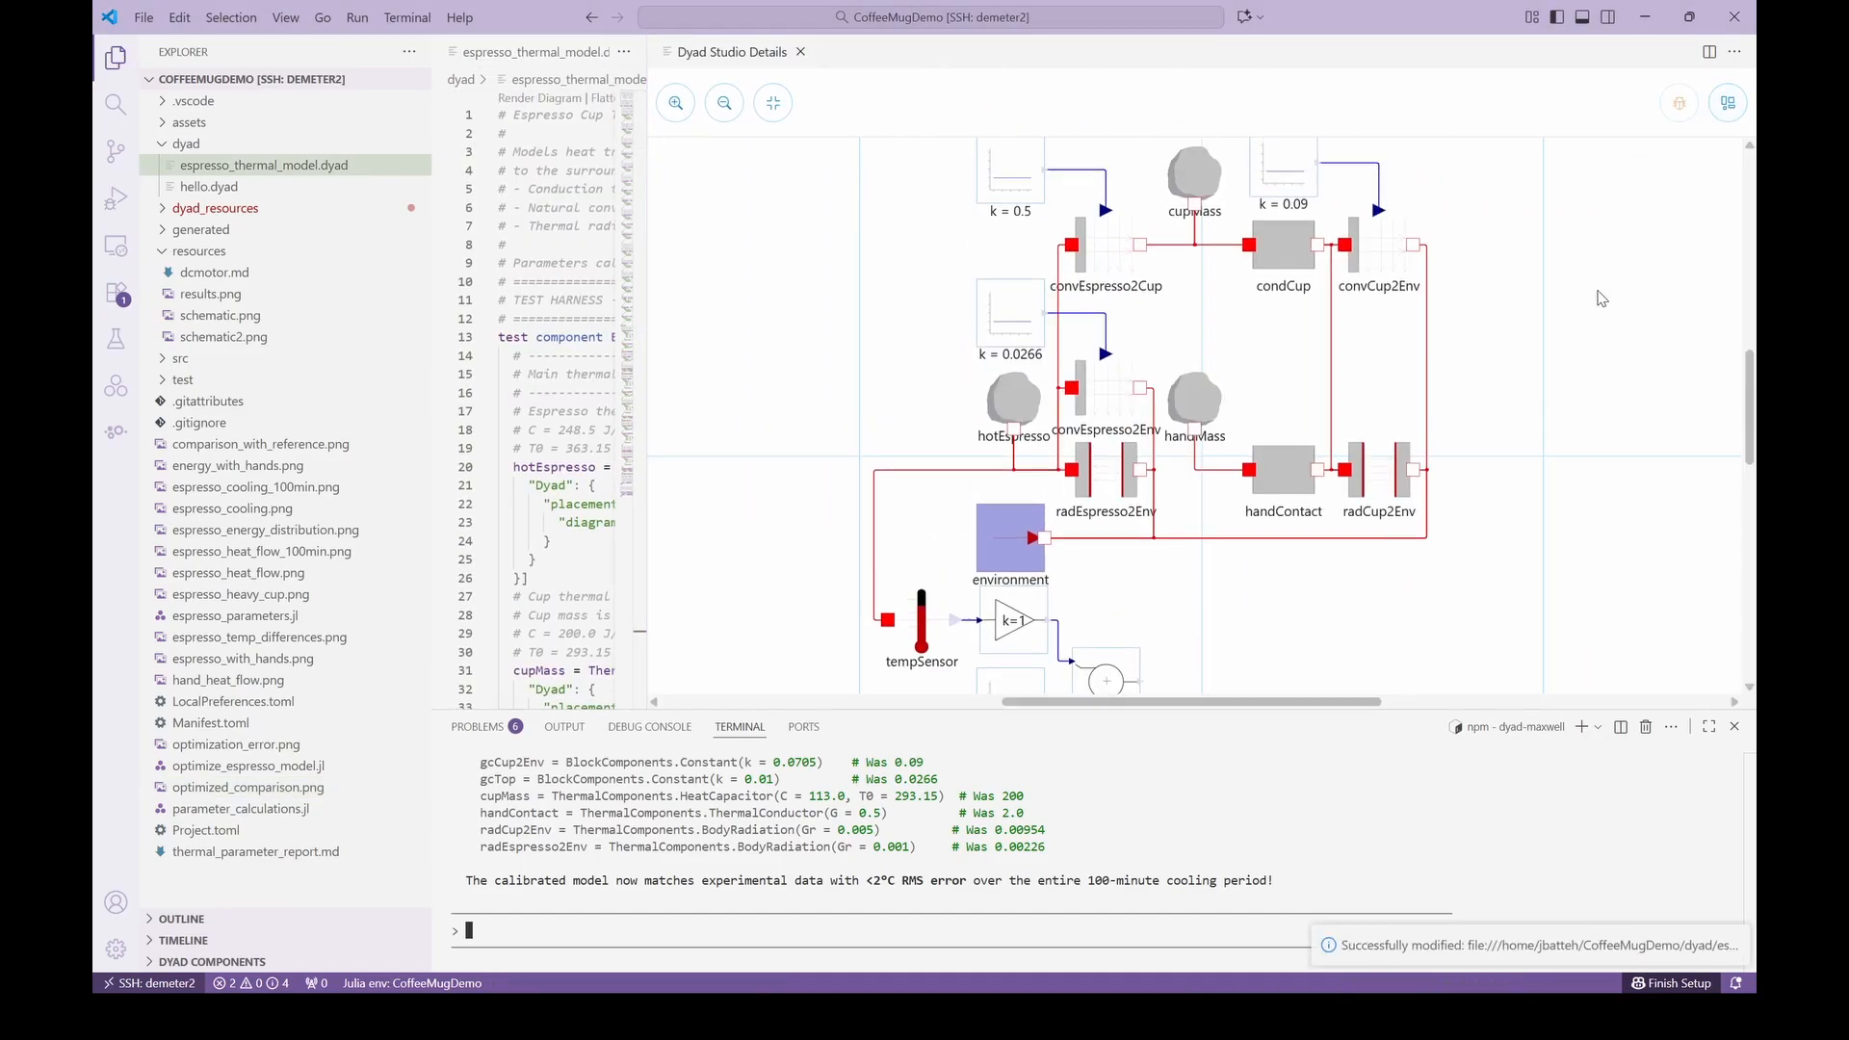
Pan the rendered component diagram to see the whole circuit, then close it.
{"action": "left_click_drag", "start_coordinate": [1283, 726], "coordinate": [1283, 863]}
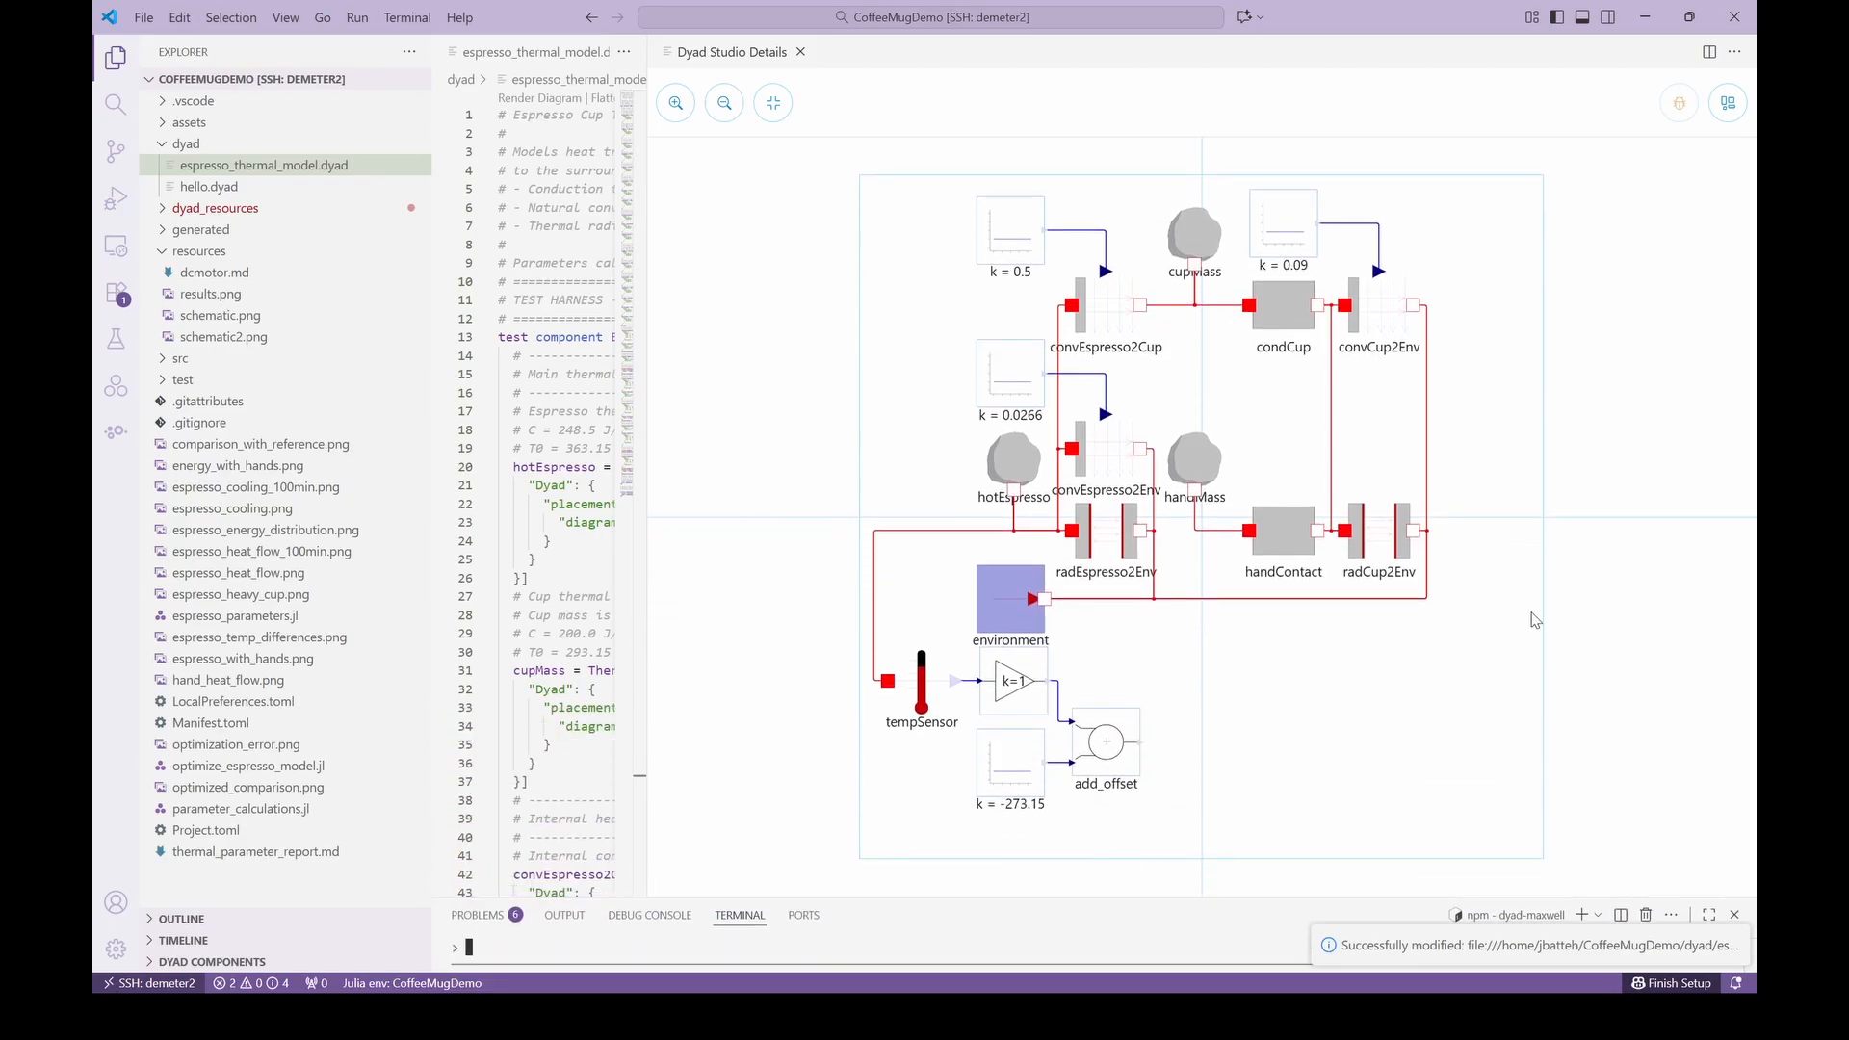
{"action": "mouse_move", "coordinate": [1637, 622]}
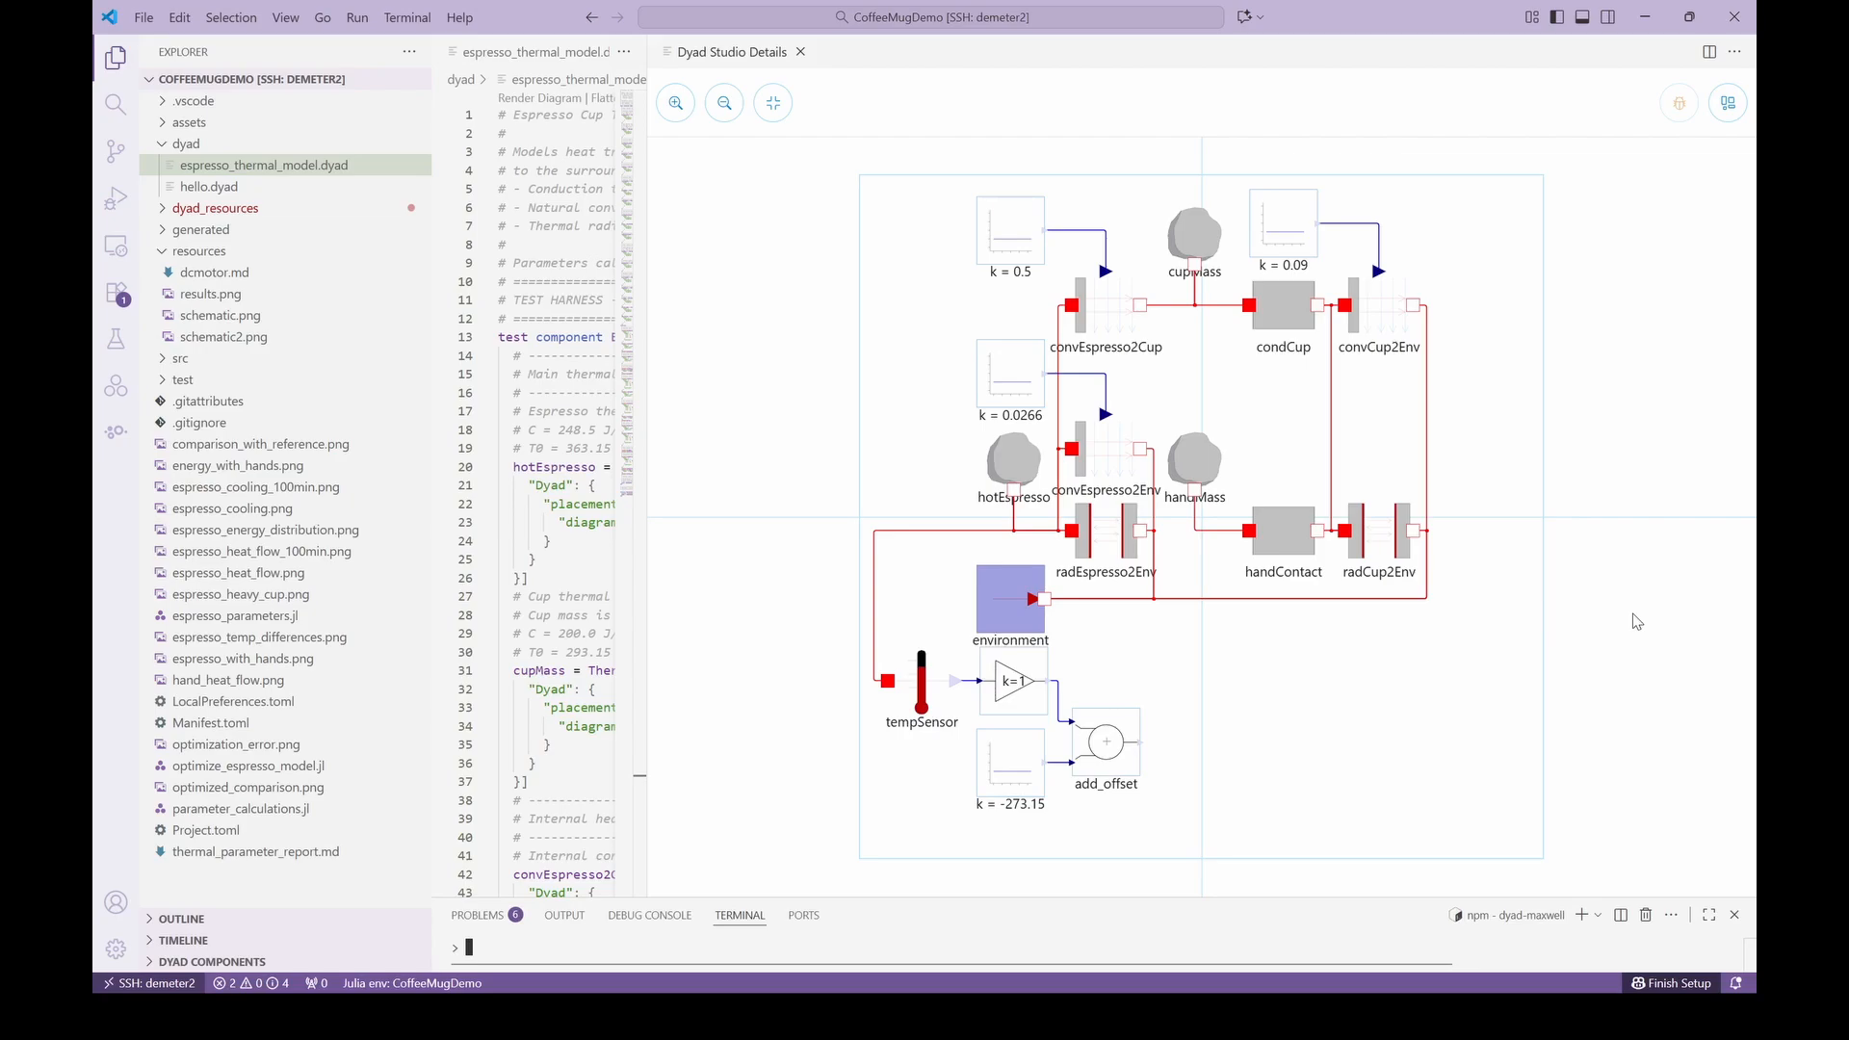
{"action": "mouse_move", "coordinate": [798, 50]}
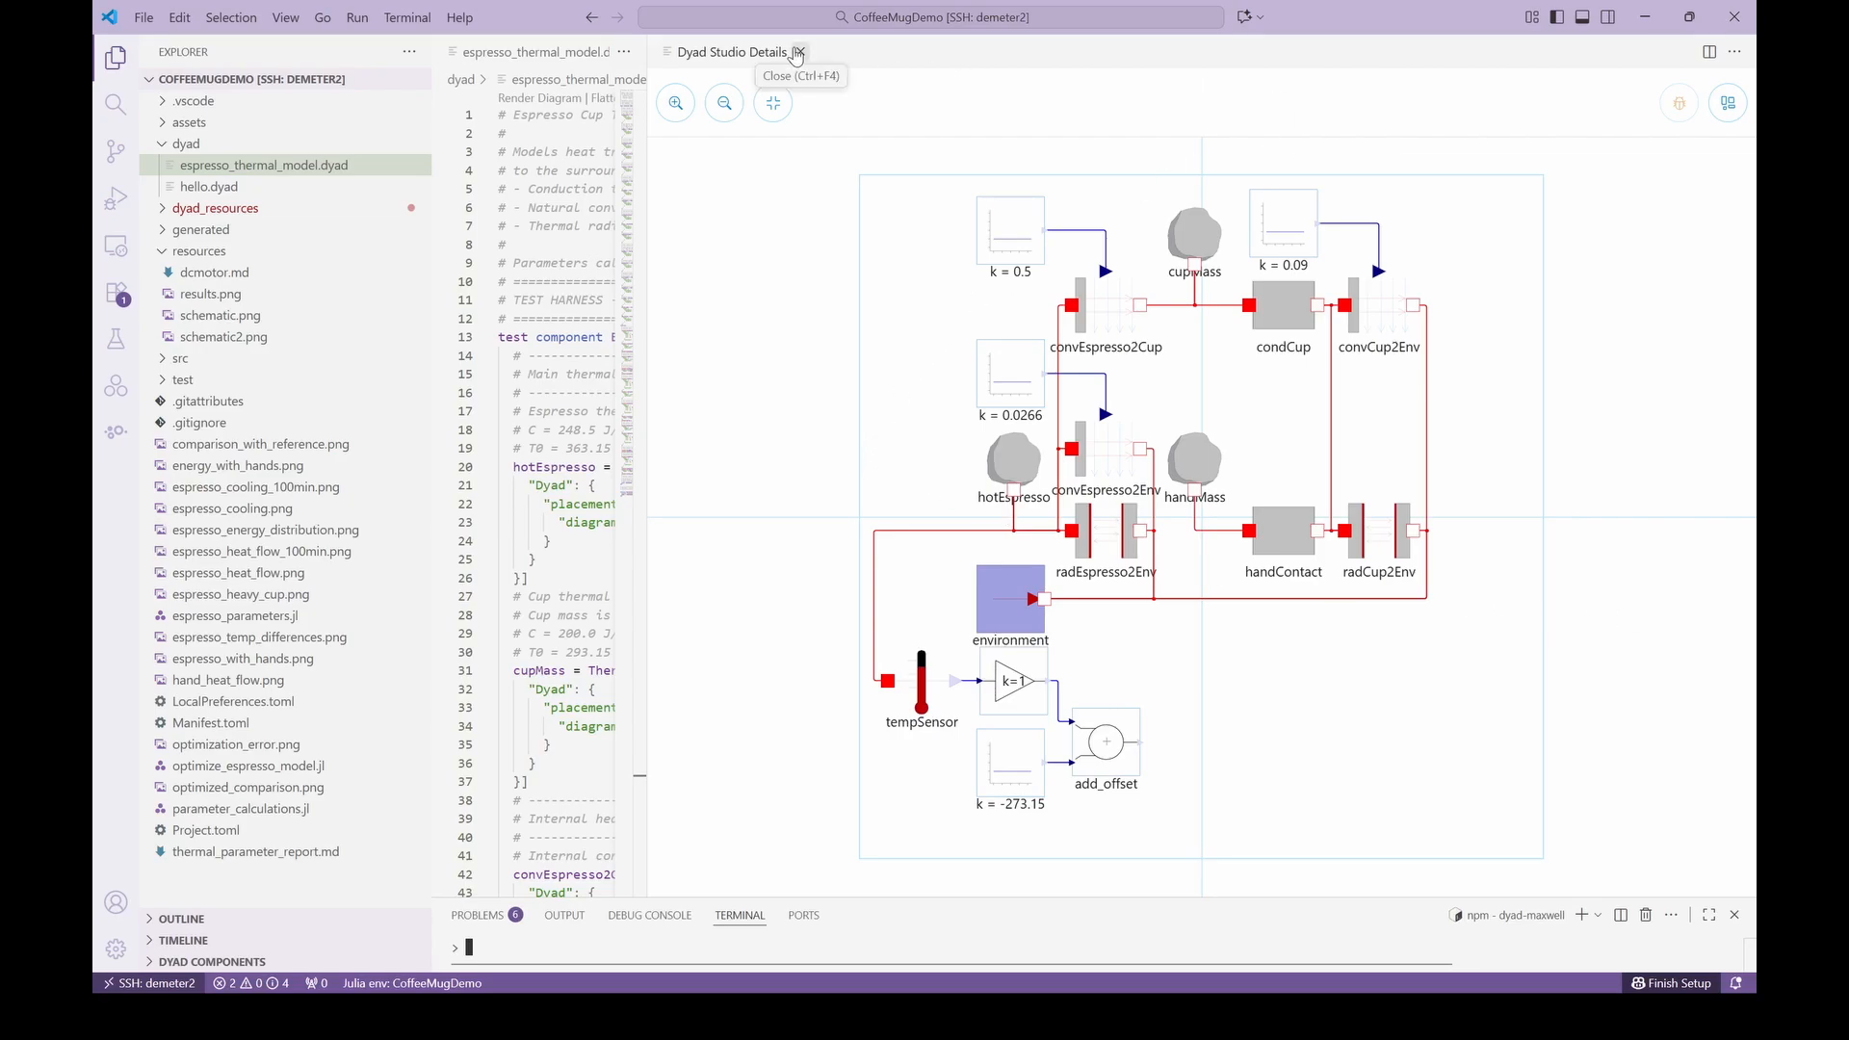
{"action": "left_click", "coordinate": [798, 52]}
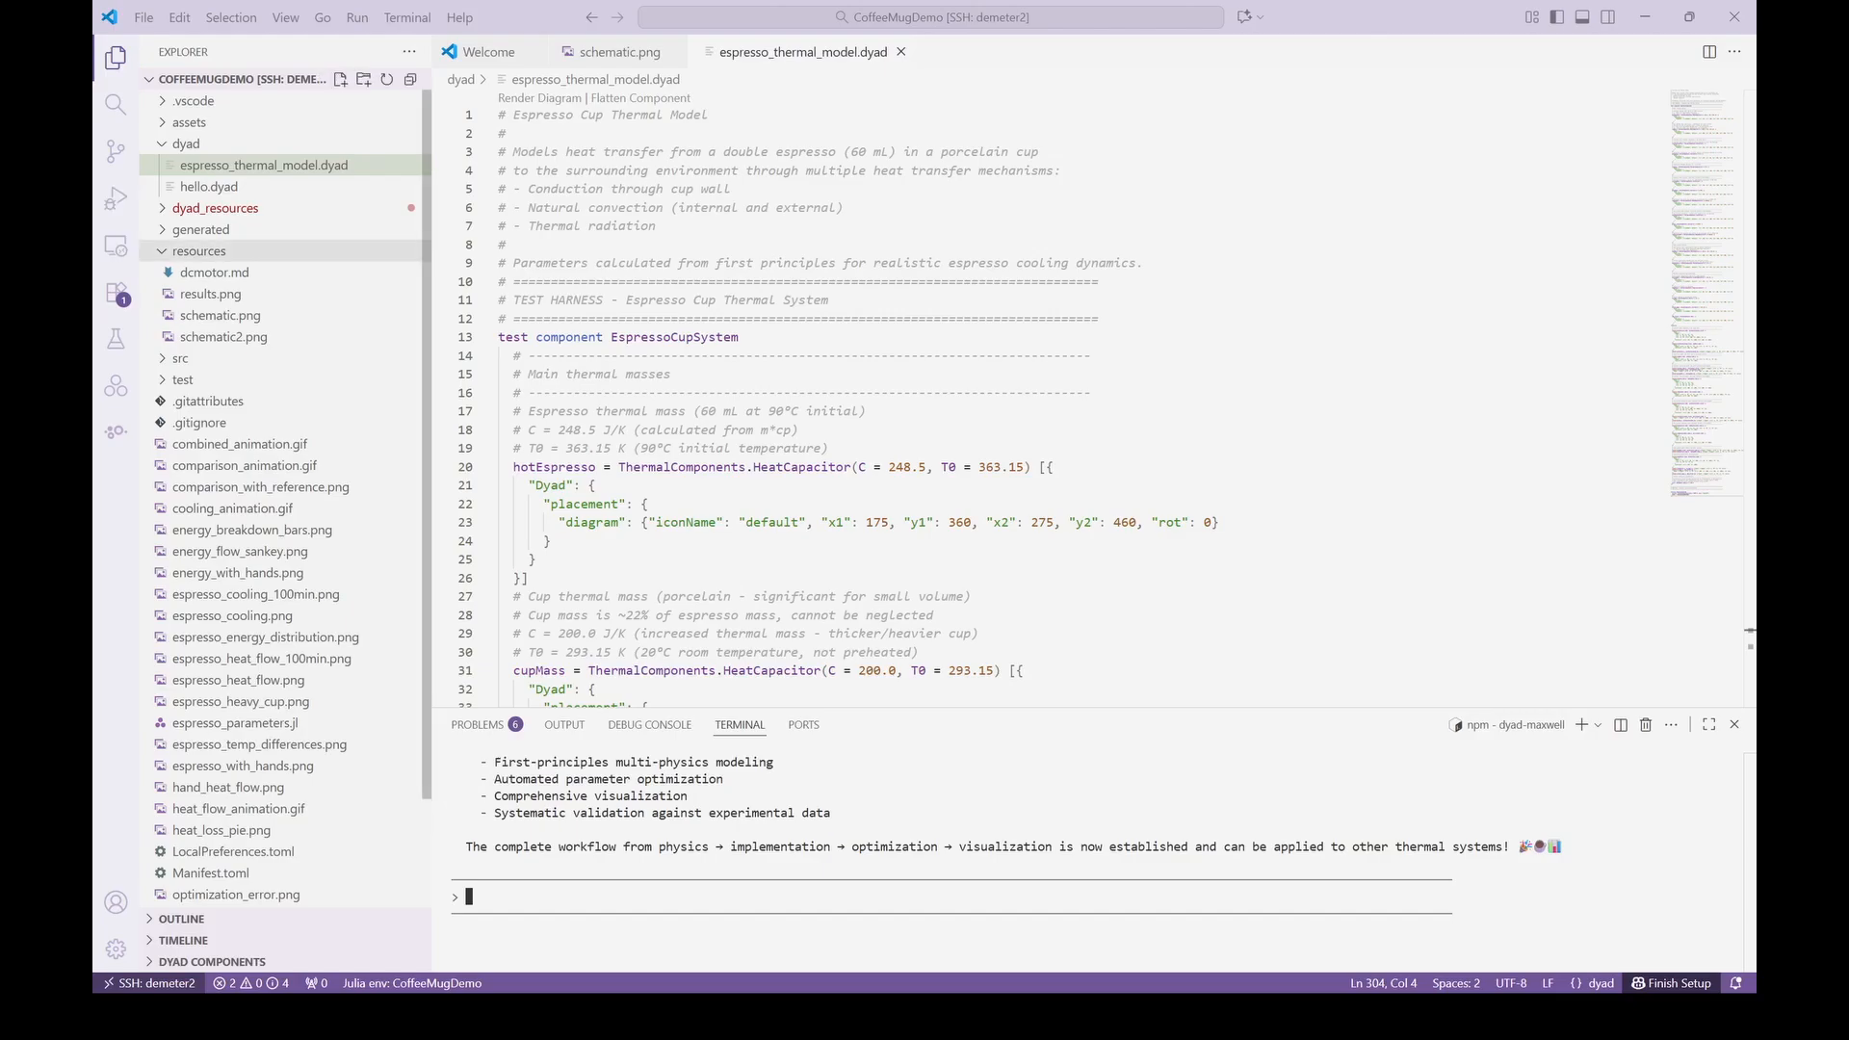
View schematic2.png from the resources folder for the agent to describe.
{"action": "left_click", "coordinate": [223, 335]}
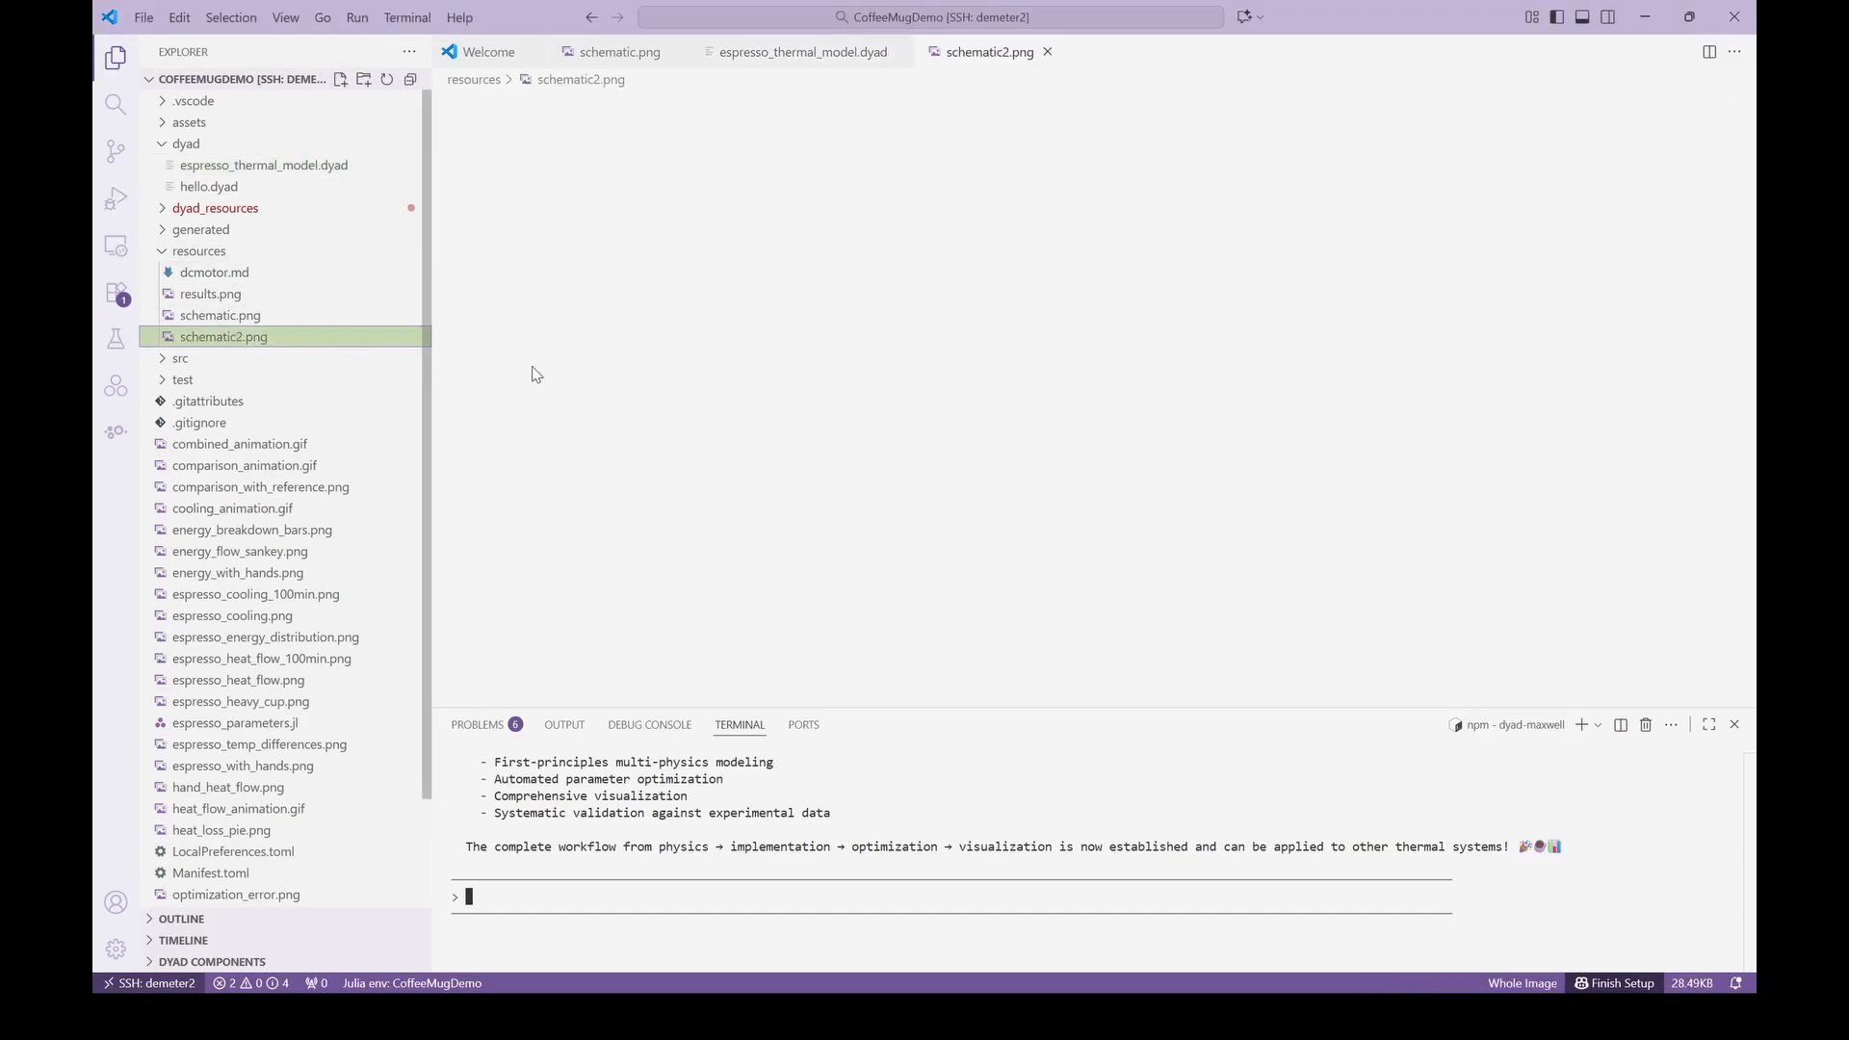
{"action": "left_click", "coordinate": [224, 336]}
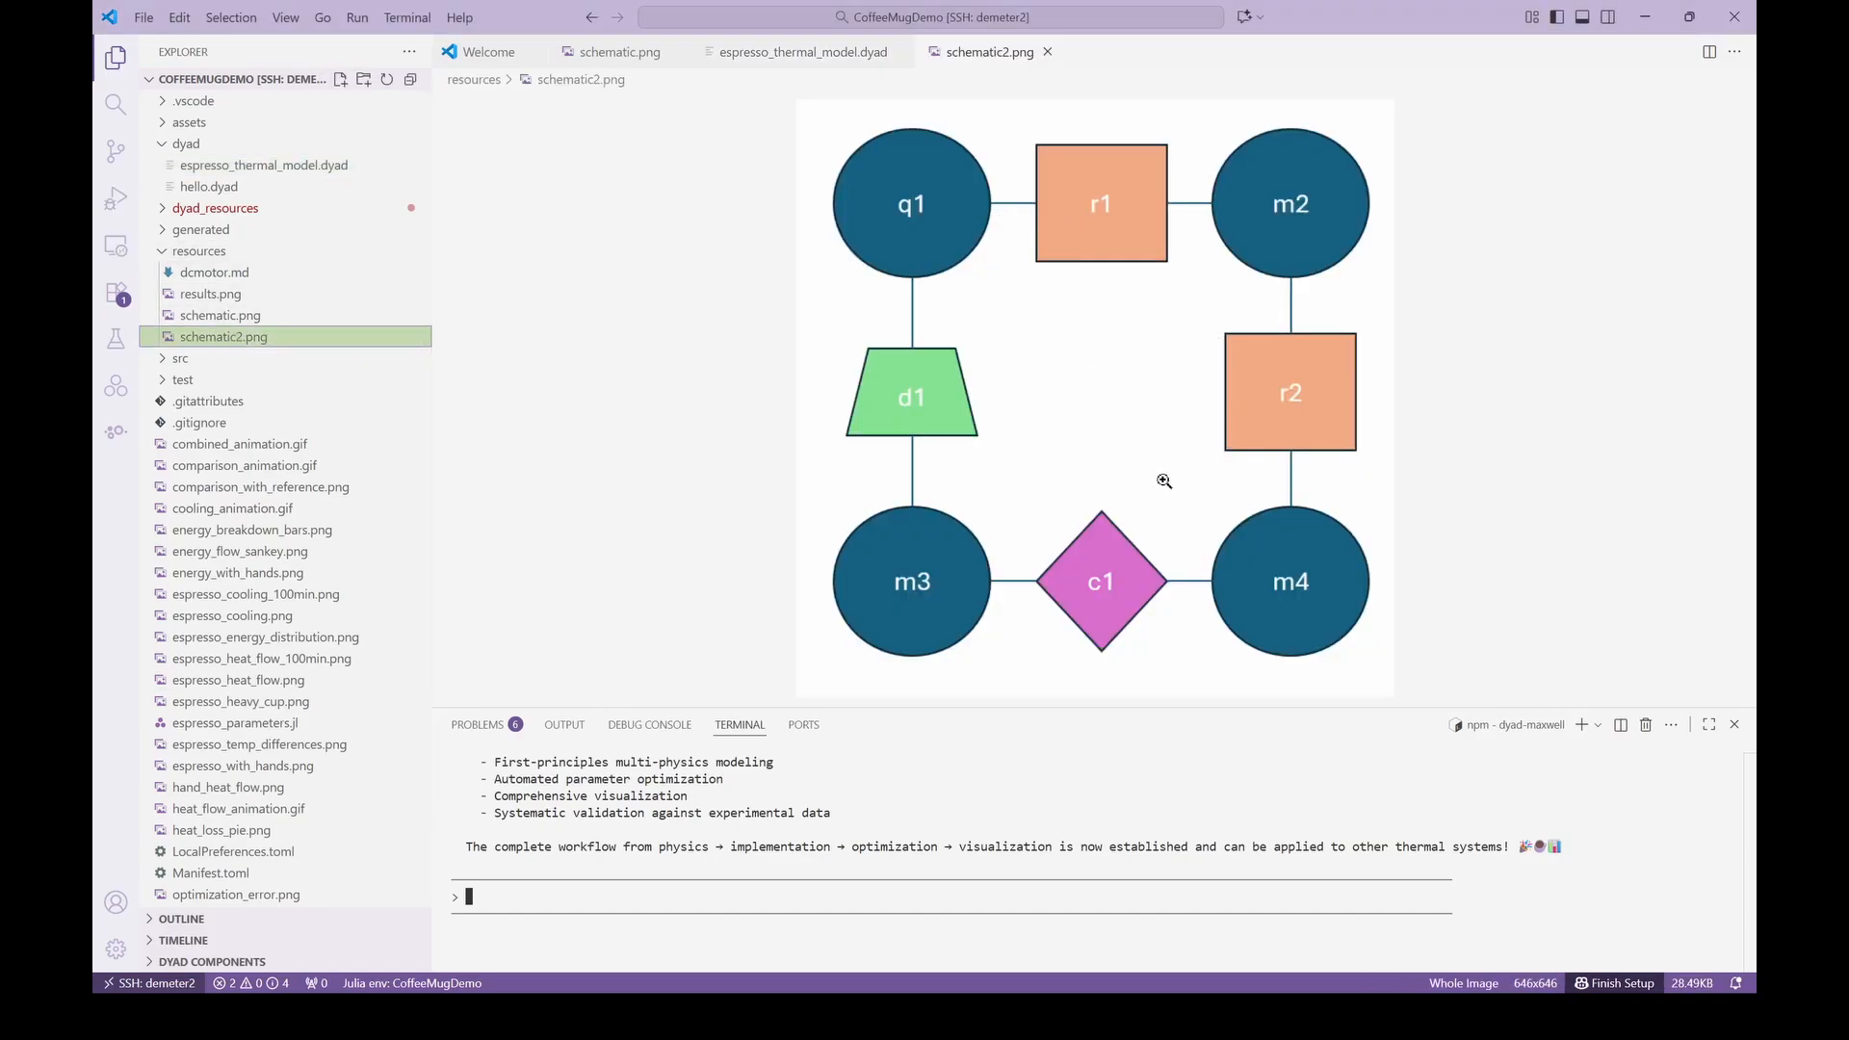
{"action": "mouse_move", "coordinate": [1136, 465]}
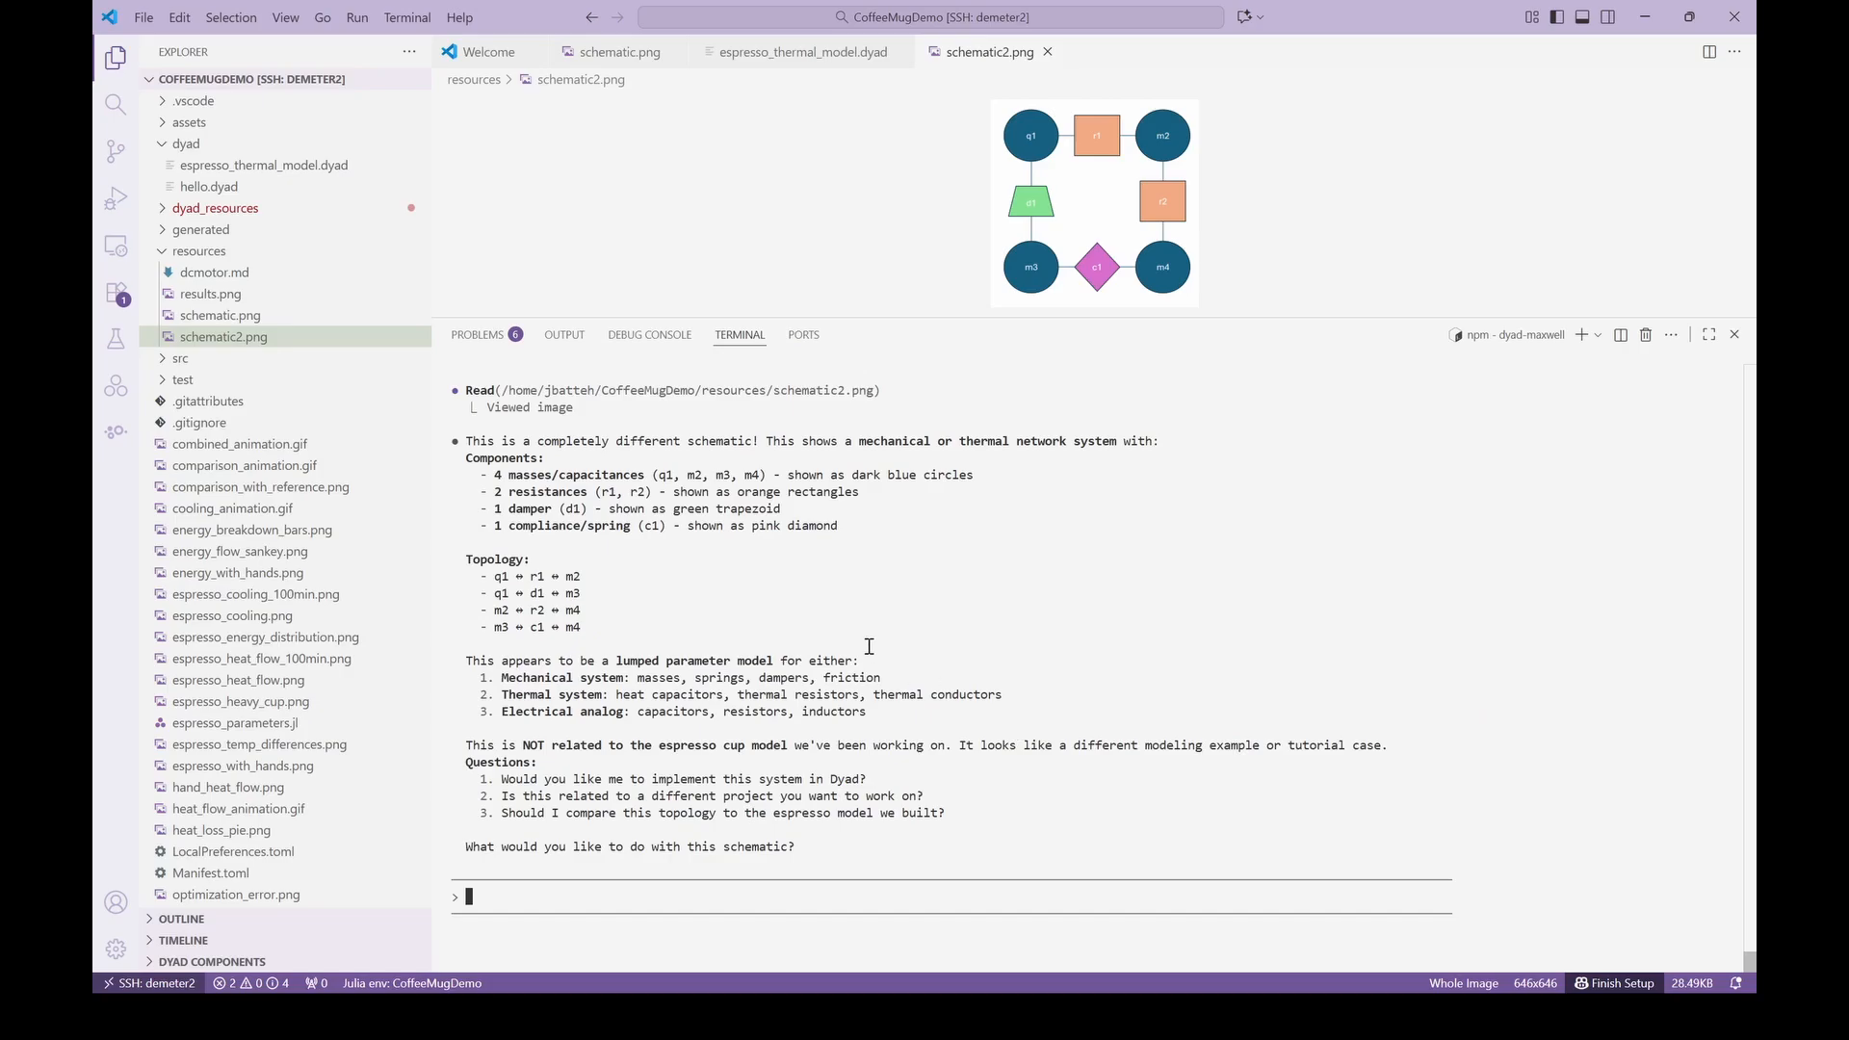
{"action": "mouse_move", "coordinate": [779, 482]}
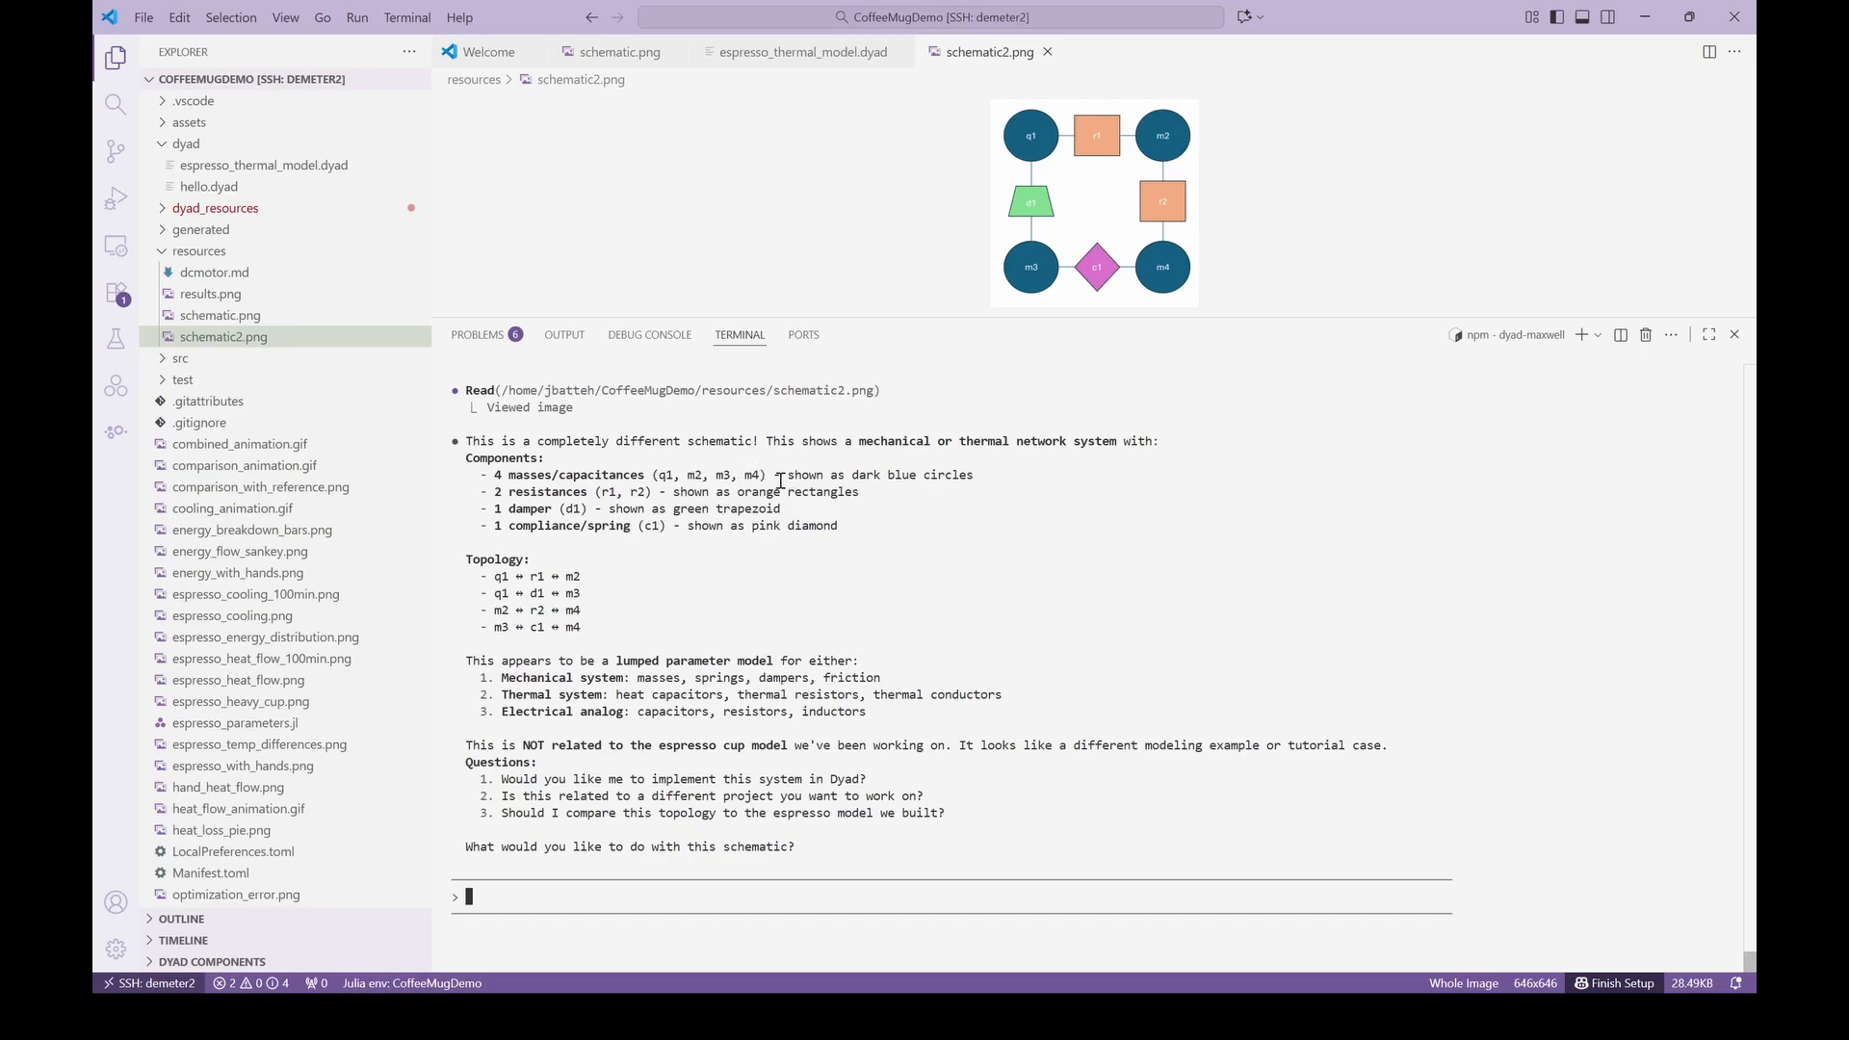
{"action": "mouse_move", "coordinate": [819, 509]}
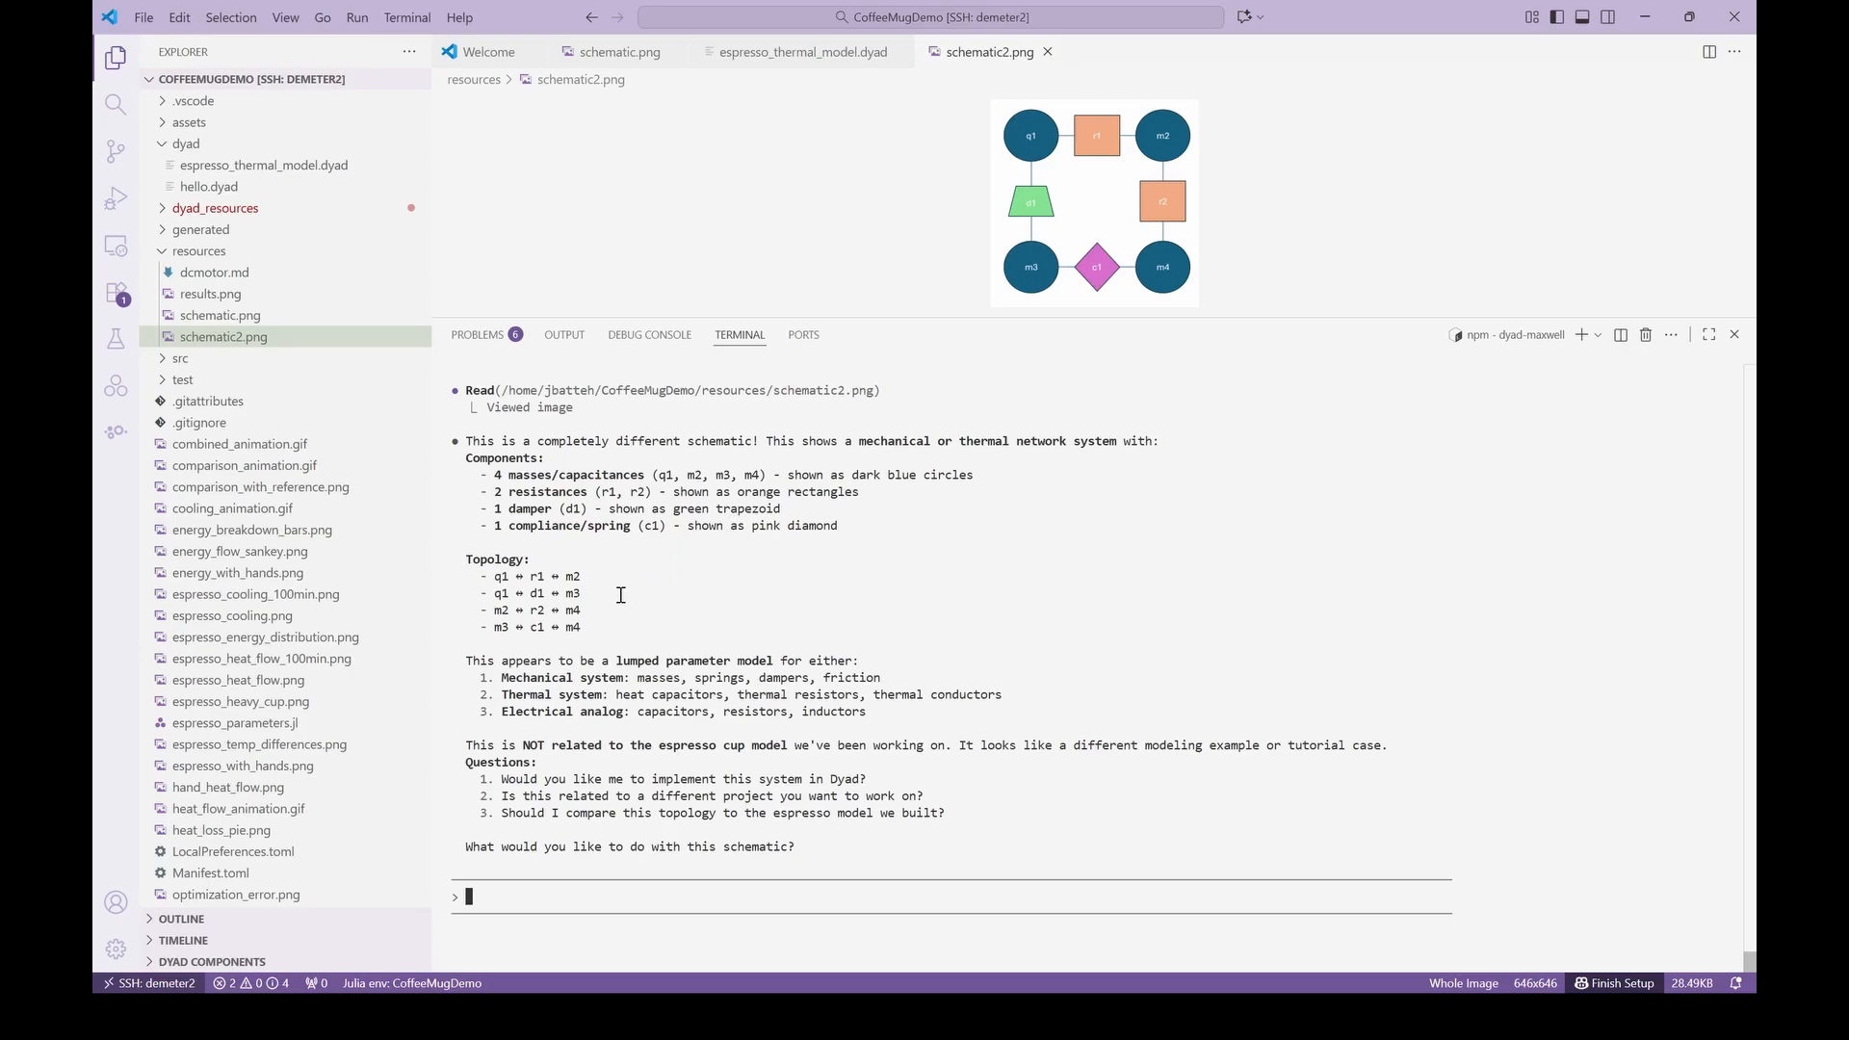
{"action": "mouse_move", "coordinate": [742, 653]}
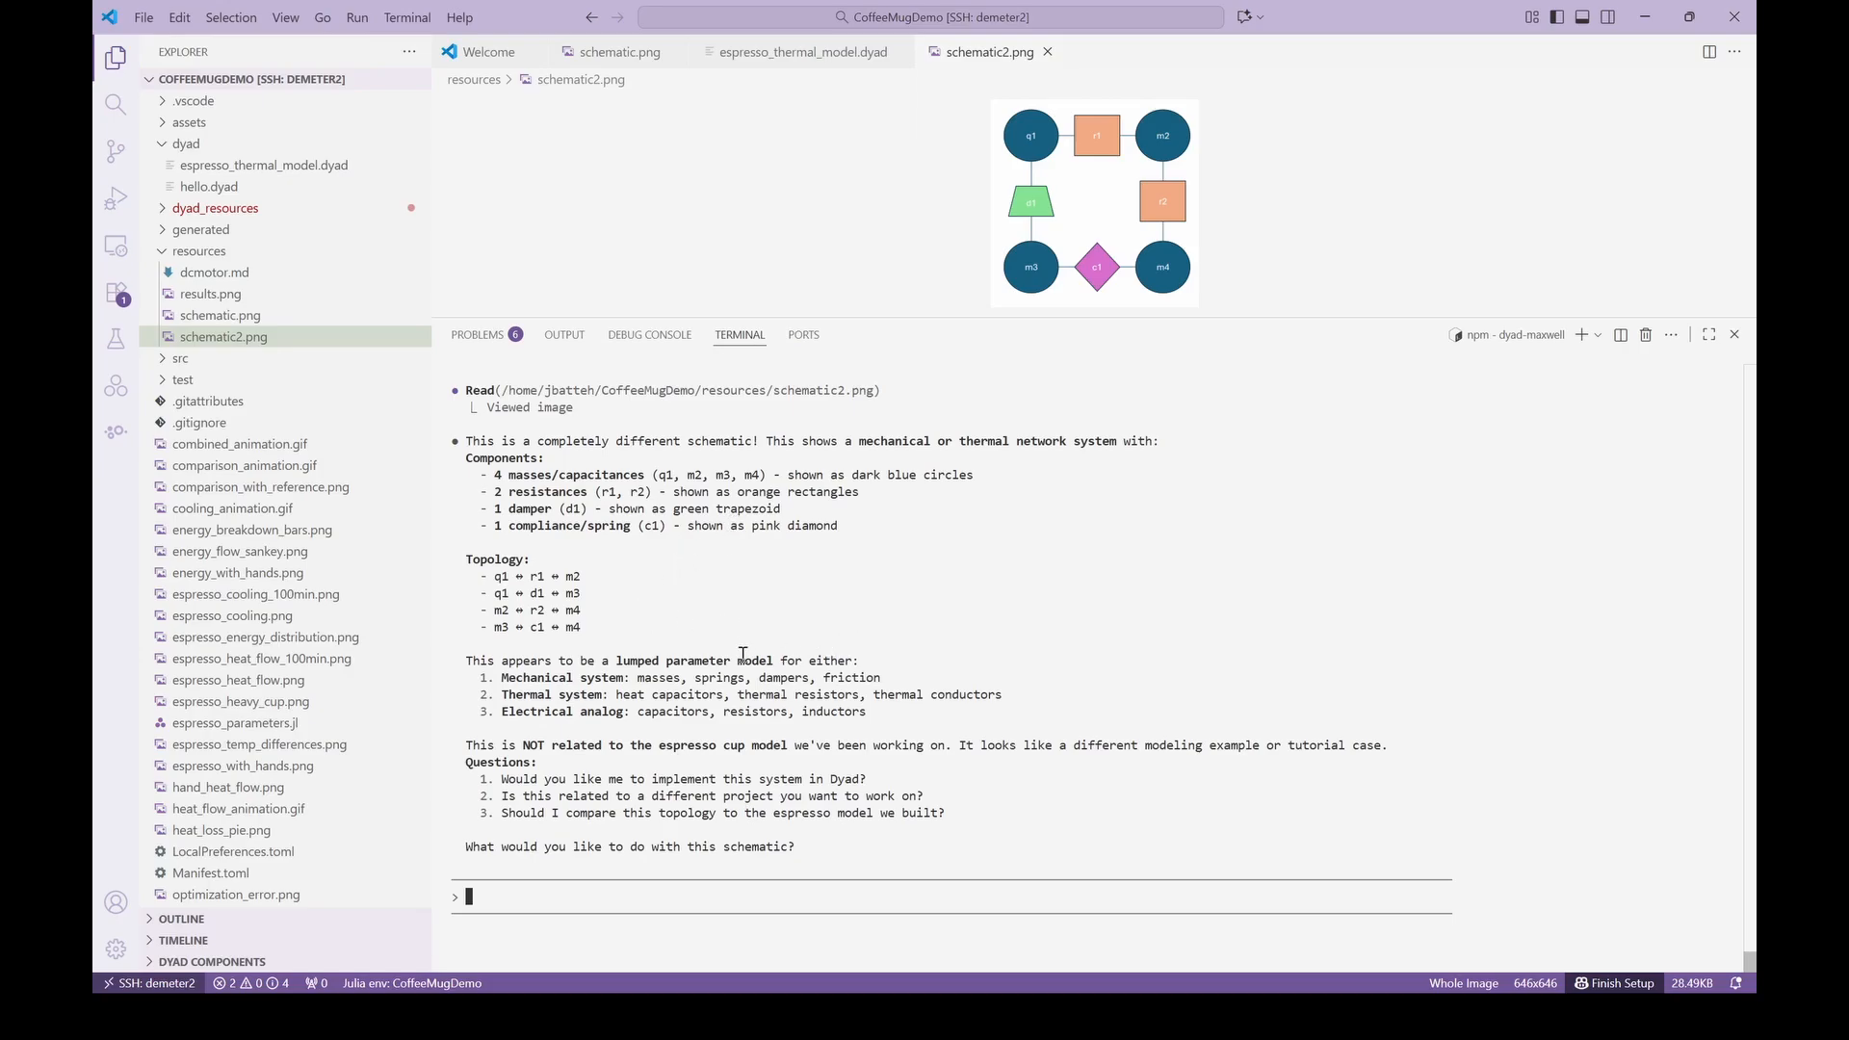
{"action": "mouse_move", "coordinate": [790, 710]}
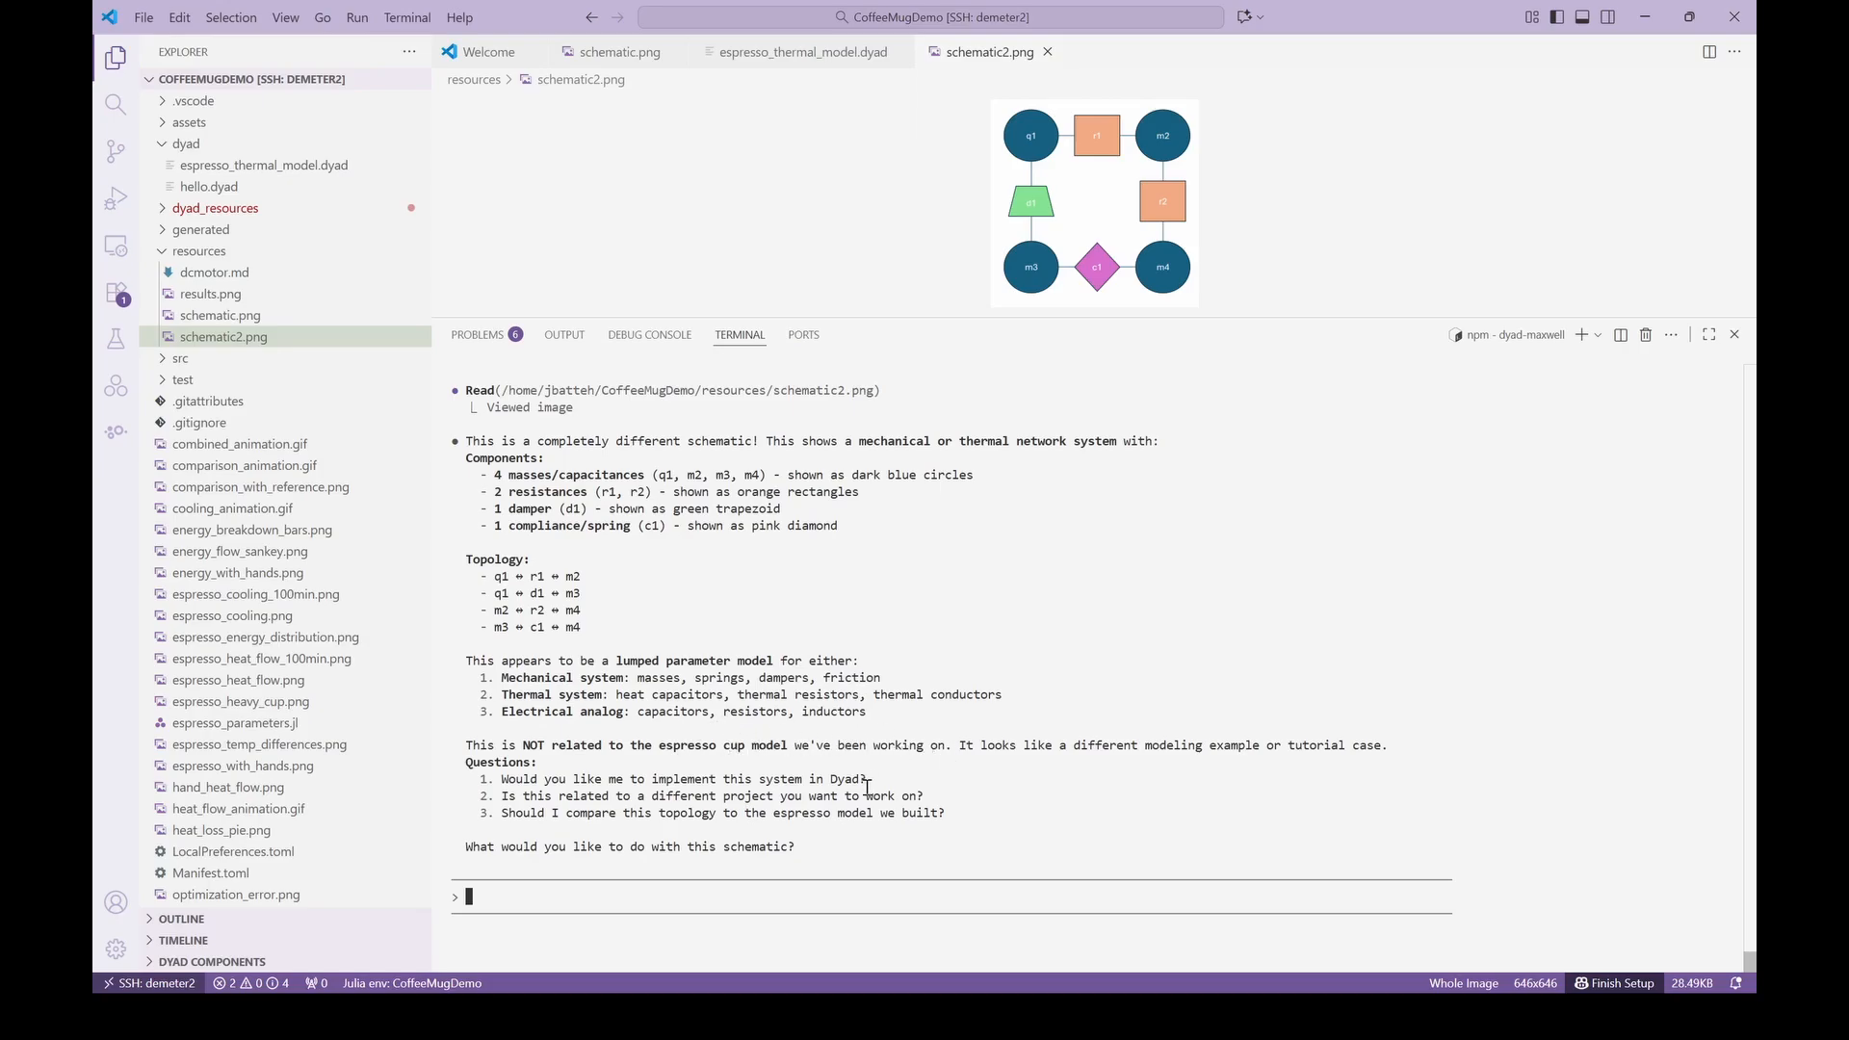
{"action": "mouse_move", "coordinate": [1021, 869]}
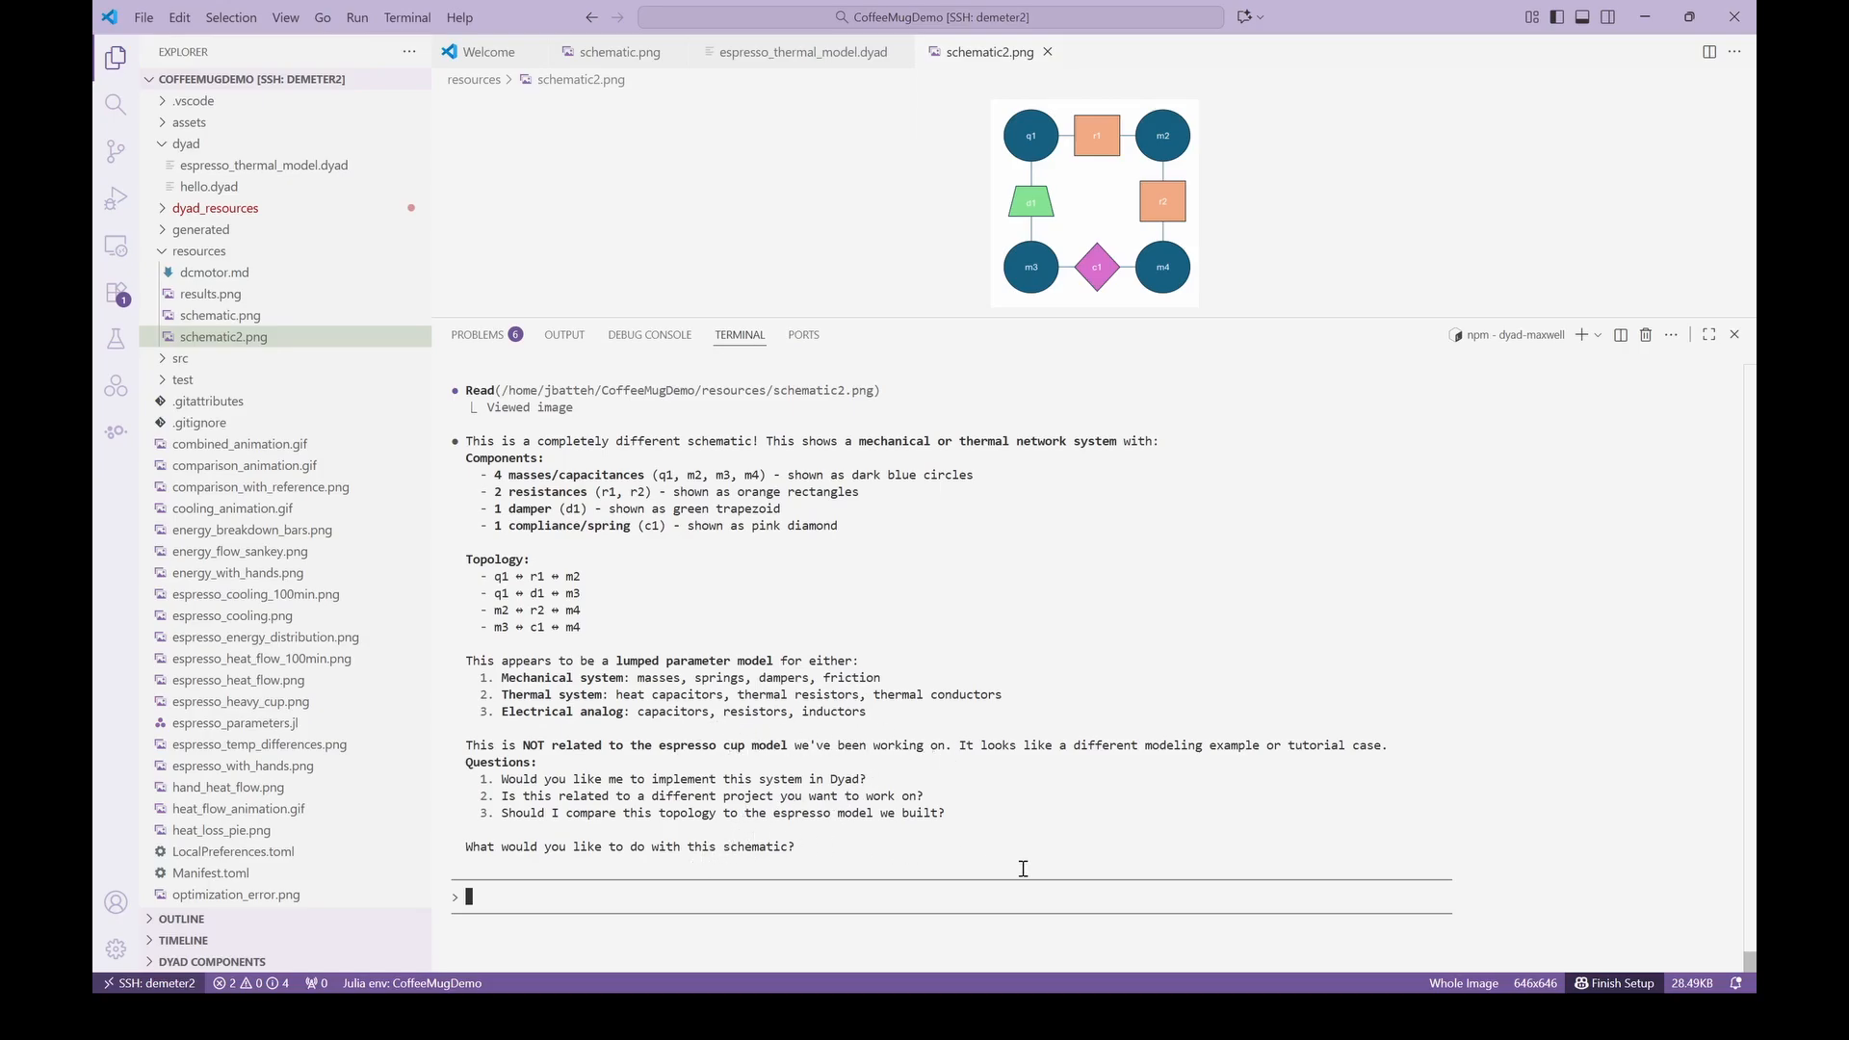